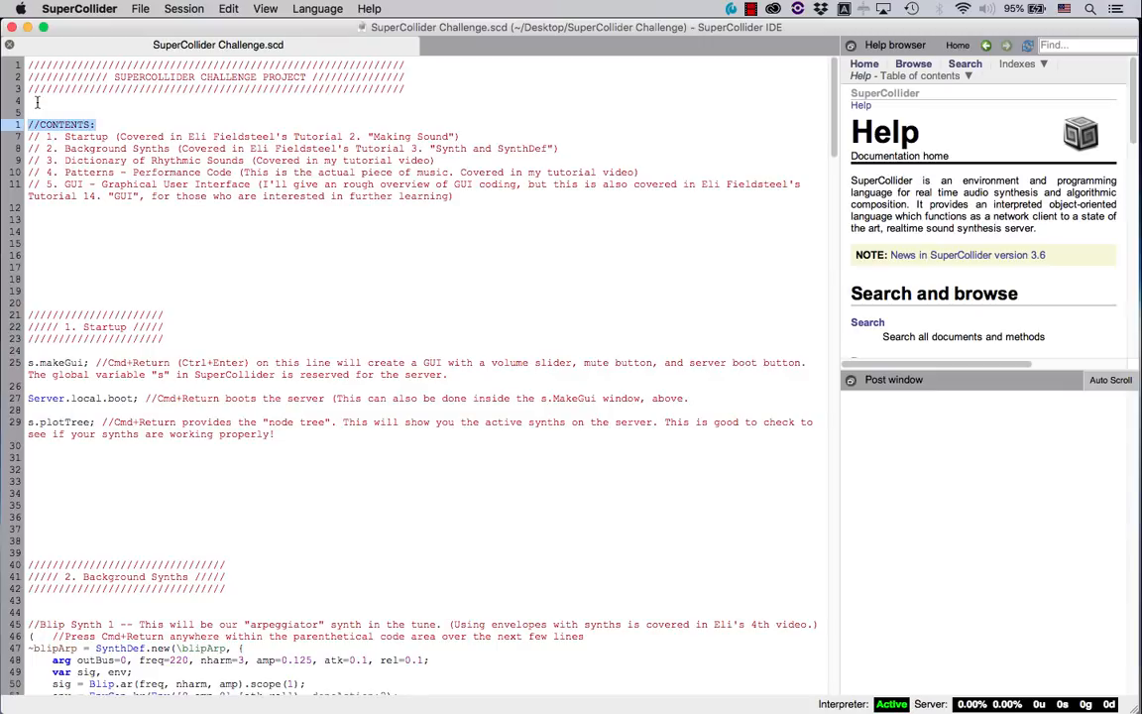
- Create a new document and save it as 'Part 1 Drum Dictionary' in the SuperCollider Challenge folder
{"action": "left_click", "coordinate": [61, 124]}
{"action": "type", "text": "Par"}
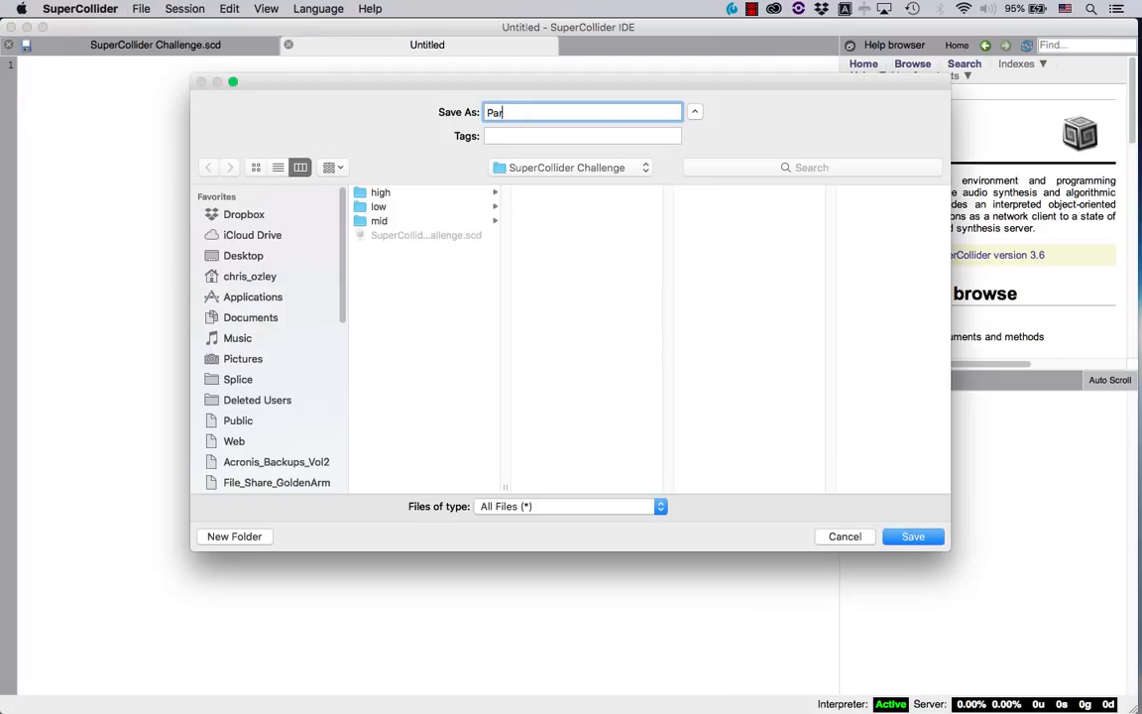
{"action": "left_click", "coordinate": [911, 535]}
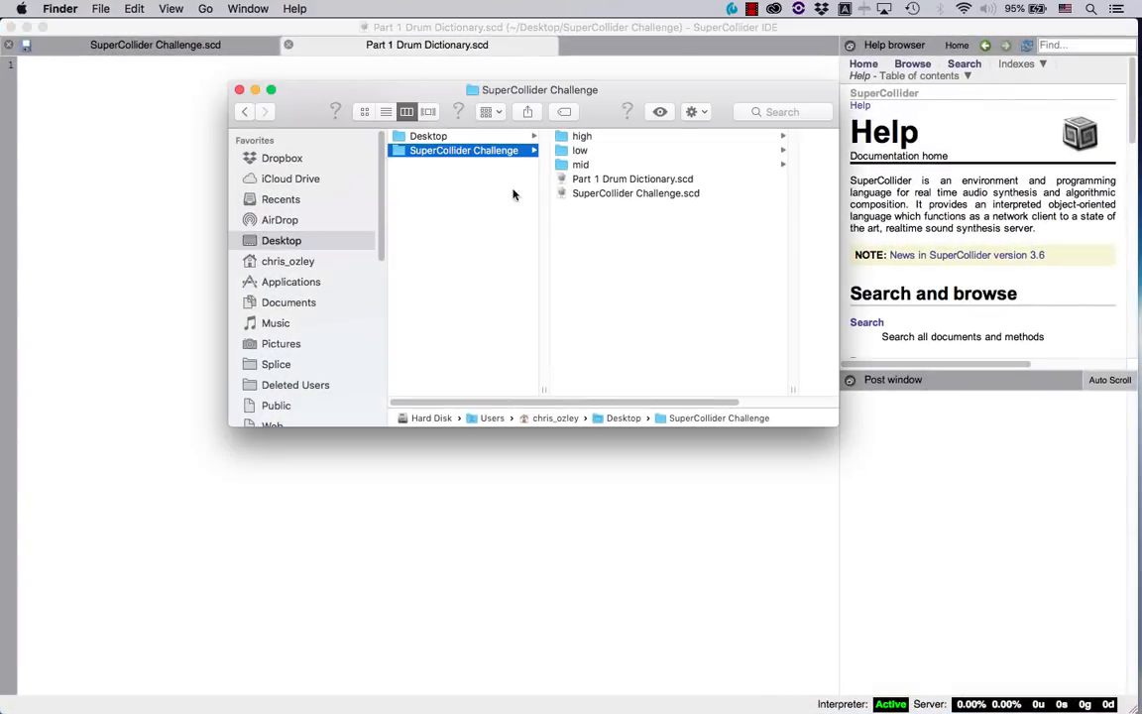
{"action": "mouse_move", "coordinate": [605, 159]}
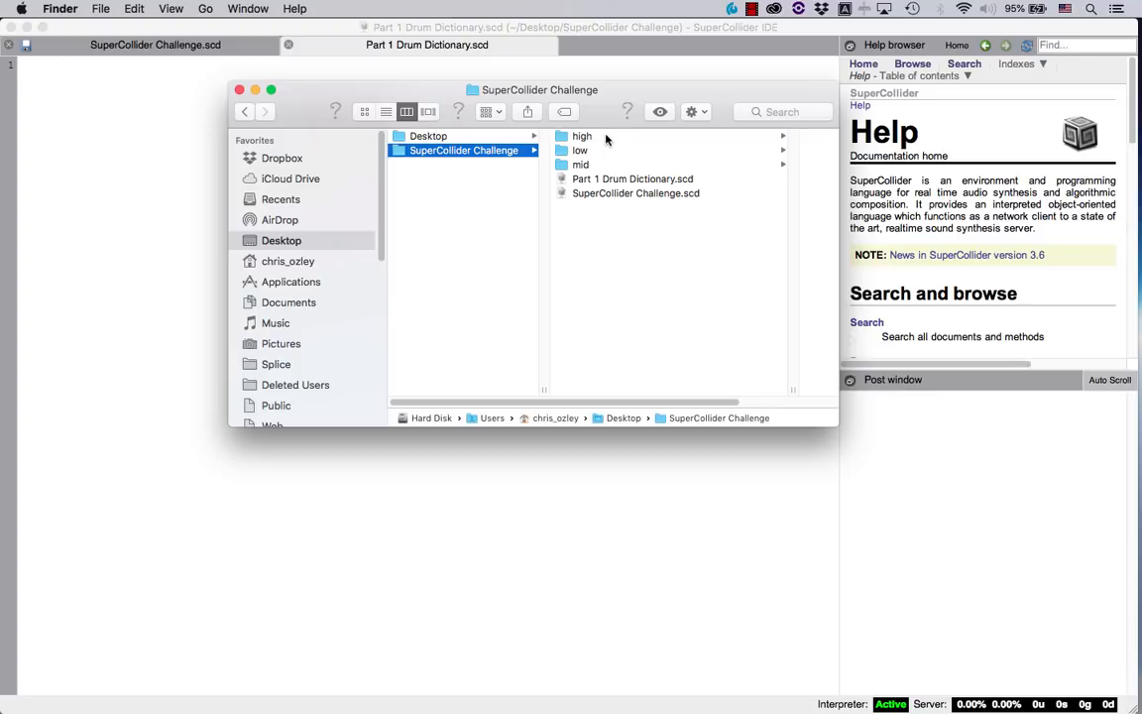
{"action": "mouse_move", "coordinate": [453, 108]}
{"action": "type", "text": "s.boot;"}
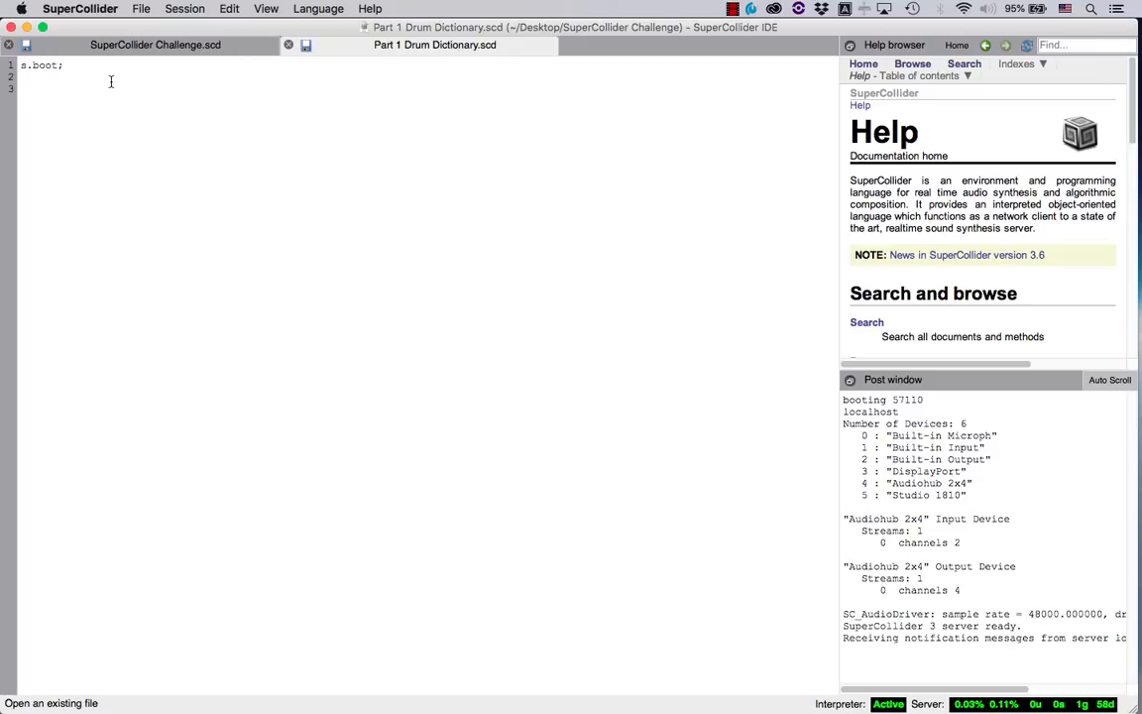
- Write d = Dictionary.new and begin d.add(\1 -> PathName(...).entries.collect())
{"action": "type", "text": "d = Dictionary.new;"}
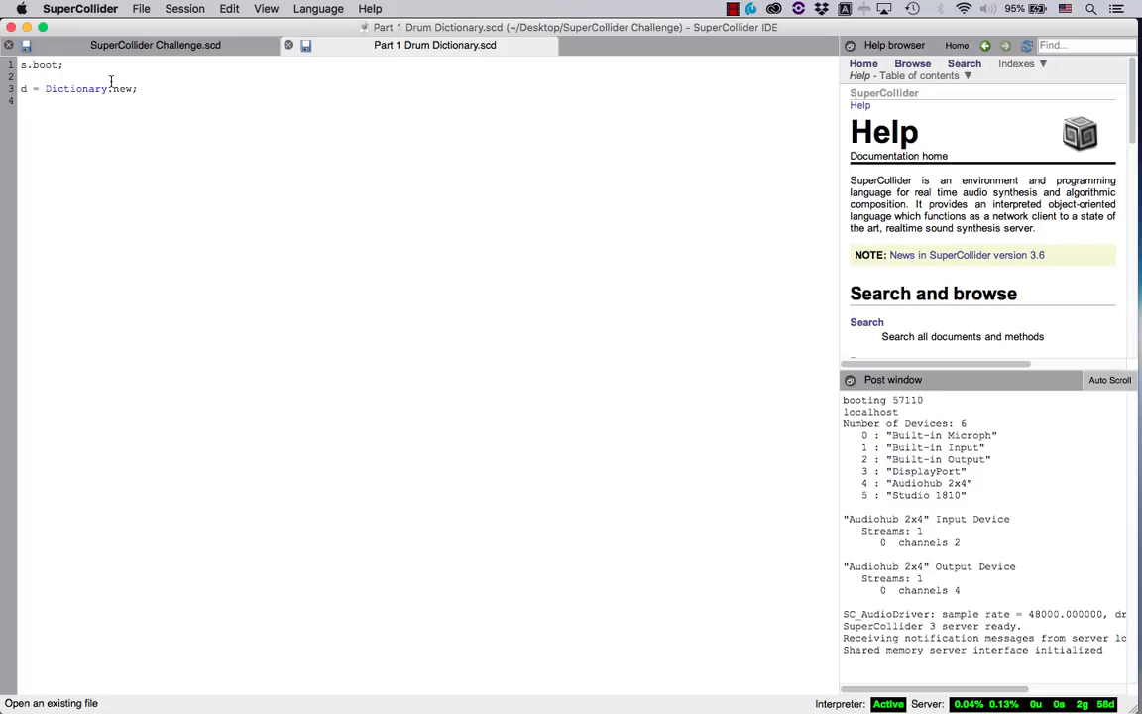
{"action": "type", "text": "d.add(\\1 ->"}
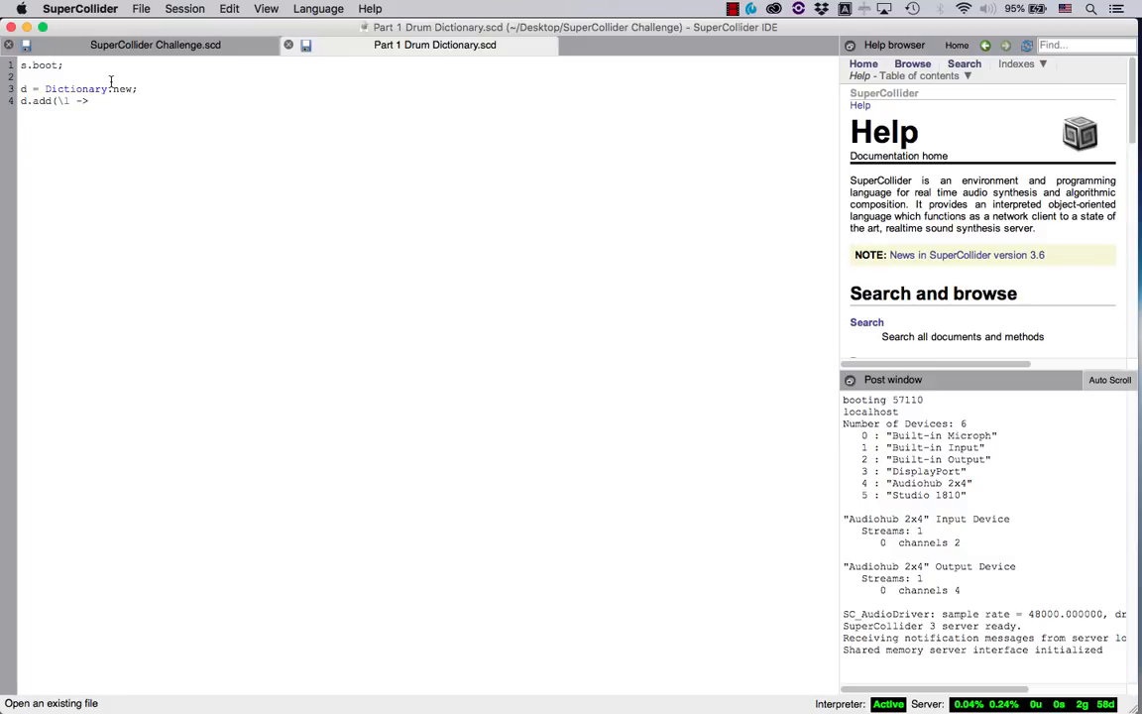
{"action": "type", "text": "PathName"}
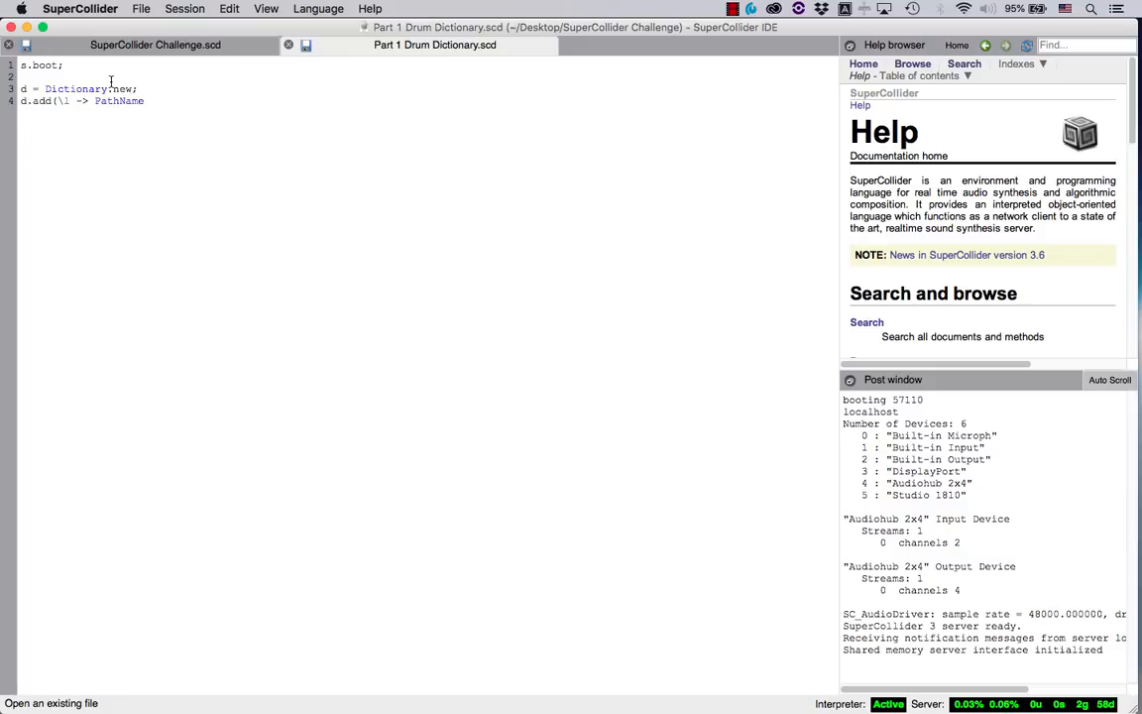
{"action": "type", "text": "()"}
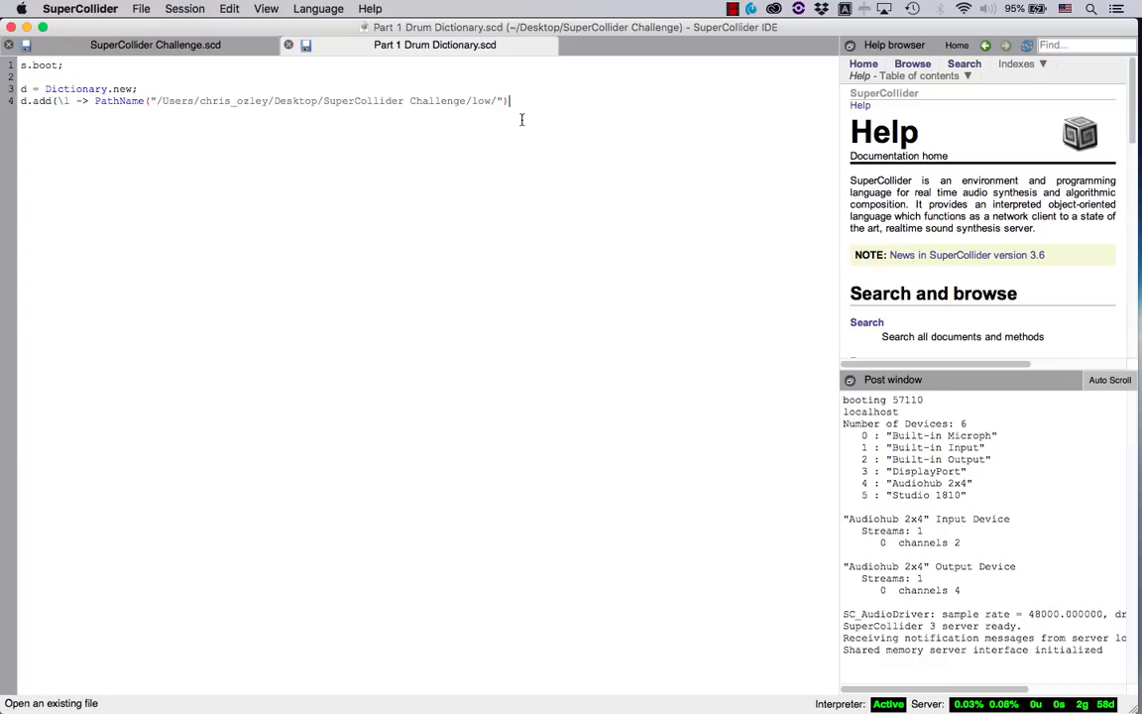
{"action": "type", "text": ".entries."}
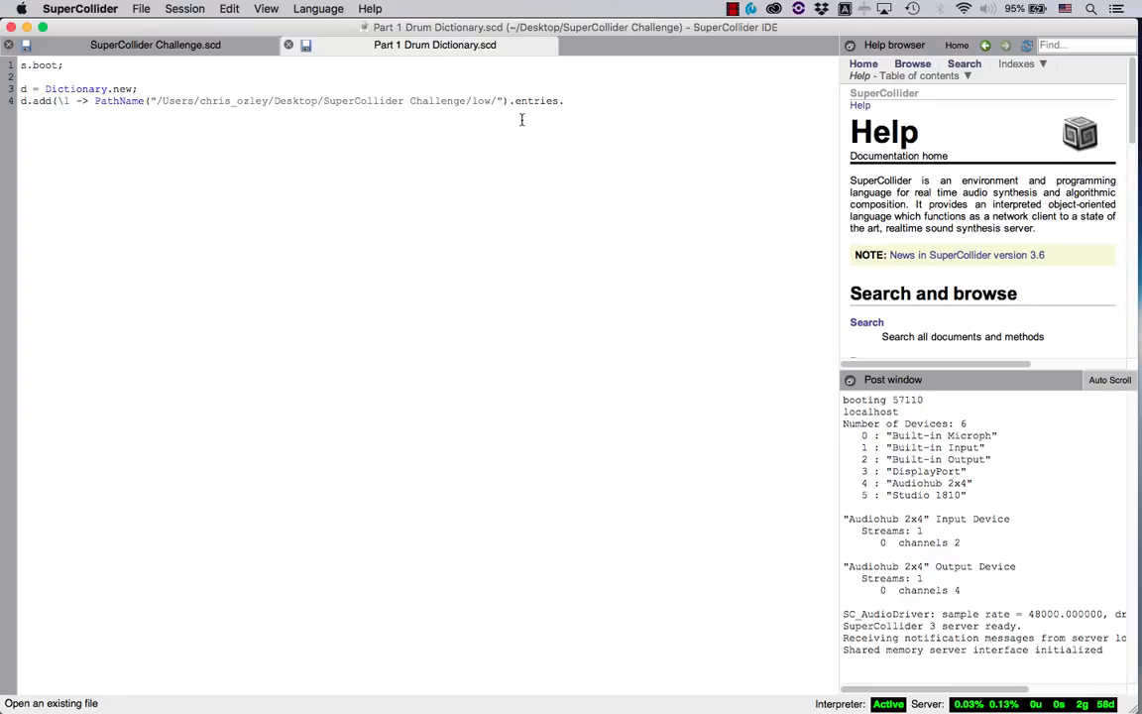
{"action": "type", "text": "collect"}
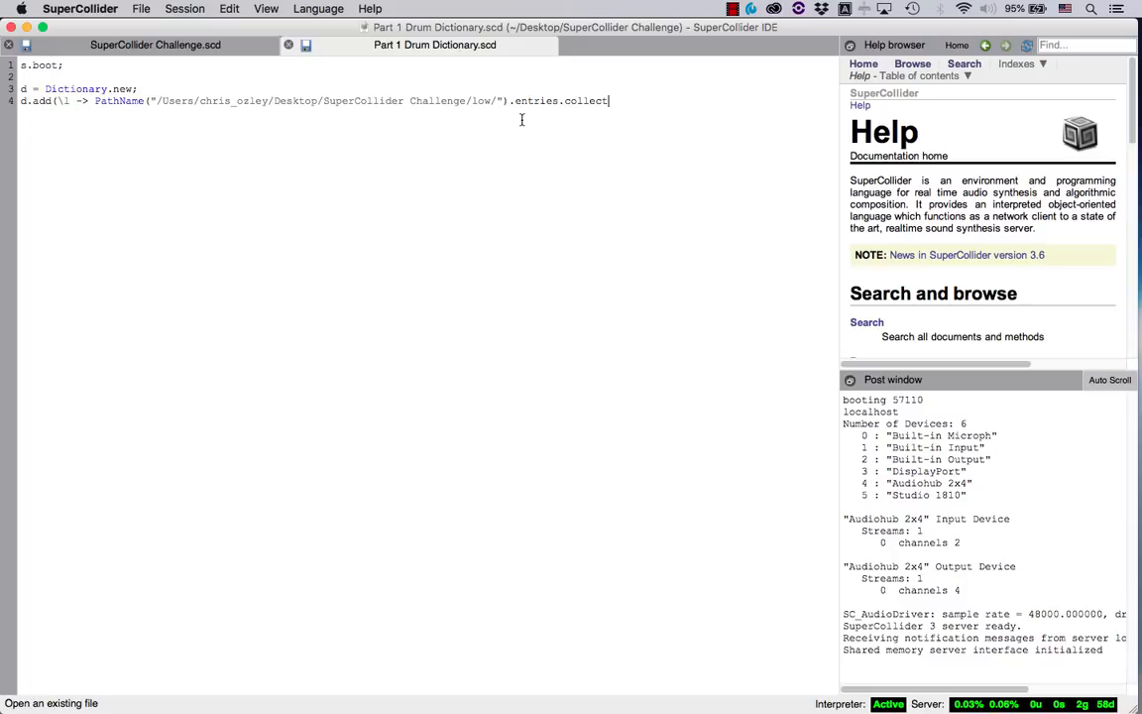
{"action": "type", "text": "()"}
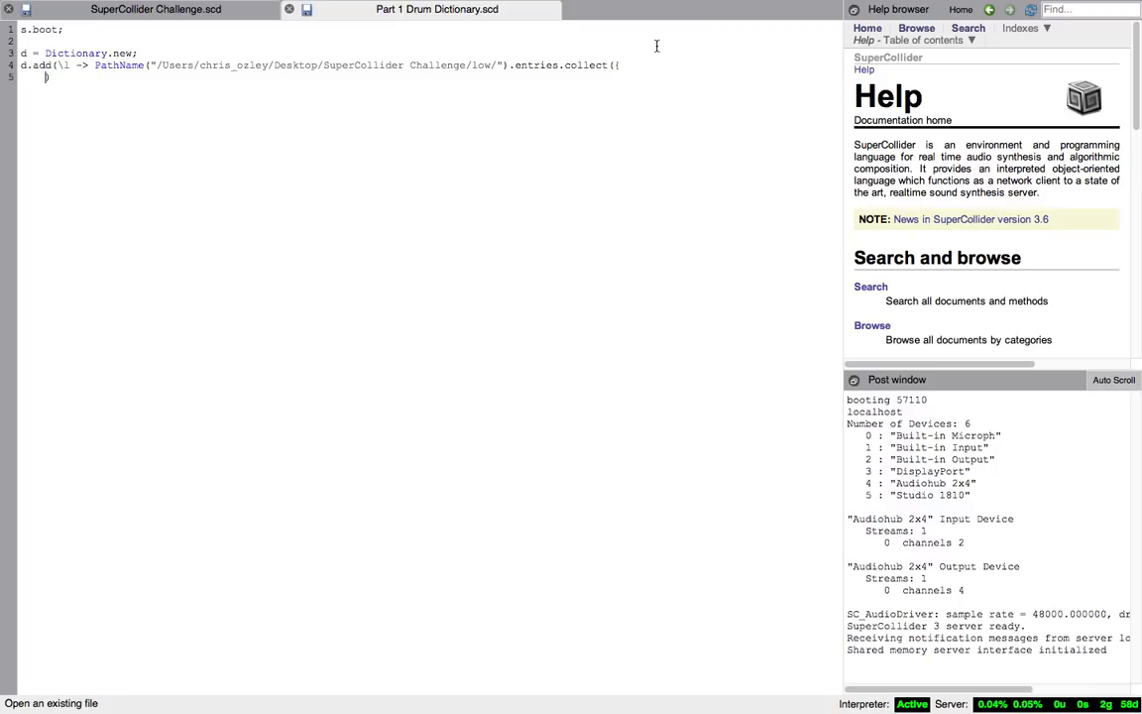
- Fill the collect function with an sf argument and Buffer.read(s, sf.fullPath);
{"action": "key", "text": "Return"}
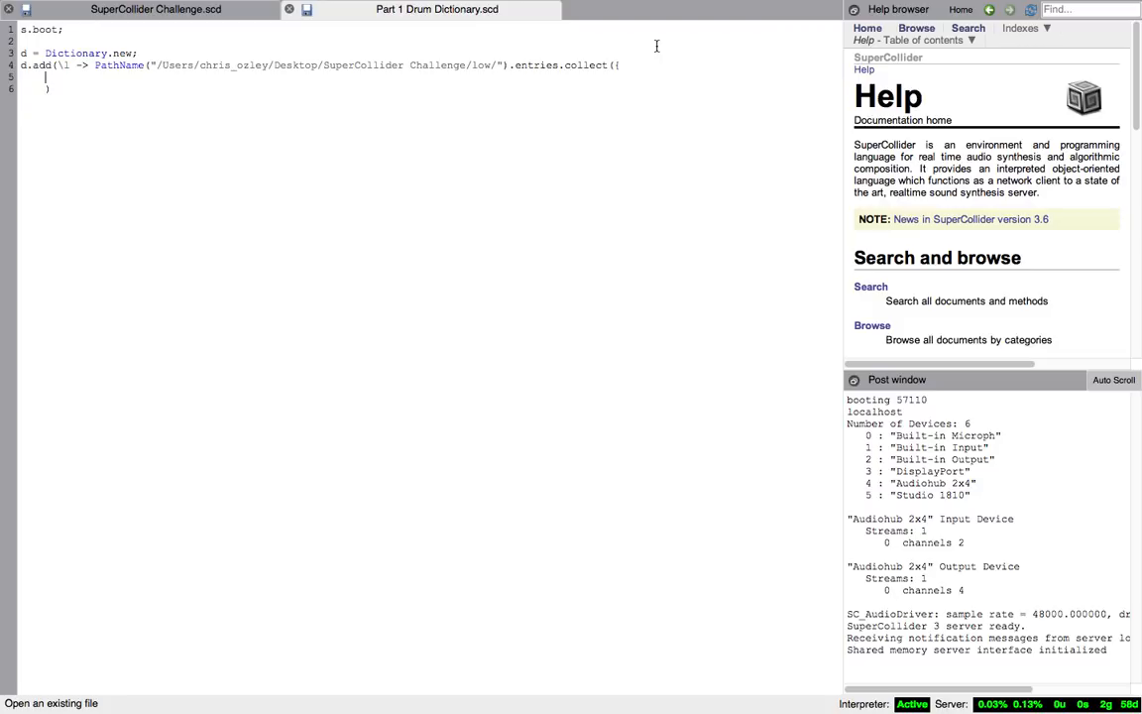
{"action": "type", "text": "Buffer.read(s"}
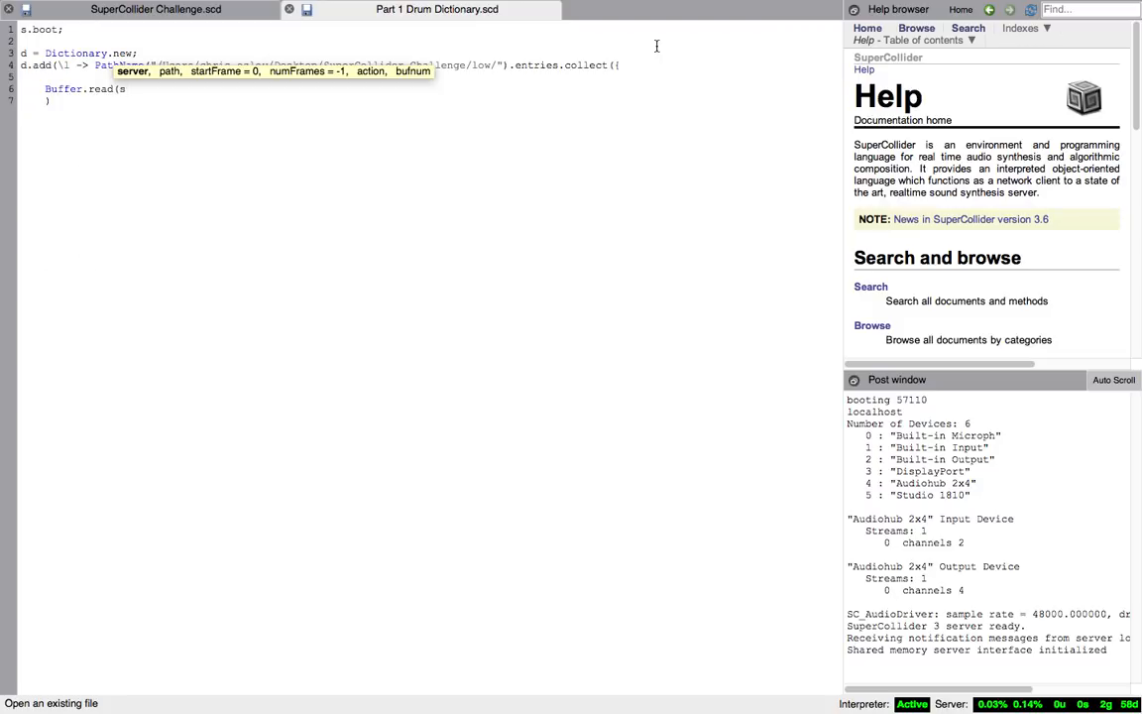
{"action": "type", "text": ","}
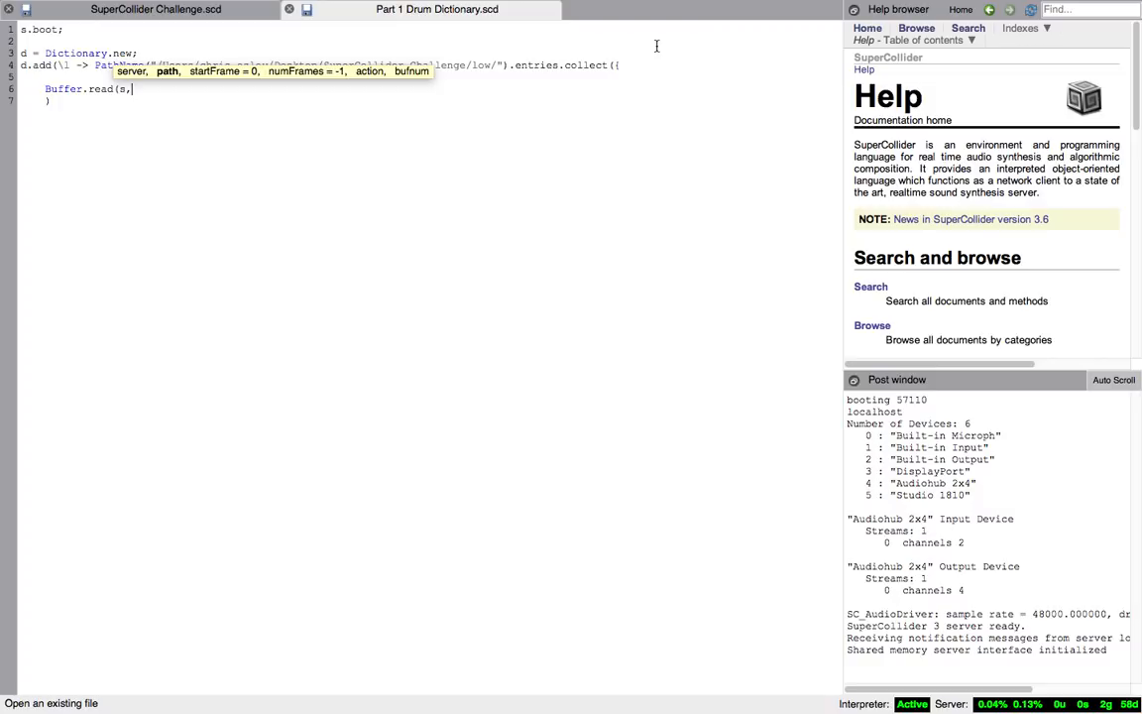
{"action": "type", "text": "arg sf;"}
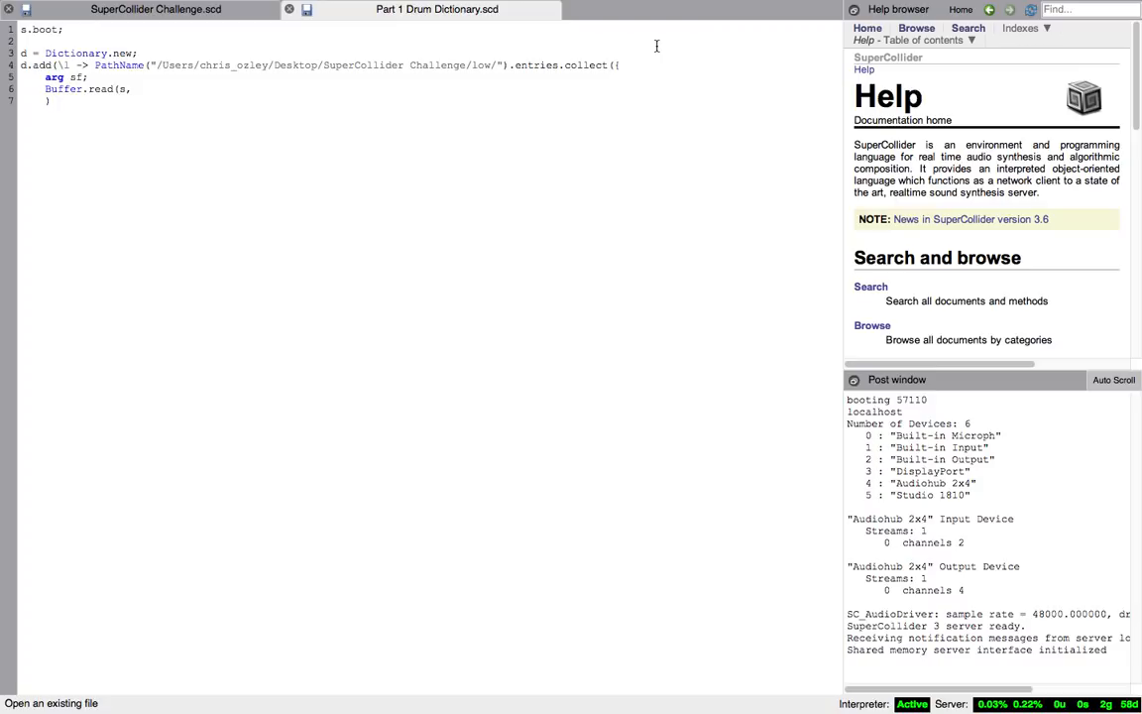
{"action": "type", "text": ", sf."}
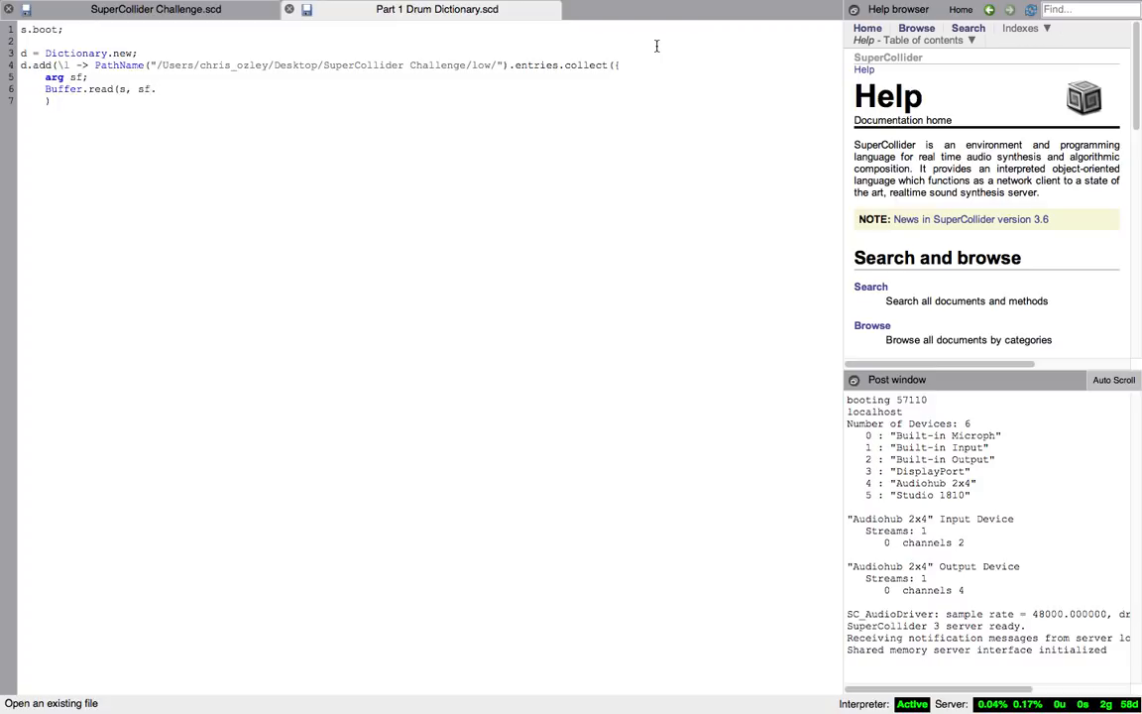
{"action": "type", "text": "fullPath"}
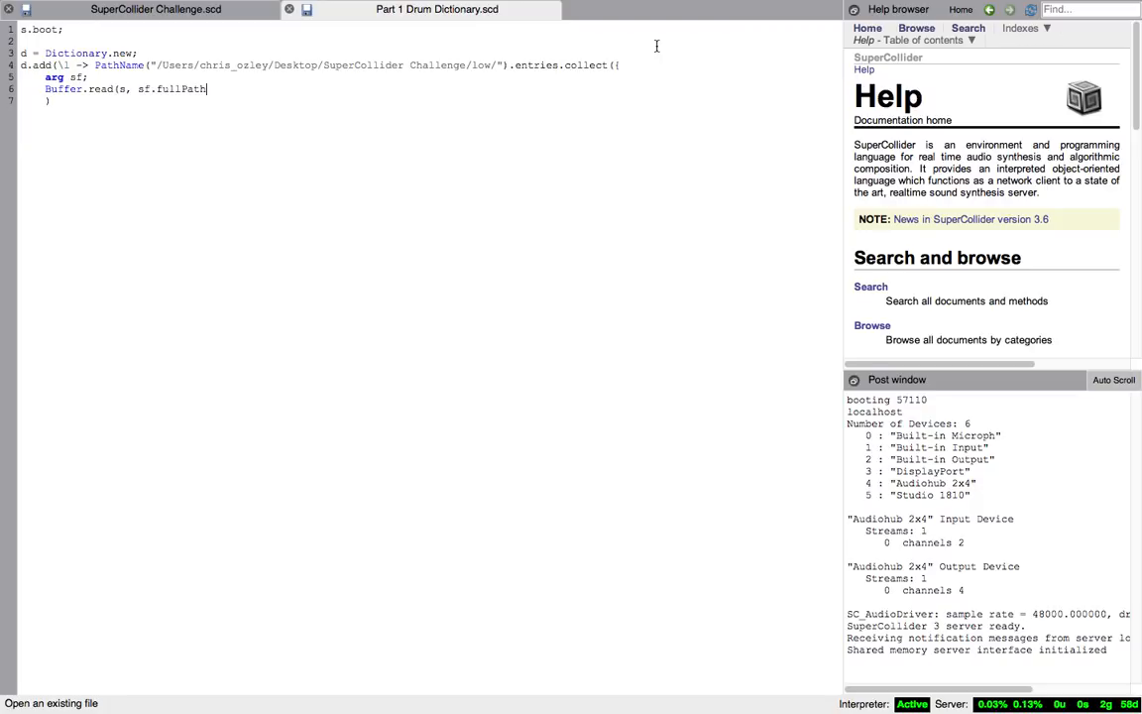
{"action": "type", "text": ";"}
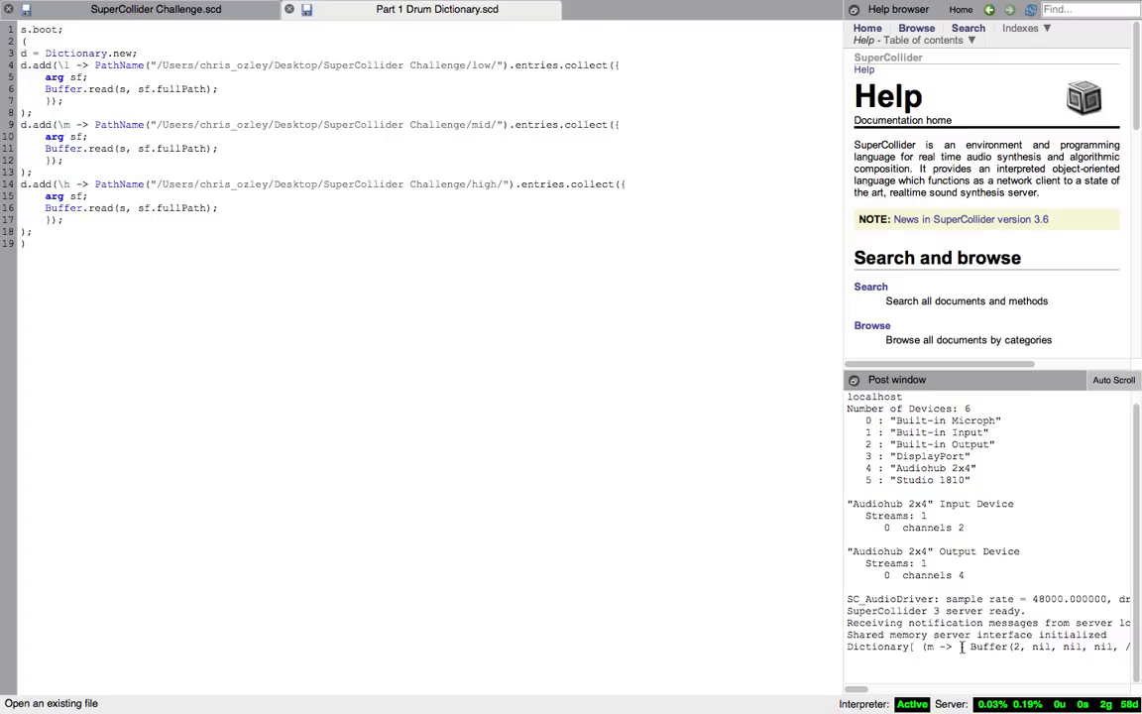
{"action": "mouse_move", "coordinate": [166, 314]}
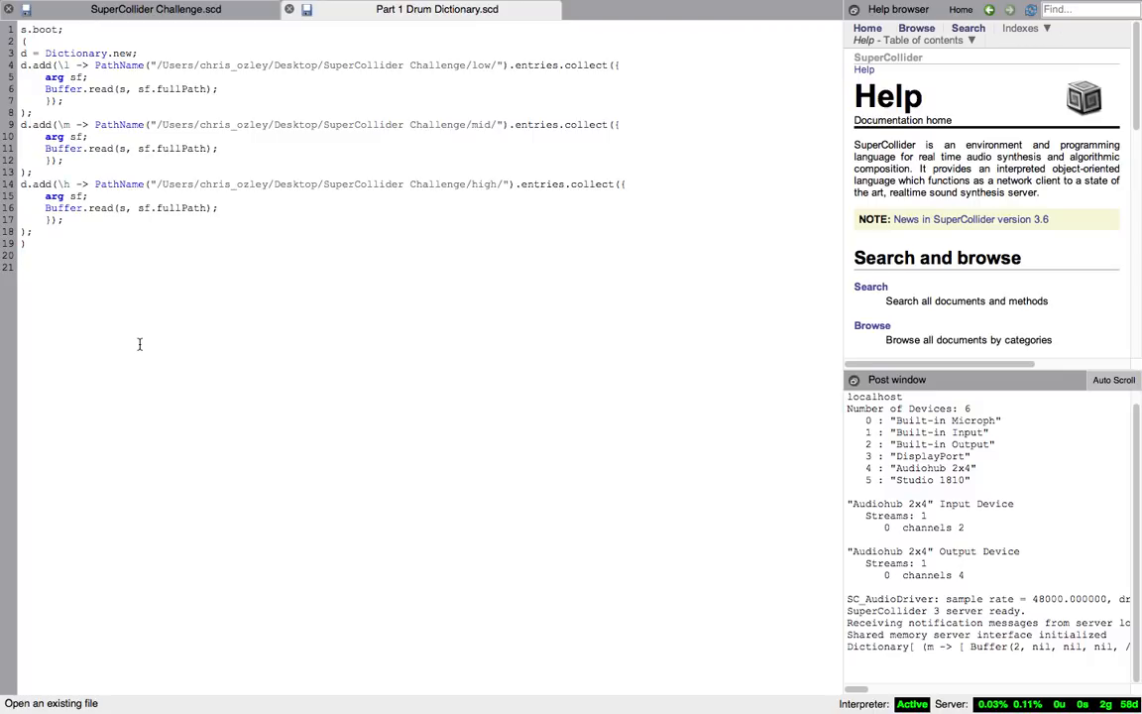
{"action": "mouse_move", "coordinate": [221, 309]}
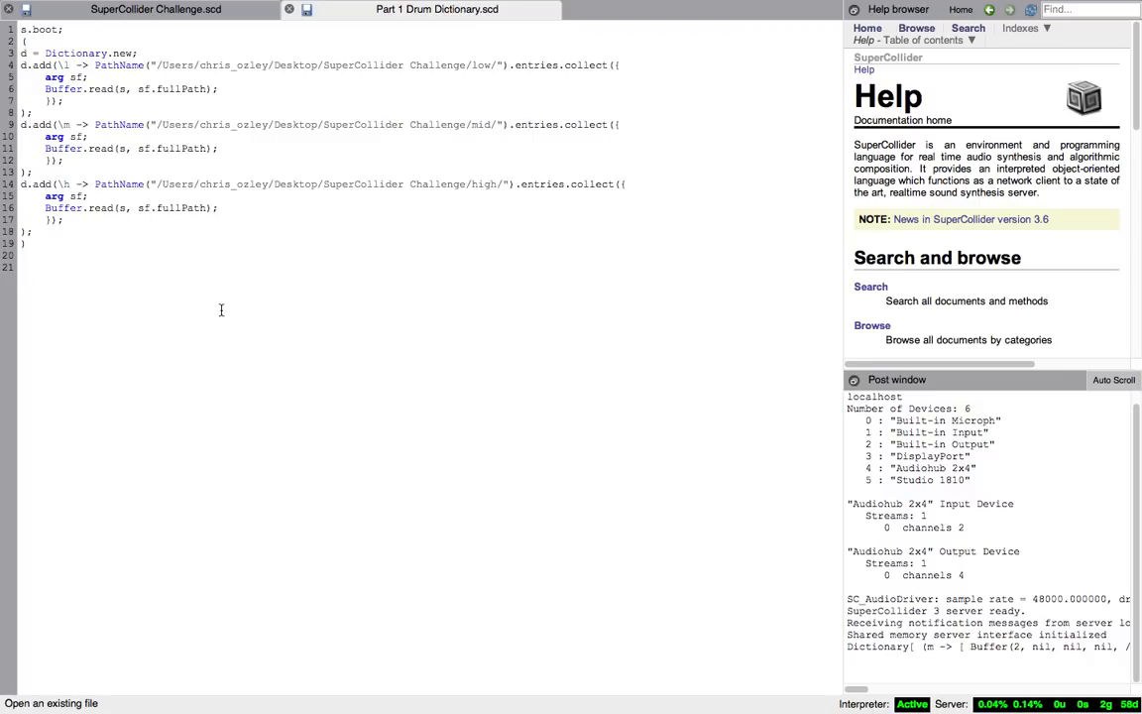
{"action": "type", "text": "//"}
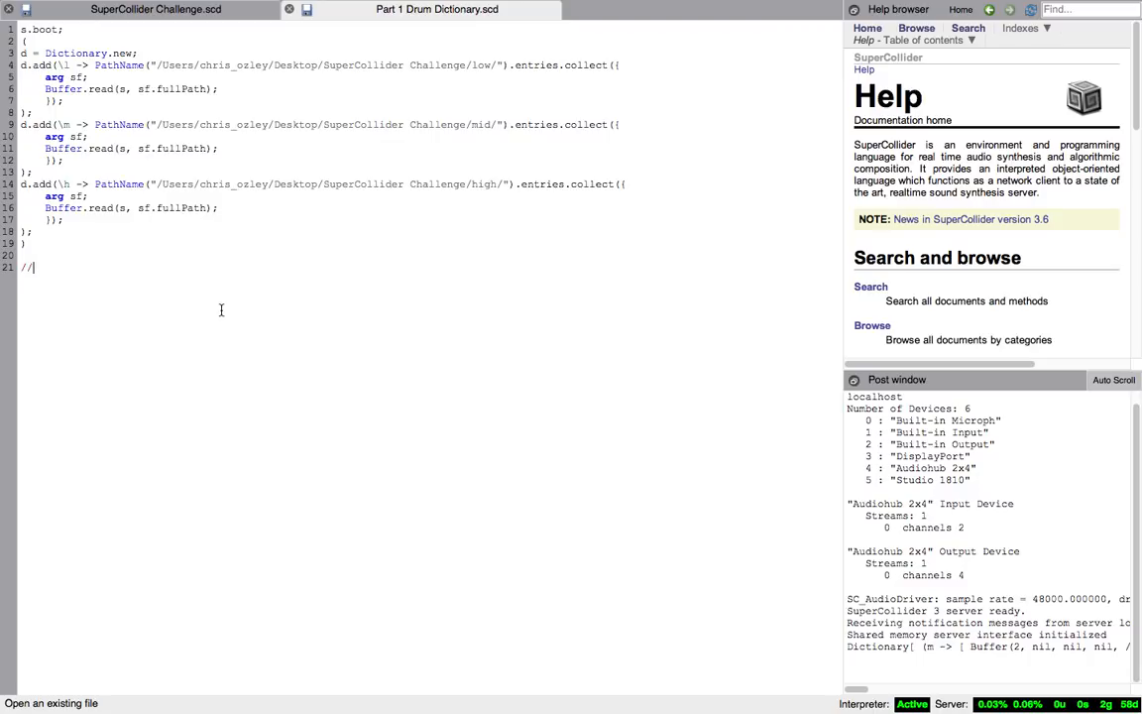
{"action": "type", "text": "TEST"}
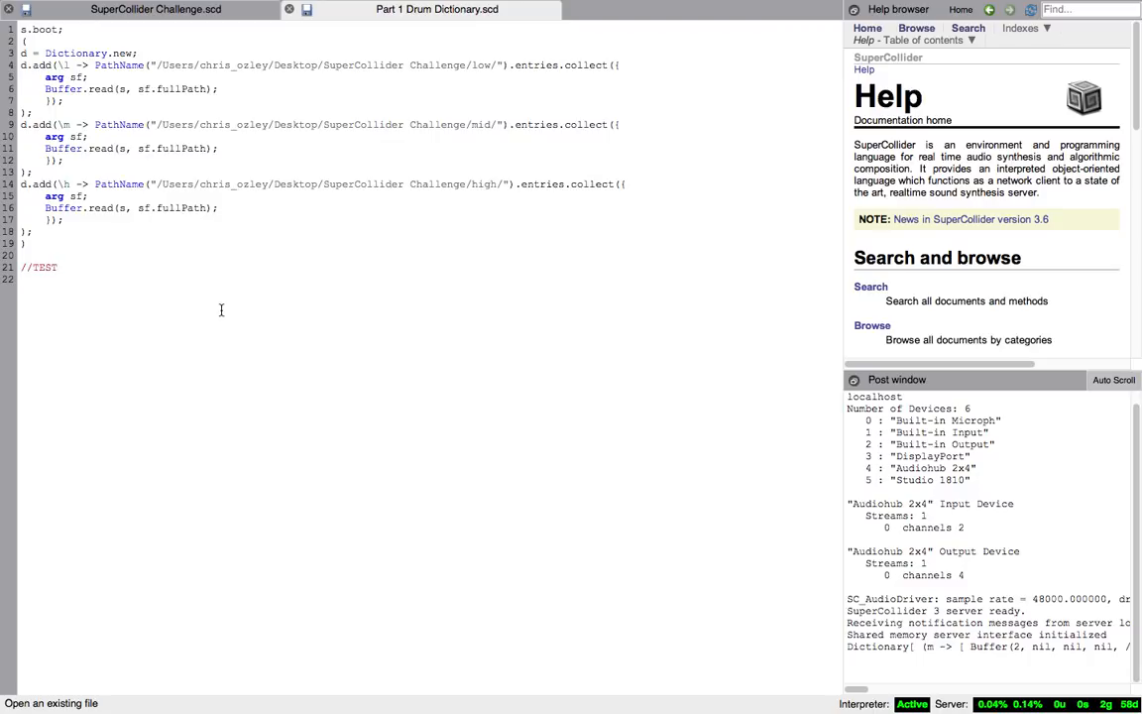
{"action": "type", "text": "d[\\l"}
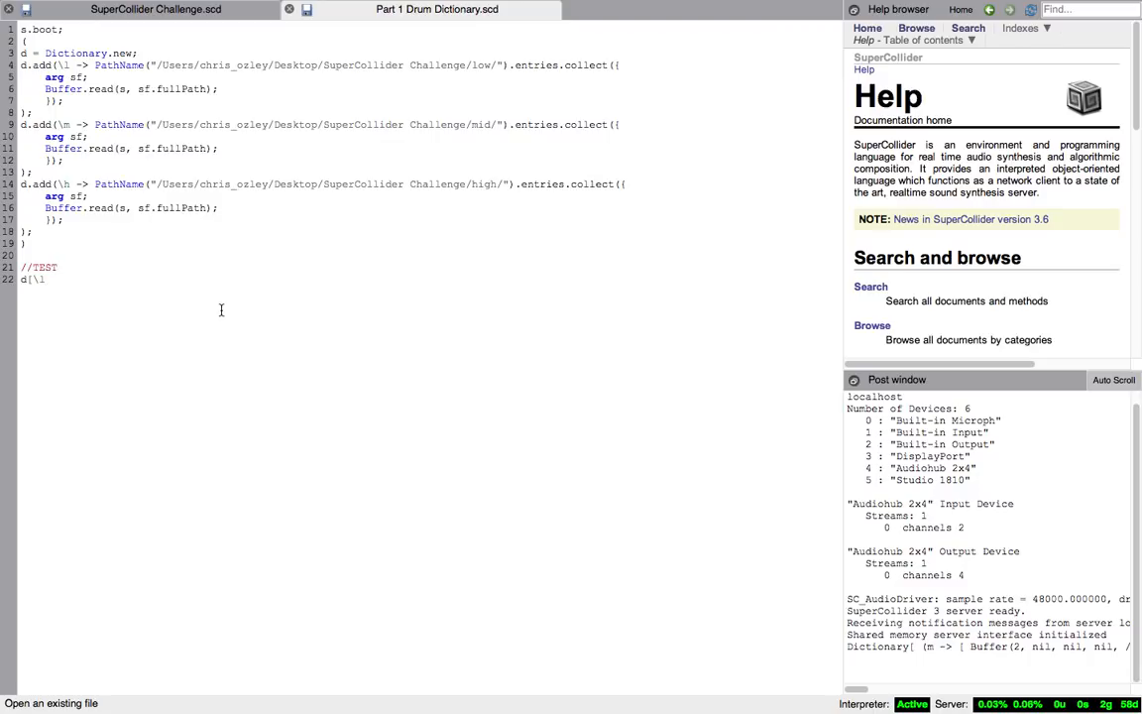
{"action": "type", "text": "]"}
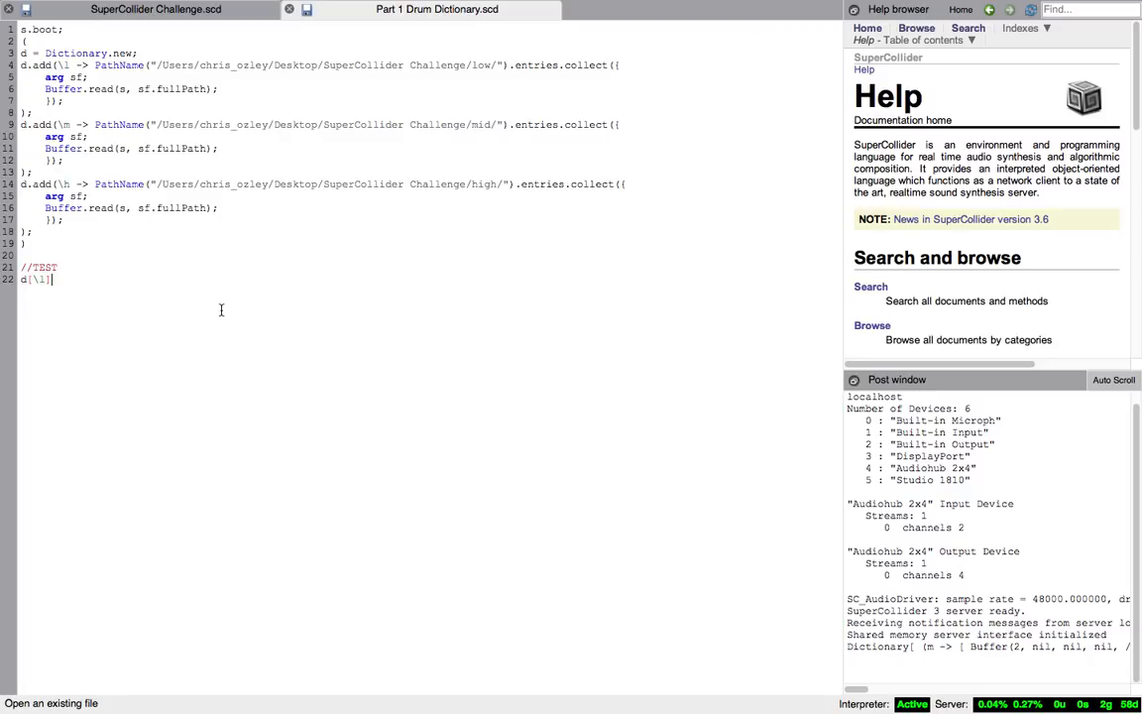
{"action": "type", "text": "."}
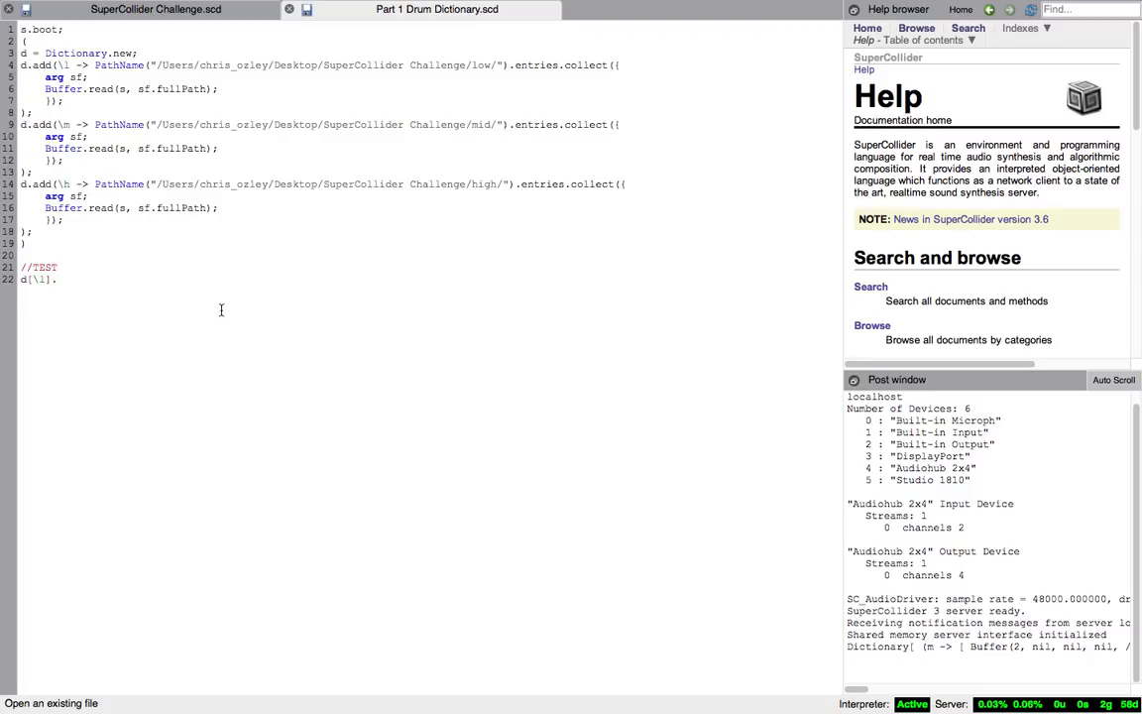
{"action": "type", "text": "choose"}
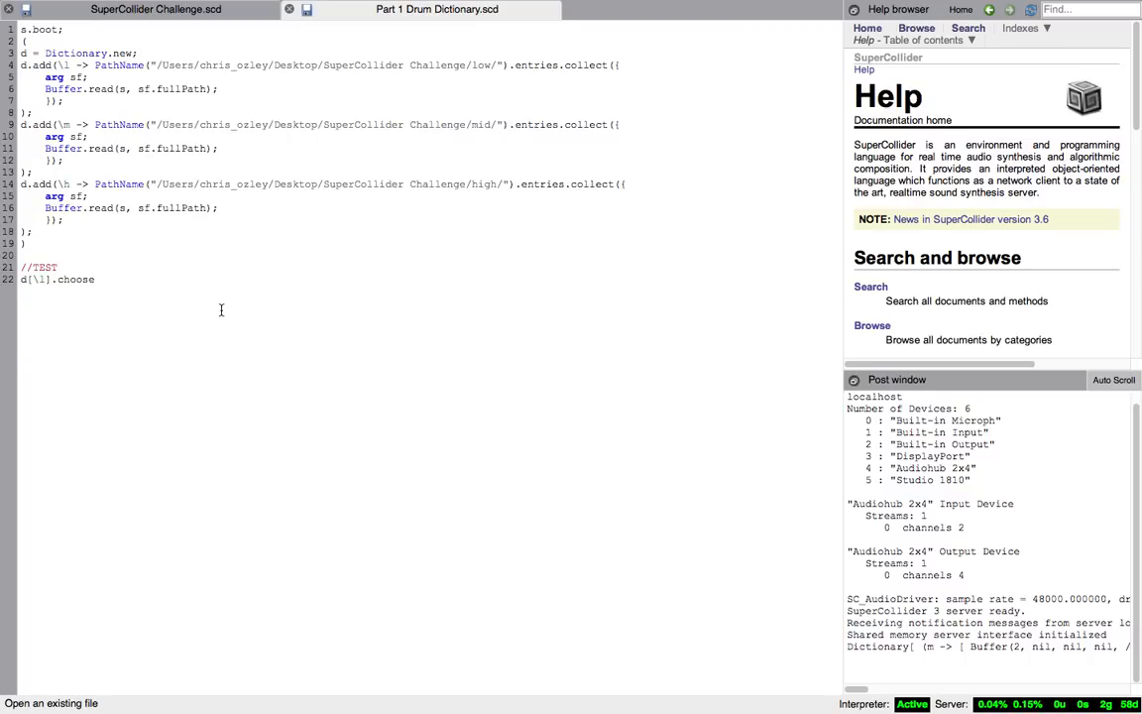
{"action": "left_click", "coordinate": [97, 278]}
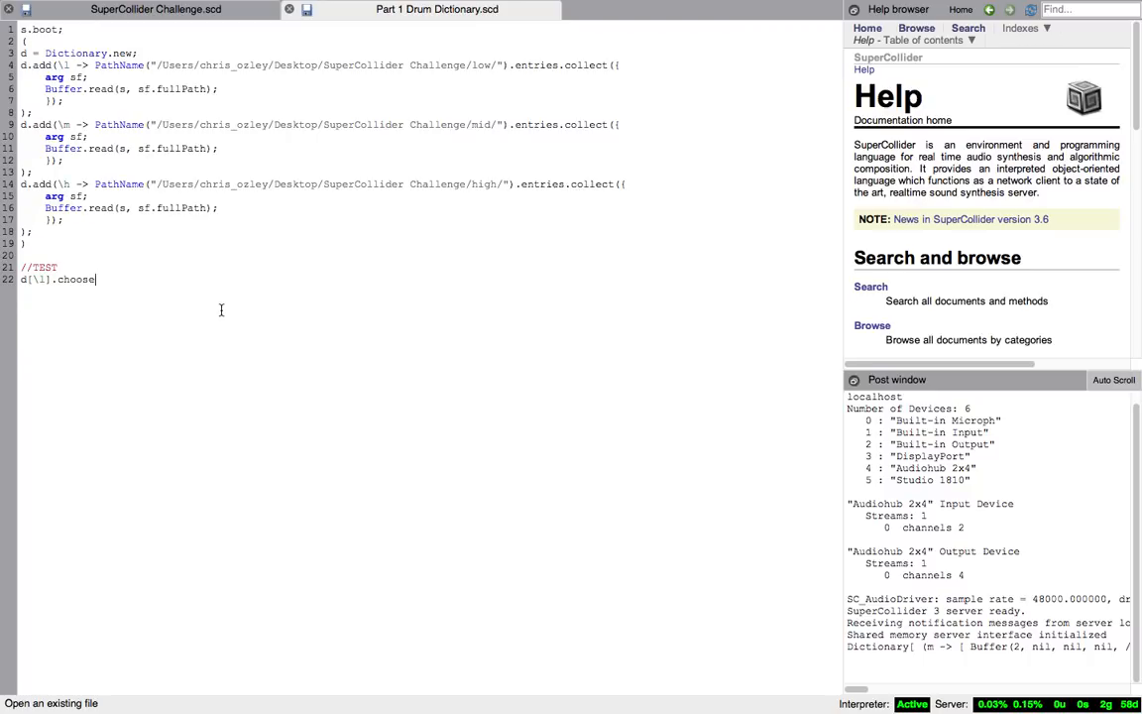
{"action": "type", "text": ".play"}
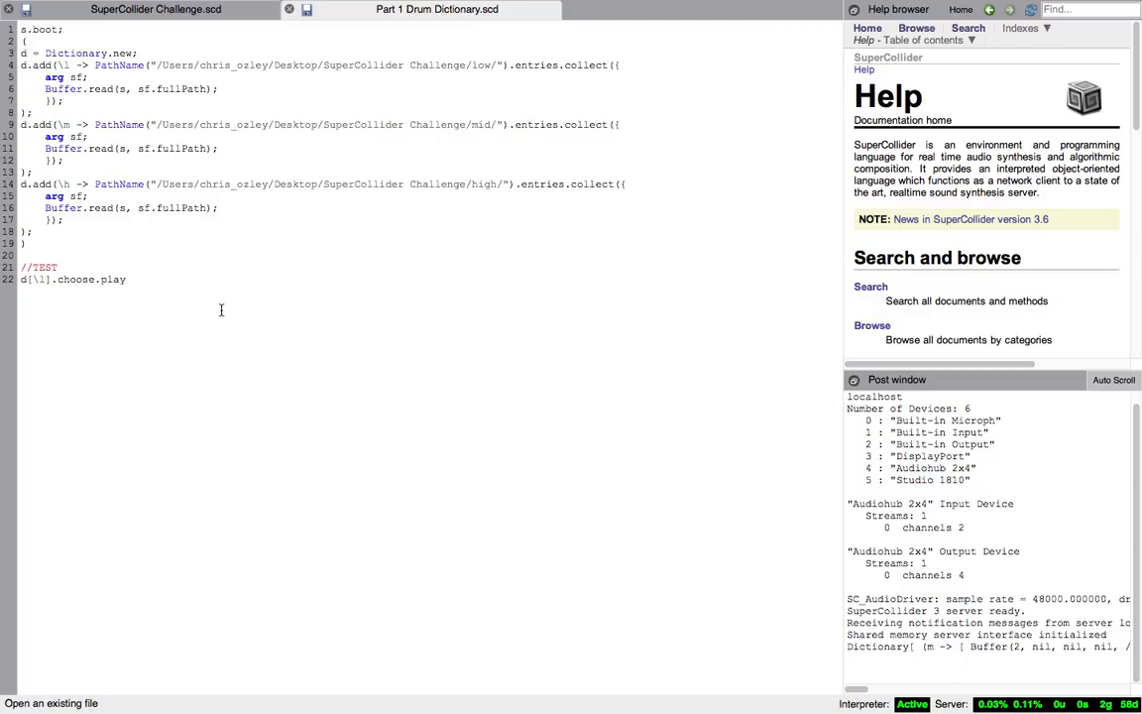
{"action": "type", "text": ";"}
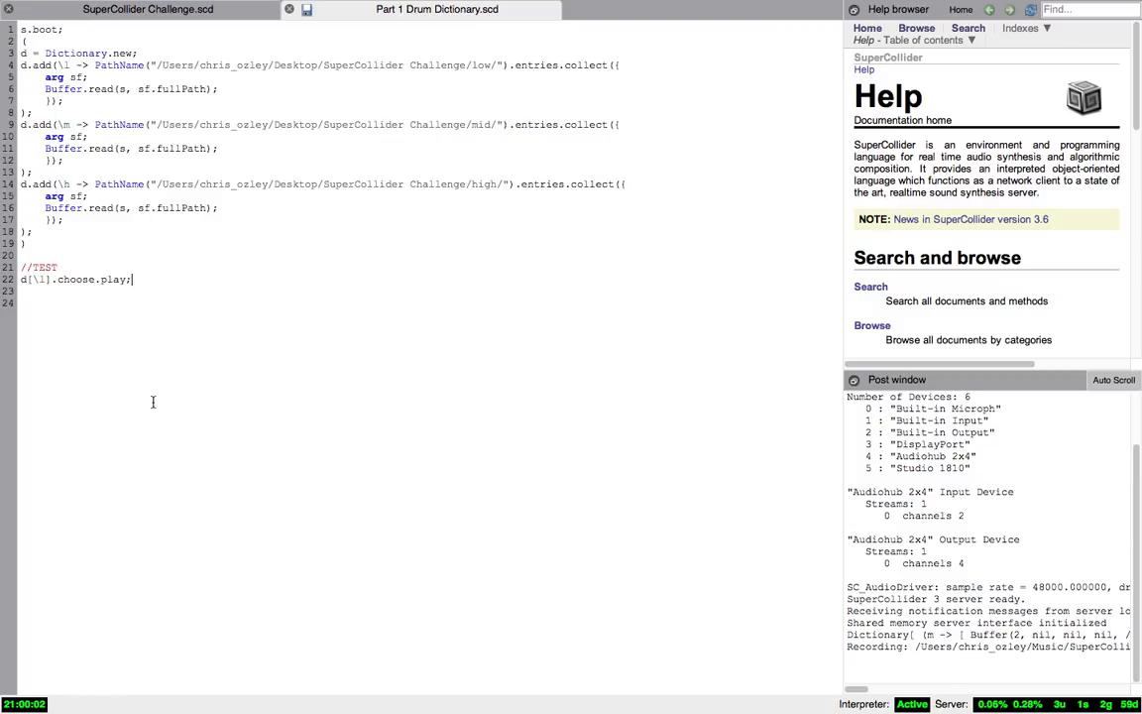
{"action": "left_click", "coordinate": [74, 279]}
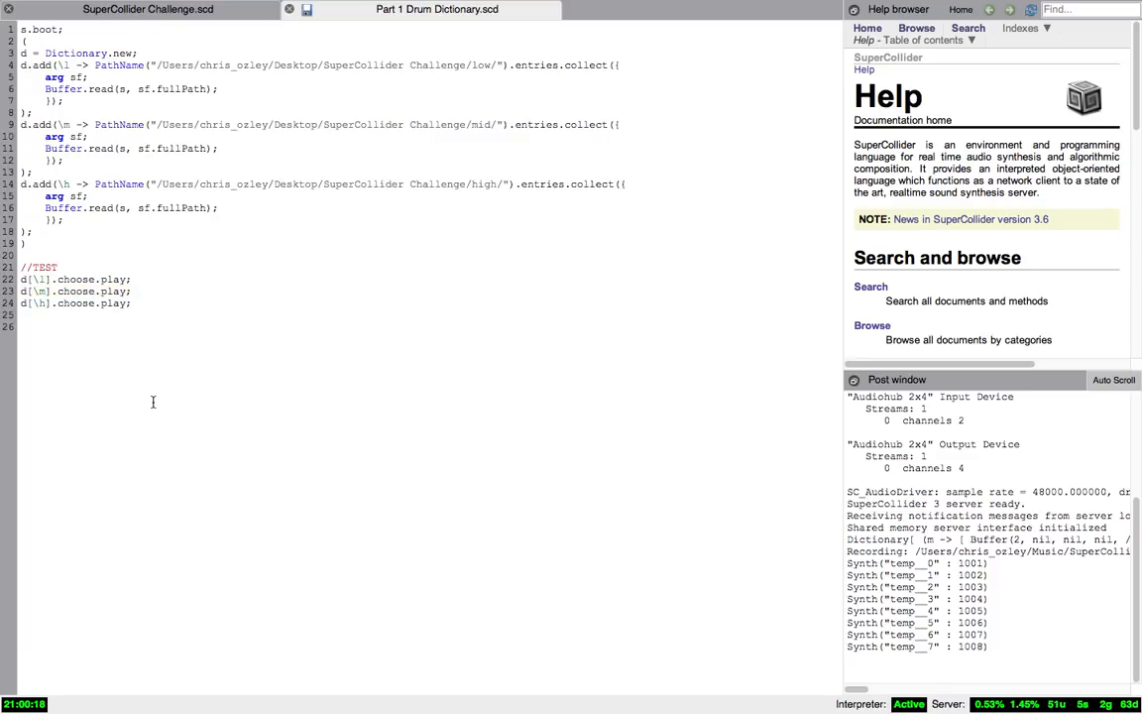
{"action": "left_click", "coordinate": [74, 302]}
{"action": "type", "text": "("}
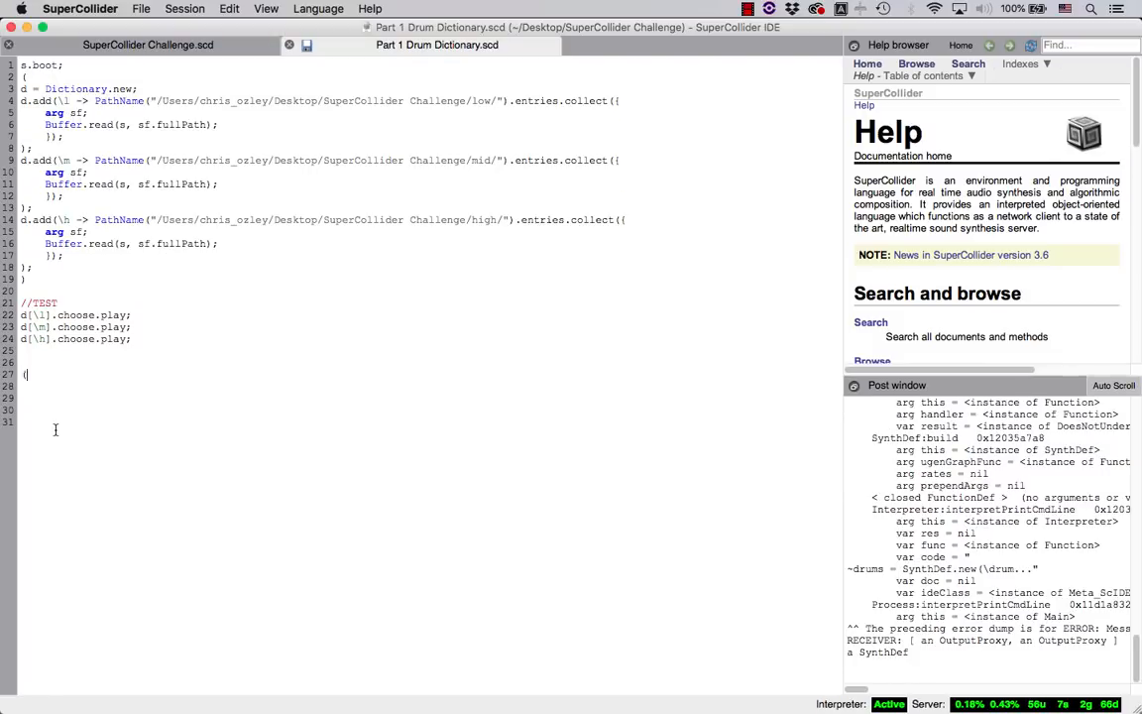
- Add a stereo PlayBuf.ar(2, buf, doneAction) line and an amp=1 argument to the SynthDef
{"action": "type", "text": ")"}
{"action": "type", "text": "~drums = SynthDef.new(\\drums, {"}
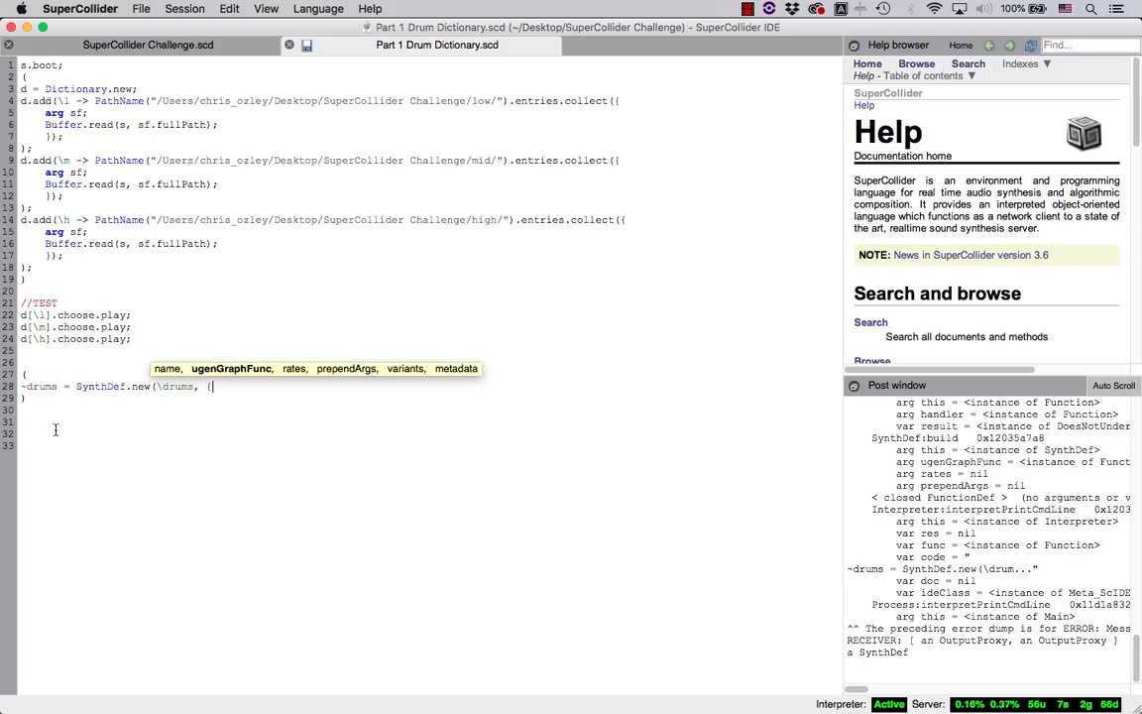
{"action": "key", "text": "Return"}
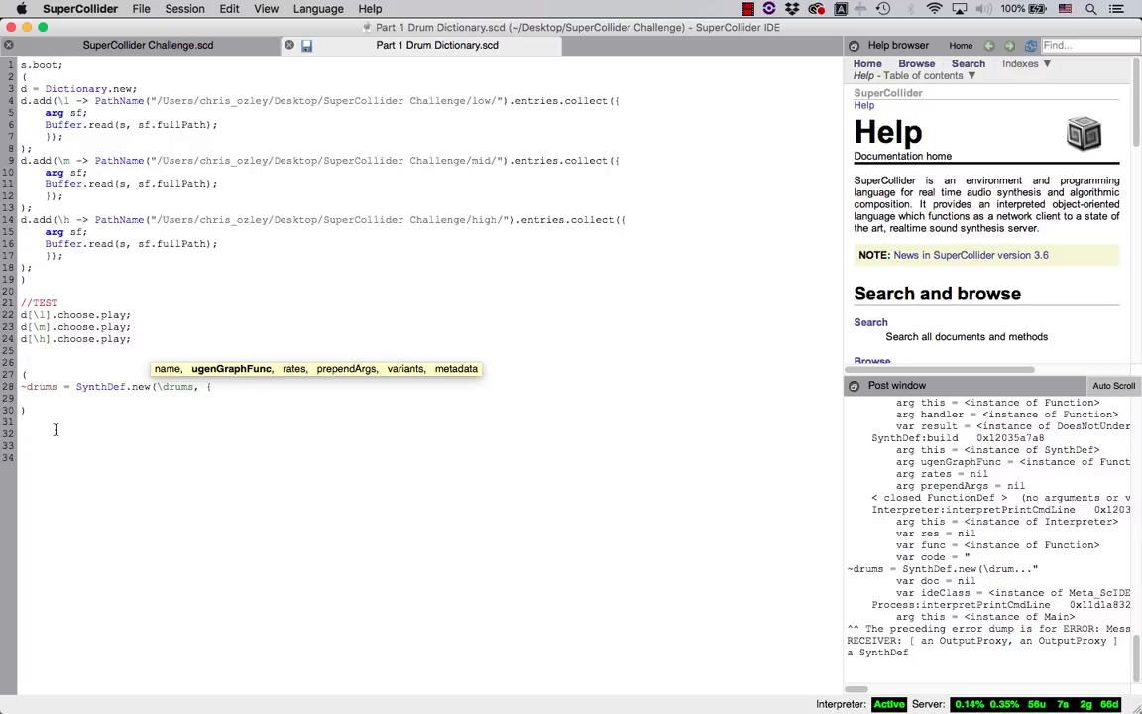
{"action": "type", "text": "PlayBuf.ar"}
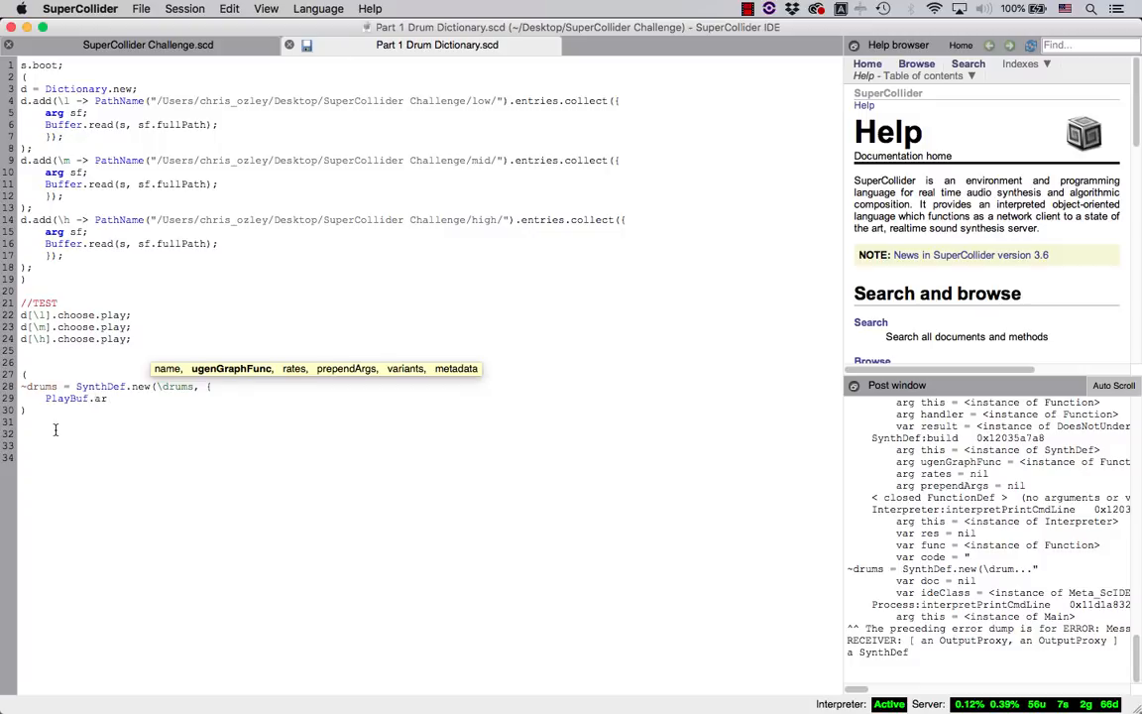
{"action": "type", "text": "(2, buf, doneAction:2);"}
{"action": "type", "text": "arg buf=0;"}
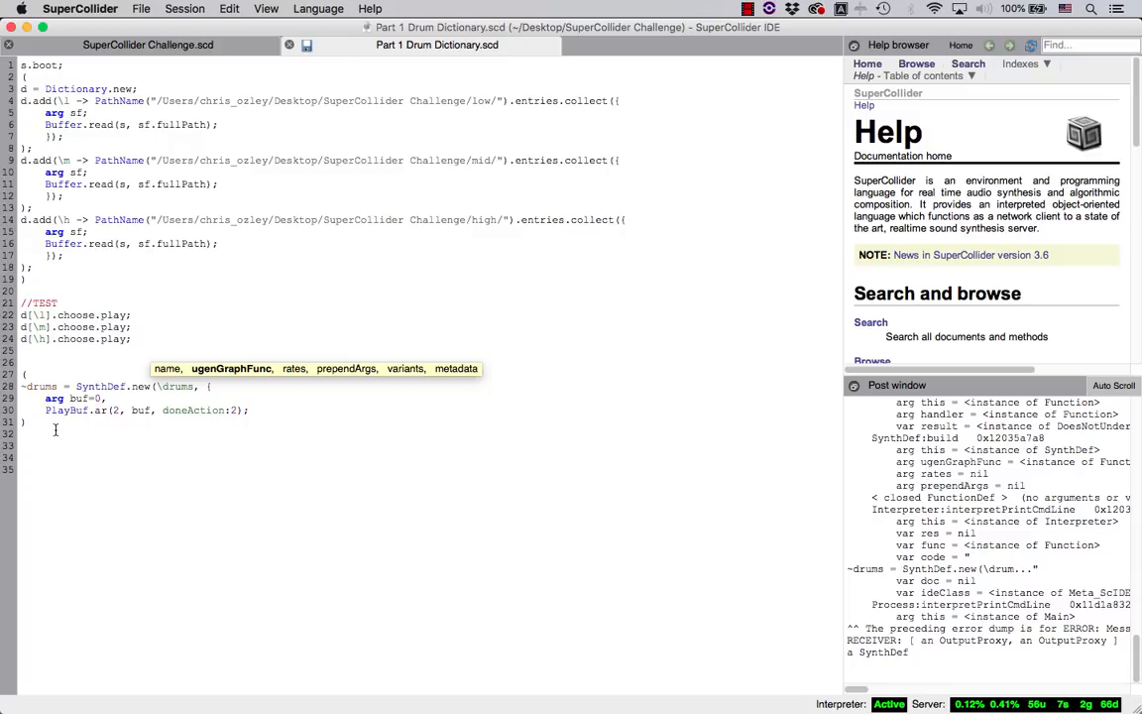
{"action": "type", "text": ", amp=1"}
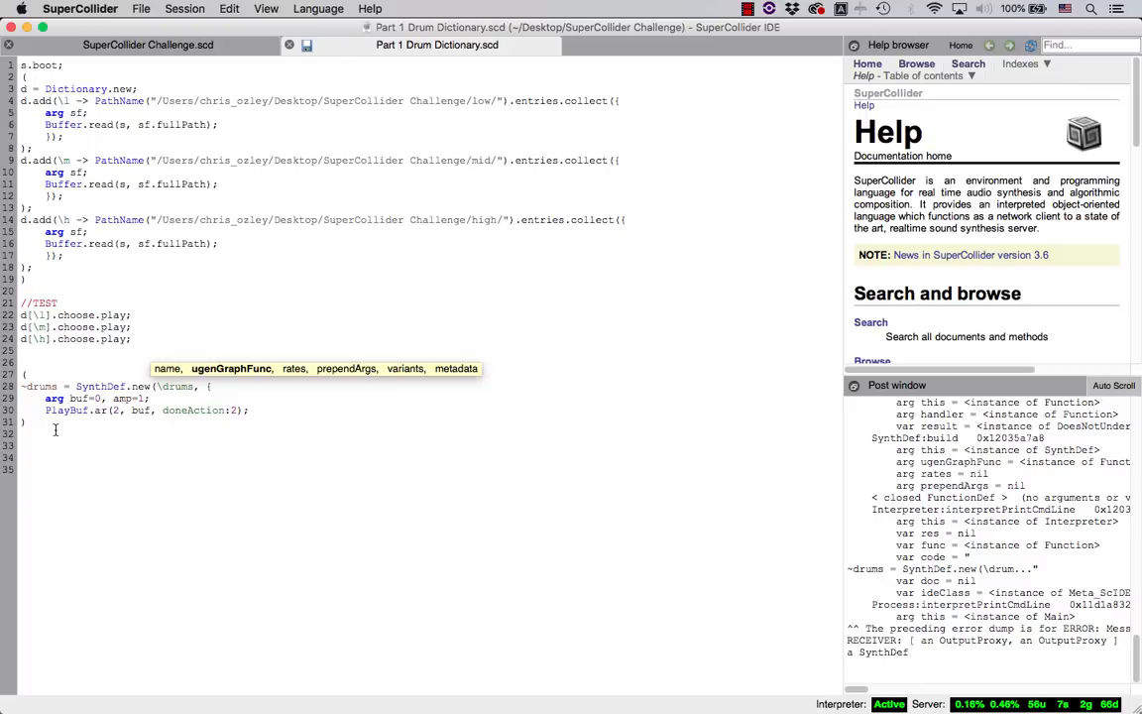
- Store the signal in var sig, scale it by amp, add .scope(3), and begin Out
{"action": "type", "text": "var sig;"}
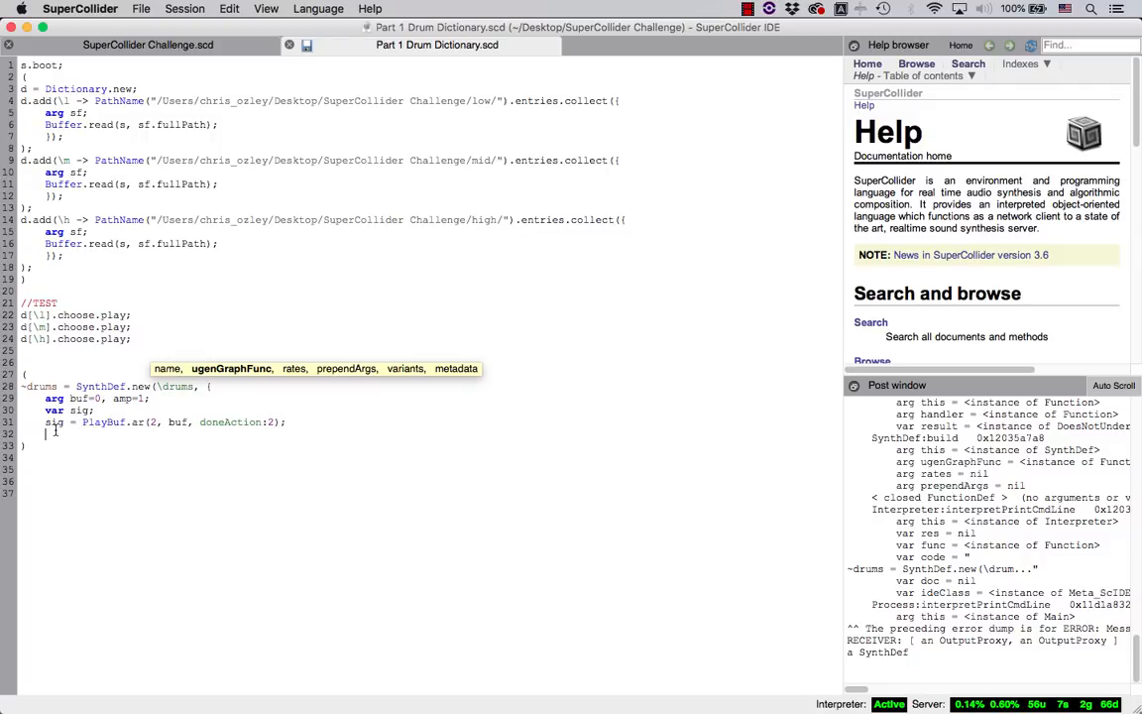
{"action": "type", "text": "sig ="}
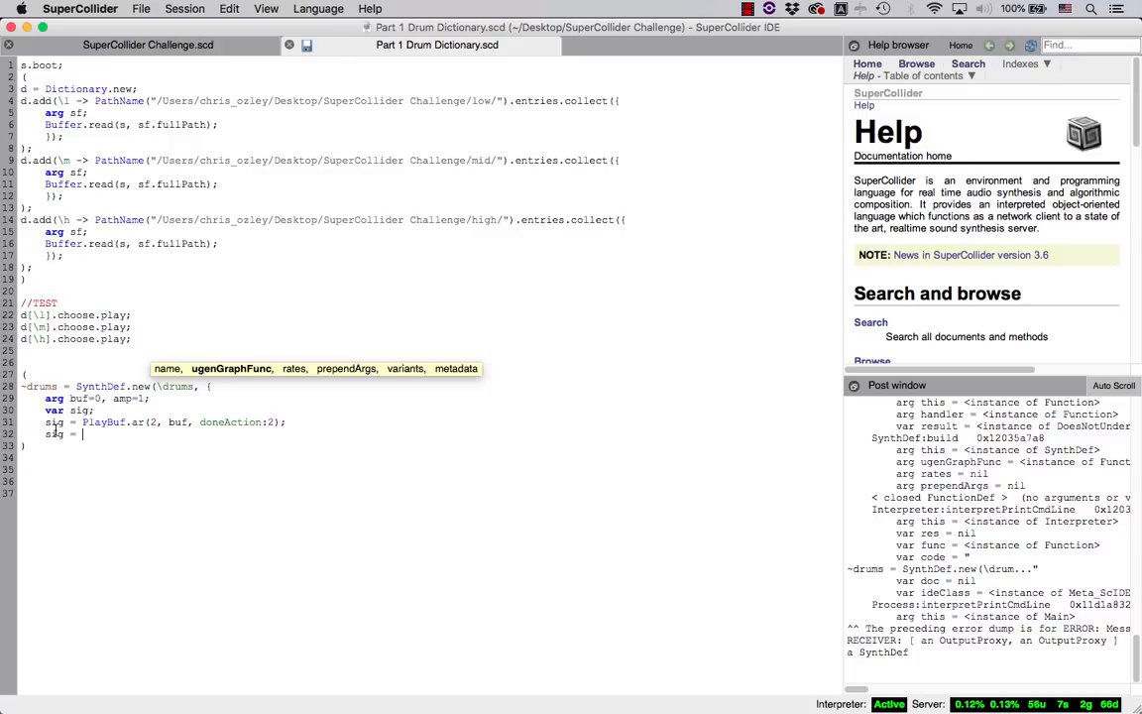
{"action": "type", "text": "sig * amp;"}
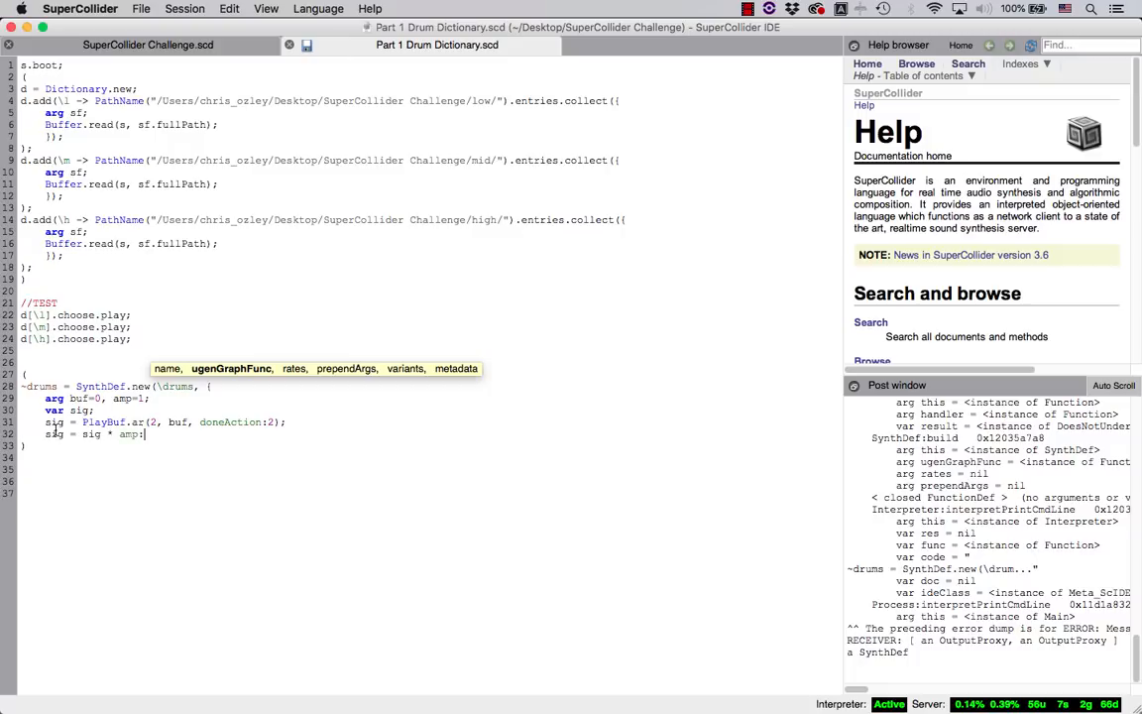
{"action": "left_click", "coordinate": [141, 434]}
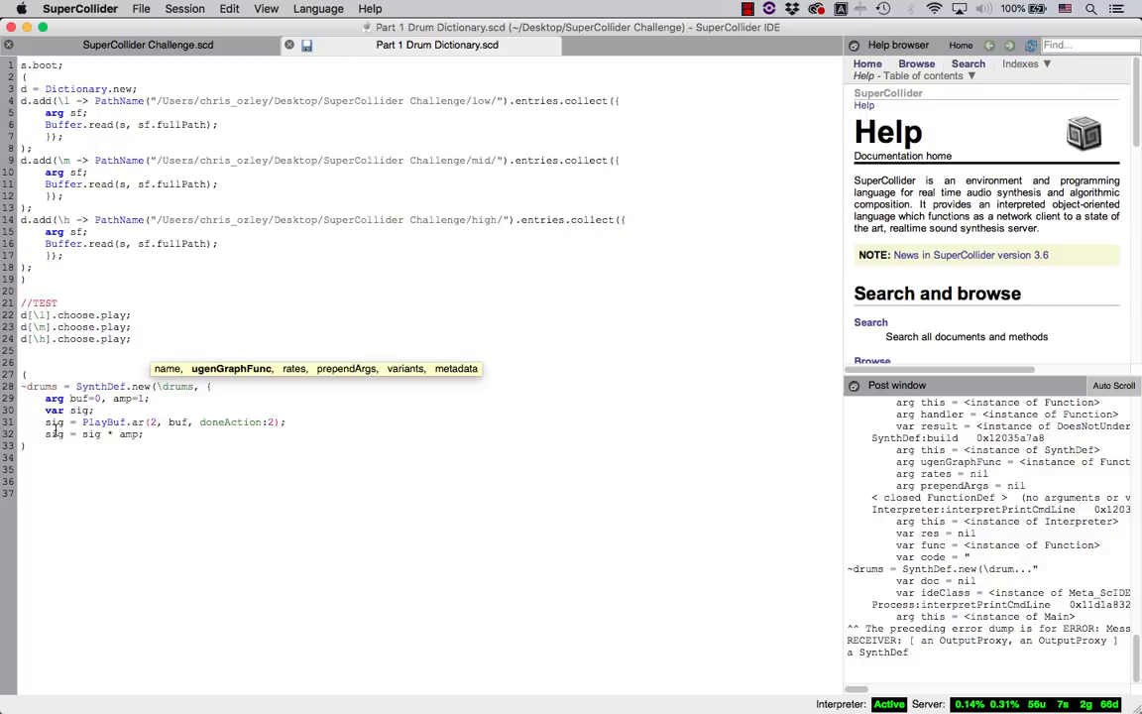
{"action": "type", "text": ".scope("}
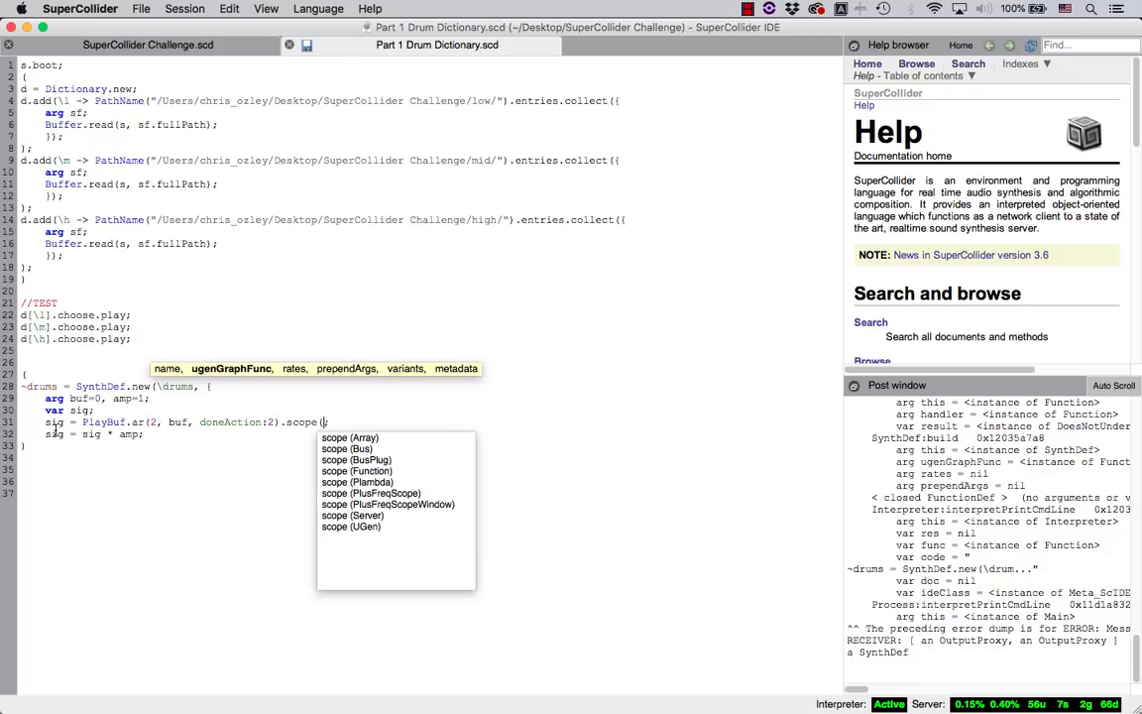
{"action": "type", "text": "3);"}
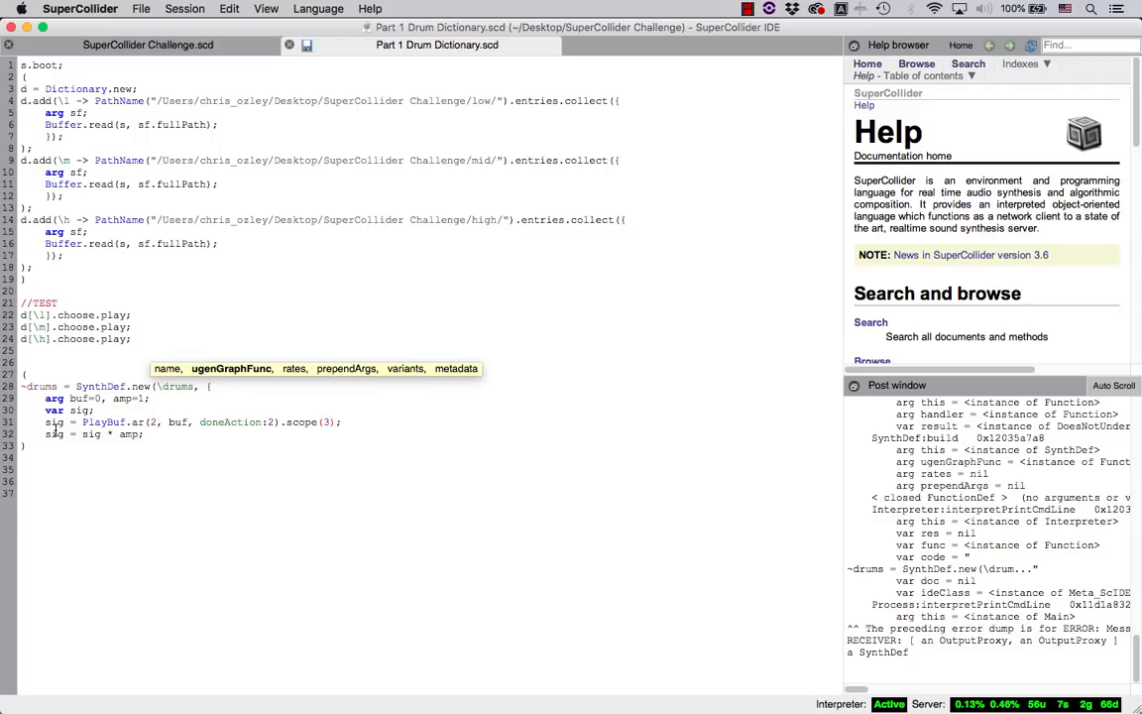
{"action": "type", "text": "Out.ar([0,1], sig);"}
{"action": "type", "text": "}).add;"}
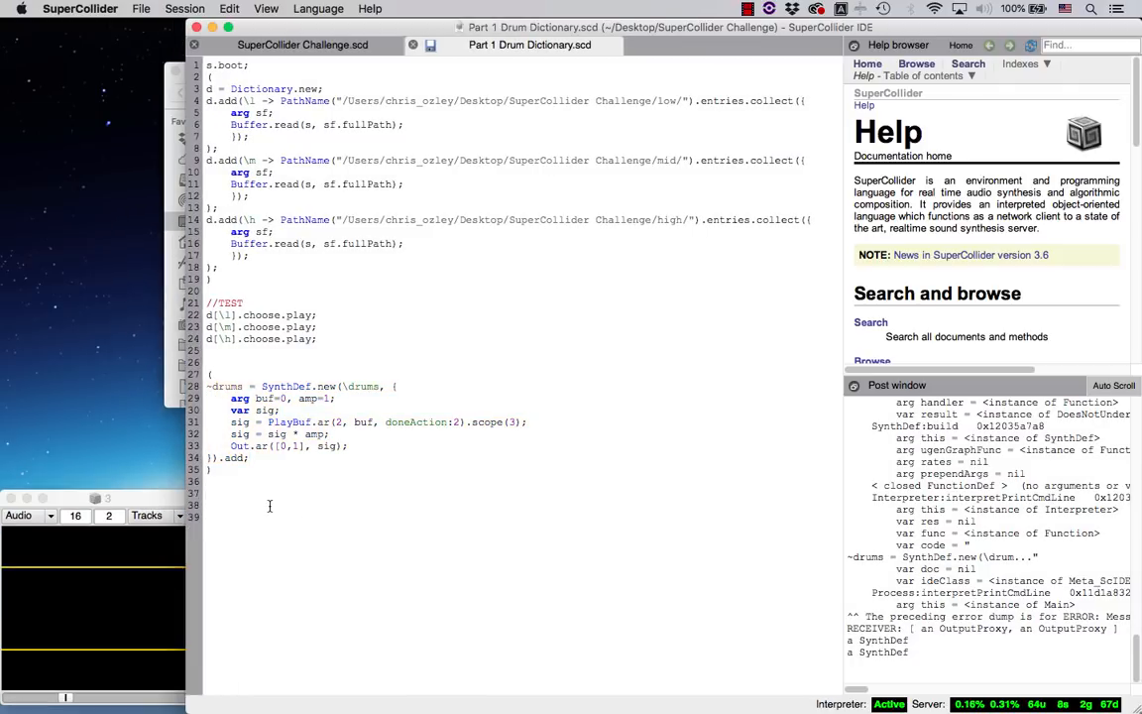
- Write a //TEST line: ~drums = Synth.new(\drums, [\buf, d[\m].choose.bufnum])
{"action": "type", "text": "//TEST"}
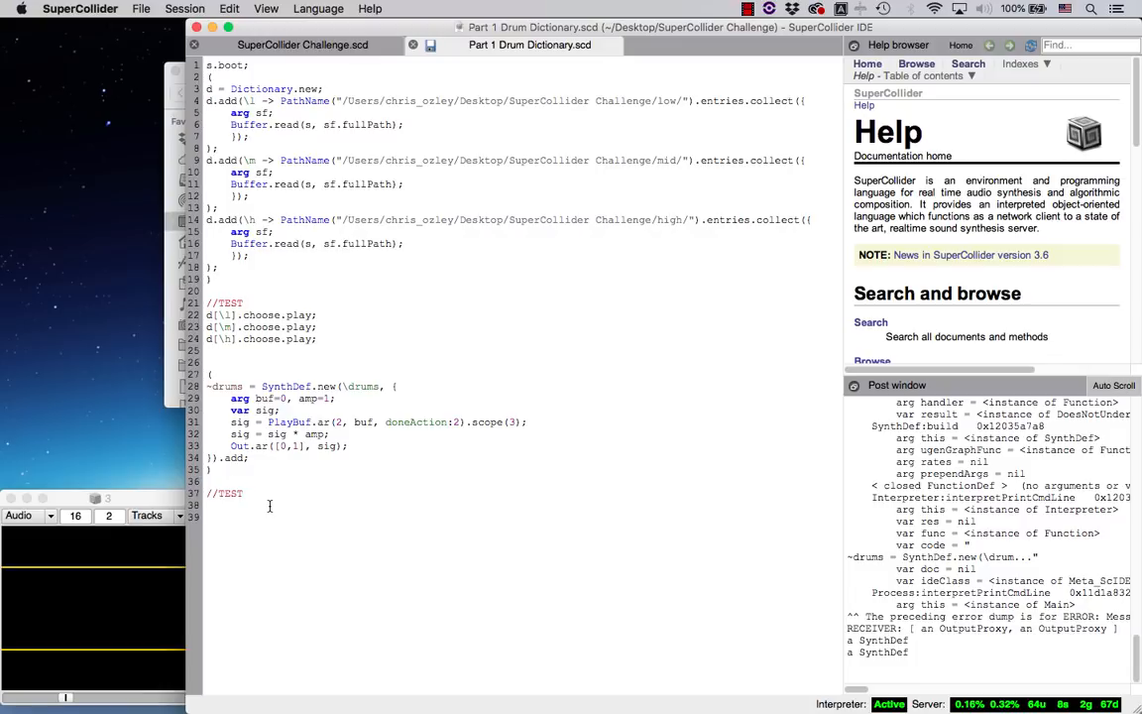
{"action": "type", "text": "~drums = Synth"}
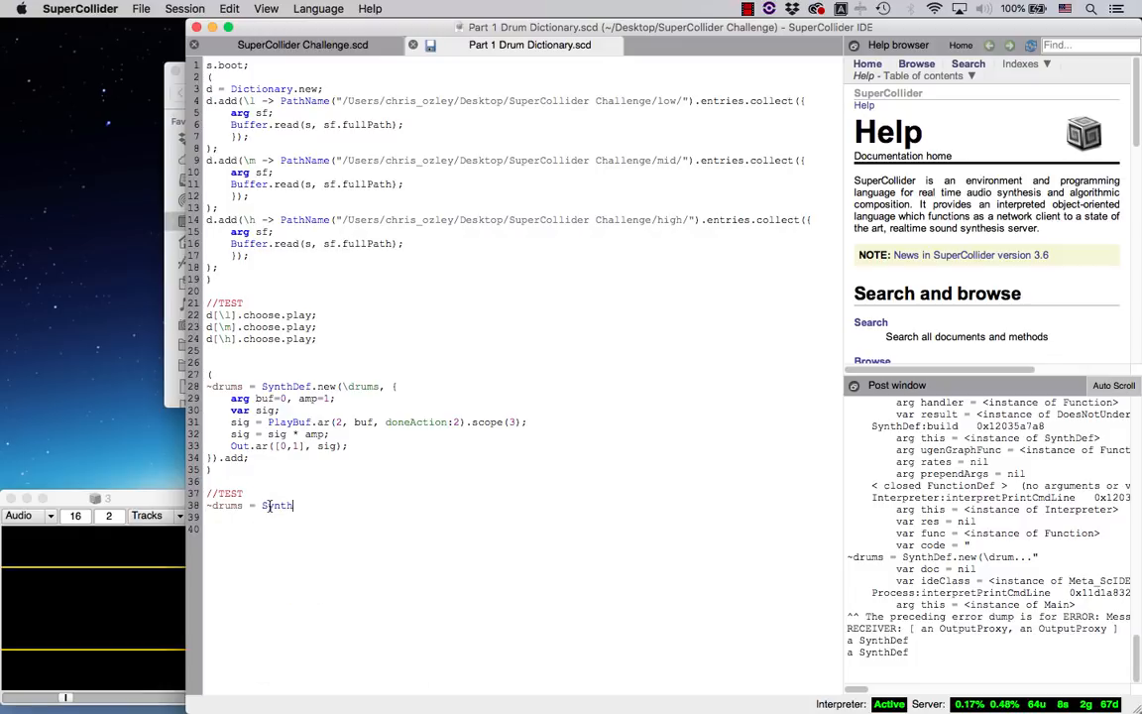
{"action": "type", "text": ".new(\\drums, [\\buf, d[\\m"}
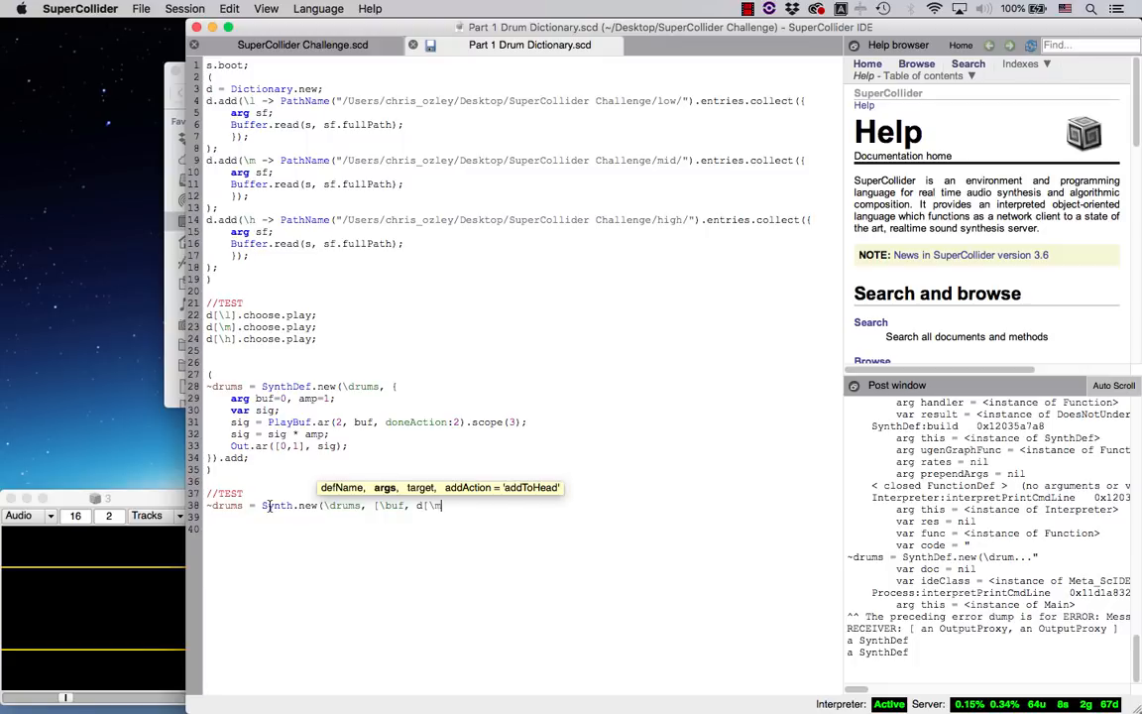
{"action": "type", "text": "].choose.bufnum"}
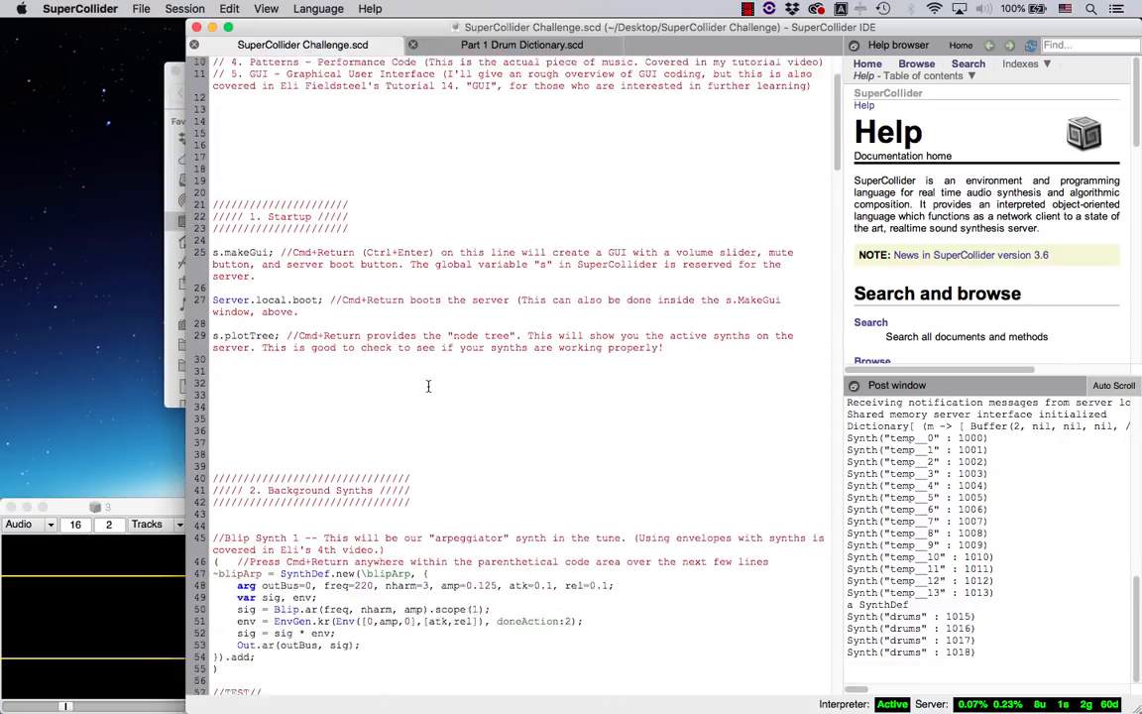
{"action": "scroll", "scroll_direction": "down", "scroll_amount": 3}
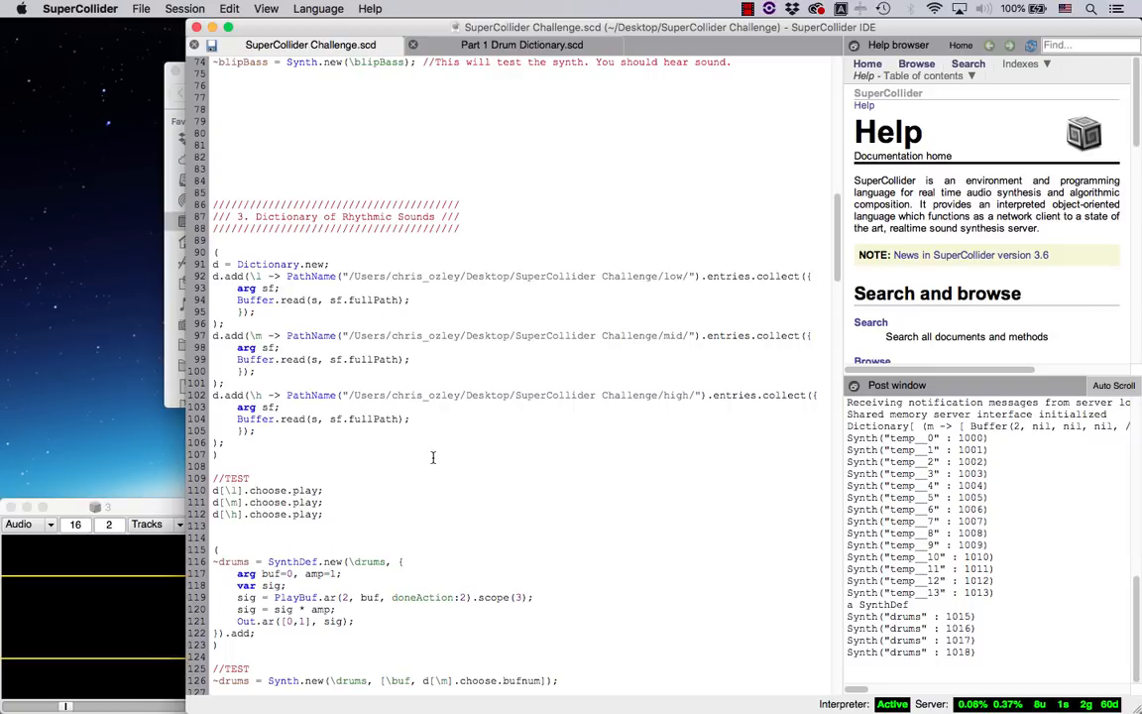
{"action": "scroll", "scroll_direction": "down", "scroll_amount": 3}
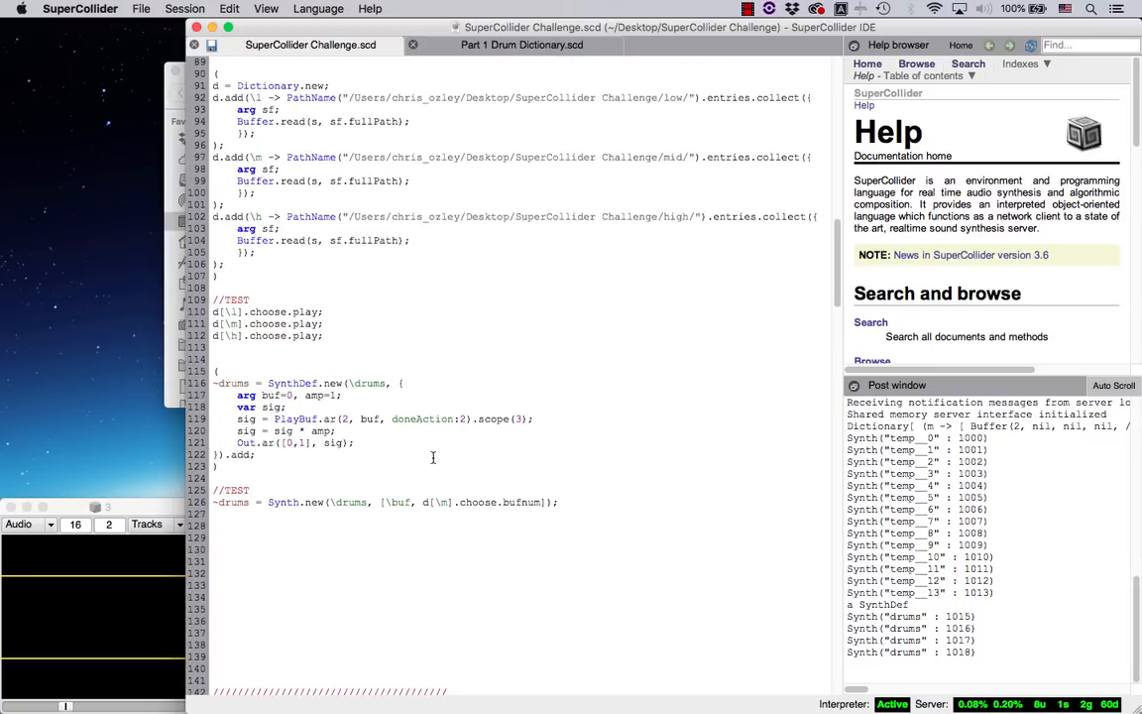
{"action": "scroll", "scroll_direction": "down", "scroll_amount": 3}
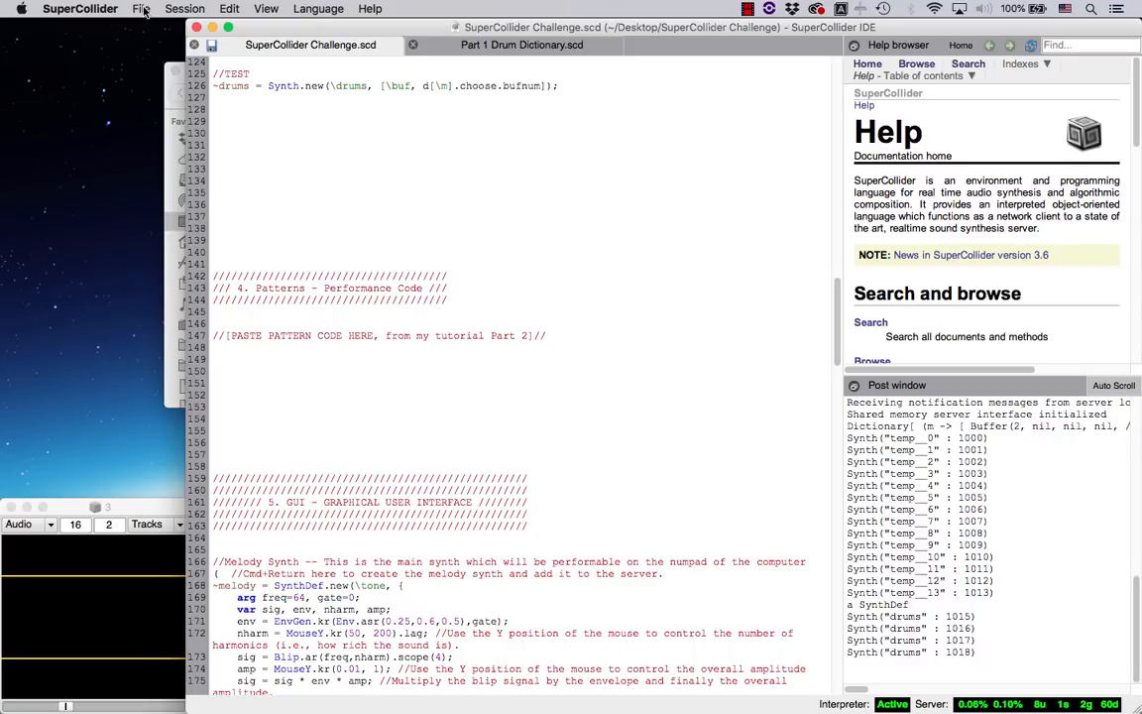
- Create a new document and save it as 'Part 2 Patterns' in the SuperCollider Challenge folder
{"action": "left_click", "coordinate": [141, 8]}
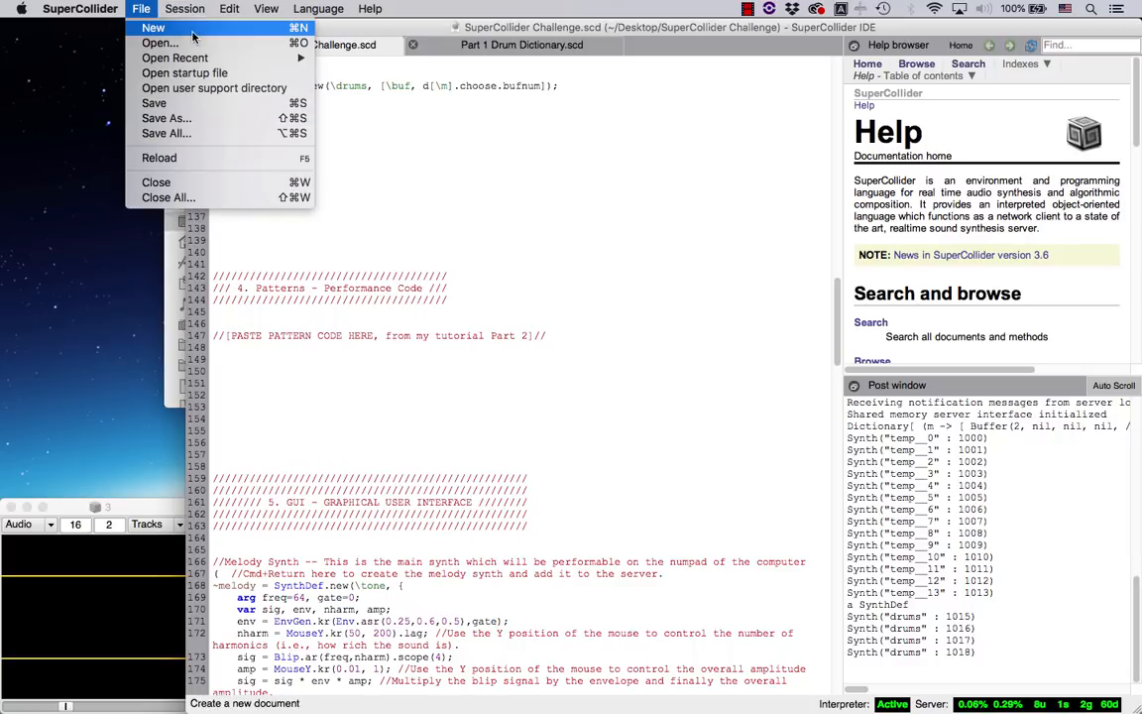
{"action": "left_click", "coordinate": [152, 26]}
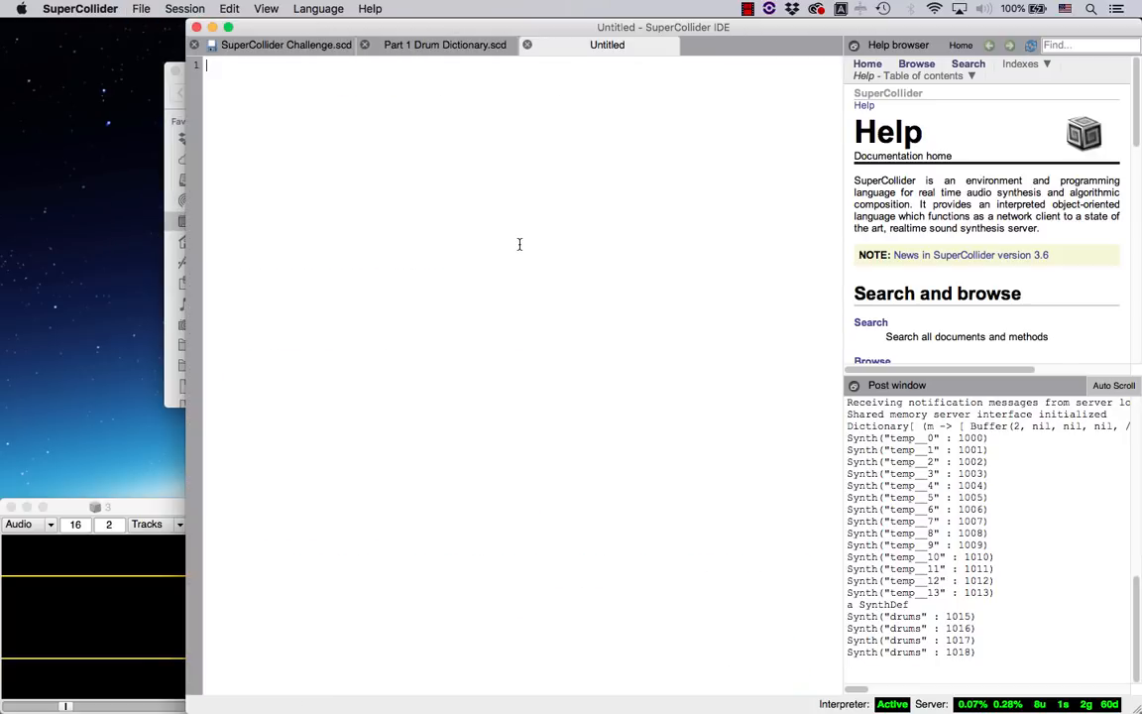
{"action": "key", "text": "cmd+s"}
{"action": "type", "text": "Part 2"}
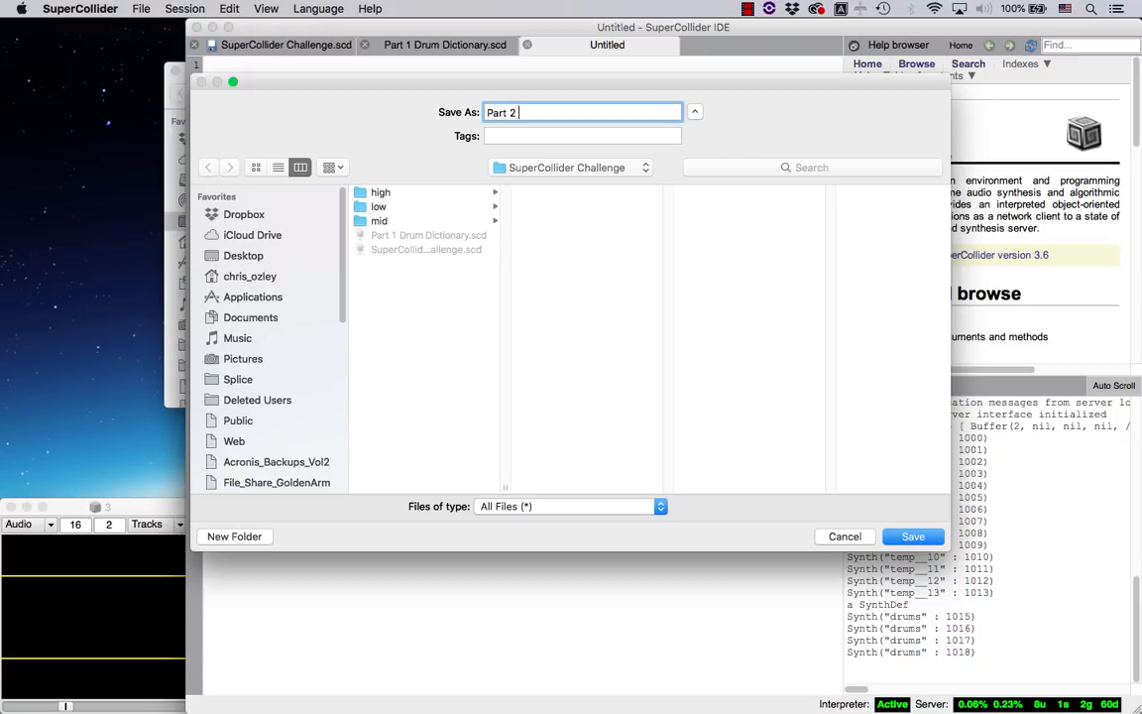
{"action": "type", "text": "Patterns"}
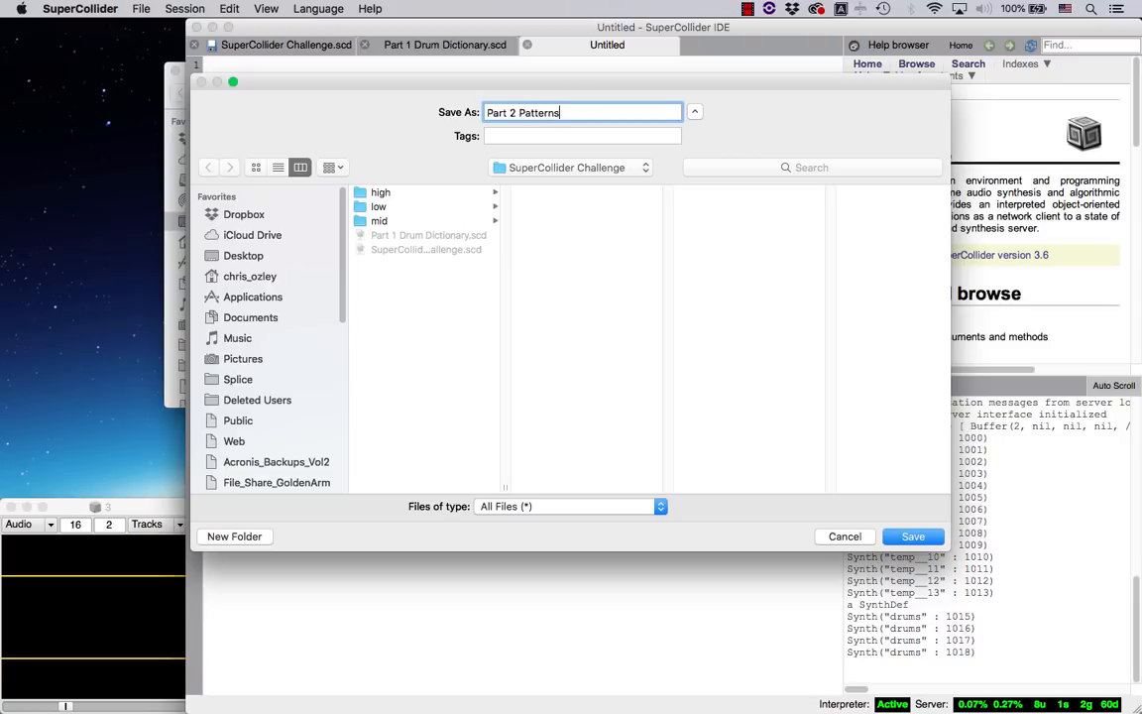
{"action": "left_click", "coordinate": [911, 537]}
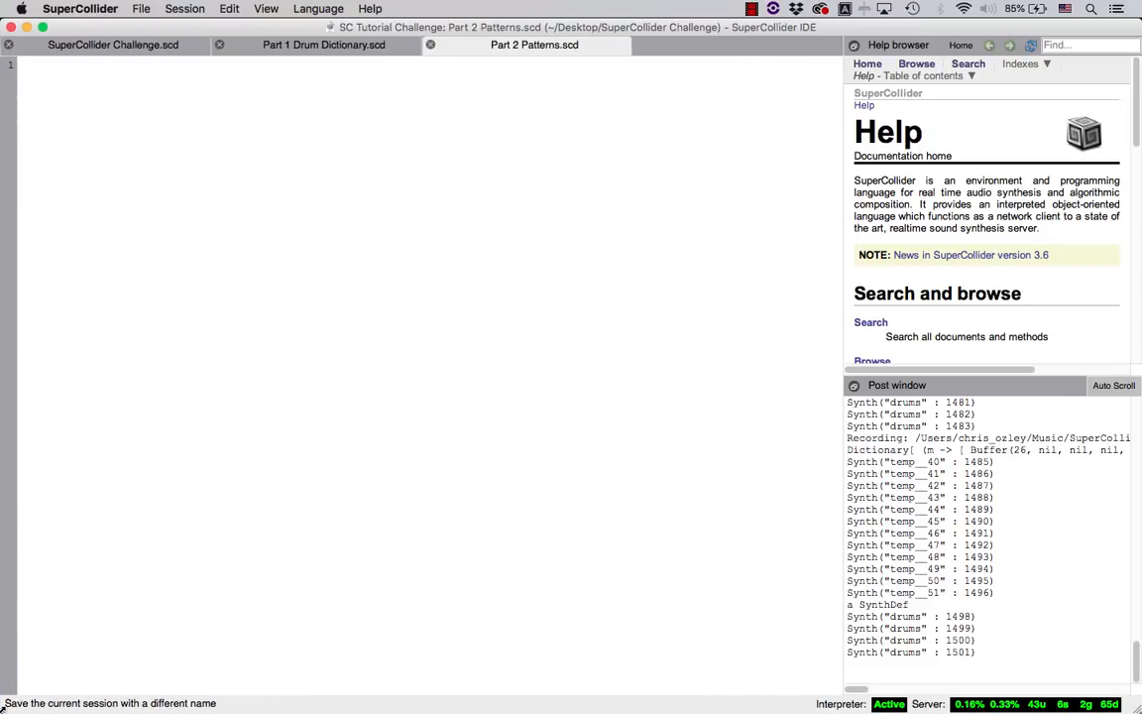
- Glance at the drum dictionary document, then add a //PATTERNS// heading and empty () block
{"action": "left_click", "coordinate": [323, 45]}
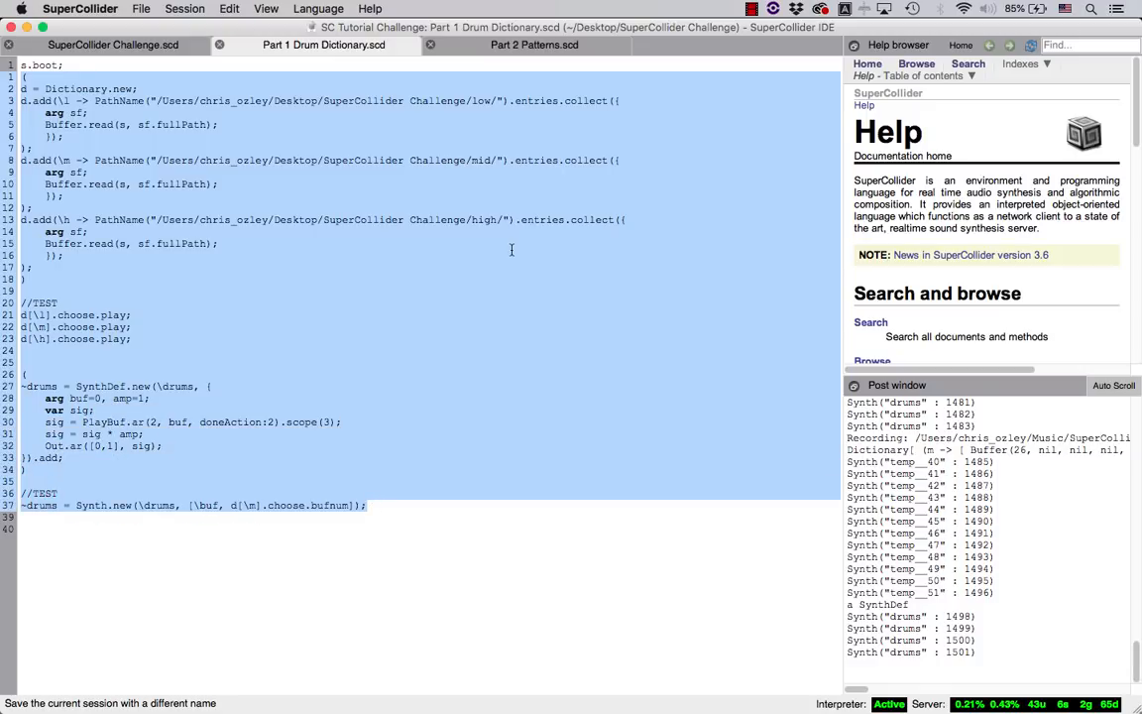
{"action": "left_click", "coordinate": [533, 45]}
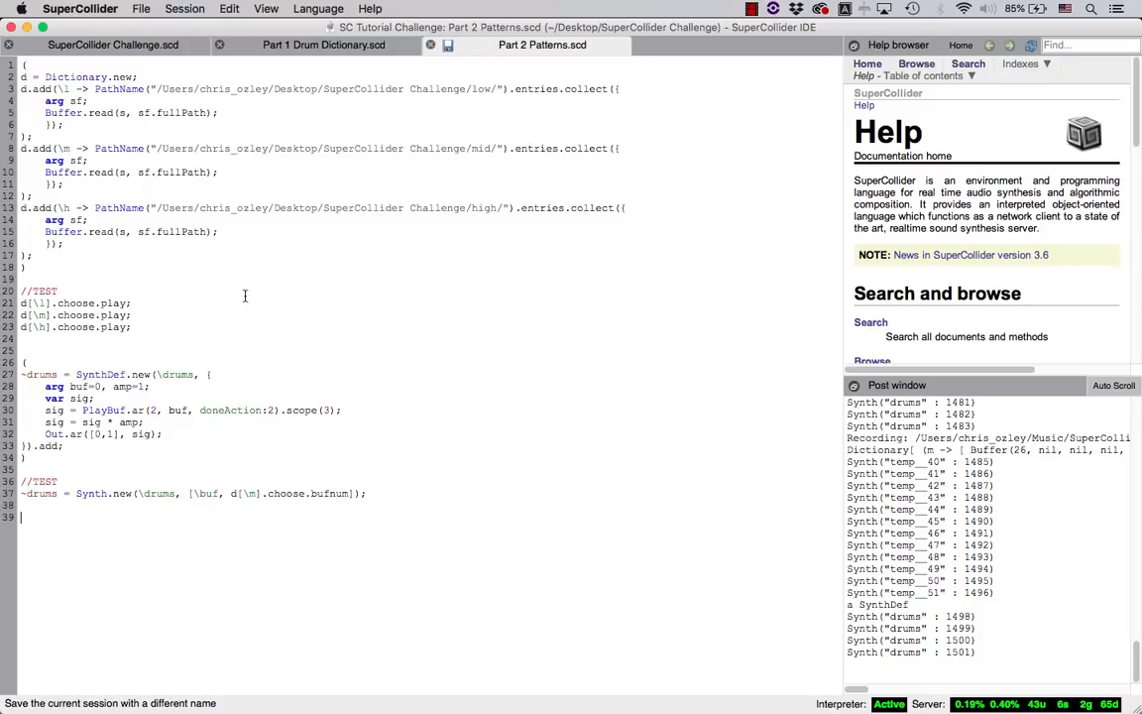
{"action": "type", "text": "//PP"}
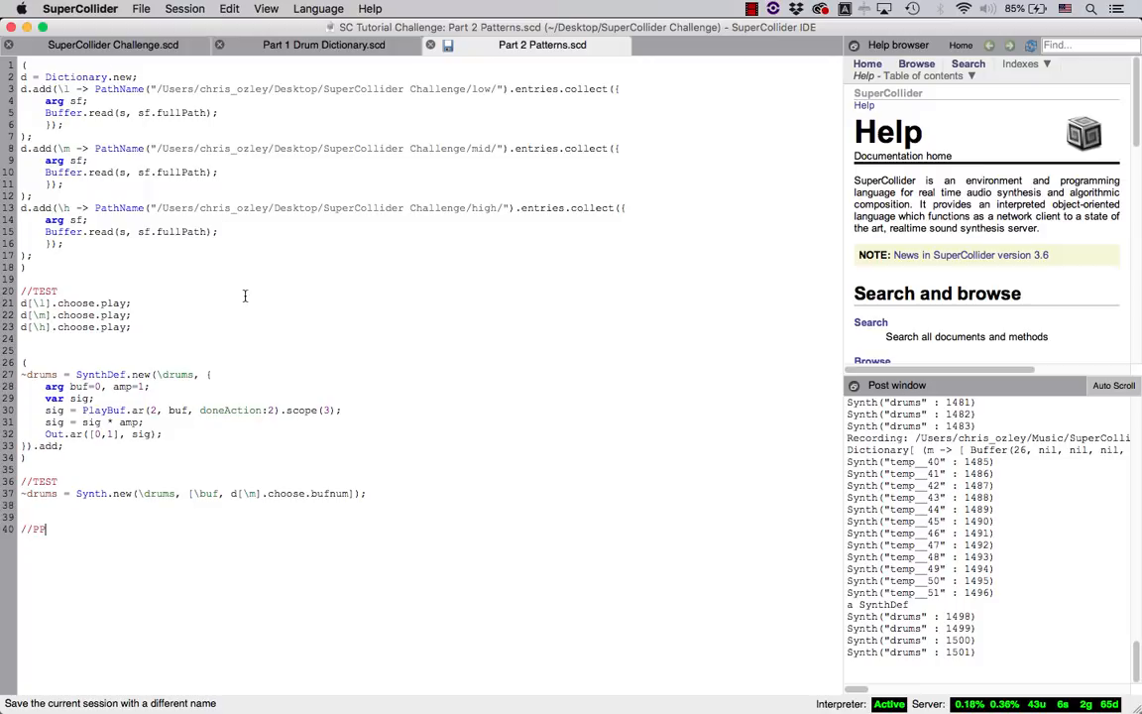
{"action": "type", "text": "ATTERNS"}
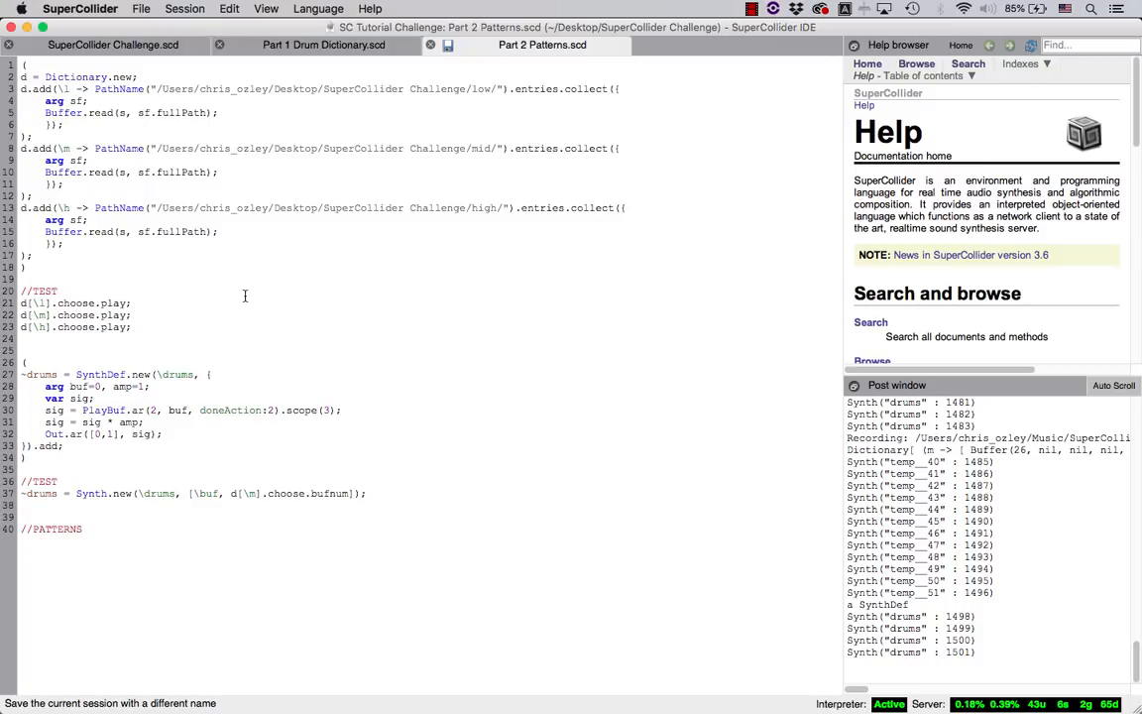
{"action": "type", "text": "//"}
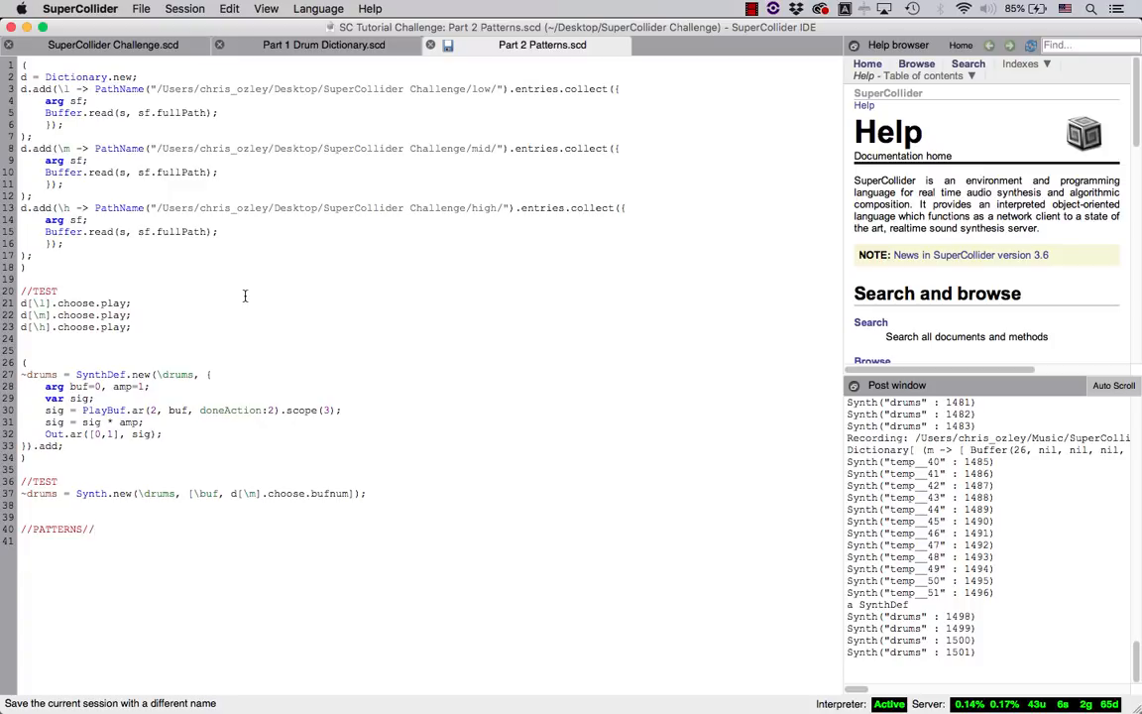
{"action": "type", "text": "()"}
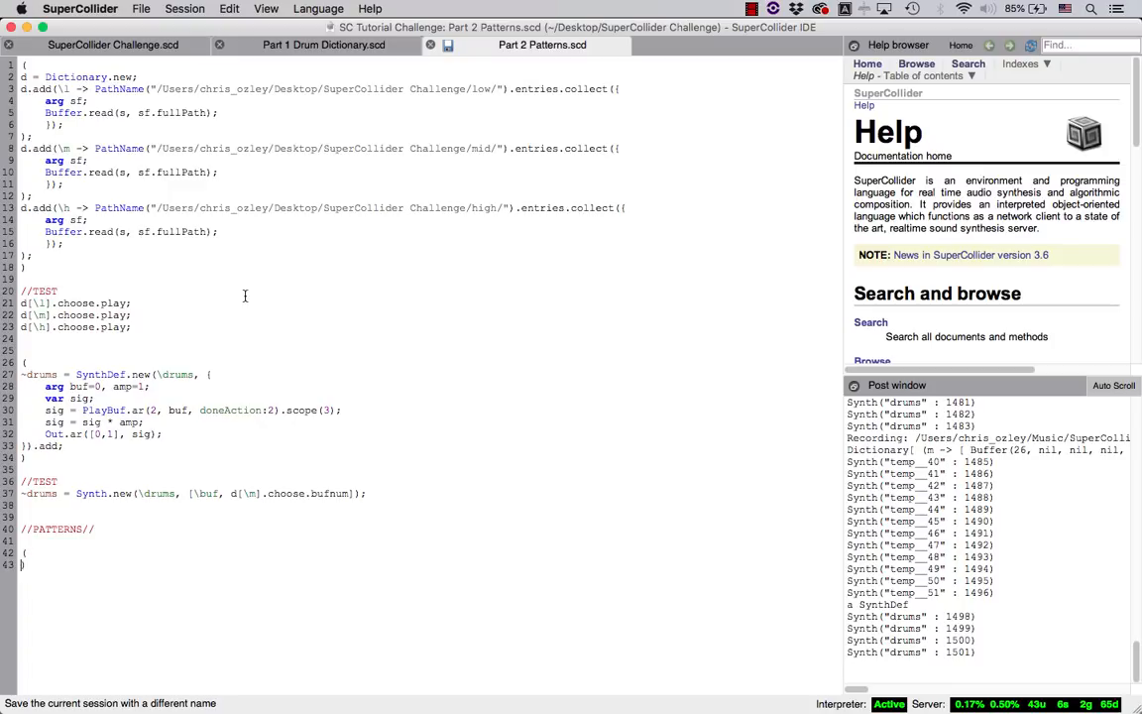
- Start ~playDrums = Pbind with \instrument \drums and \dur 0.25
{"action": "type", "text": "~p1"}
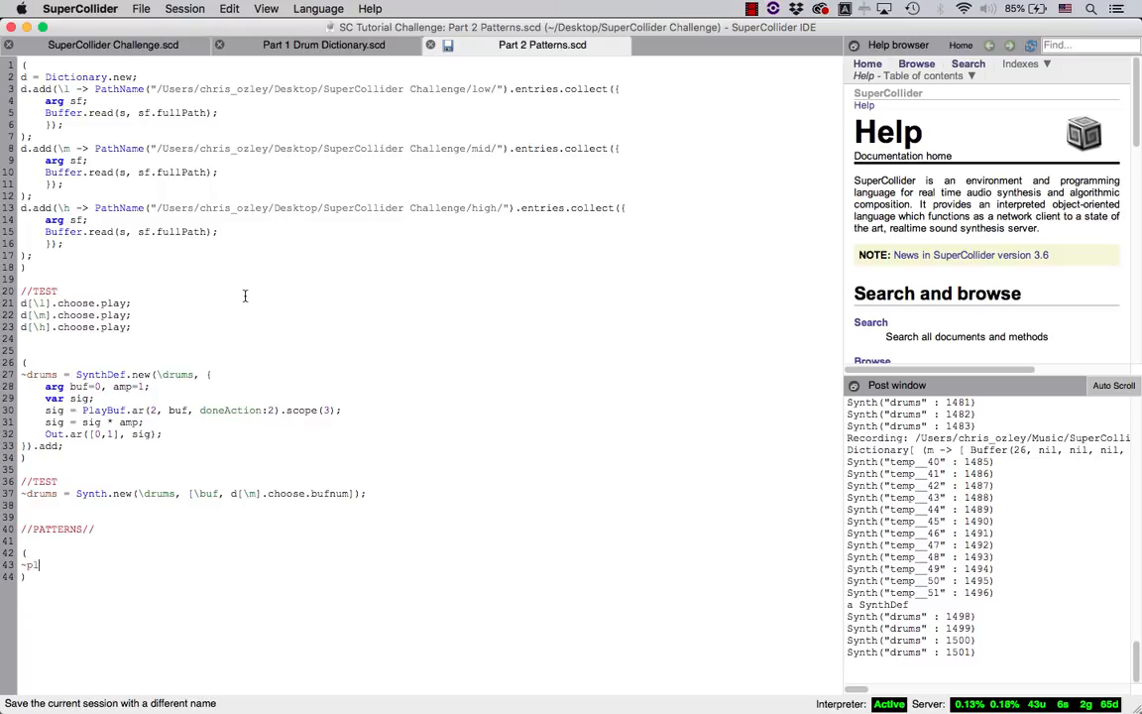
{"action": "type", "text": "layDrums ="}
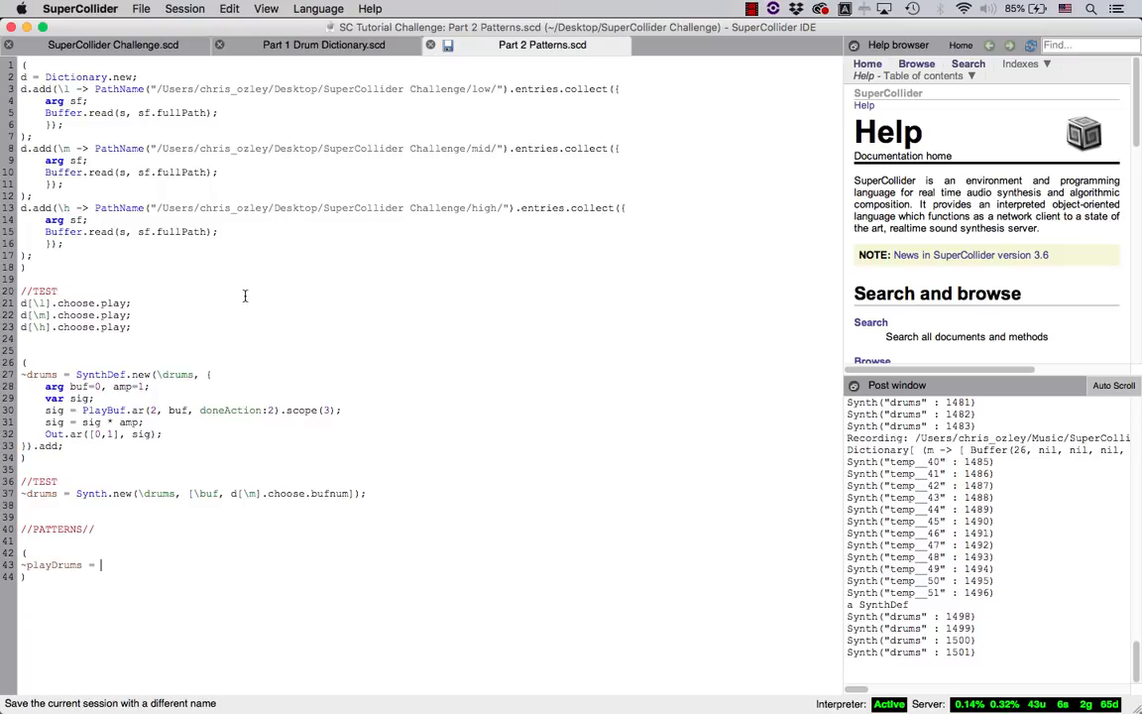
{"action": "type", "text": "Pbind("}
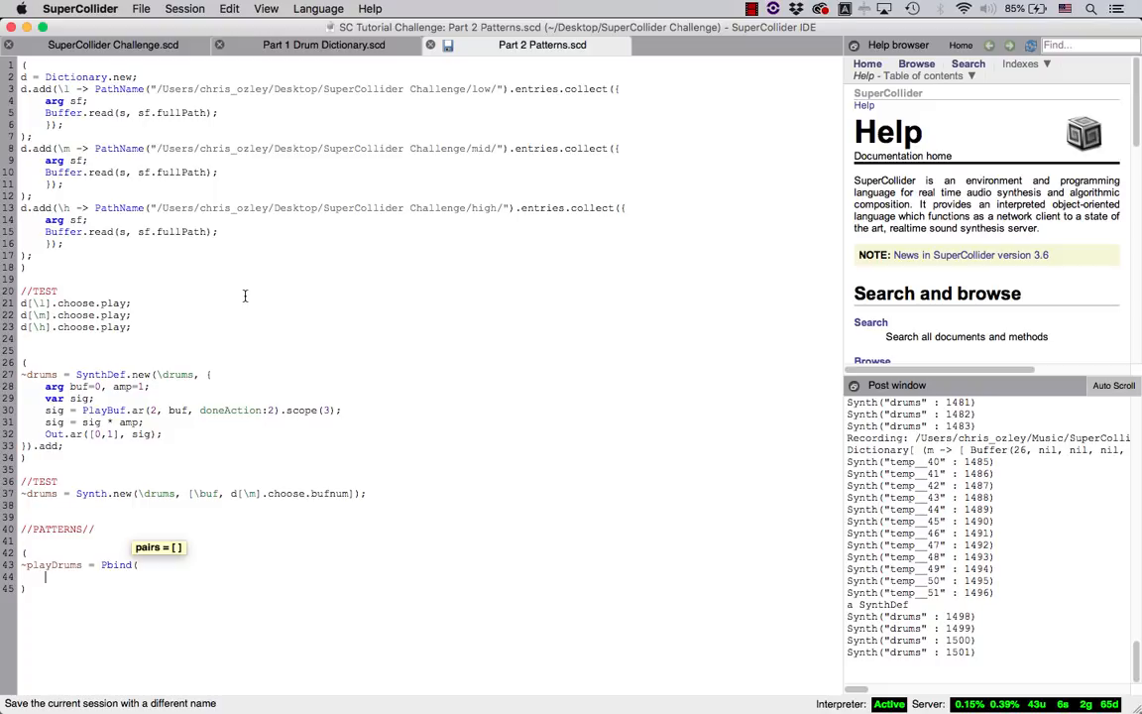
{"action": "type", "text": "\\"}
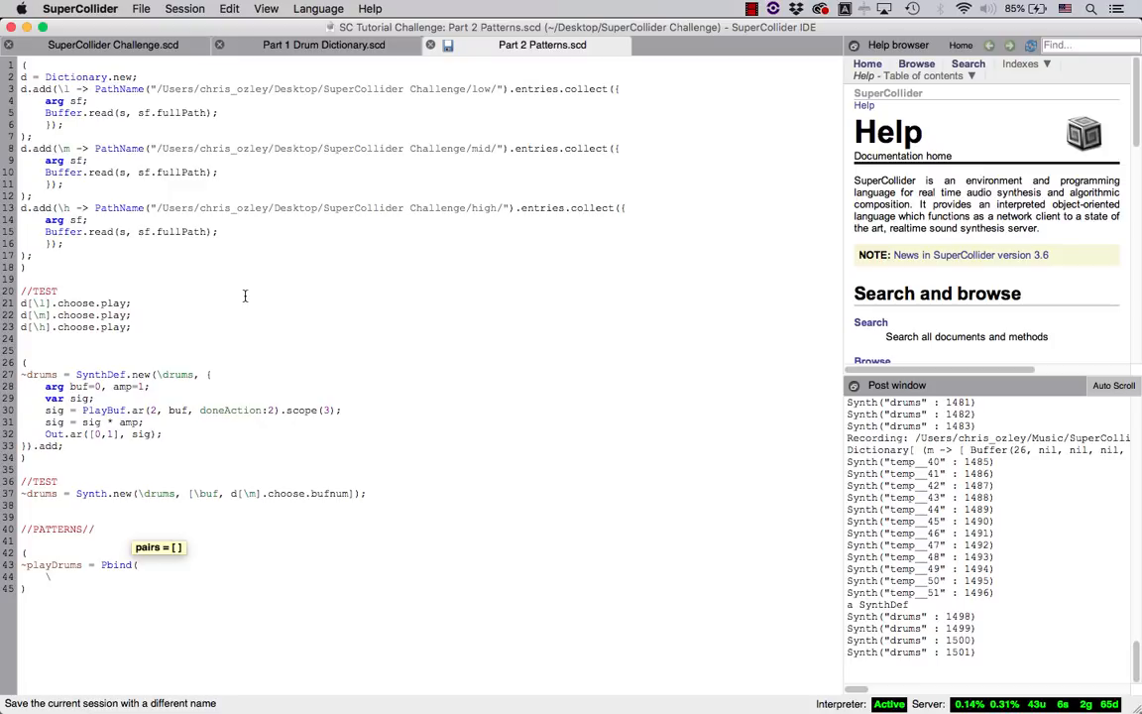
{"action": "type", "text": "\\instrument"}
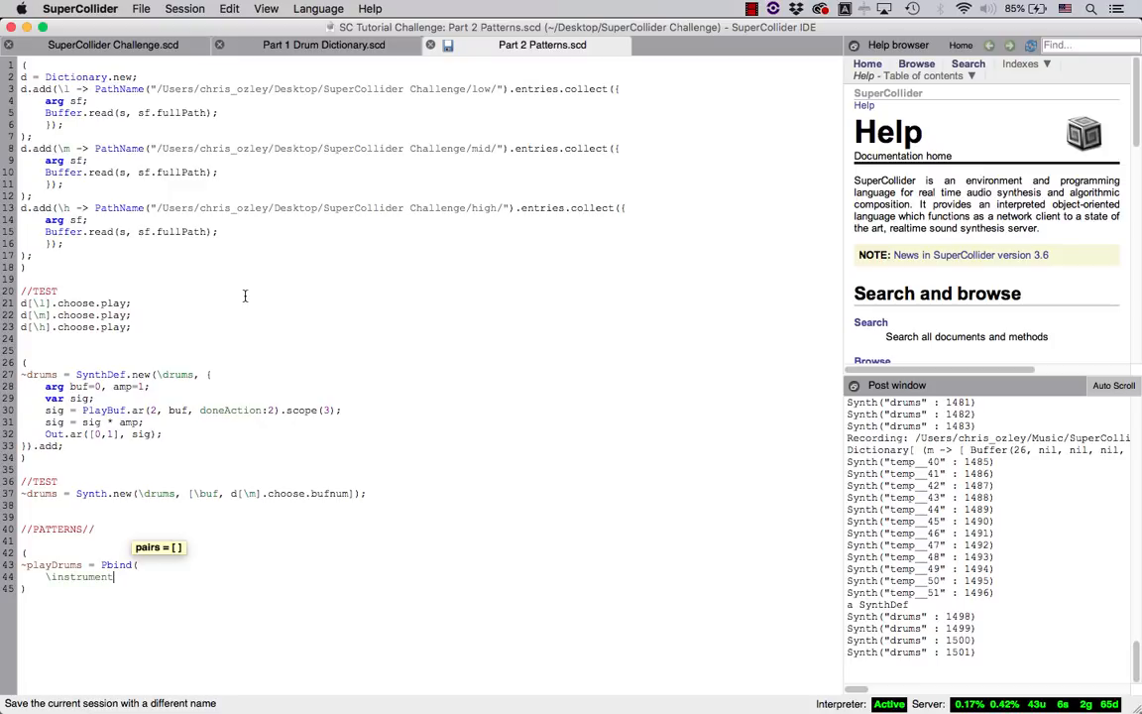
{"action": "type", "text": ", \\d"}
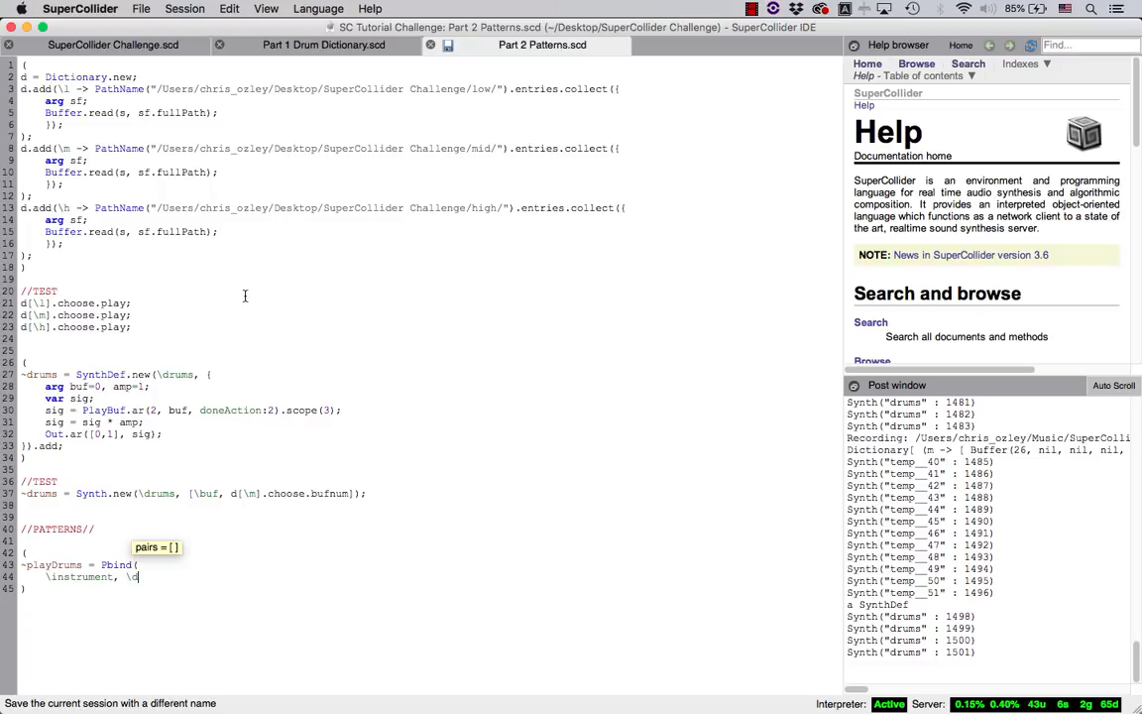
{"action": "type", "text": "drums,"}
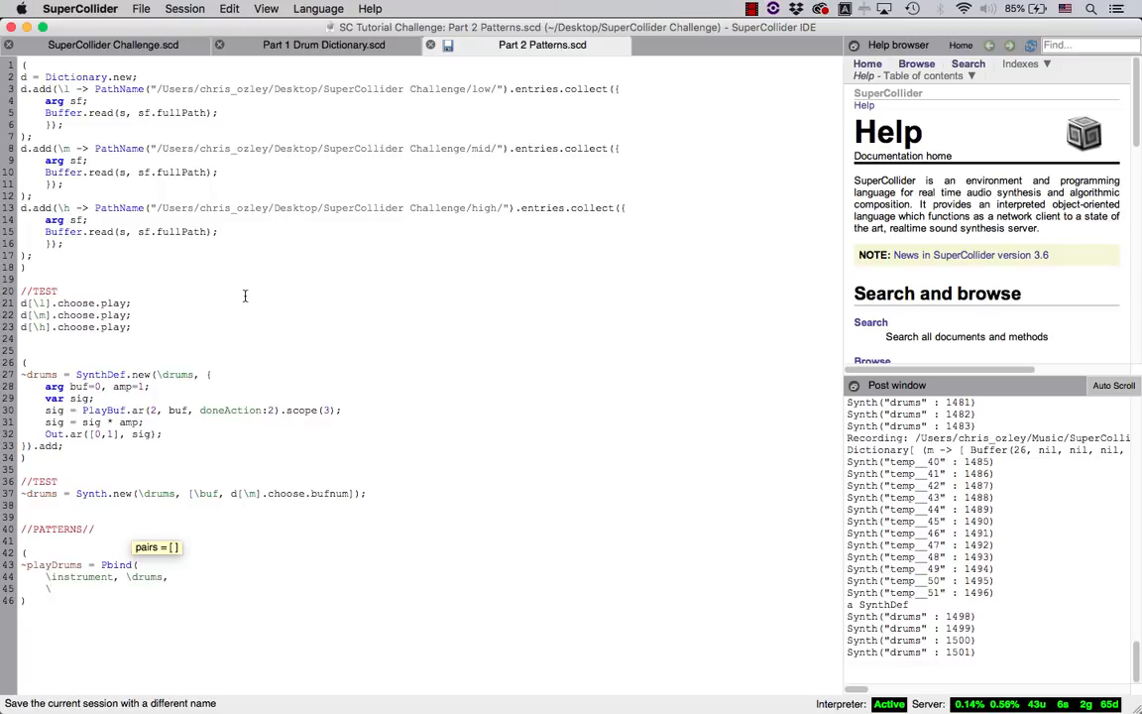
{"action": "type", "text": "\\dur,"}
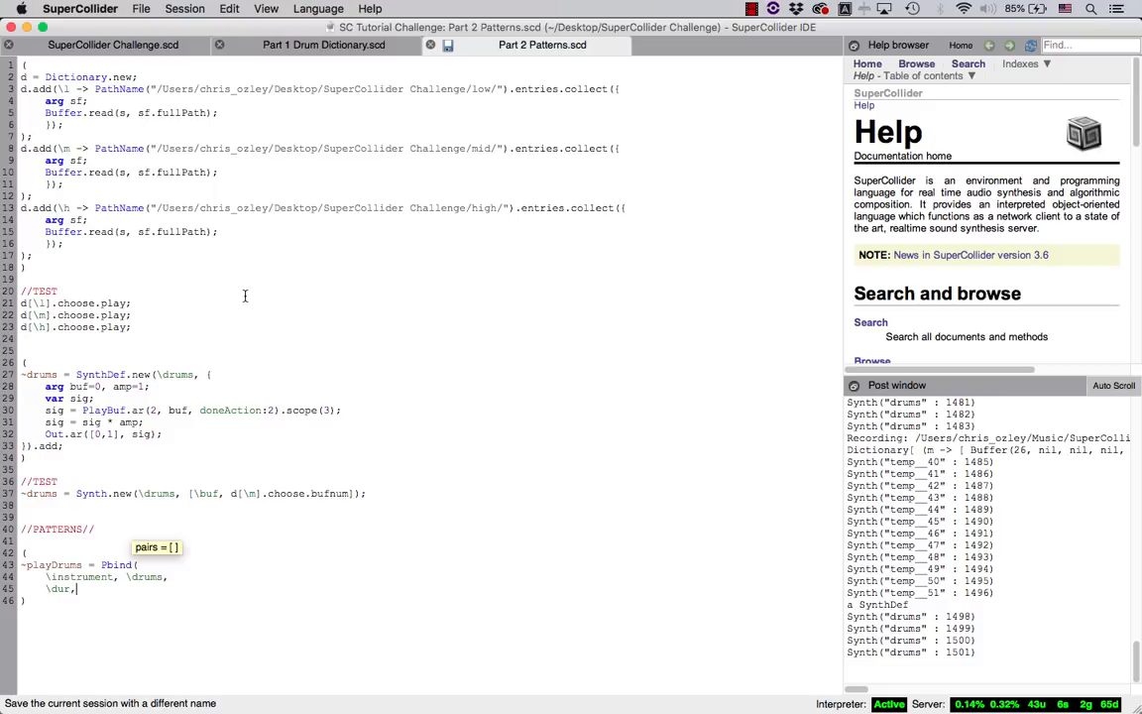
{"action": "type", "text": "0.25,"}
{"action": "type", "text": "\\buf"}
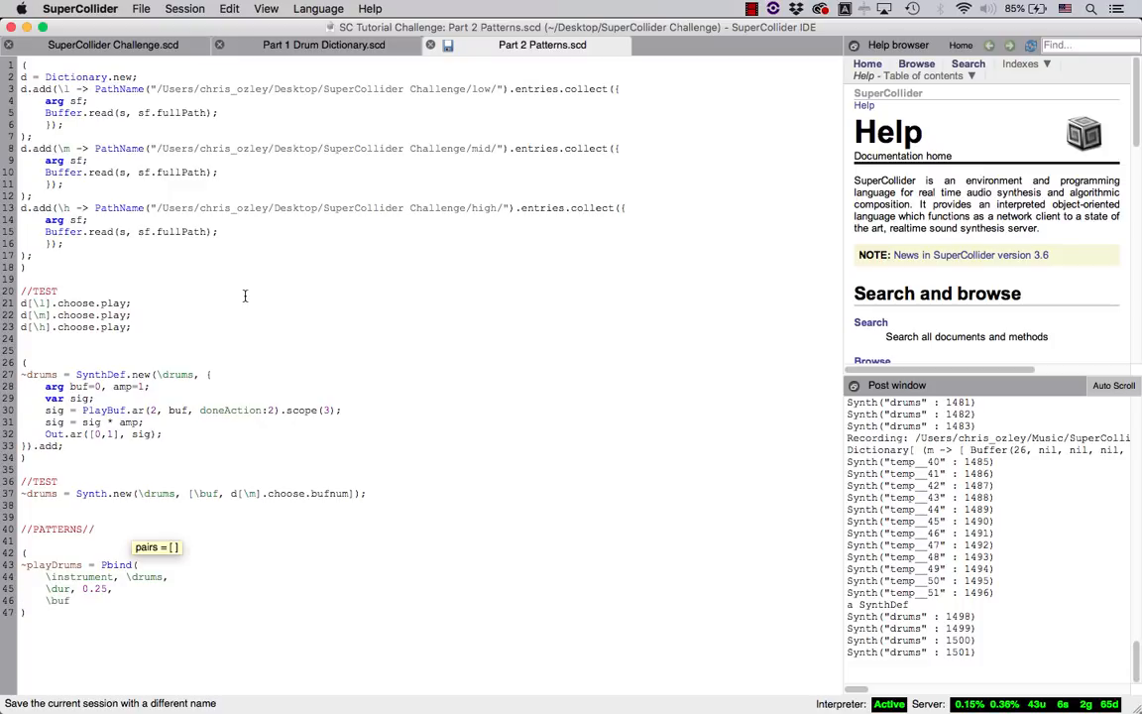
- Add \buf d[\h] and \amp 1 to the Pbind, plus a ~playDrums.stop; line
{"action": "type", "text": ", d[\\h"}
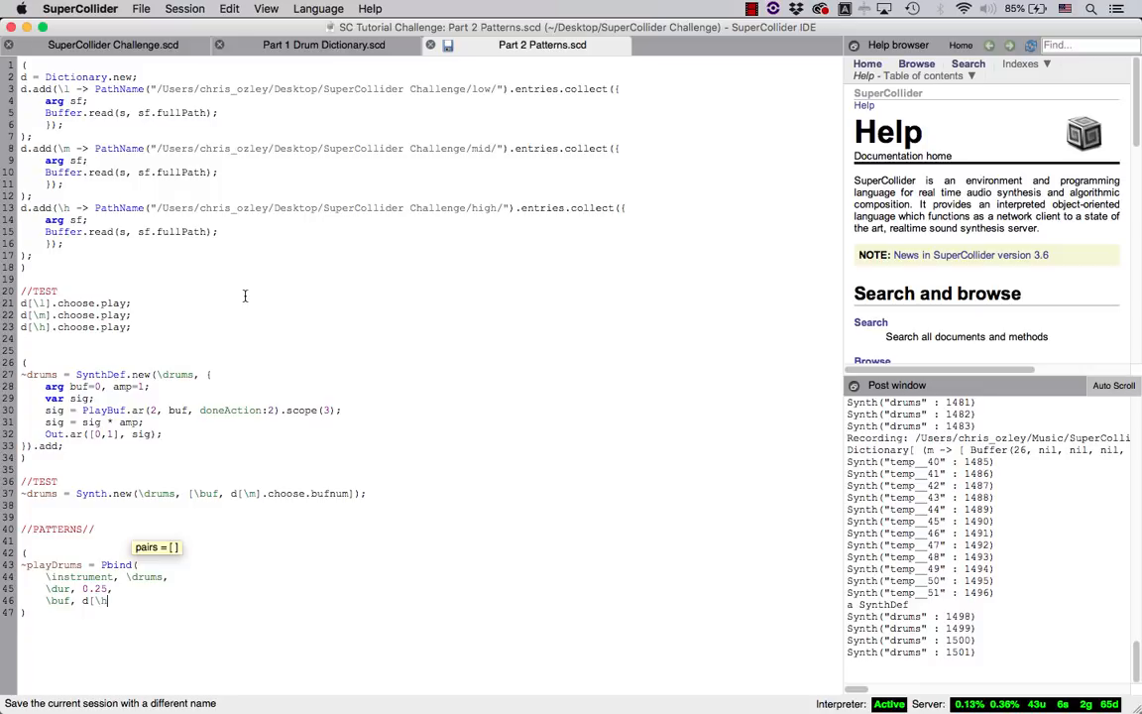
{"action": "type", "text": ","}
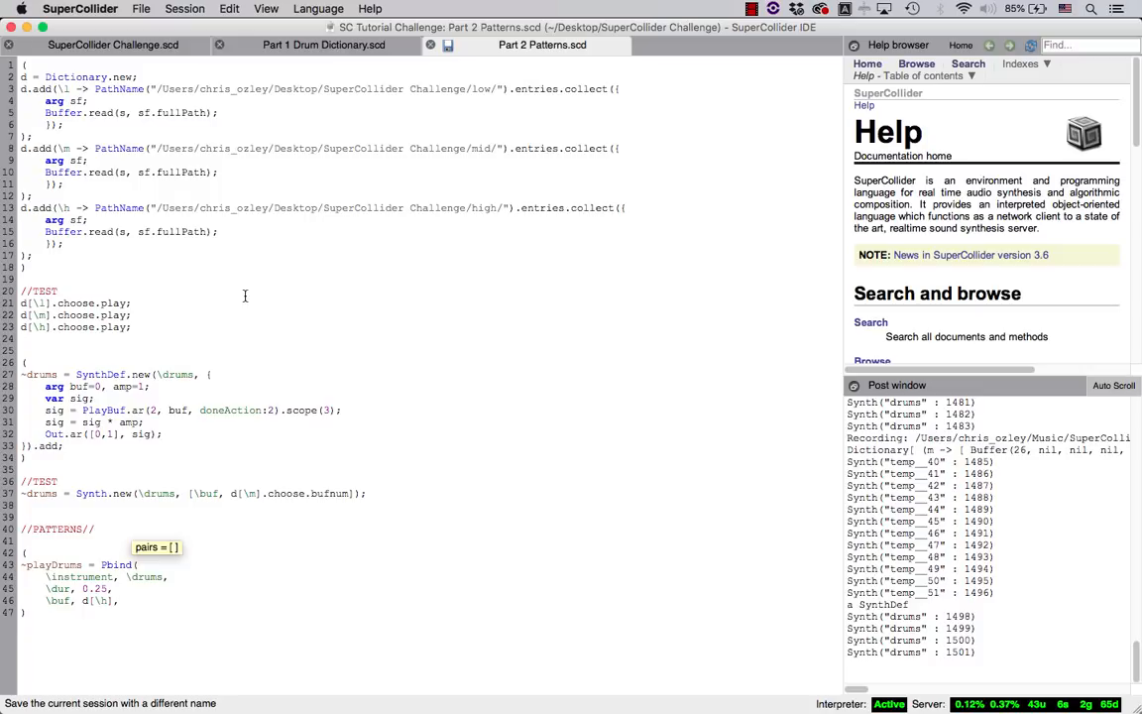
{"action": "type", "text": "\\amp, 1"}
{"action": "type", "text": ".play;"}
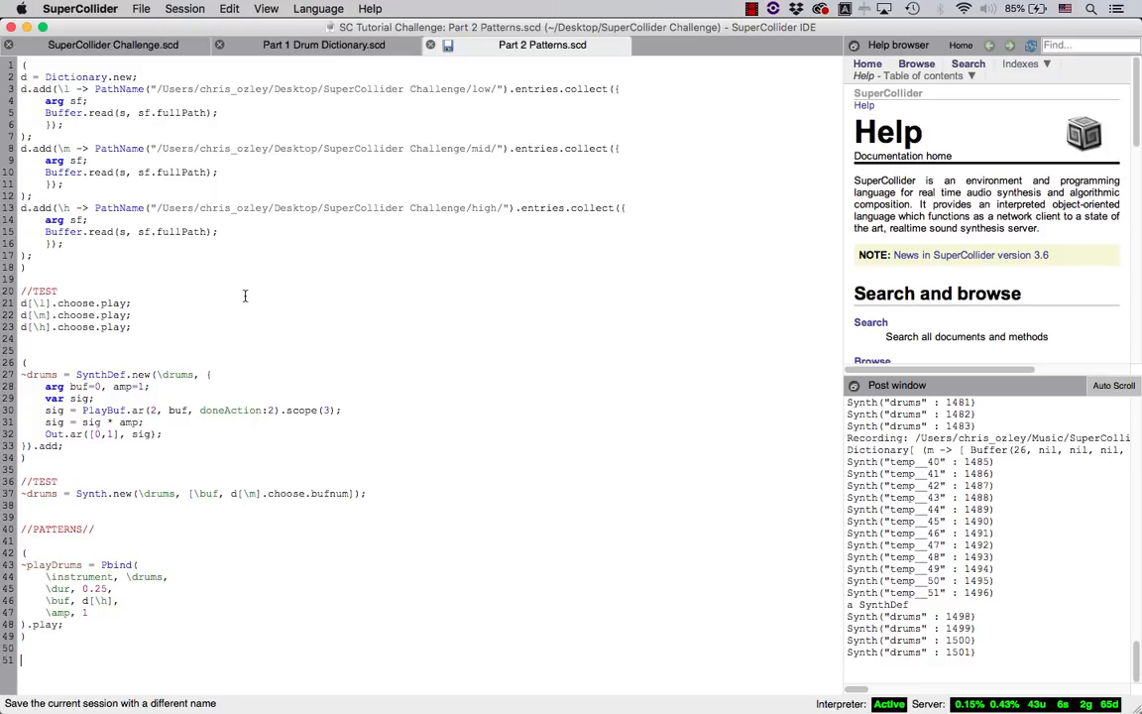
{"action": "type", "text": "~playDrums.st"}
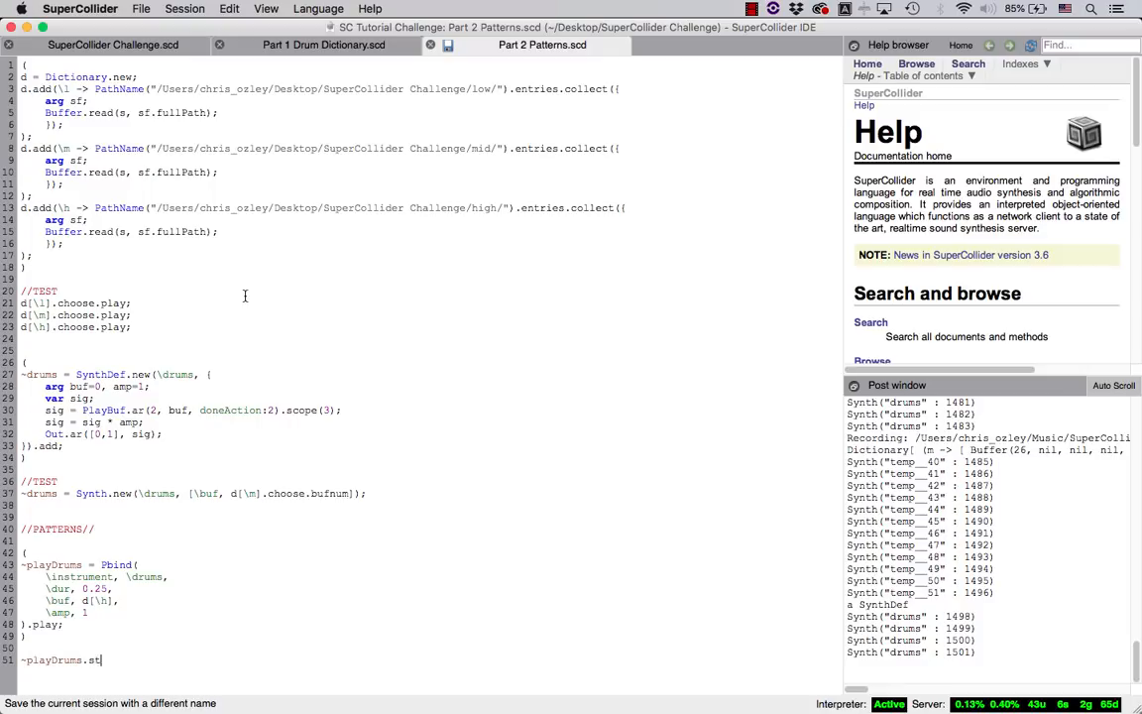
{"action": "type", "text": "op;"}
{"action": "left_click", "coordinate": [74, 588]}
{"action": "type", "text": "Pseq(["}
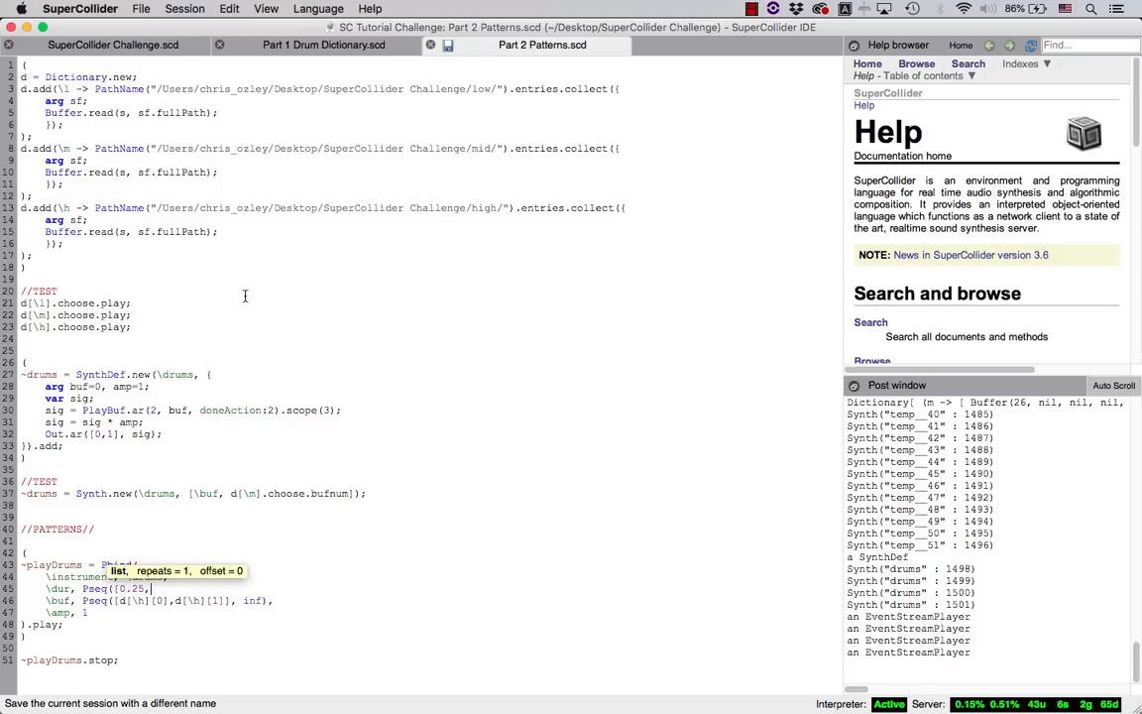
- Enter the 0.25 duration value in the drum pattern's duration sequence
{"action": "type", "text": "0.25,0.5], inf),"}
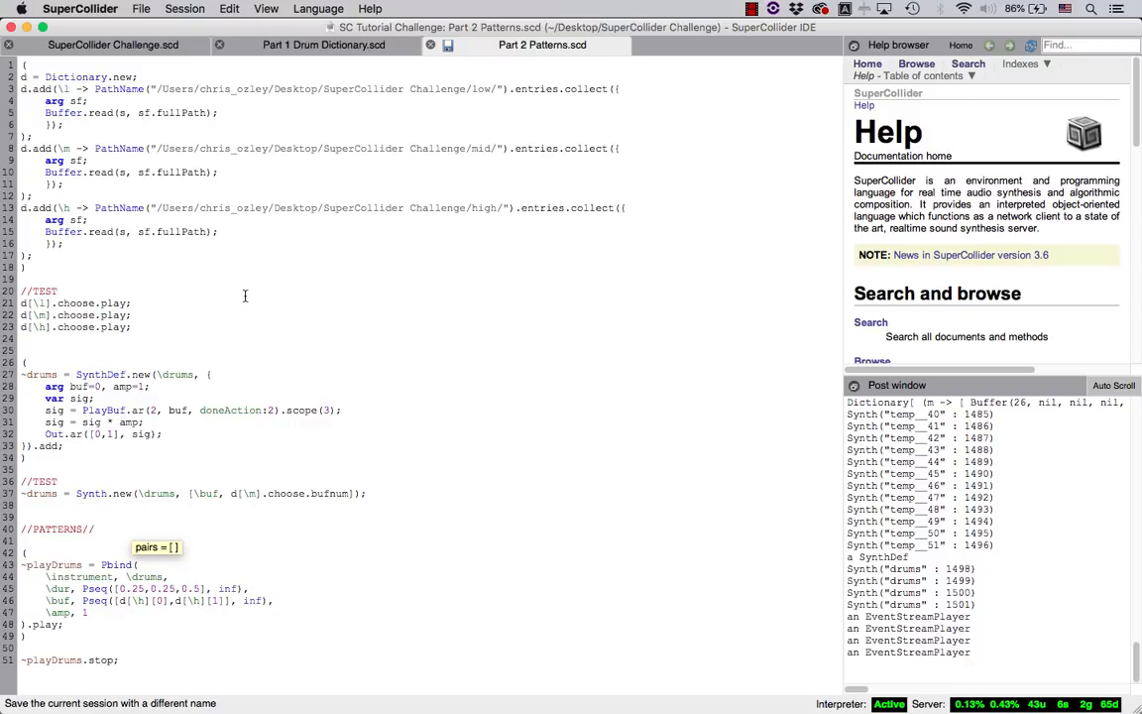
- Change a selected value in the drum pattern code to 166
{"action": "double_click", "coordinate": [199, 600]}
{"action": "type", "text": "\\stretch, 60/"}
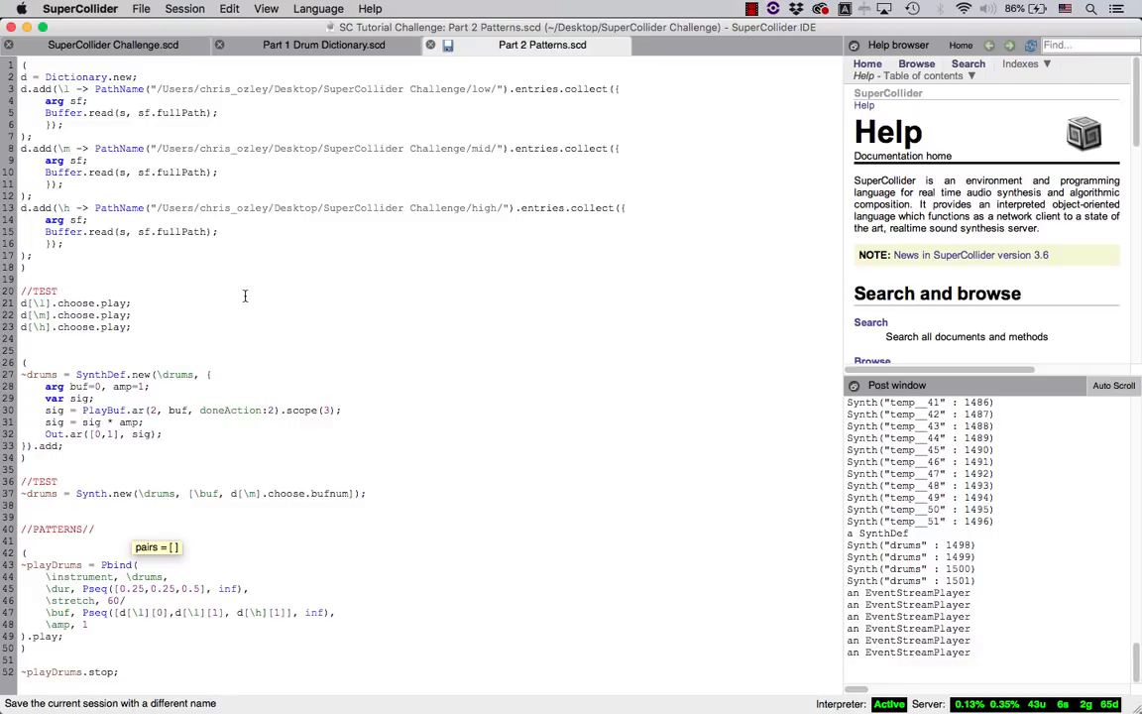
{"action": "type", "text": "166 * 4,"}
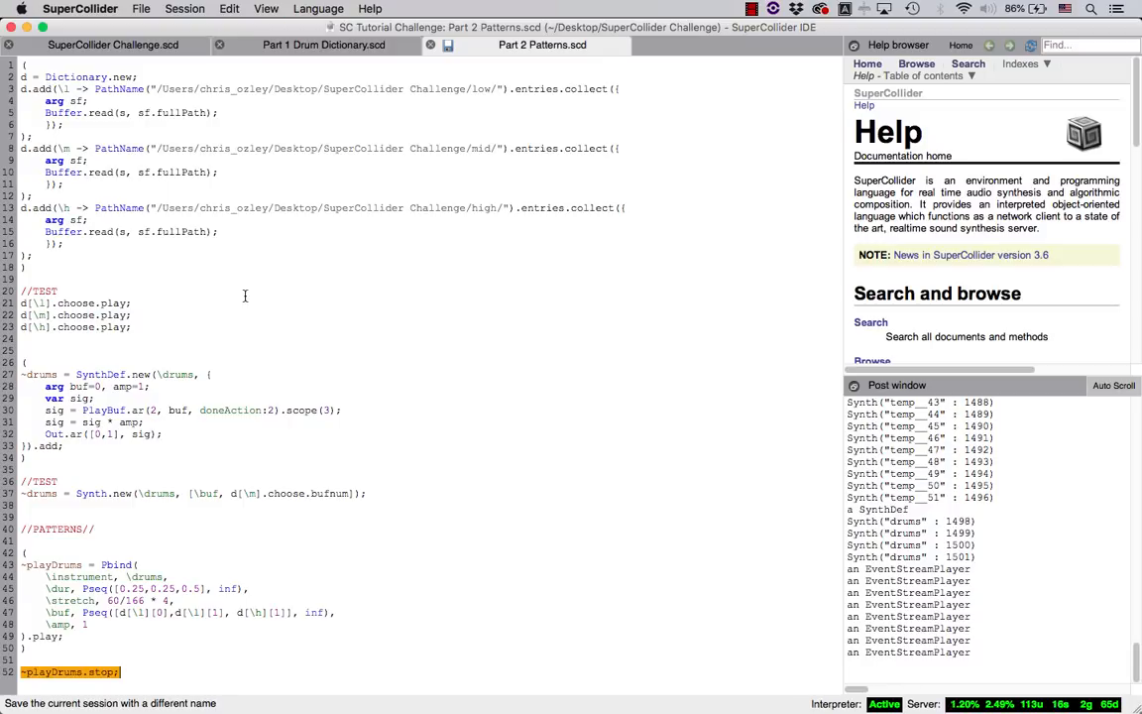
{"action": "left_click", "coordinate": [122, 671]}
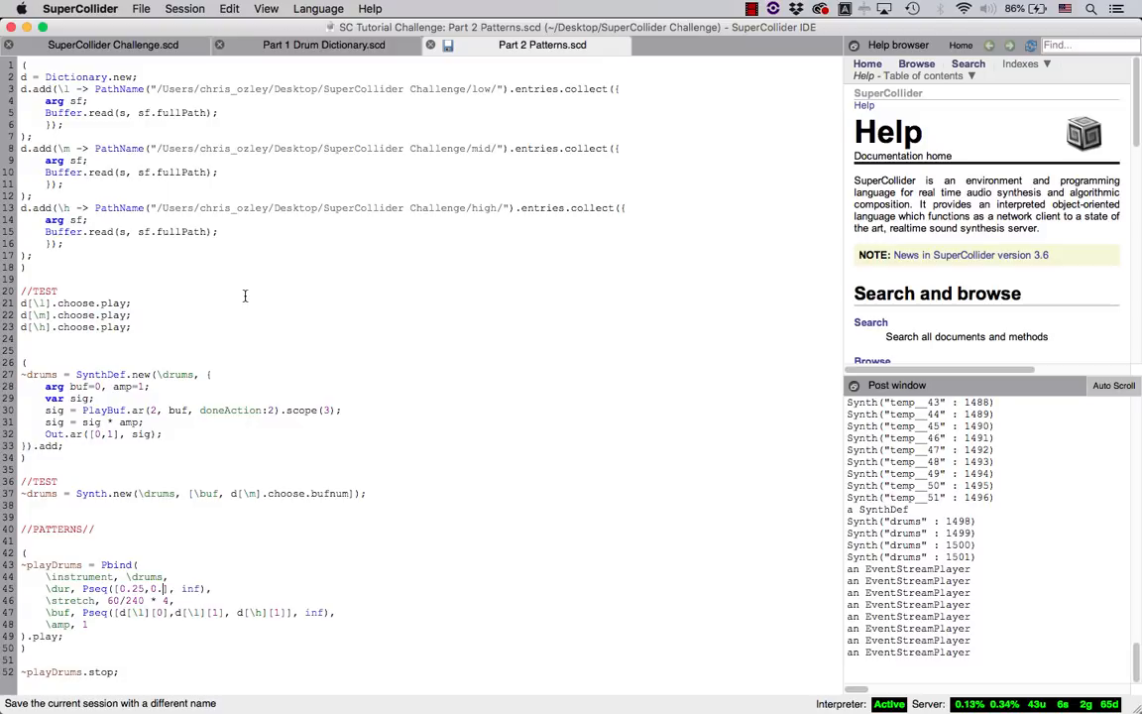
- Extend the drum \dur Pseq with 0.125 eighth-note values, ending in 0.25
{"action": "type", "text": "0.125,0.125,0.25,0.5,0.25,]"}
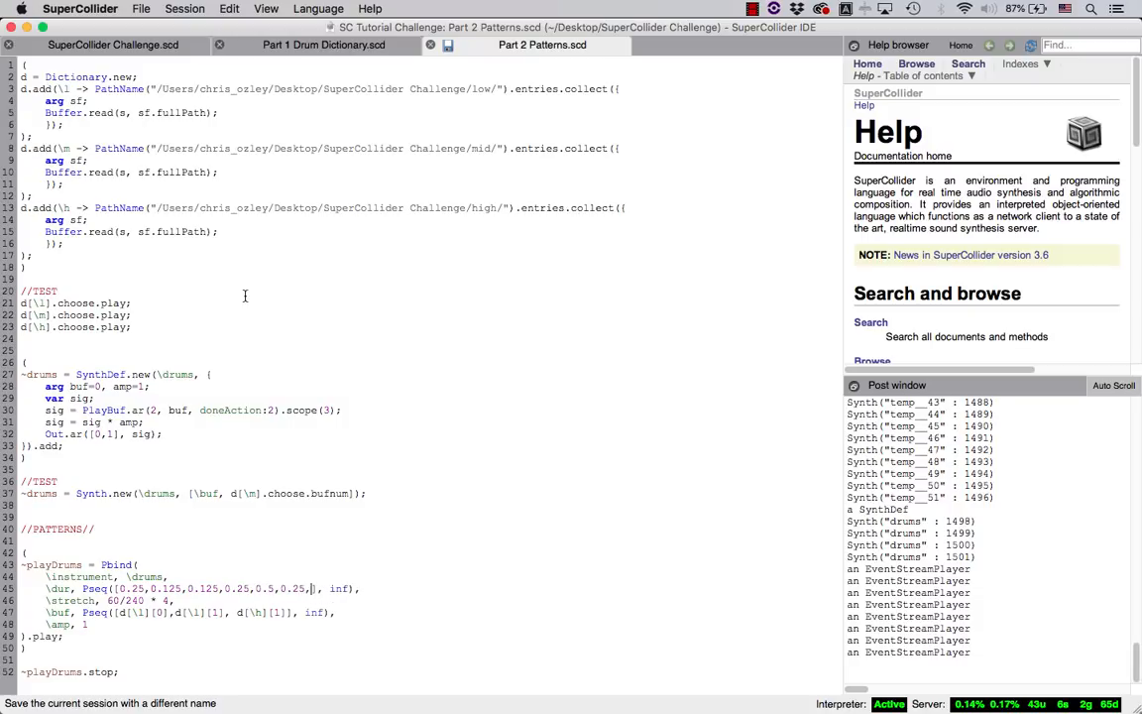
{"action": "type", "text": "0.25]"}
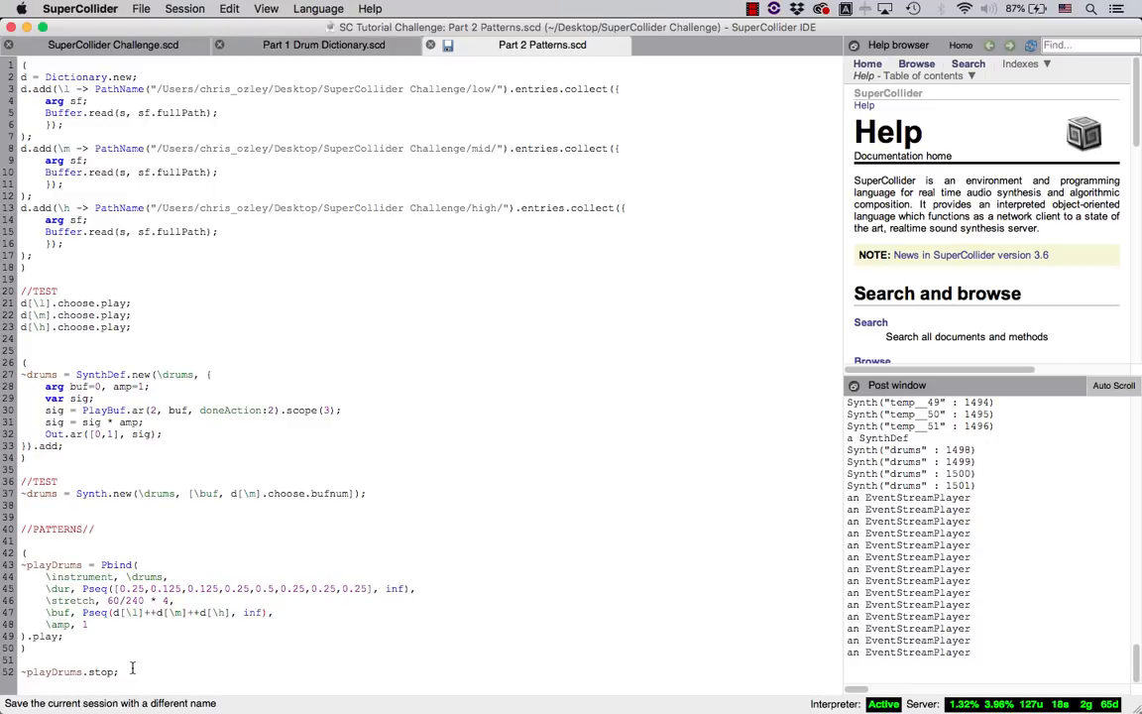
- Make the drum \buf a random pattern over the low, mid and high buffers
{"action": "type", "text": "Prand"}
{"action": "type", "text": "Pseq([1.0,"}
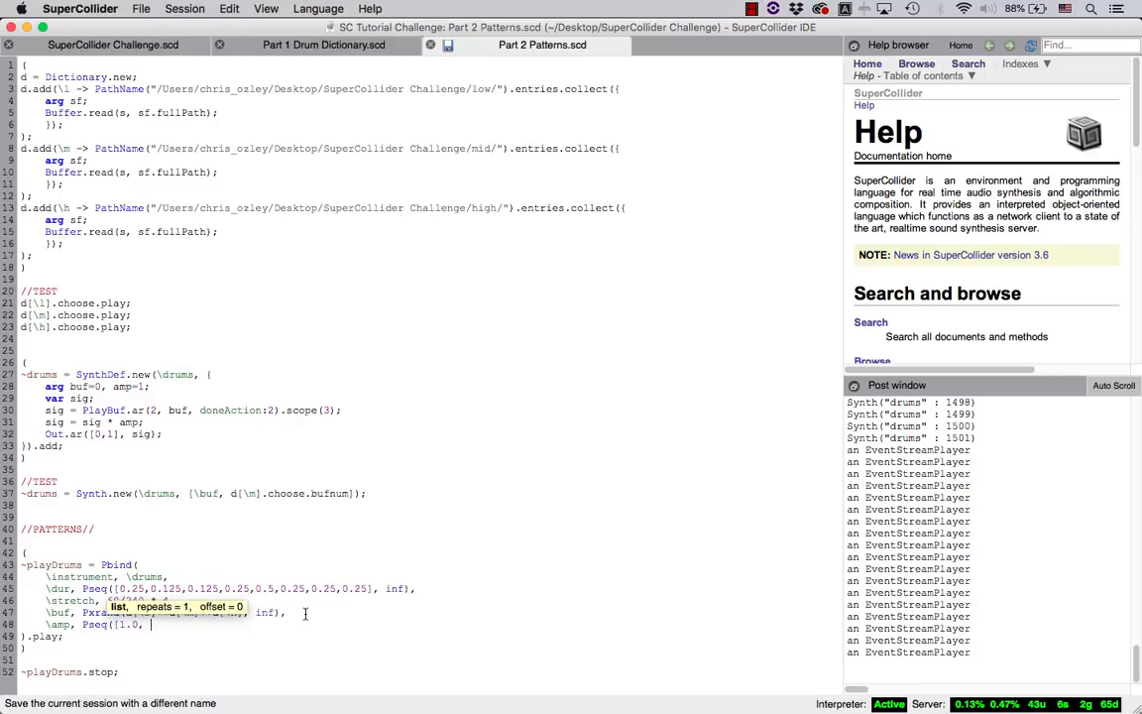
- Fill in the drum \amp Pseq values 0.2, 0.2, 0.25 and 0.5
{"action": "type", "text": "0.2, 0.2, 0.25,"}
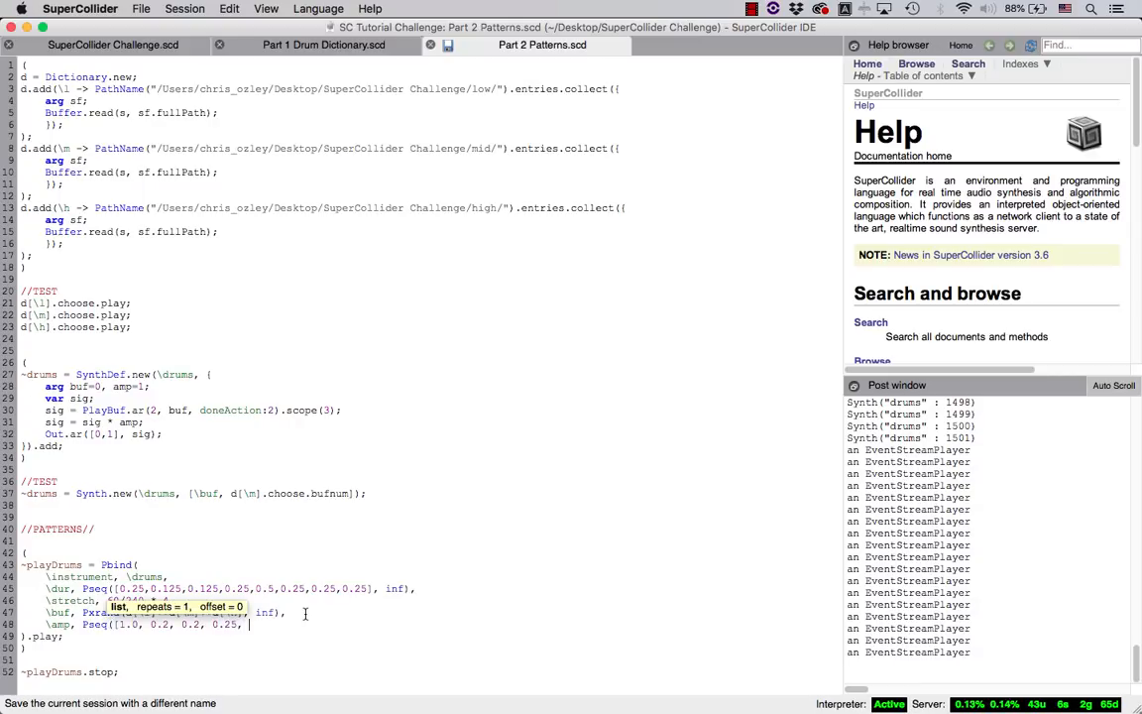
{"action": "type", "text": "0.5,"}
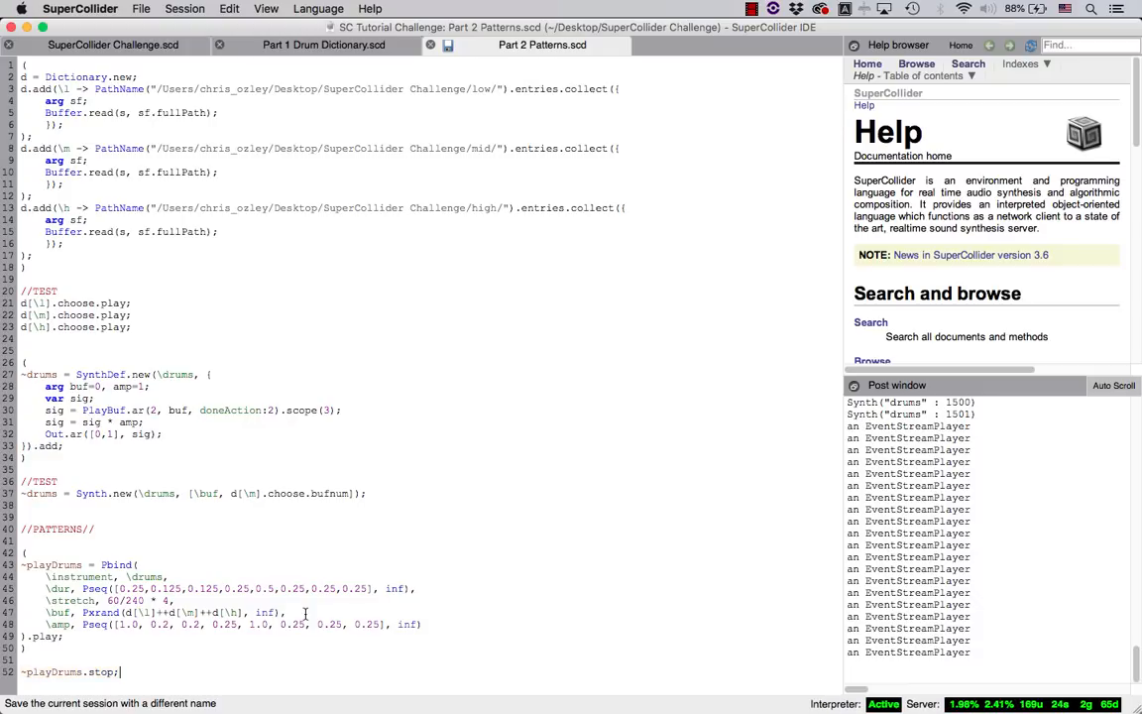
- Add a //YAY!!! comment below the stop line and switch to SuperCollider Challenge.scd
{"action": "key", "text": "return"}
{"action": "type", "text": "//YAY"}
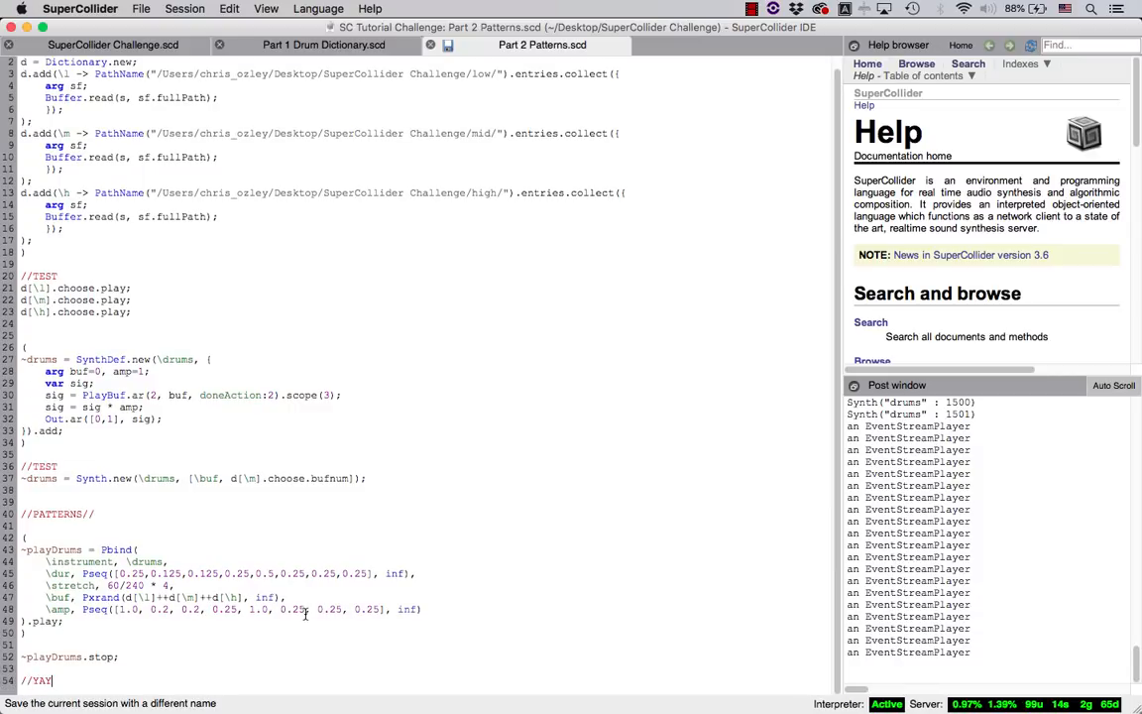
{"action": "type", "text": "!!!"}
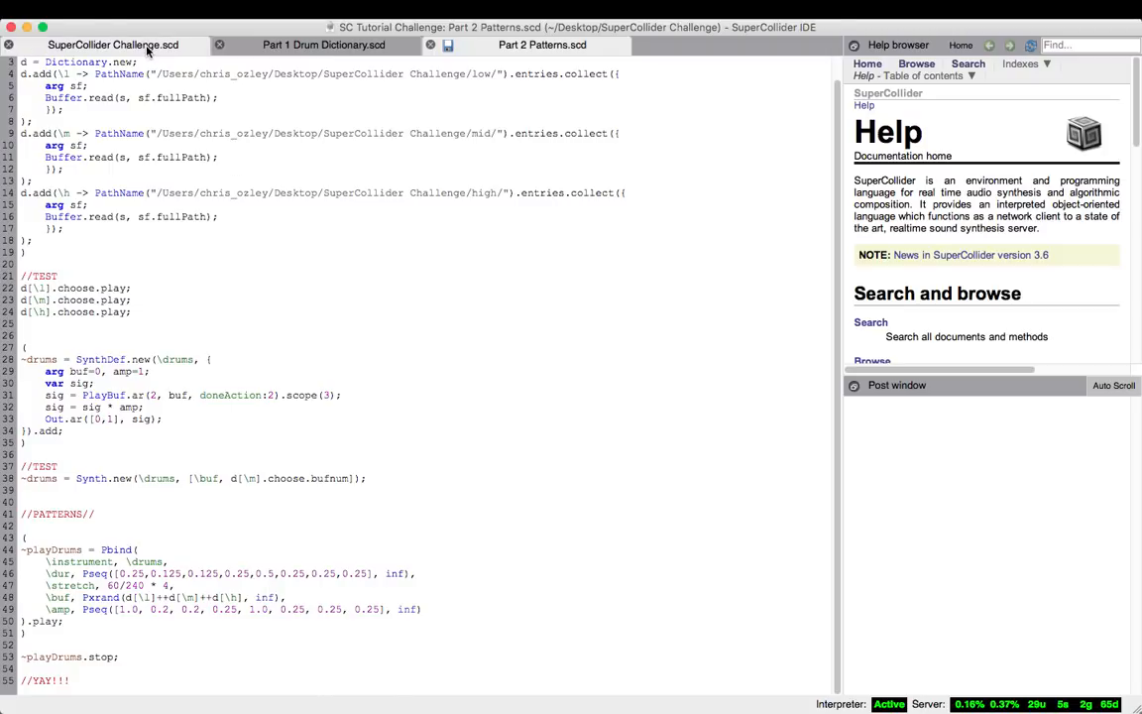
{"action": "left_click", "coordinate": [113, 45]}
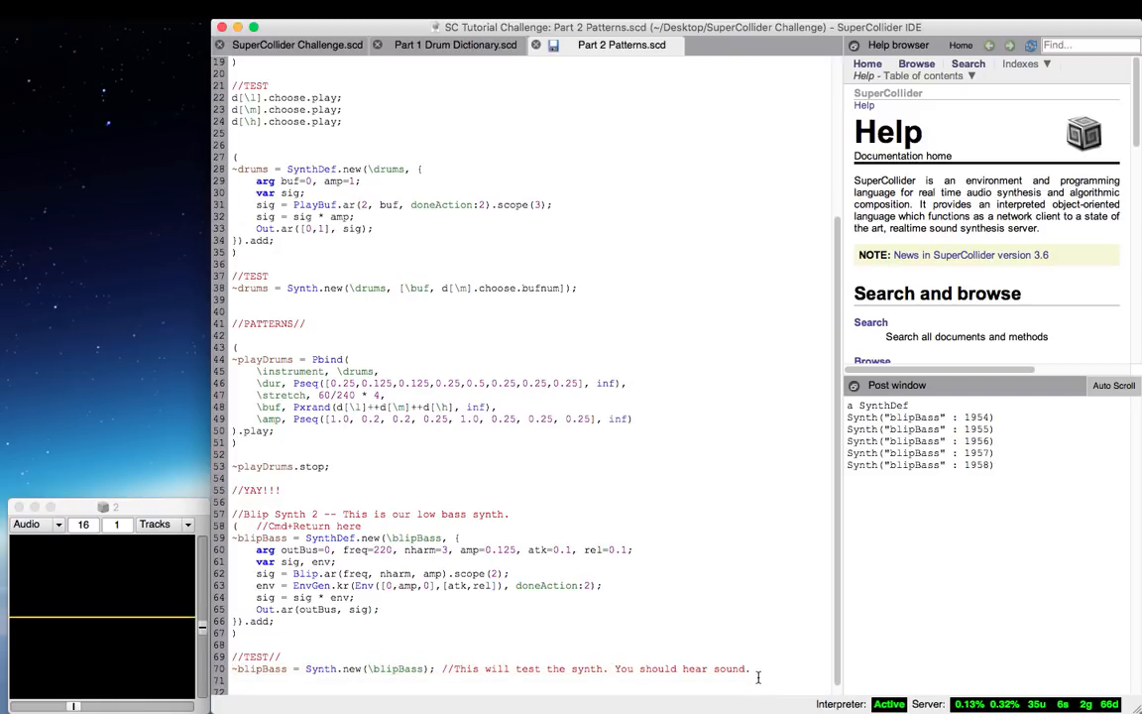
{"action": "mouse_move", "coordinate": [655, 500]}
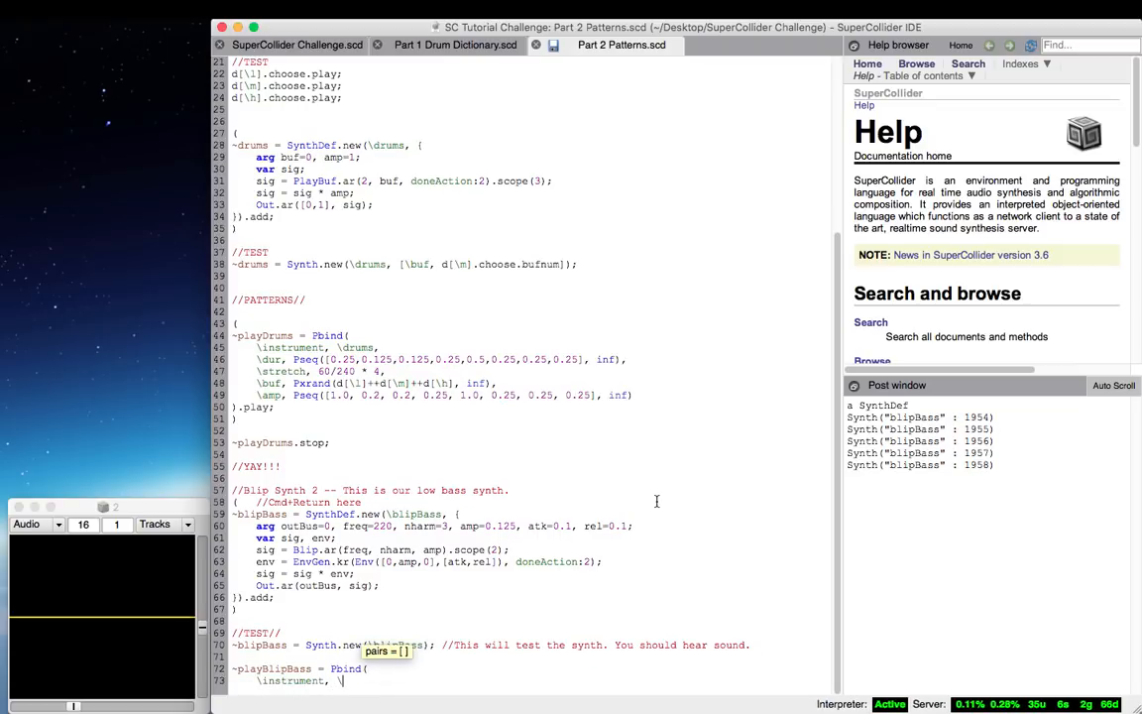
- Set the bass Pbind instrument to \blipBass and its freq to 60.midicps
{"action": "type", "text": "\\blipBass"}
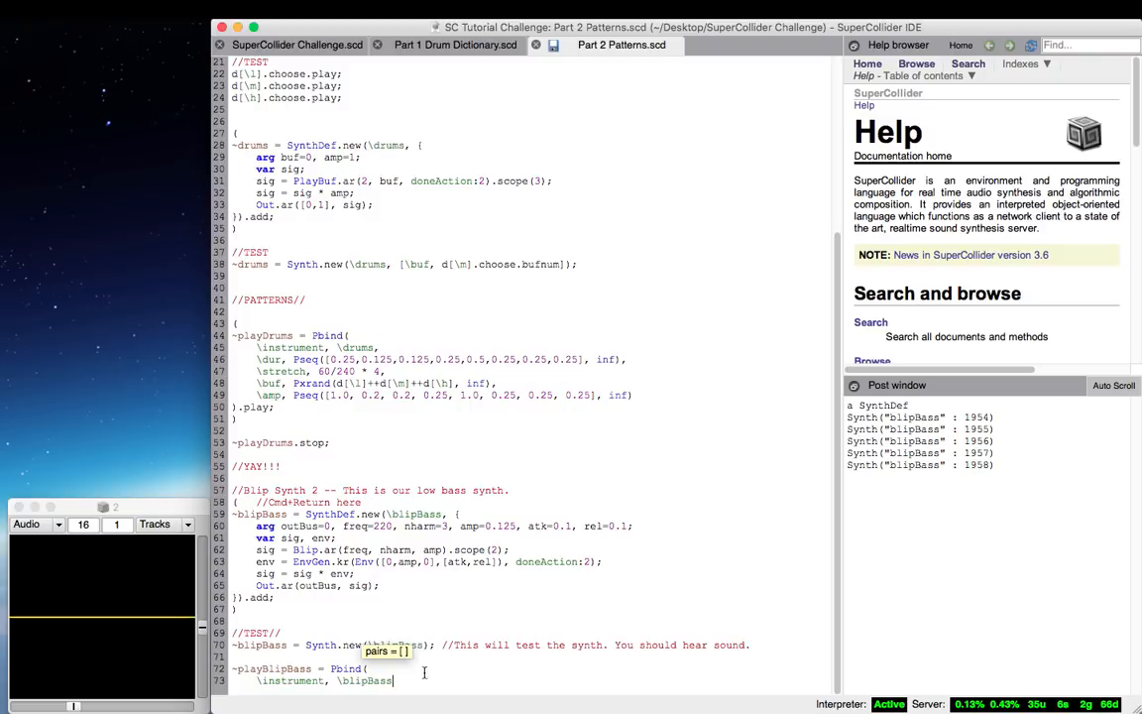
{"action": "mouse_move", "coordinate": [583, 668]}
{"action": "type", "text": "\\dur, Pseq([0.25,0.125,0.125,0.25,0.5,0.25,0.25,0.25], inf),"}
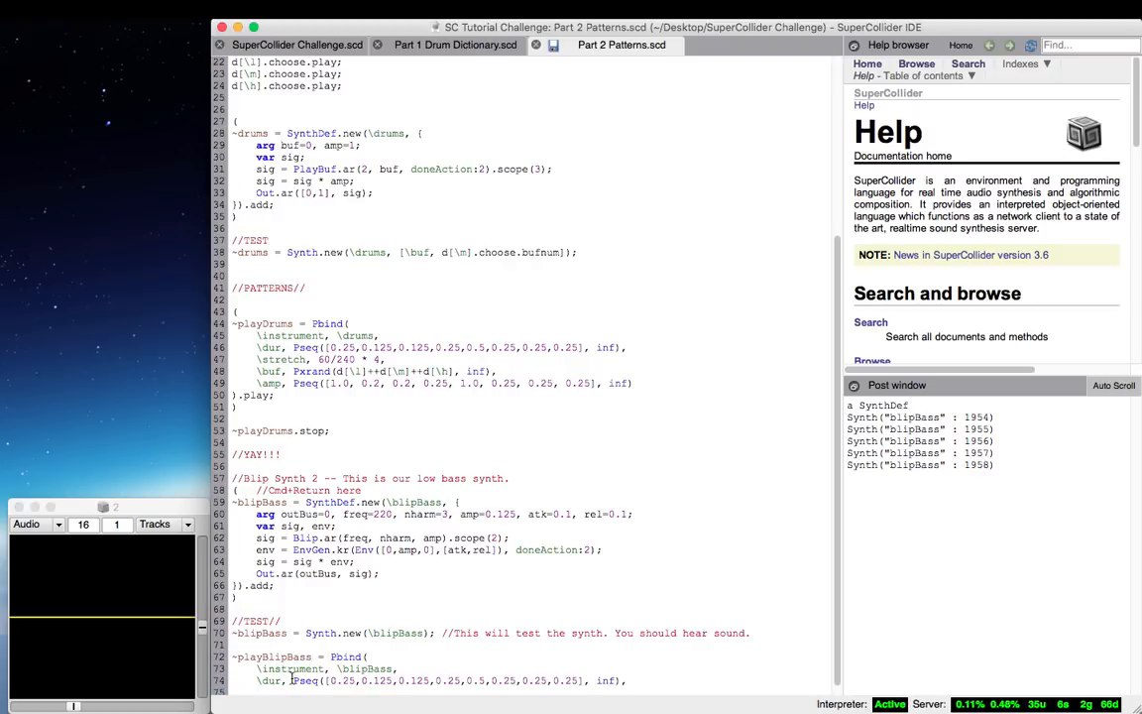
{"action": "double_click", "coordinate": [281, 359]}
{"action": "type", "text": "\\freq,"}
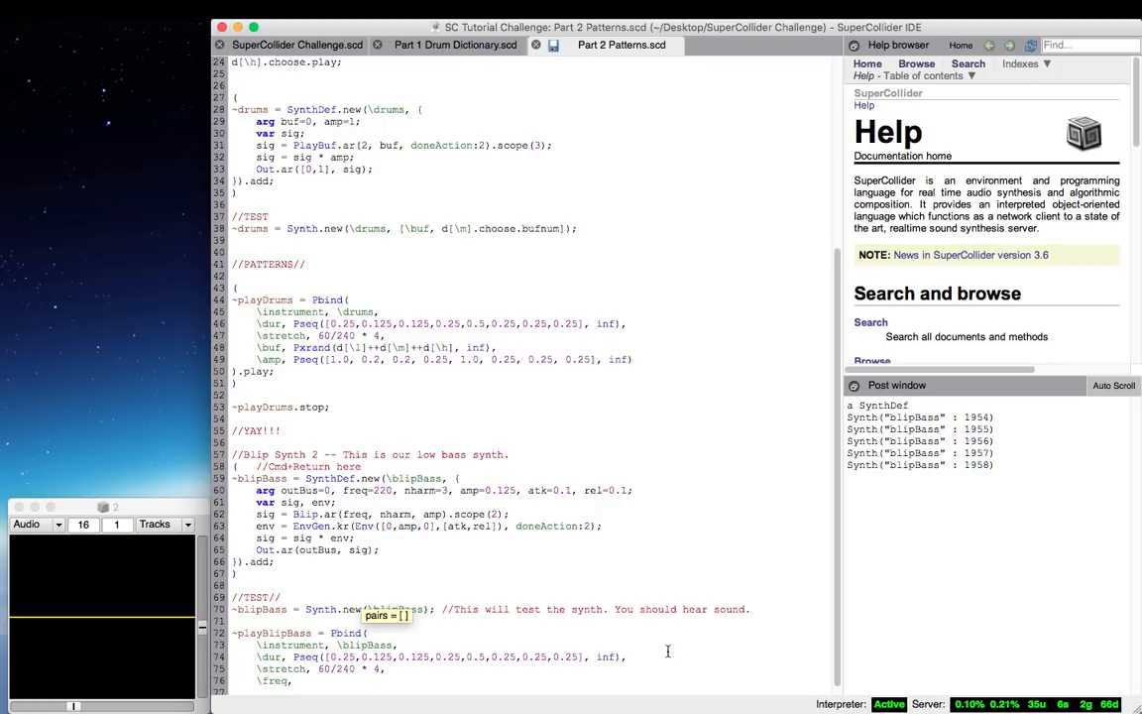
{"action": "type", "text": "60."}
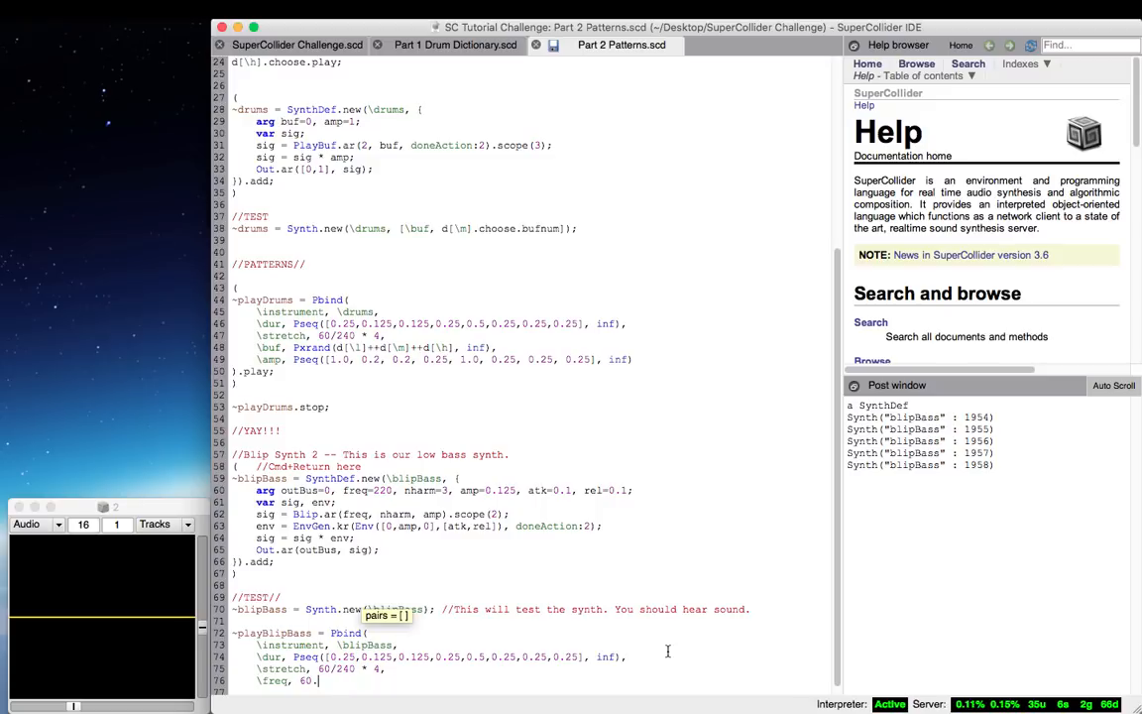
{"action": "type", "text": "midicps,"}
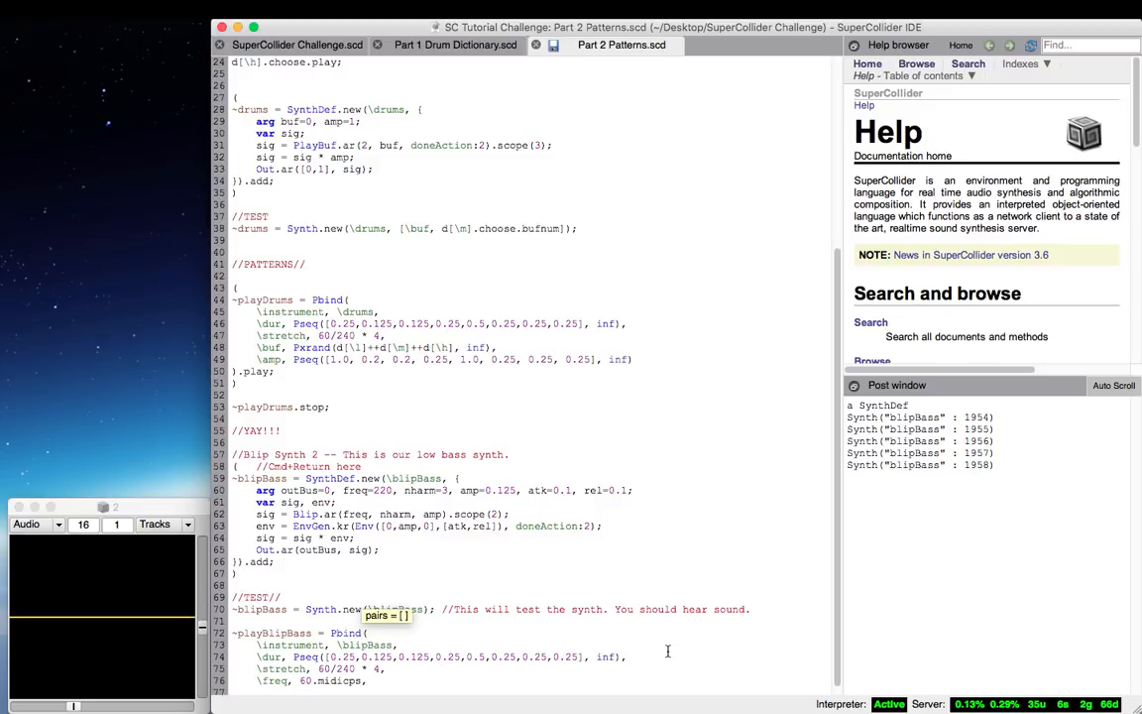
{"action": "mouse_move", "coordinate": [611, 683]}
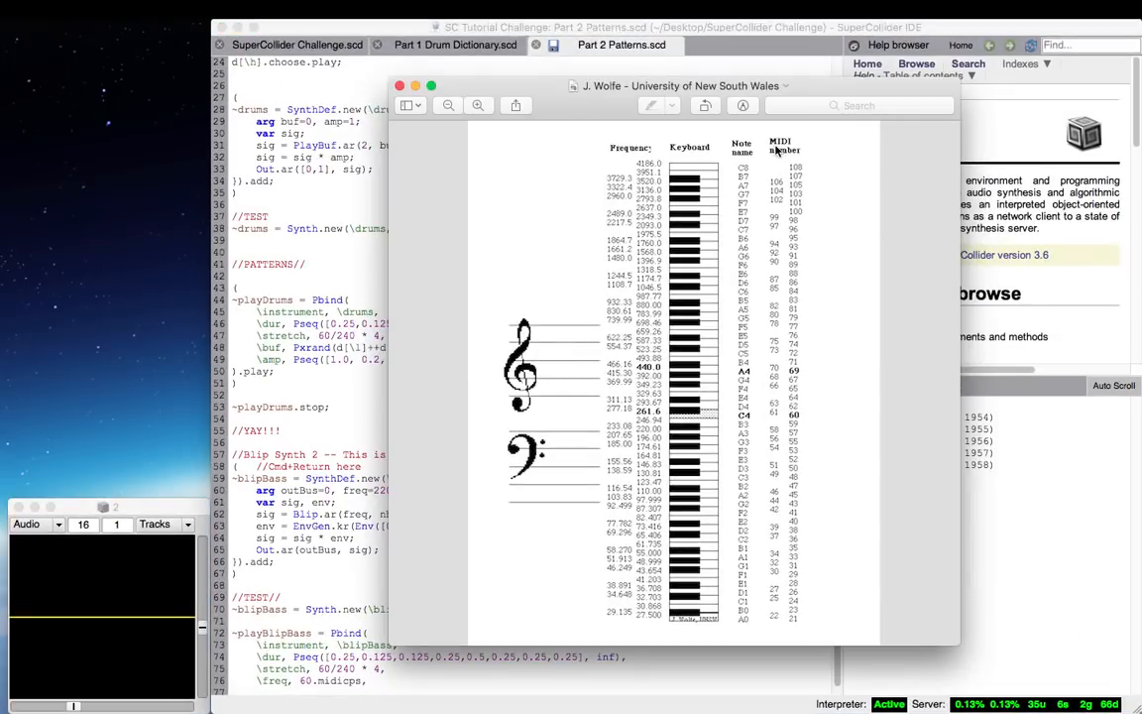
{"action": "mouse_move", "coordinate": [632, 147]}
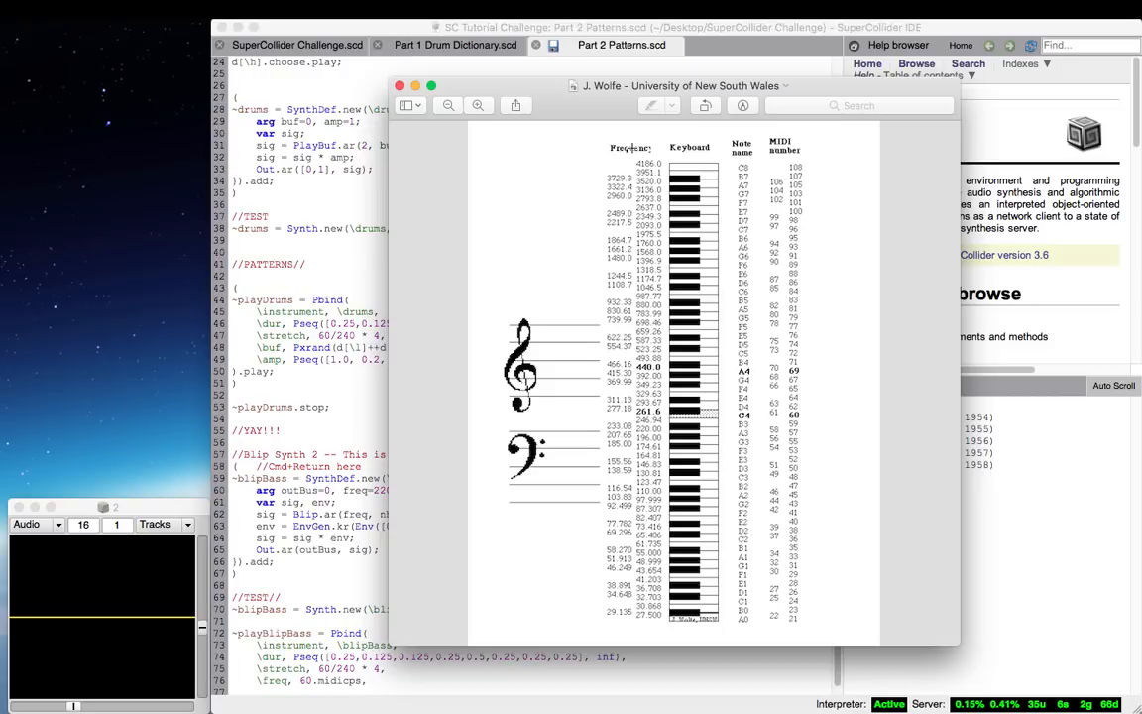
{"action": "mouse_move", "coordinate": [743, 413]}
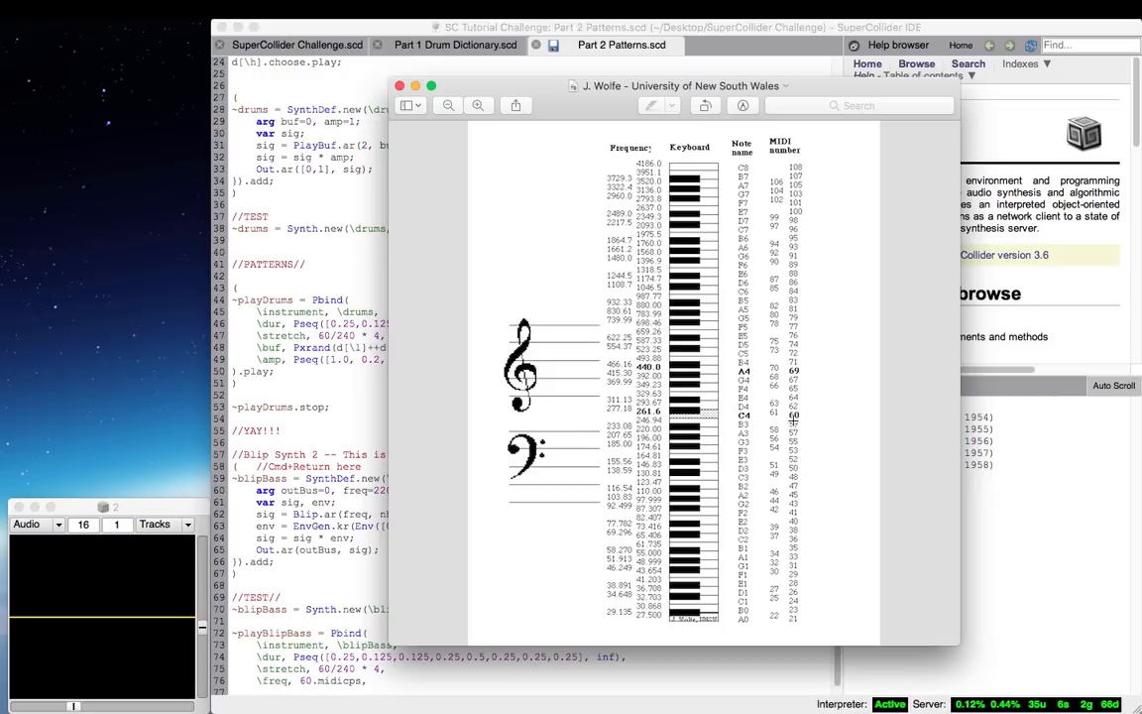
{"action": "mouse_move", "coordinate": [598, 414]}
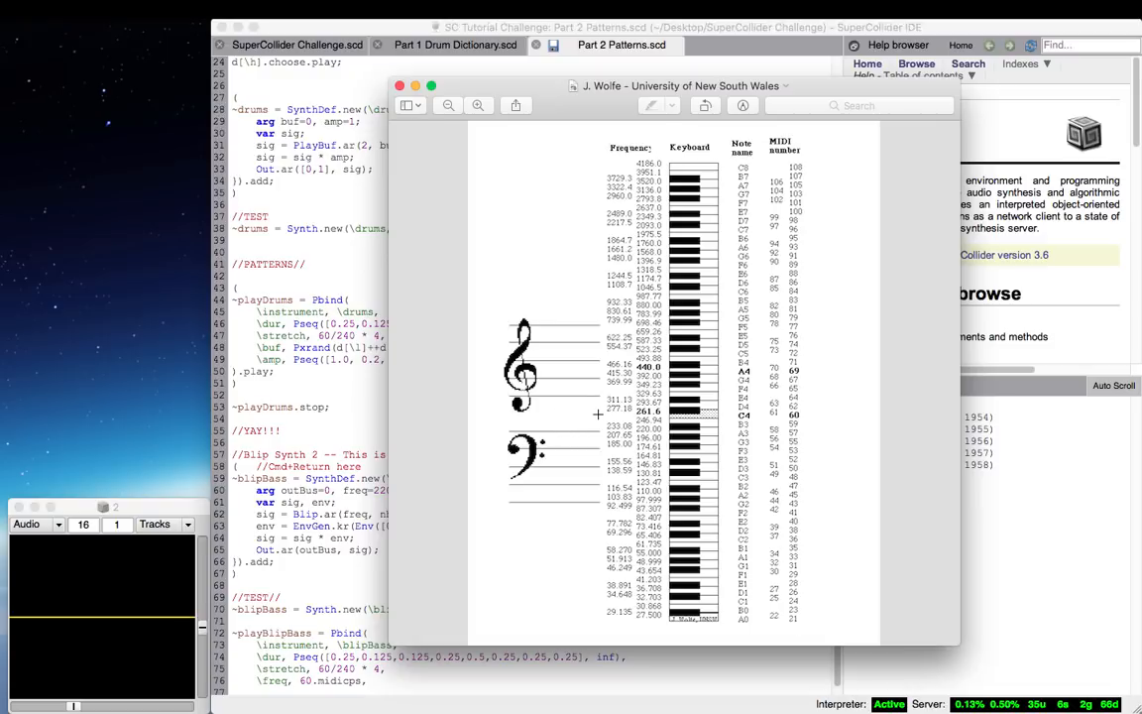
{"action": "mouse_move", "coordinate": [530, 691]}
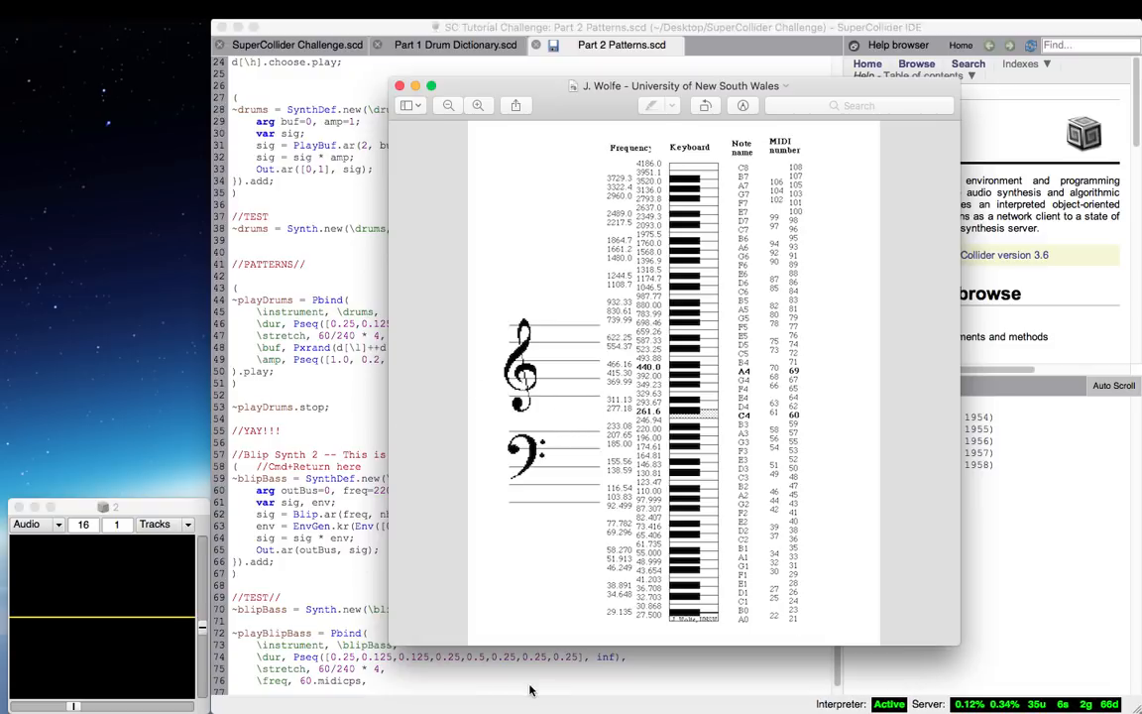
- Consult the MIDI note chart in Preview for a low C's MIDI number
{"action": "left_click", "coordinate": [399, 85]}
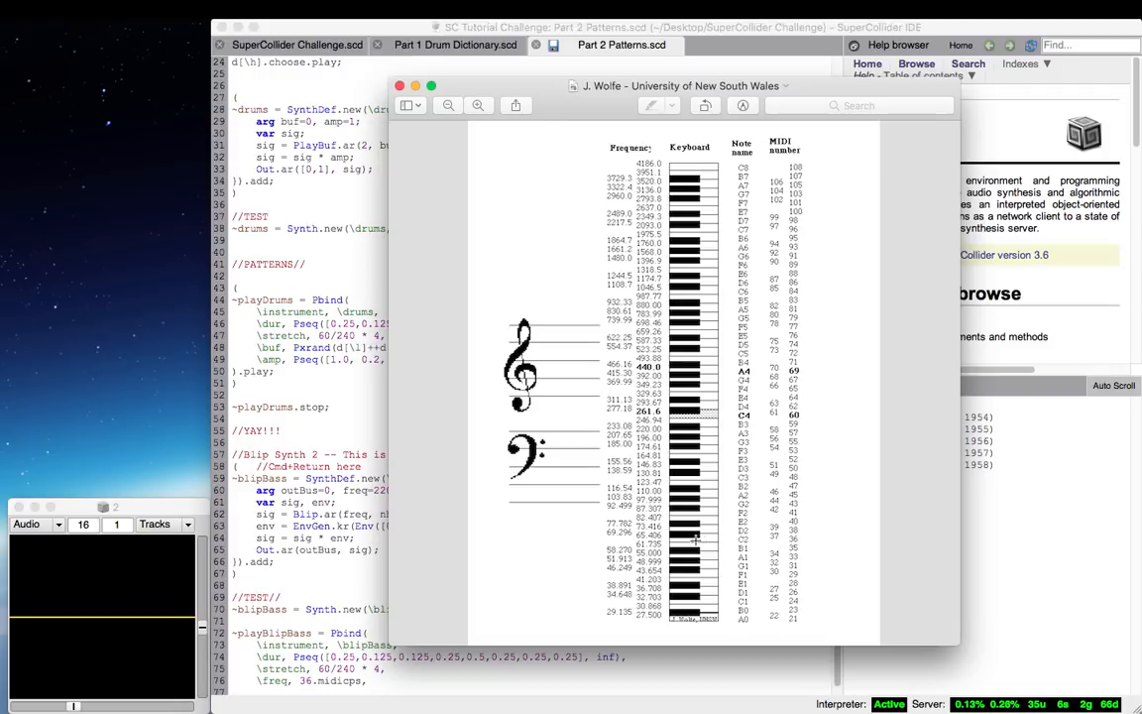
{"action": "left_click", "coordinate": [399, 85]}
{"action": "type", "text": ", Pdefn(\\bassNote"}
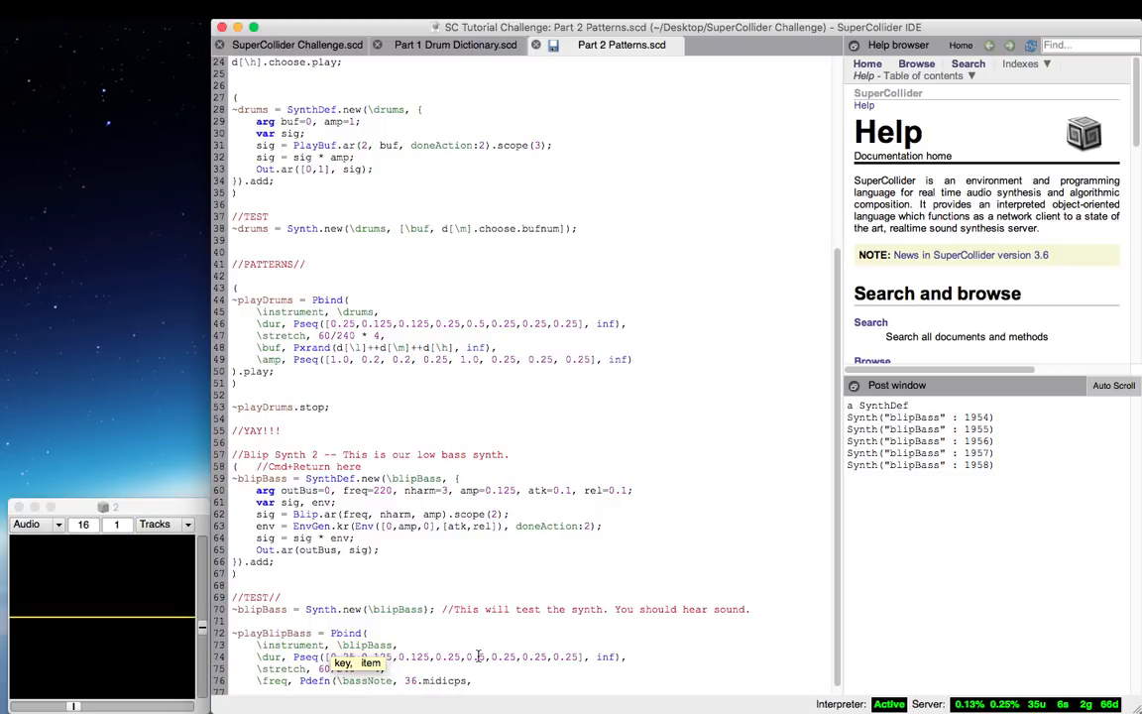
{"action": "mouse_move", "coordinate": [387, 608]}
{"action": "type", "text": ")"}
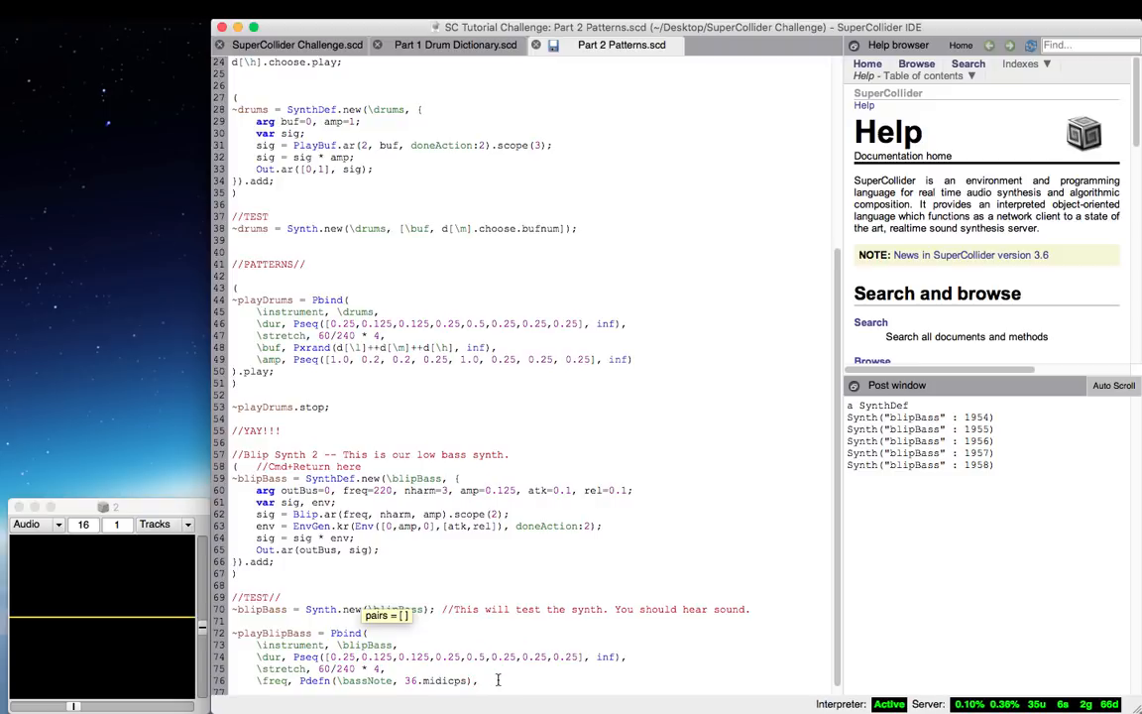
- Add Pdefn(\bassNote, 36.midicps) and ~playBlipBass.stop; lines, then change the bass note to 29
{"action": "scroll", "scroll_direction": "down", "scroll_amount": 3}
{"action": "type", "text": "\\outBus, Prand([0, 1"}
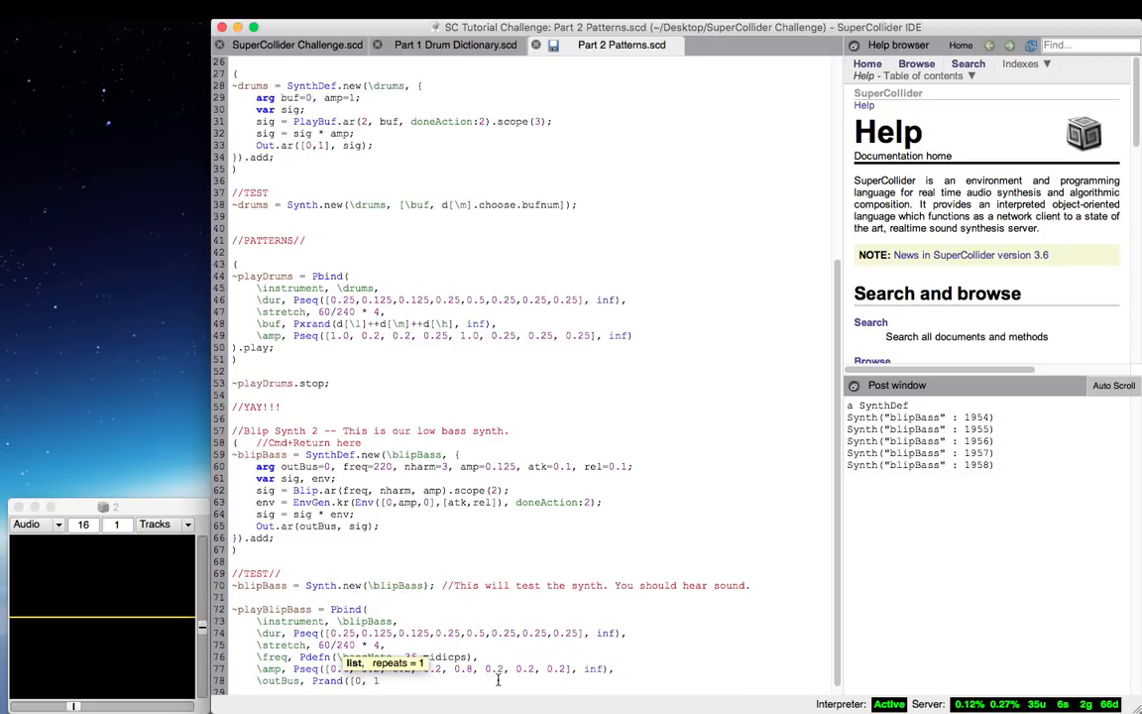
{"action": "scroll", "scroll_direction": "down", "scroll_amount": 3}
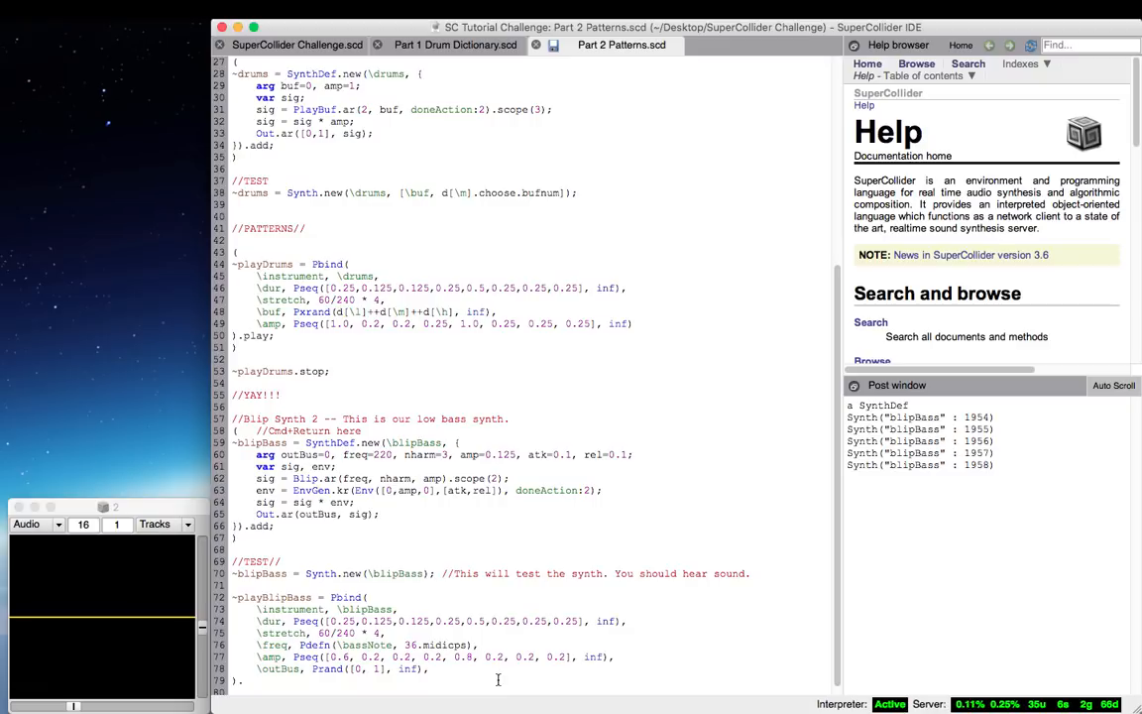
{"action": "scroll", "scroll_direction": "down", "scroll_amount": 3}
{"action": "type", "text": "play;"}
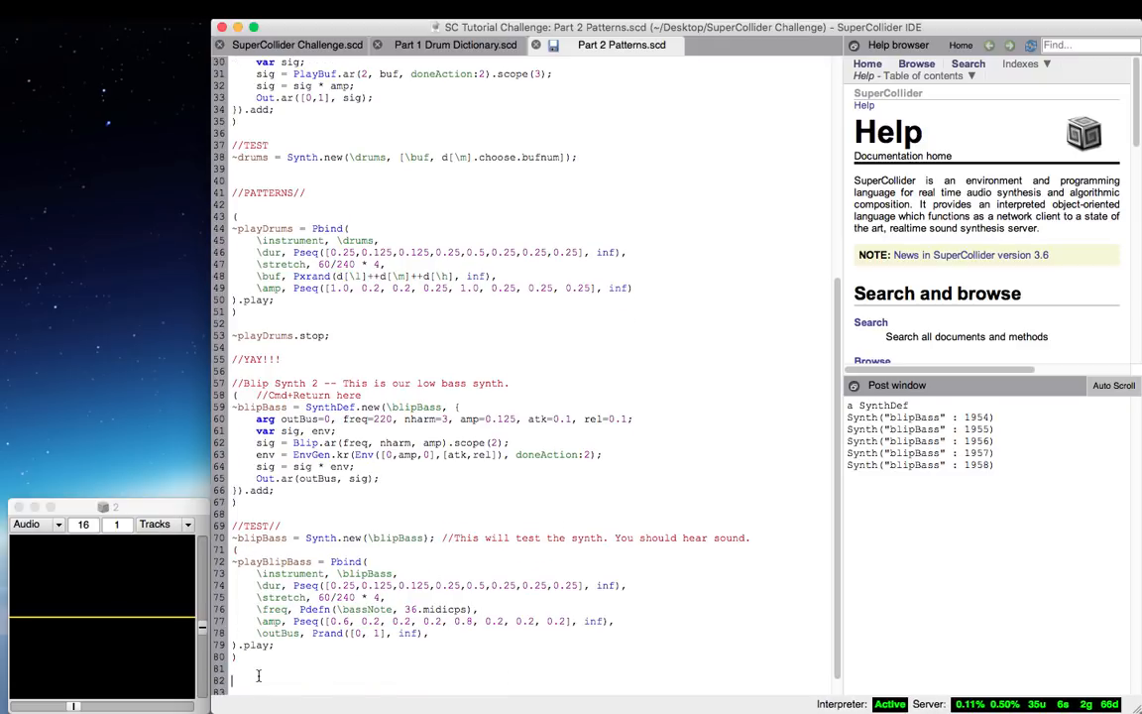
{"action": "type", "text": "Pdefn(\\bassNote, 36.midicps, inf);"}
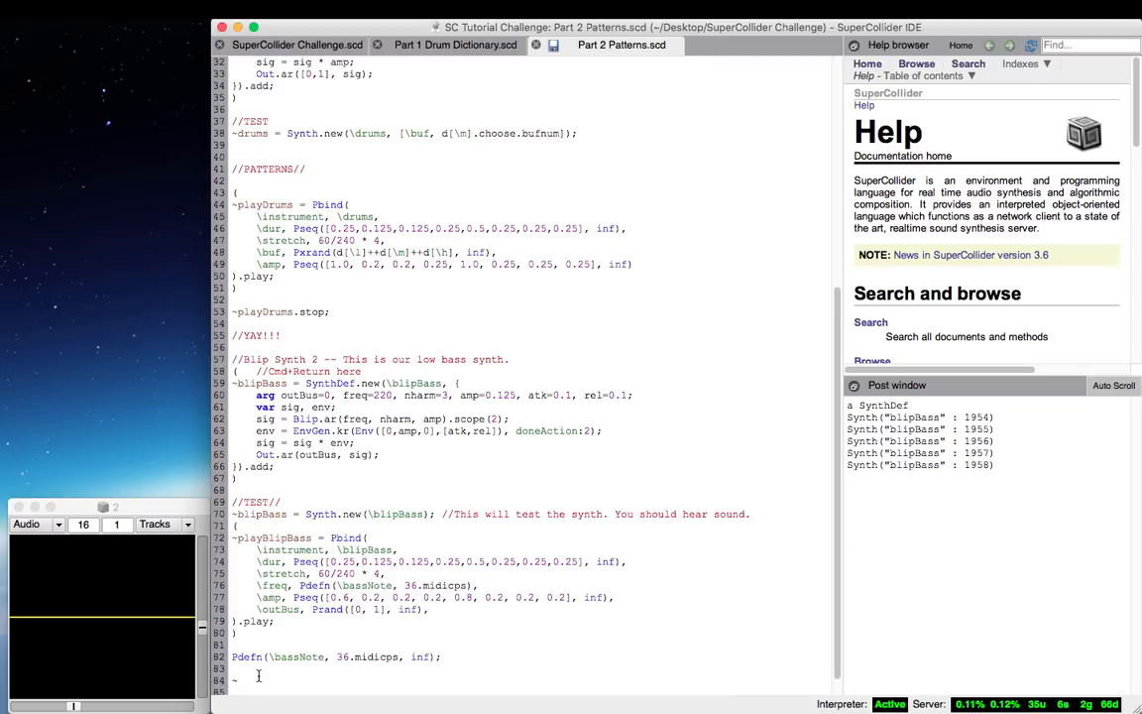
{"action": "type", "text": "~playBlipBass.stop;"}
{"action": "left_click", "coordinate": [336, 656]}
{"action": "type", "text": "1"}
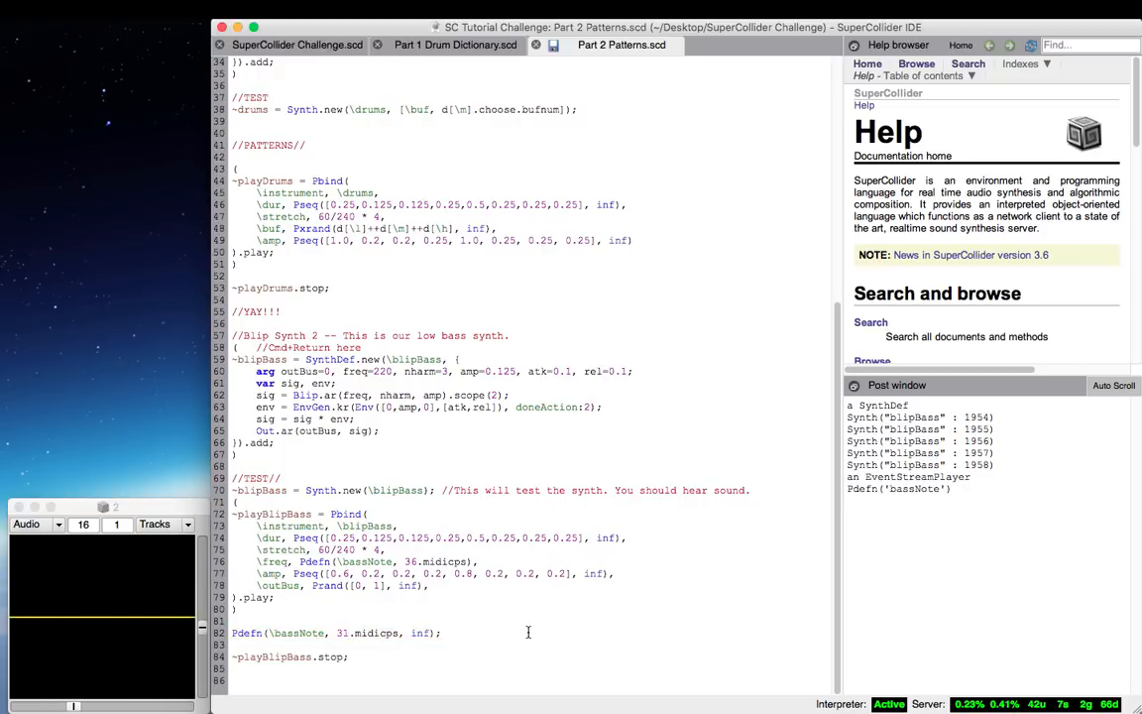
{"action": "type", "text": "29"}
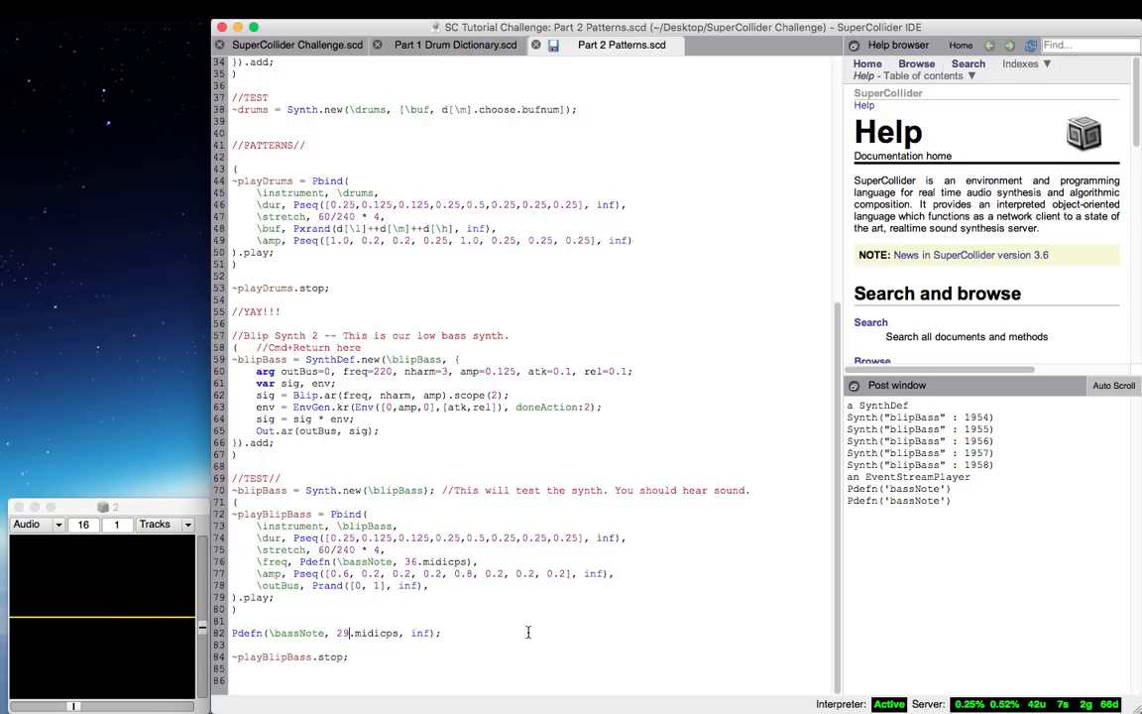
{"action": "key", "text": "Backspace"}
{"action": "type", "text": "\\nharm, Pwhite("}
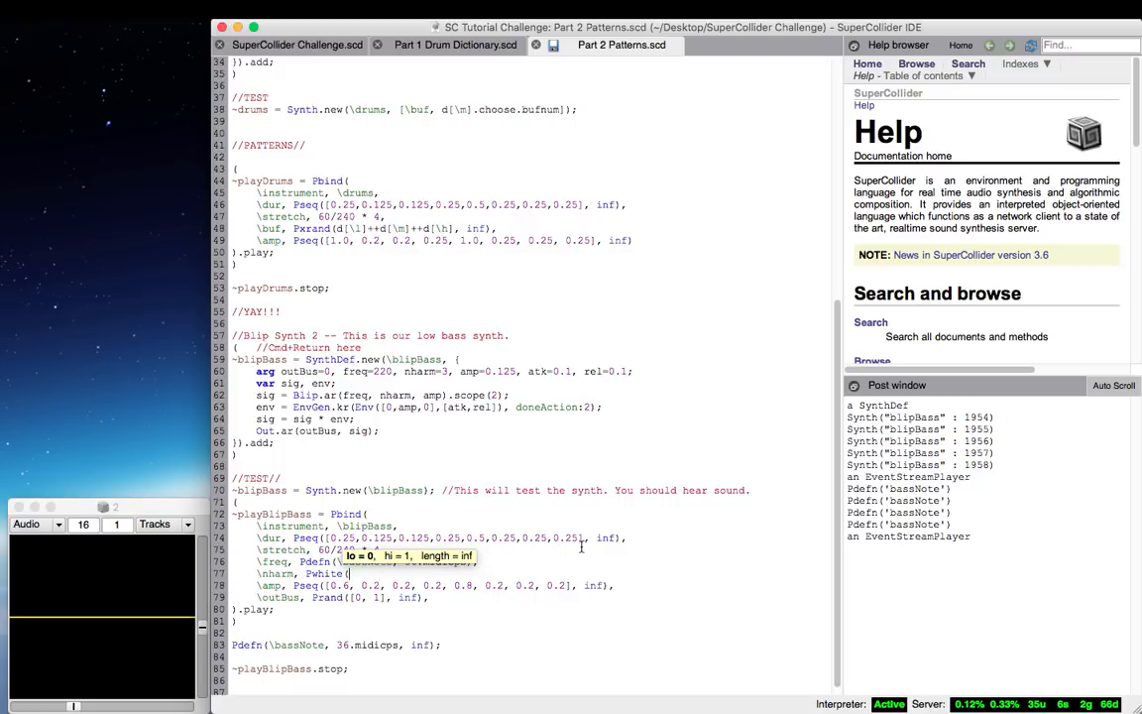
{"action": "mouse_move", "coordinate": [647, 562]}
{"action": "type", "text": "2, 8, inf),"}
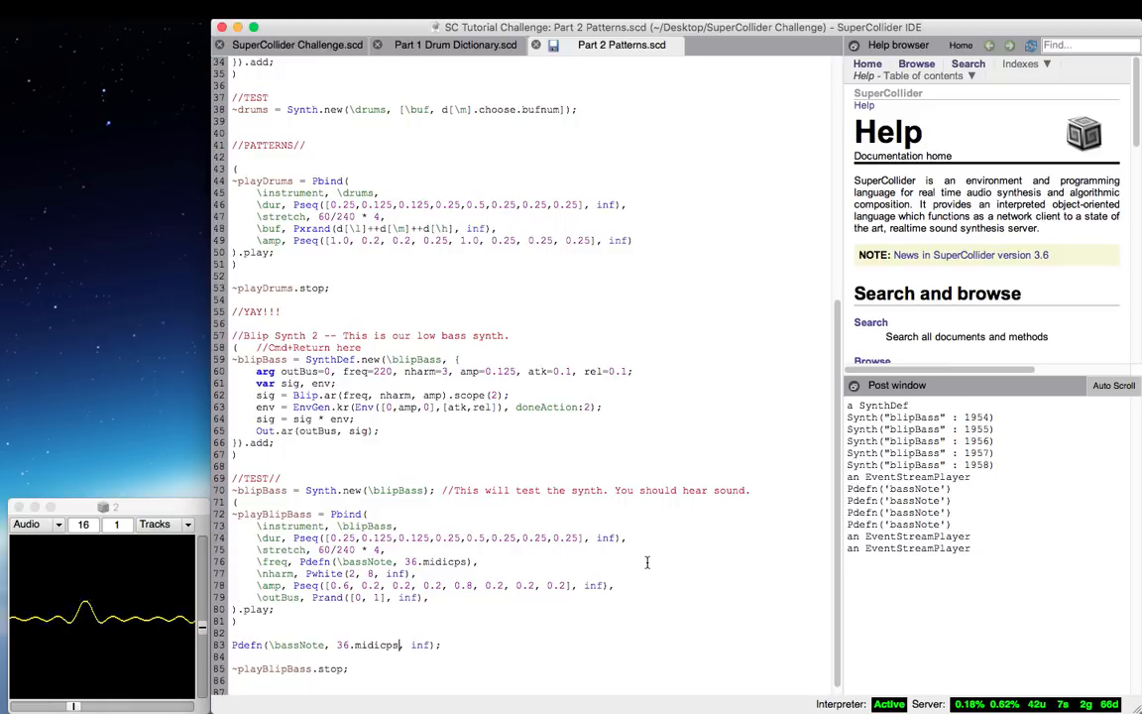
- Edit the bass pattern's values while adding the nharm Pwhite variation
{"action": "type", "text": "1"}
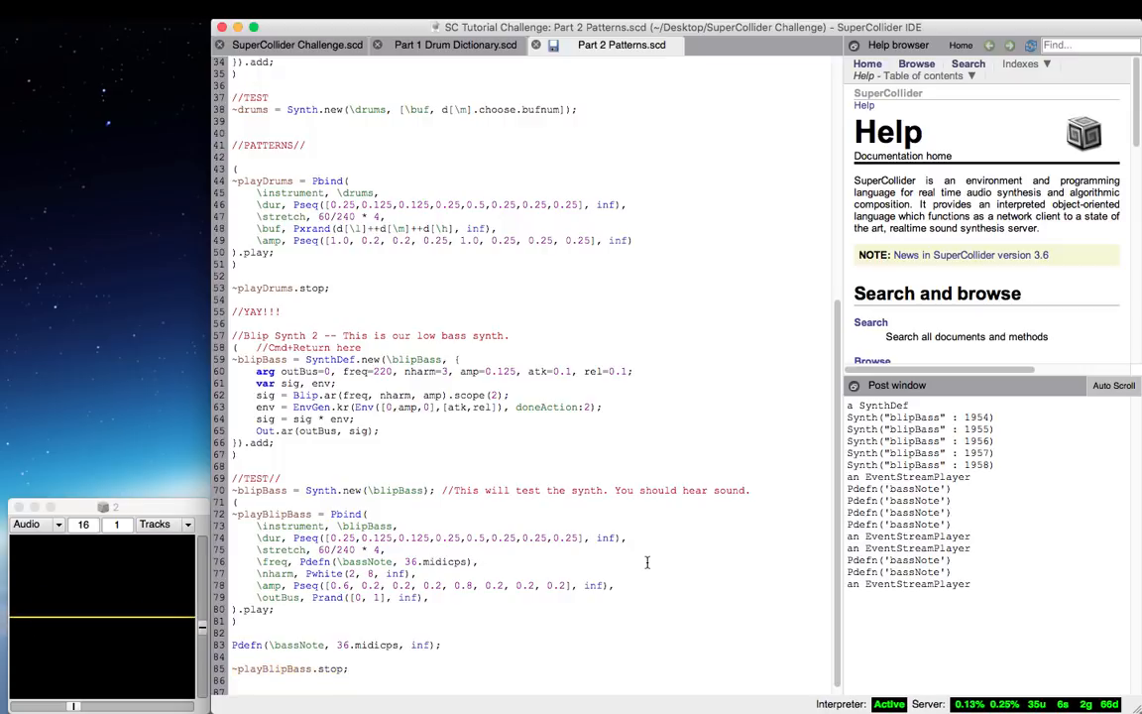
- Add .play(quant:1) to the drum and bass Pbinds, then set bassNote to 29
{"action": "left_click", "coordinate": [347, 668]}
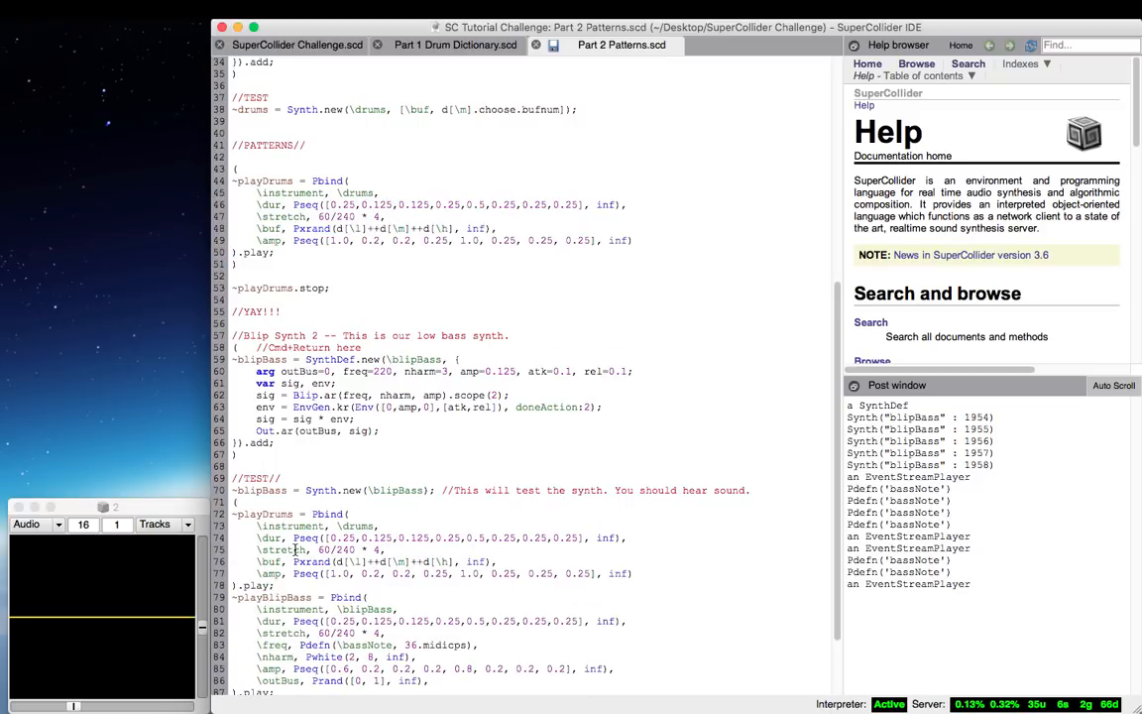
{"action": "scroll", "scroll_direction": "down", "scroll_amount": 3}
{"action": "type", "text": "(q"}
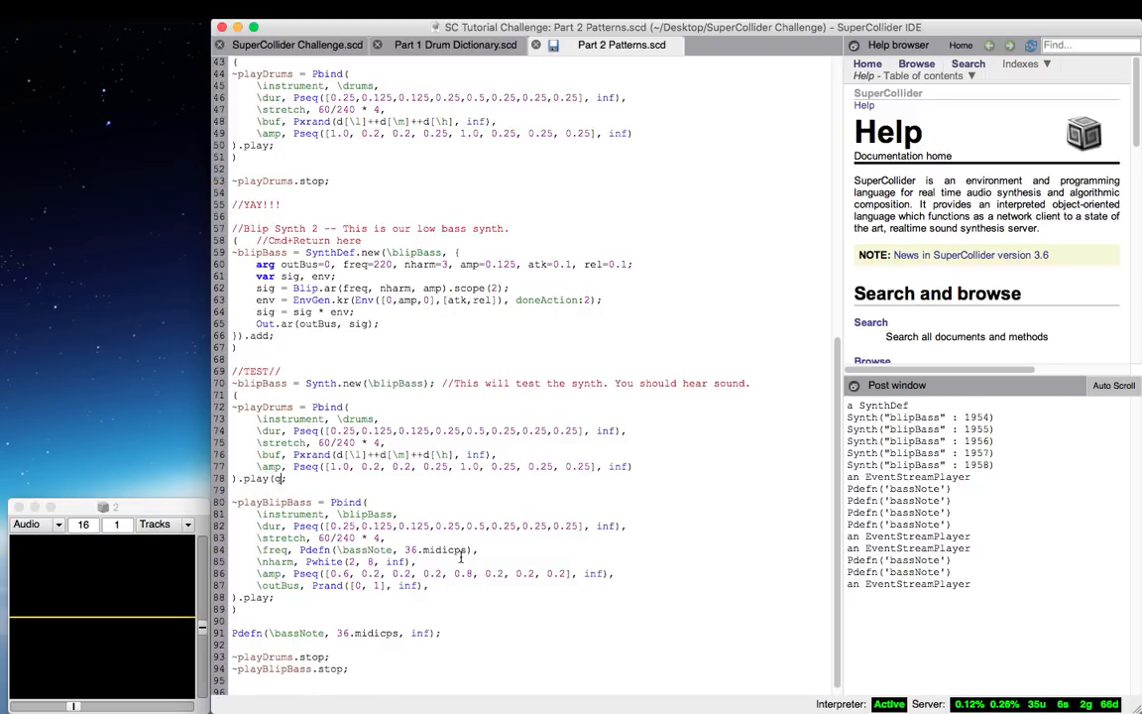
{"action": "type", "text": "uant:1);"}
{"action": "left_click", "coordinate": [283, 598]}
{"action": "type", "text": "(quant:1)"}
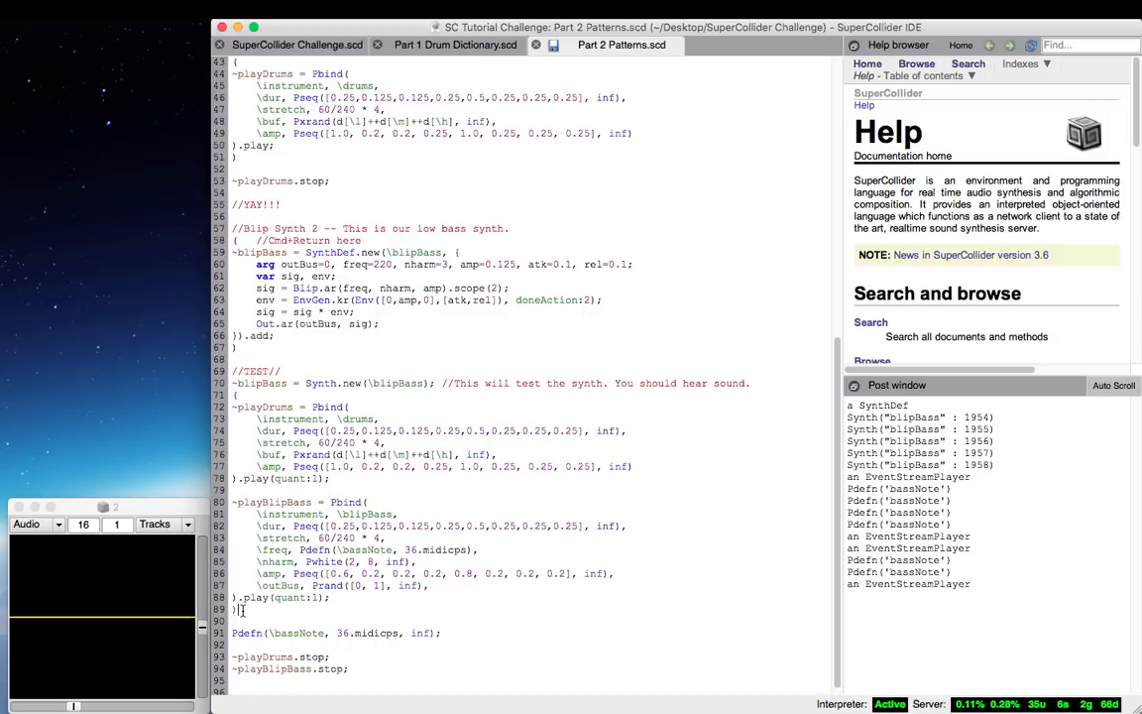
{"action": "mouse_move", "coordinate": [481, 625]}
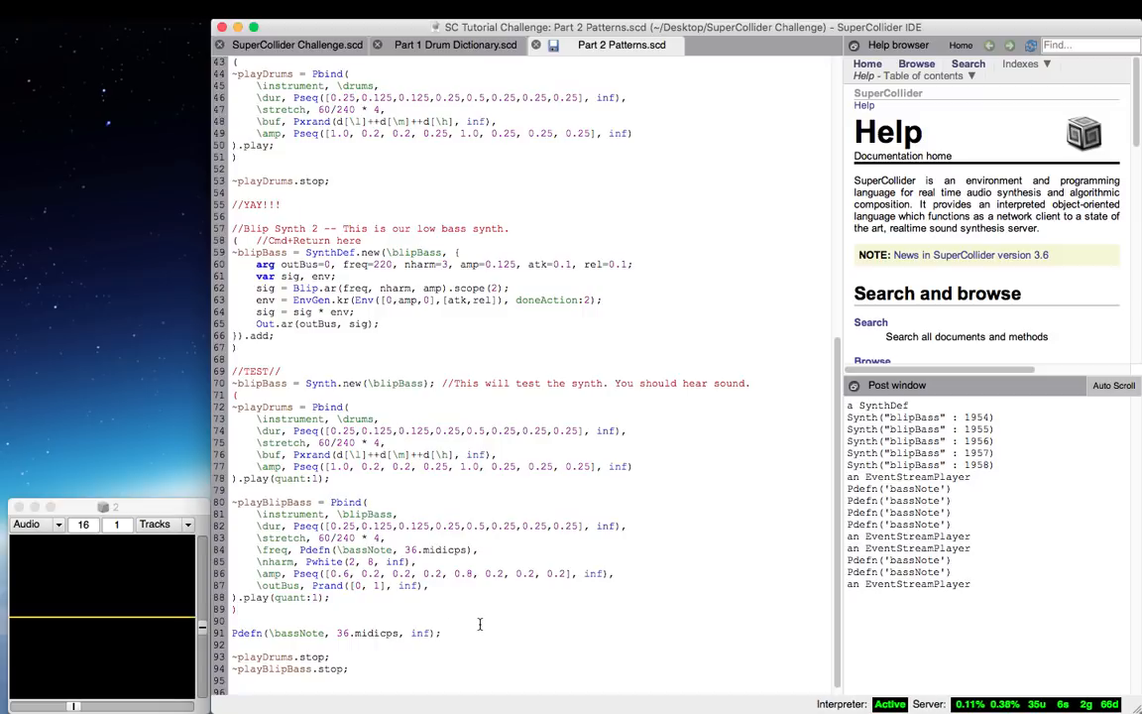
{"action": "scroll", "scroll_direction": "up", "scroll_amount": 3}
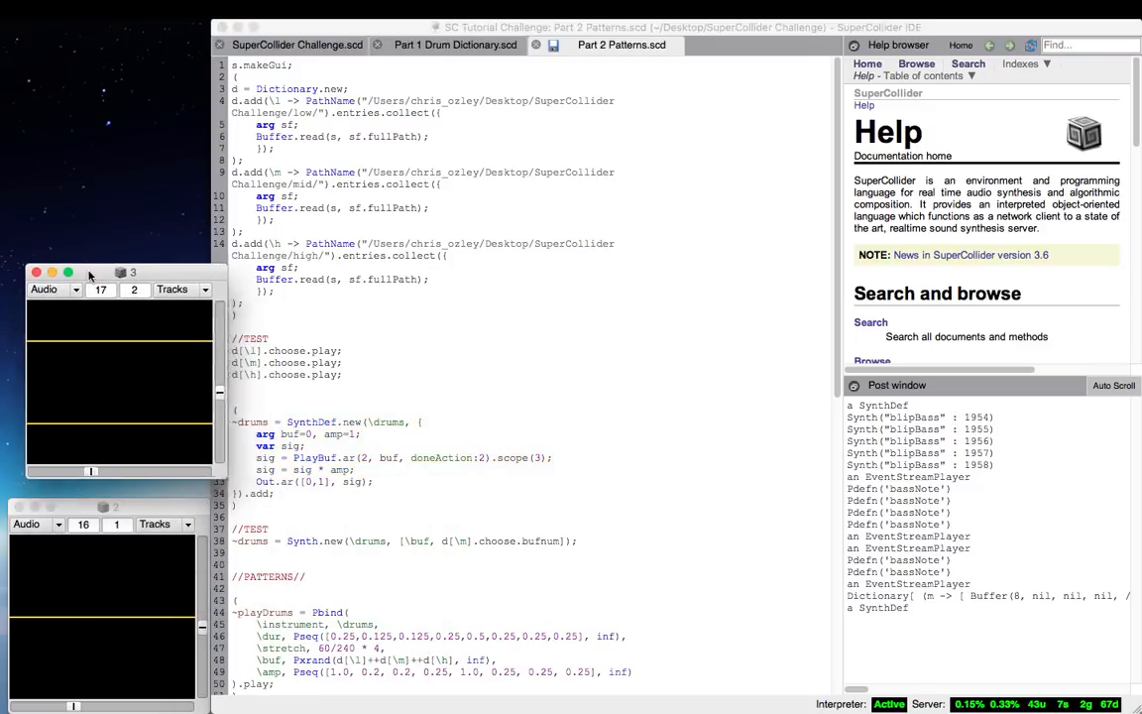
{"action": "scroll", "scroll_direction": "down", "scroll_amount": 3}
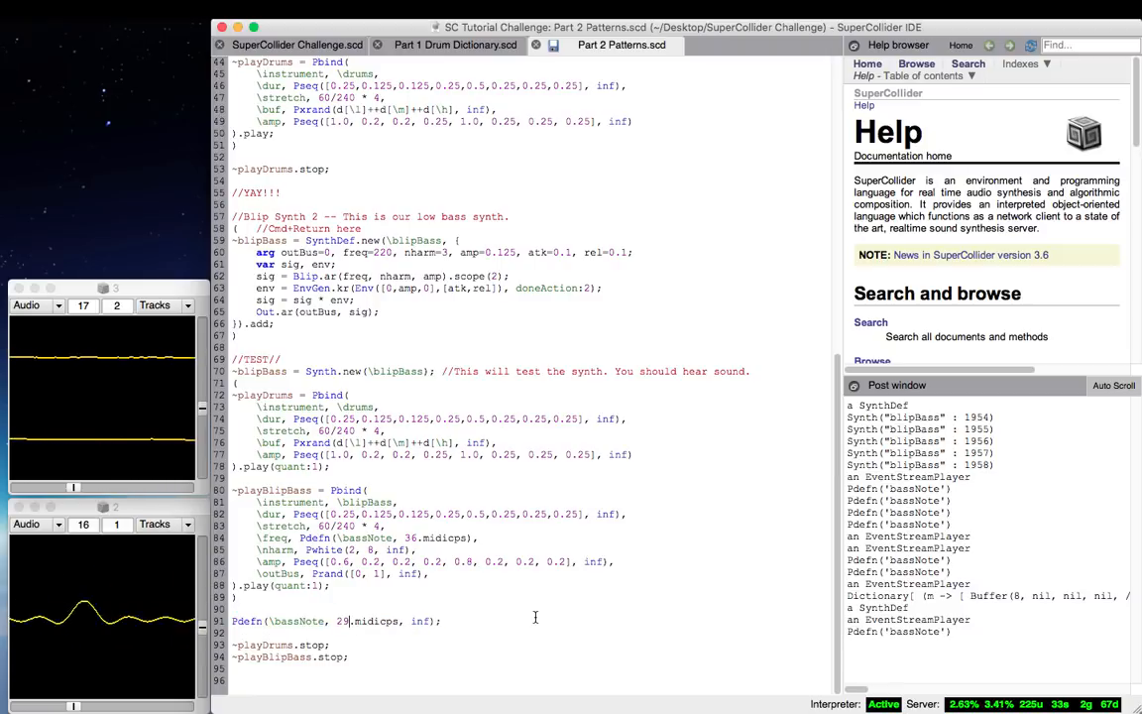
{"action": "key", "text": "Backspace"}
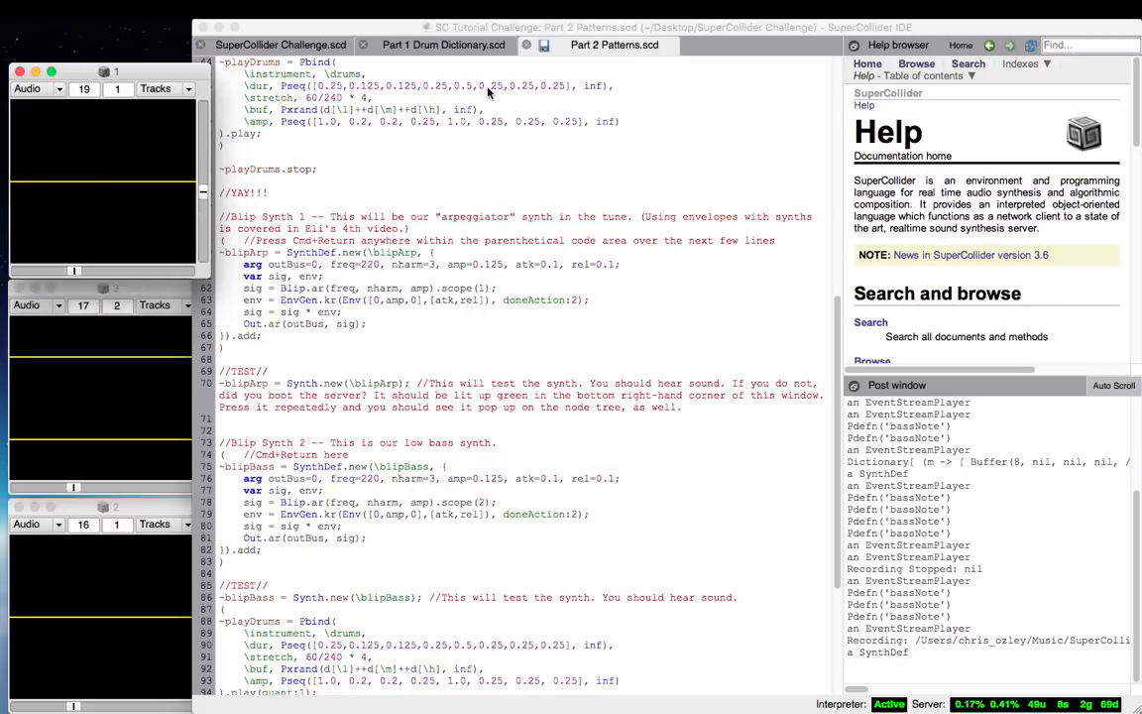
- Scroll down to the bass synth section in Part 2 Patterns
{"action": "scroll", "scroll_direction": "down", "scroll_amount": 3}
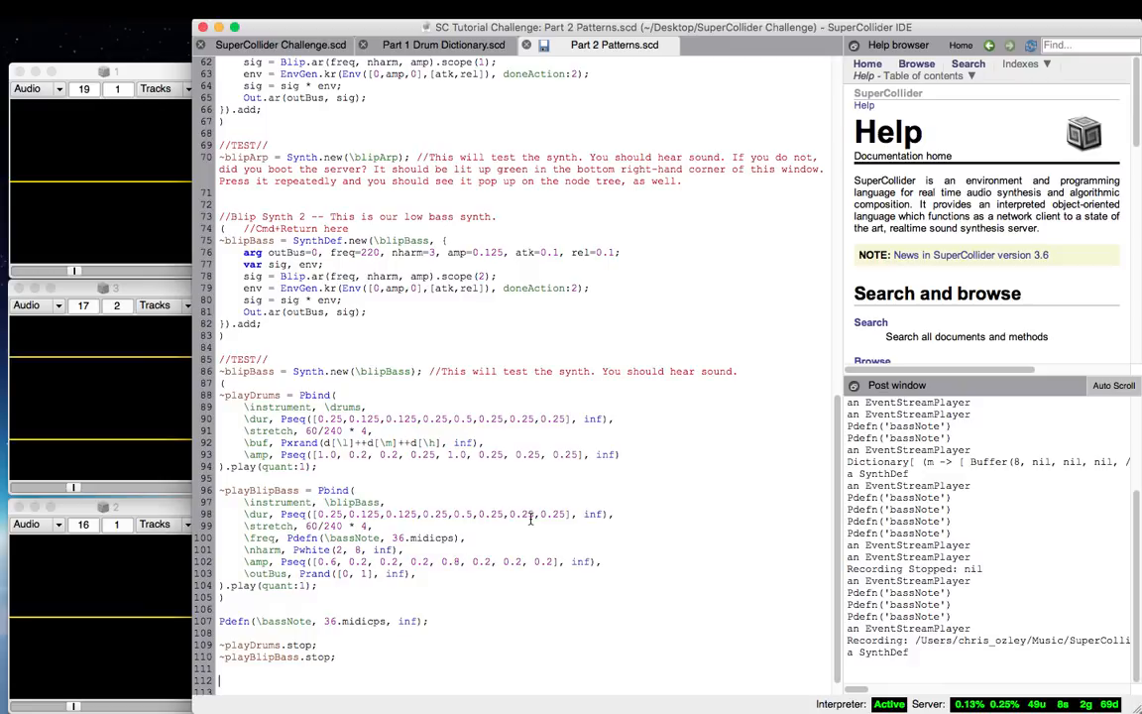
- Begin the ~playBlipArp Pbind with instrument \blipArp and a Pwrand duration
{"action": "type", "text": "~playBlipArp = Pbind("}
{"action": "type", "text": "\\dur, Pwrand("}
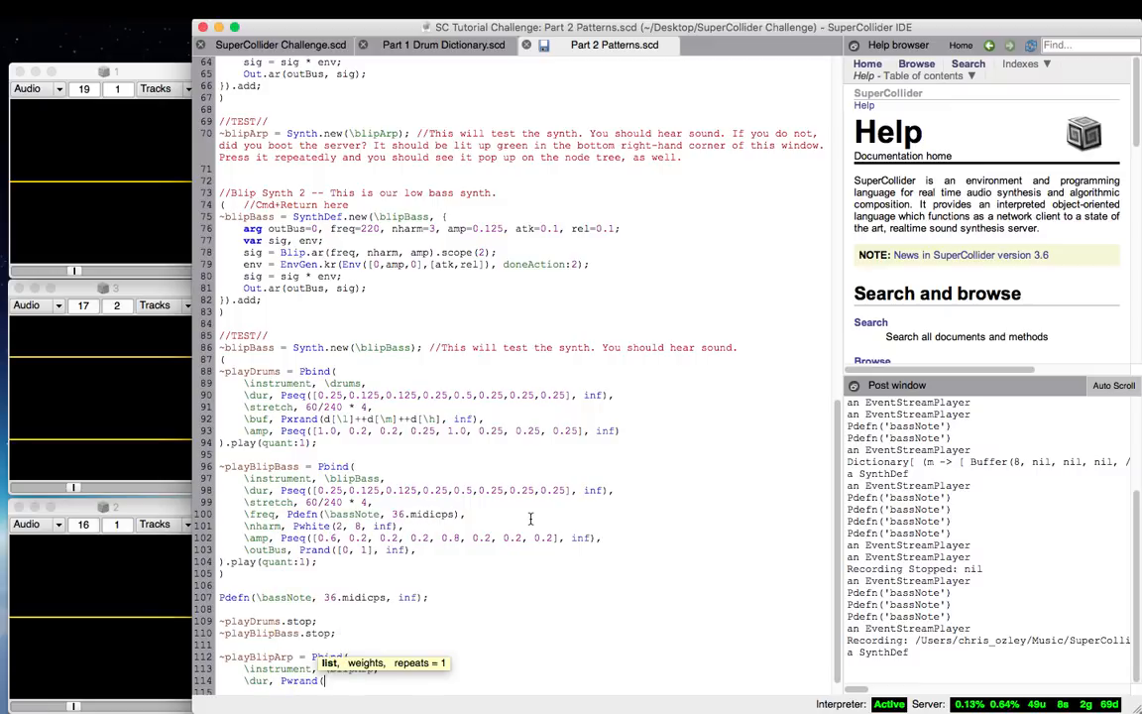
{"action": "scroll", "scroll_direction": "up", "scroll_amount": 3}
{"action": "type", "text": "Pseq([0.125"}
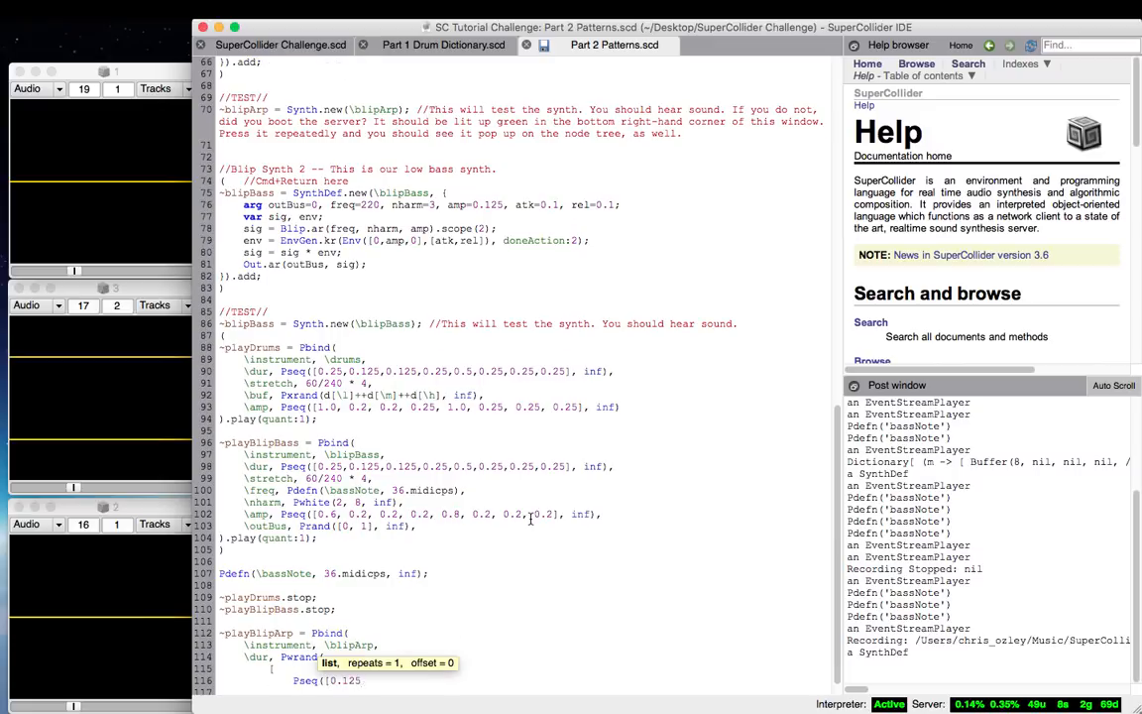
- Finish the Pwrand with 0.2/0.6/0.2 weights and add a freq Pseq of MIDI 48, 52, 55
{"action": "type", "text": ", 0.125],1),"}
{"action": "type", "text": "inf"}
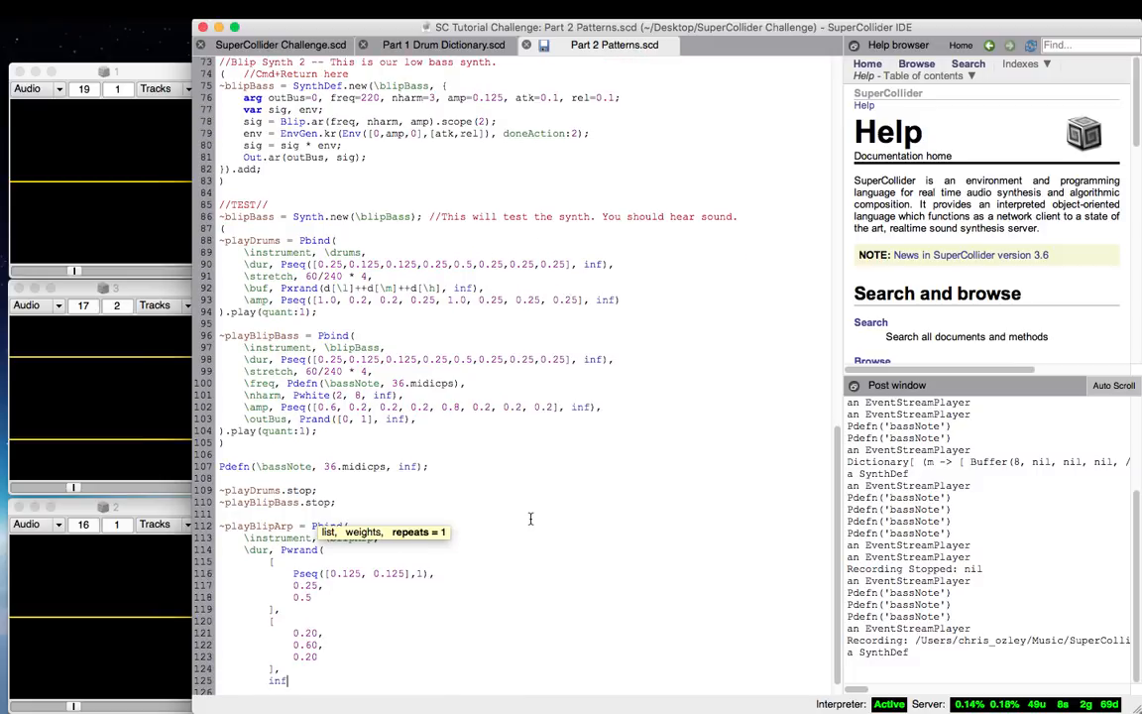
{"action": "scroll", "scroll_direction": "down", "scroll_amount": 3}
{"action": "type", "text": "),"}
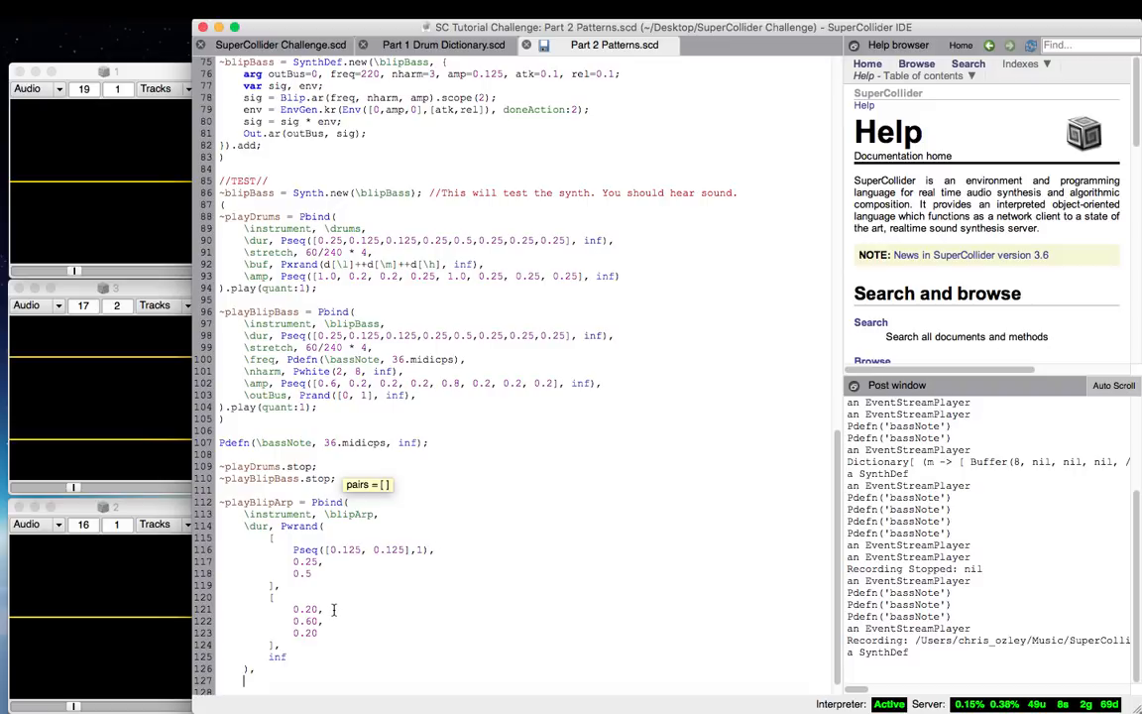
{"action": "mouse_move", "coordinate": [338, 568]}
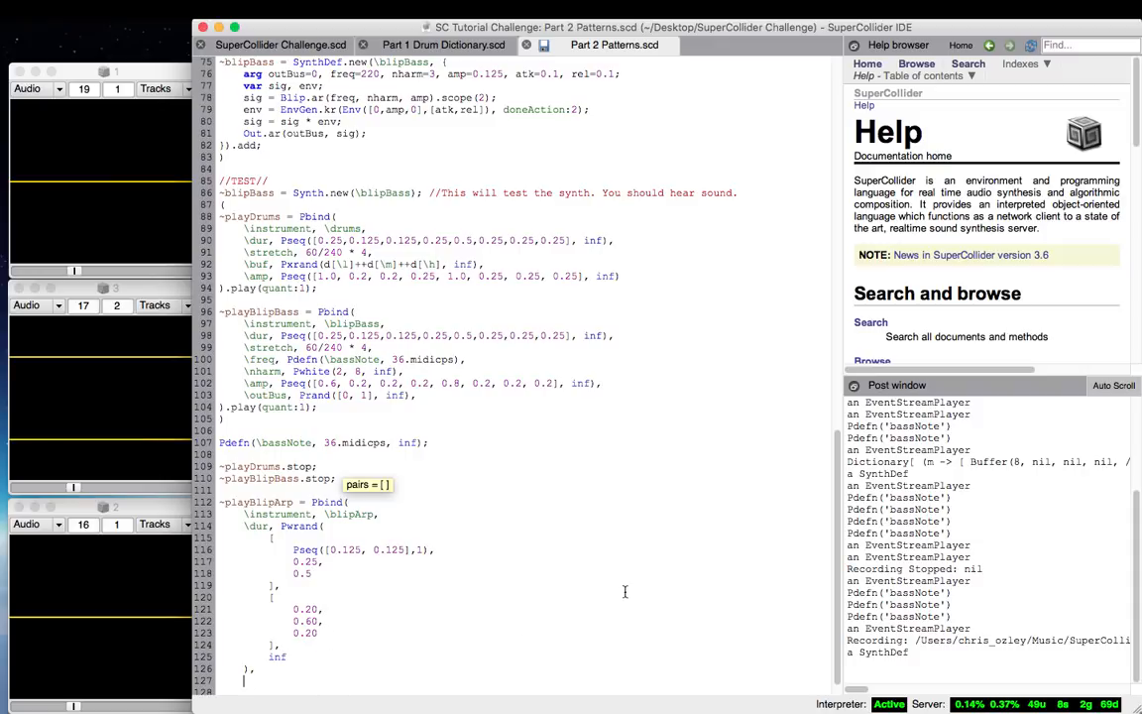
{"action": "type", "text": "\\freq, Pseq([48.midicps,52.midicps,55.midicps],"}
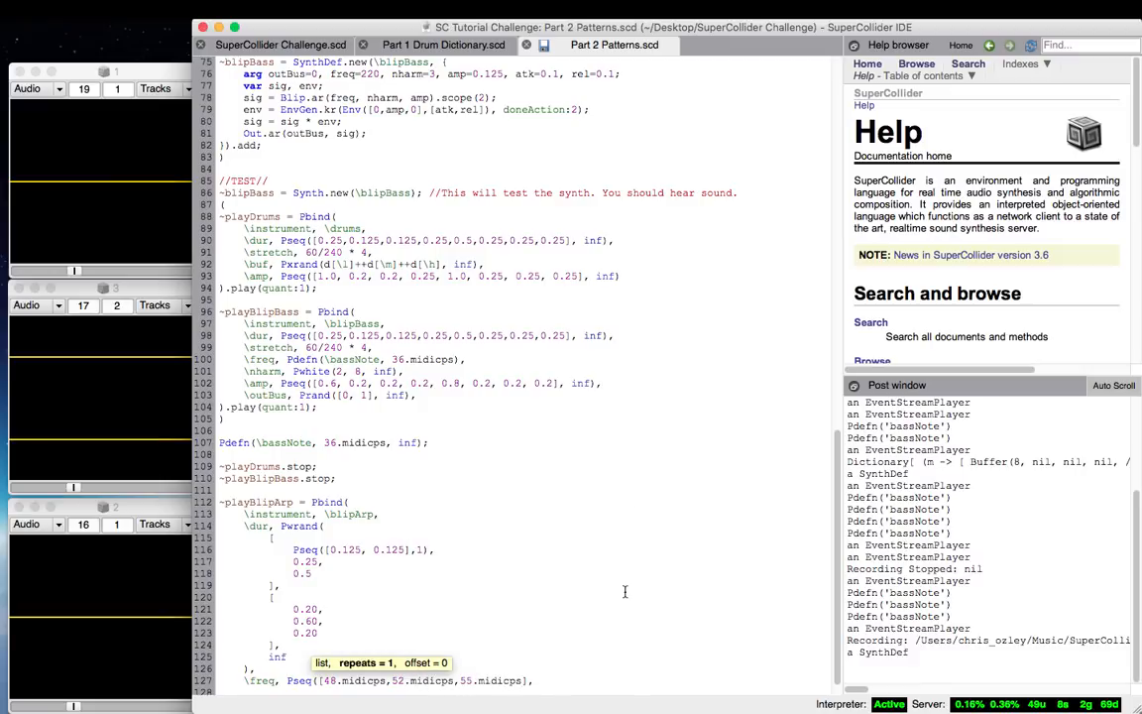
{"action": "scroll", "scroll_direction": "down", "scroll_amount": 3}
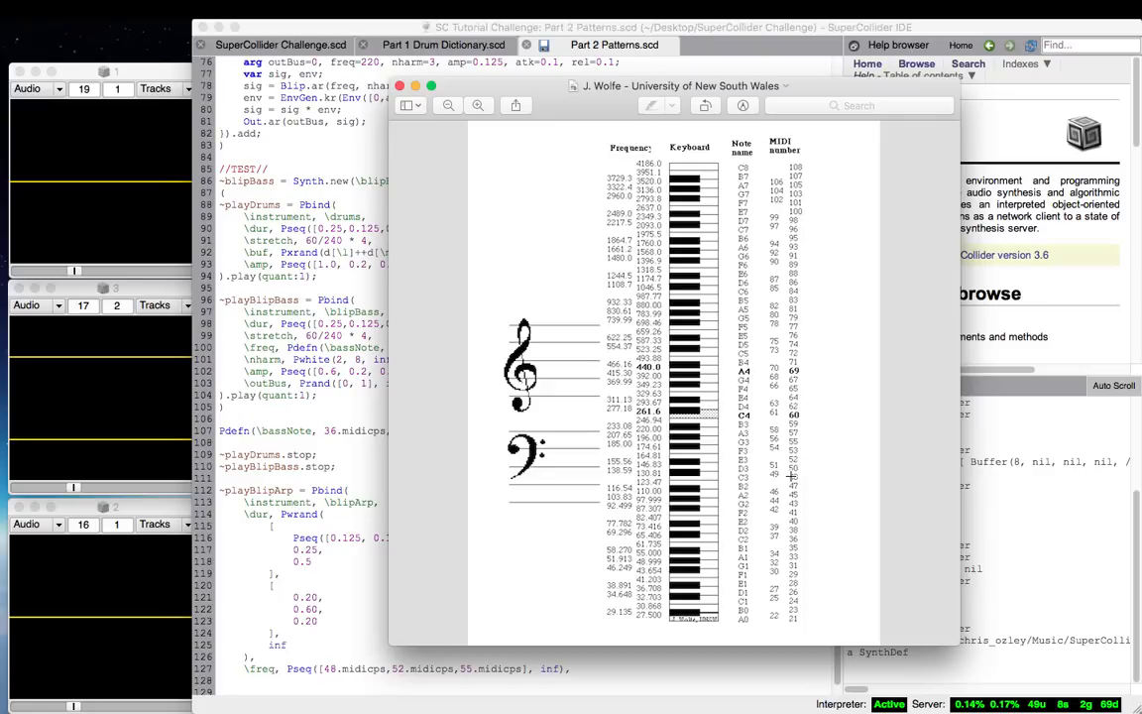
{"action": "mouse_move", "coordinate": [799, 434]}
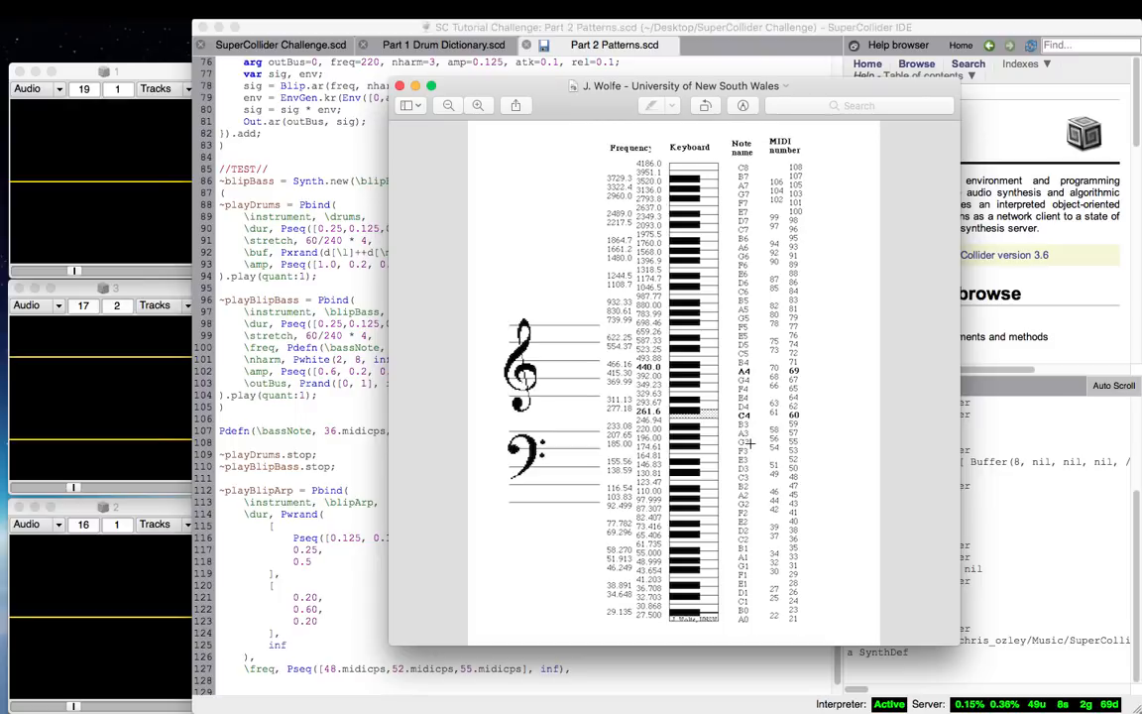
{"action": "mouse_move", "coordinate": [355, 605]}
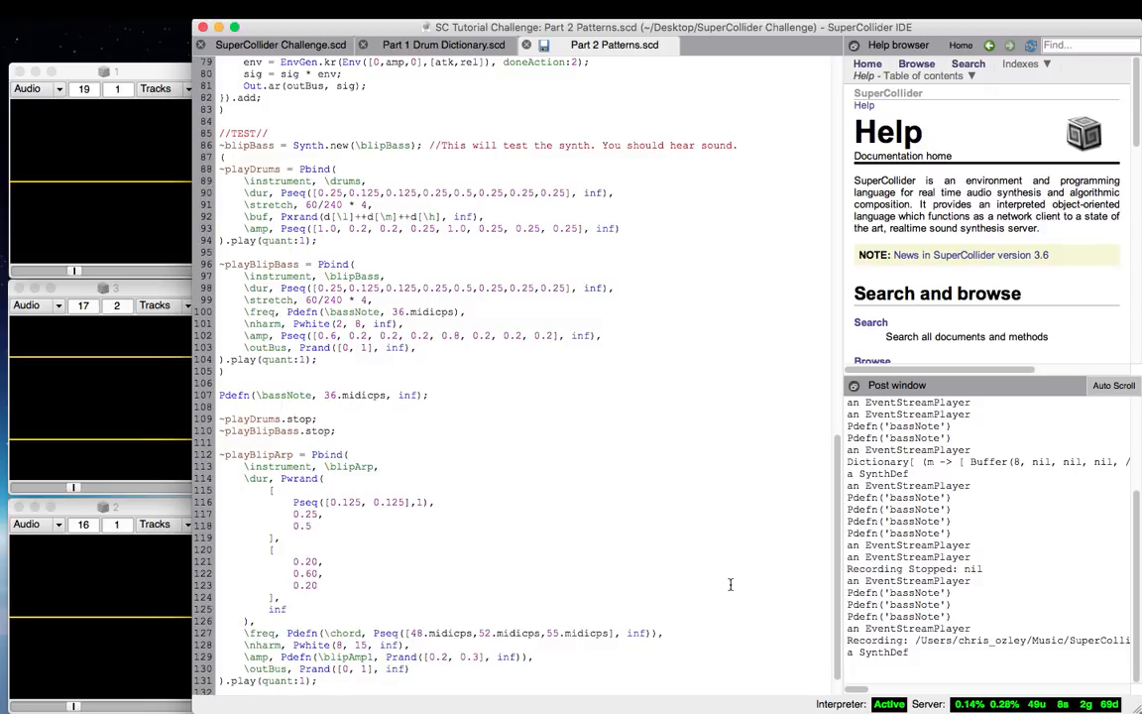
- Add F, G and C chord/bass Pdefn blocks (F: 53, 57, 60 midicps) and a ~playBlipArp.stop line
{"action": "scroll", "scroll_direction": "up", "scroll_amount": 3}
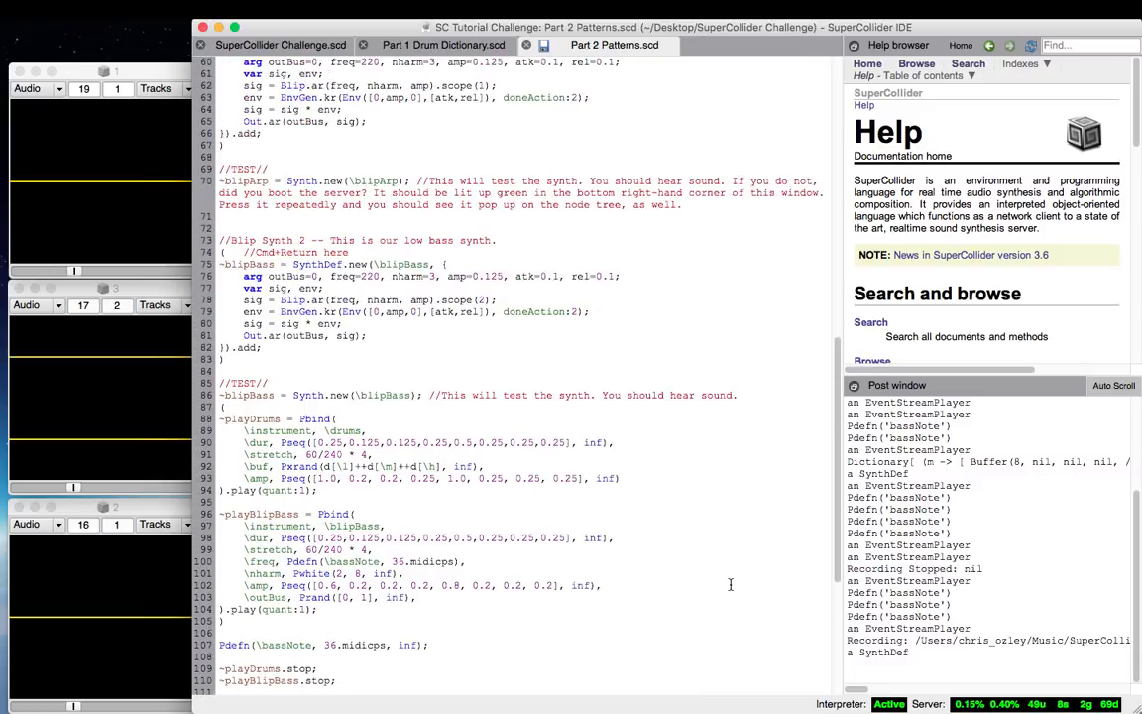
{"action": "scroll", "scroll_direction": "up", "scroll_amount": 3}
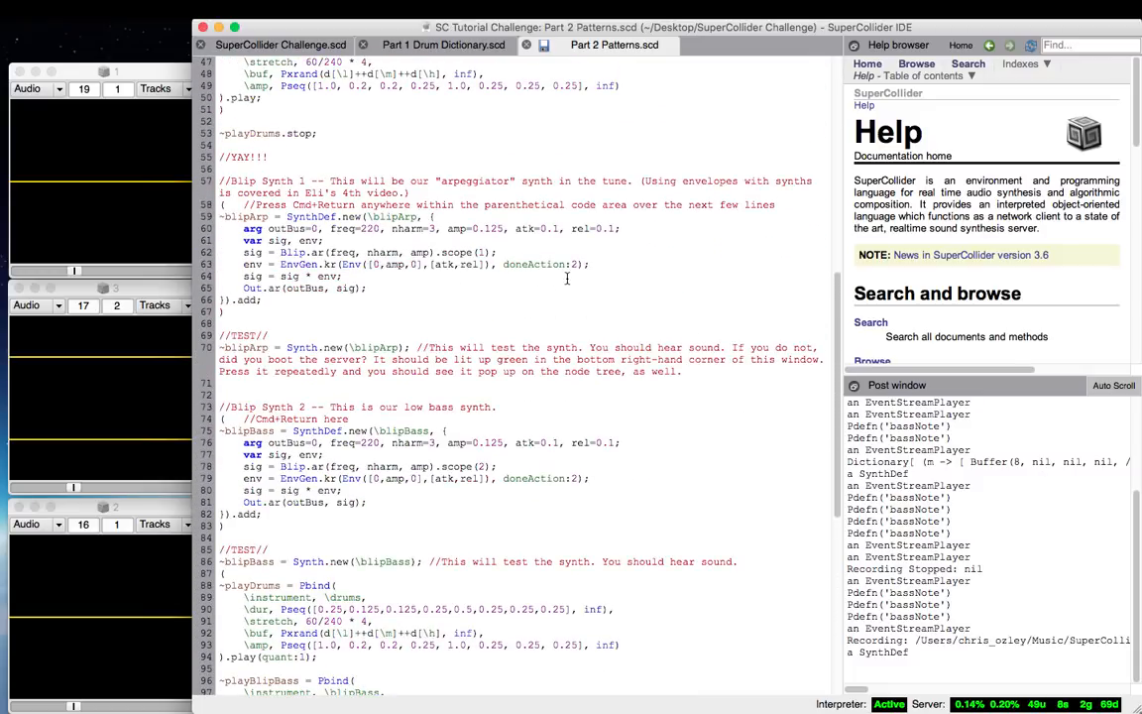
{"action": "scroll", "scroll_direction": "down", "scroll_amount": 3}
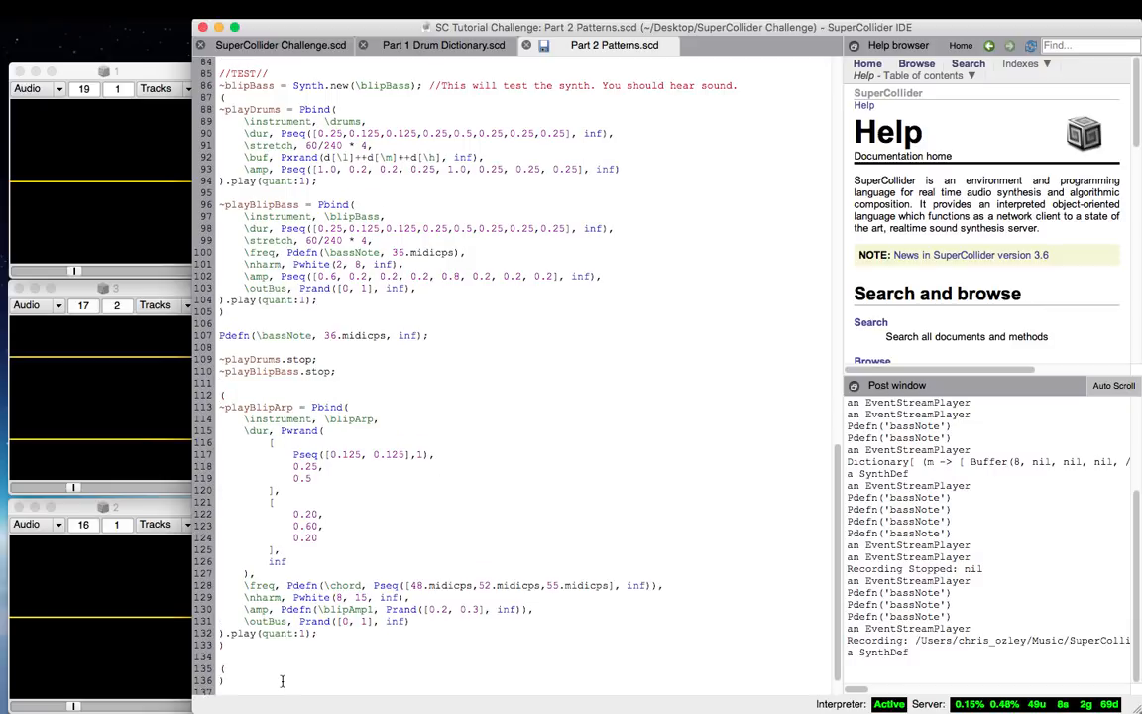
{"action": "type", "text": "53.midicp"}
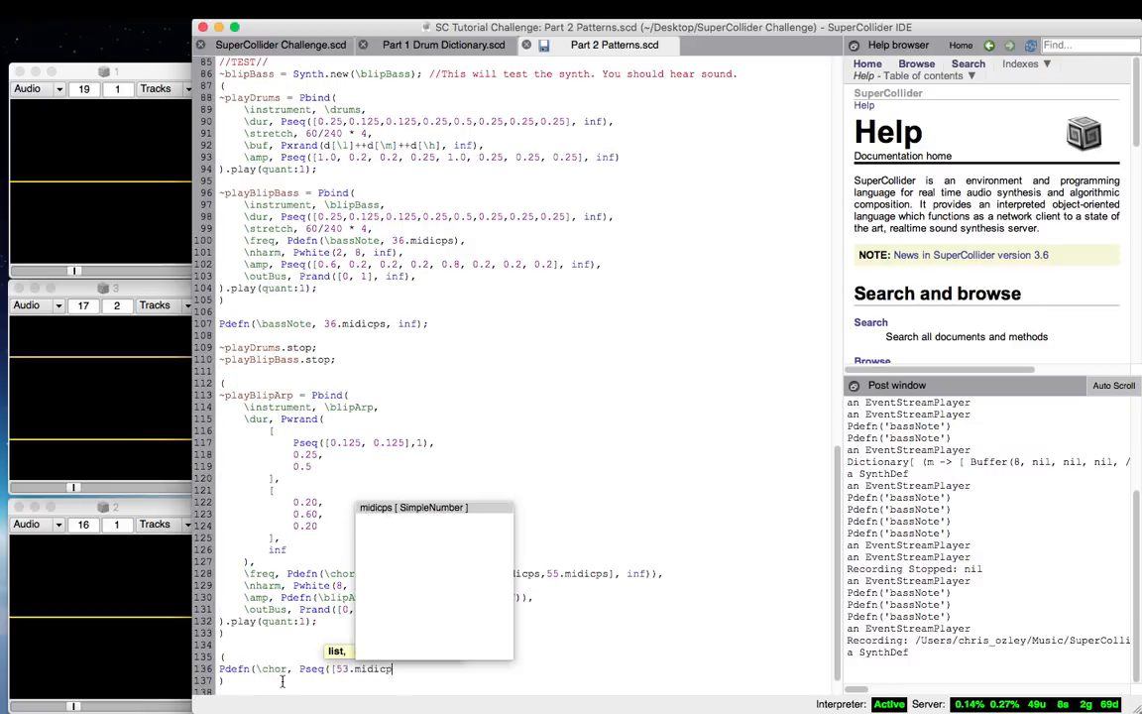
{"action": "type", "text": ", 57.midicps, 60.midicps], inf)); //Switch to F chord"}
{"action": "type", "text": "Pdefn(\\bassNote, Pseq([29.midicps], inf)); //Switch to F bass note"}
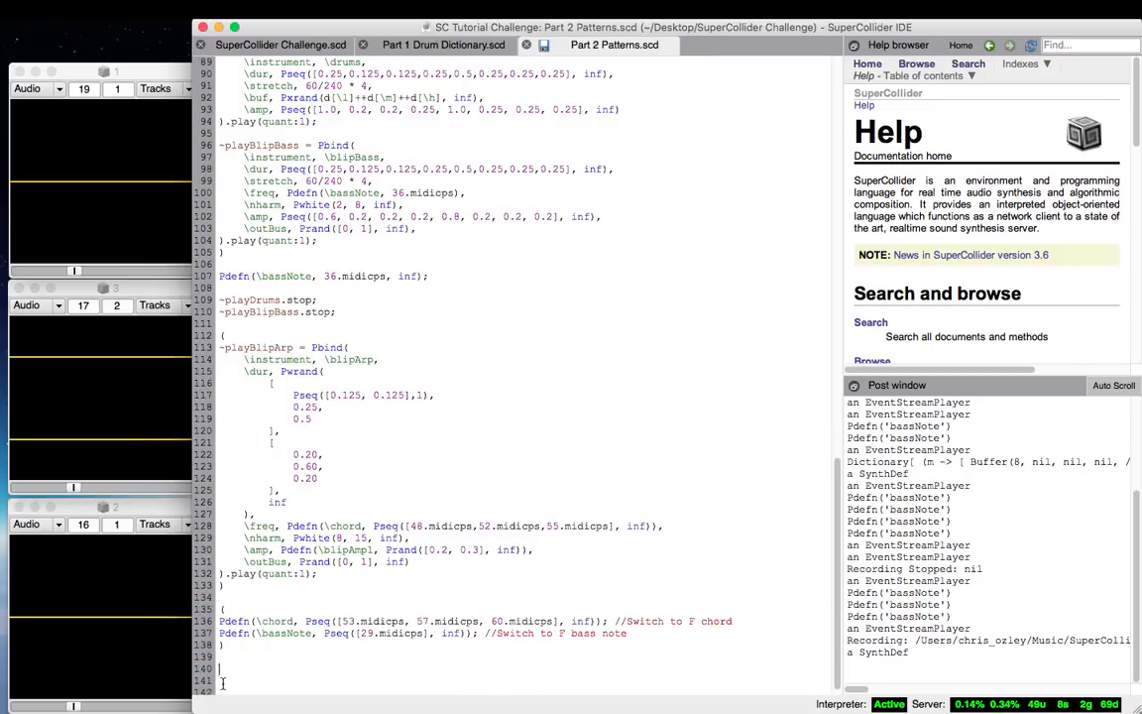
{"action": "scroll", "scroll_direction": "down", "scroll_amount": 3}
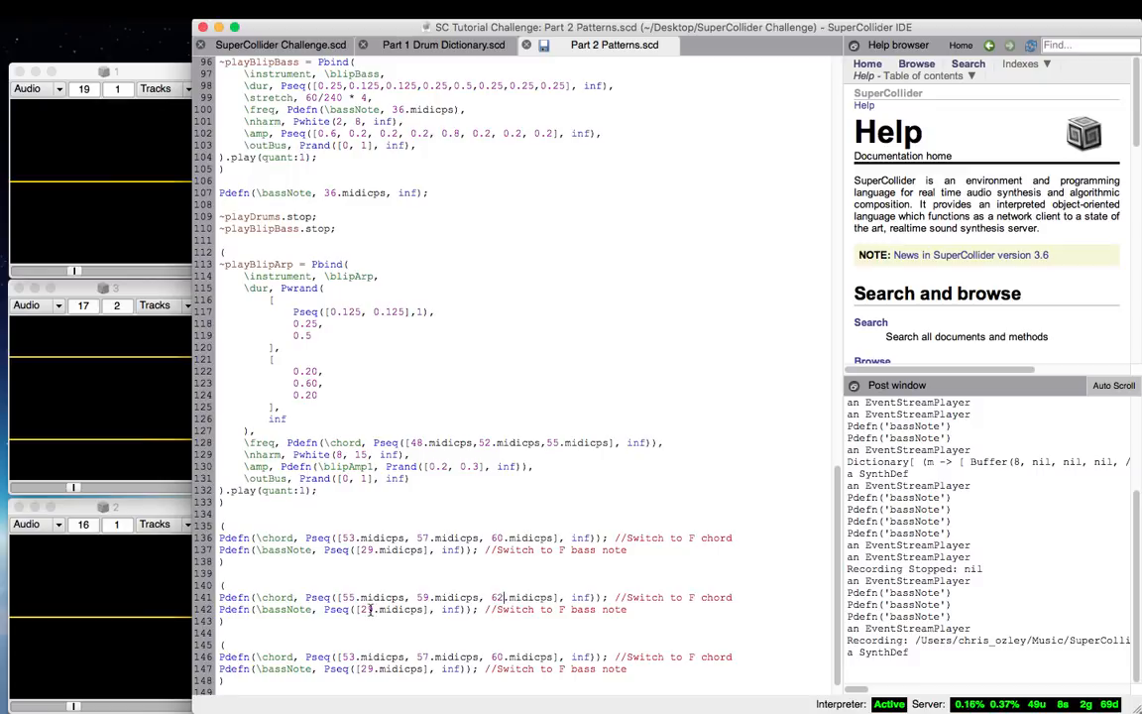
{"action": "scroll", "scroll_direction": "down", "scroll_amount": 3}
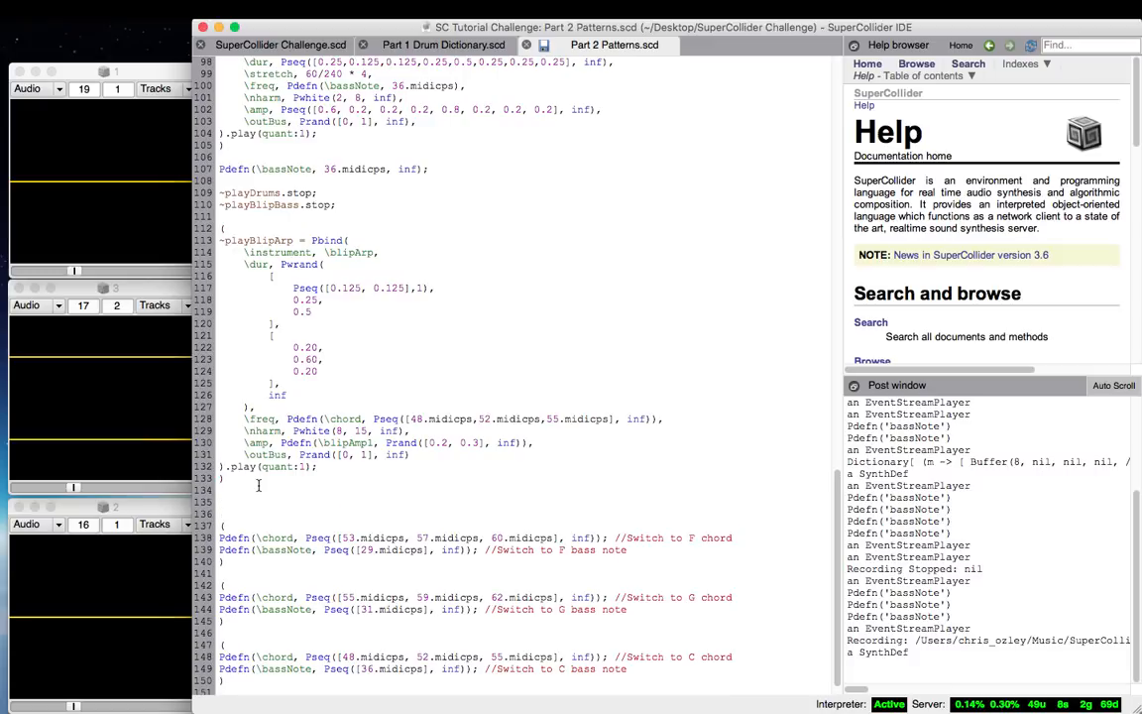
{"action": "type", "text": "~playBlipArp.stop;"}
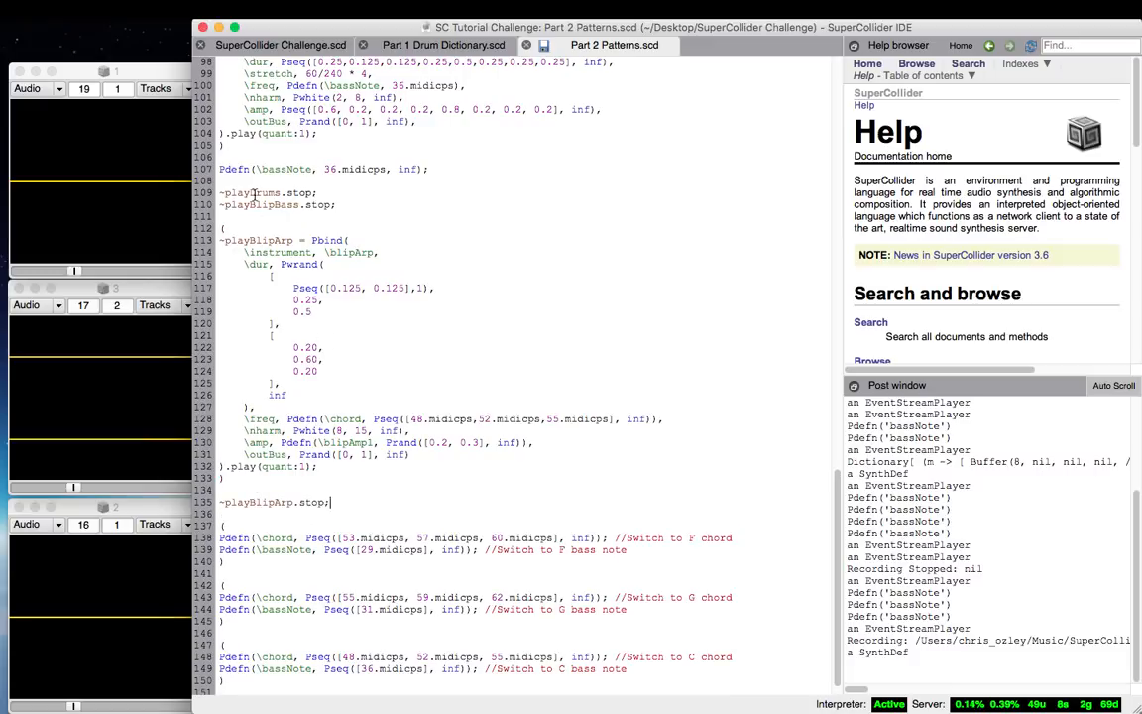
- Evaluate the Pbind and the F, G, C chord blocks, then the stop lines
{"action": "scroll", "scroll_direction": "up", "scroll_amount": 3}
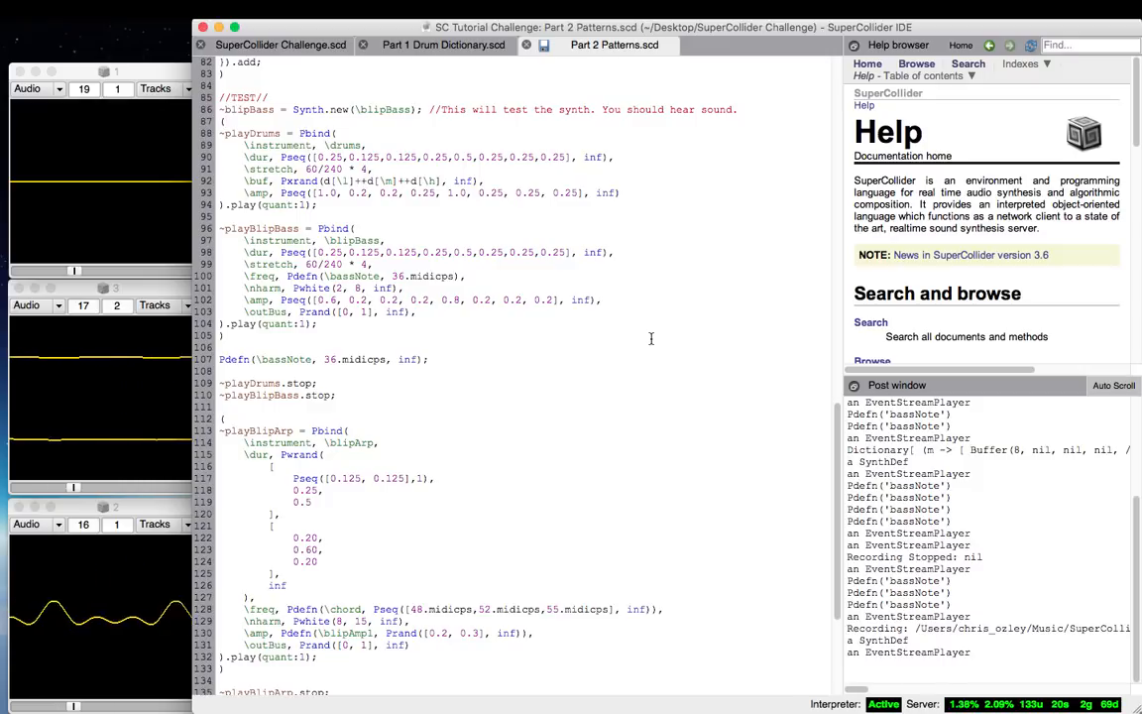
{"action": "scroll", "scroll_direction": "down", "scroll_amount": 3}
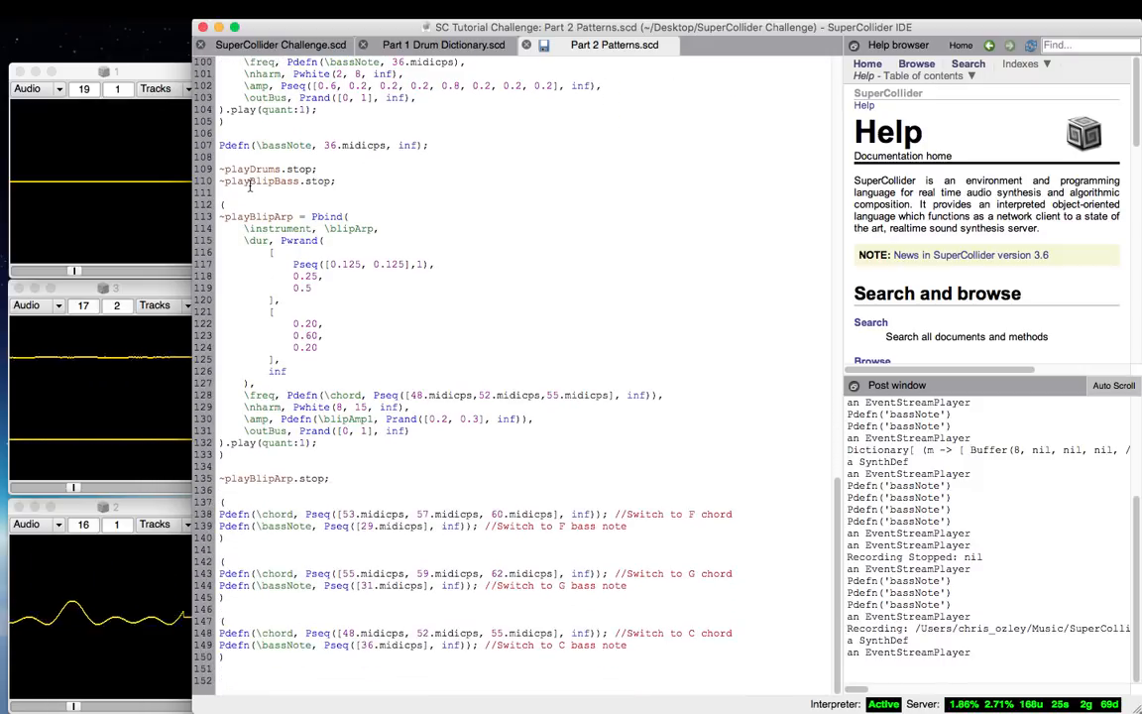
{"action": "mouse_move", "coordinate": [520, 272]}
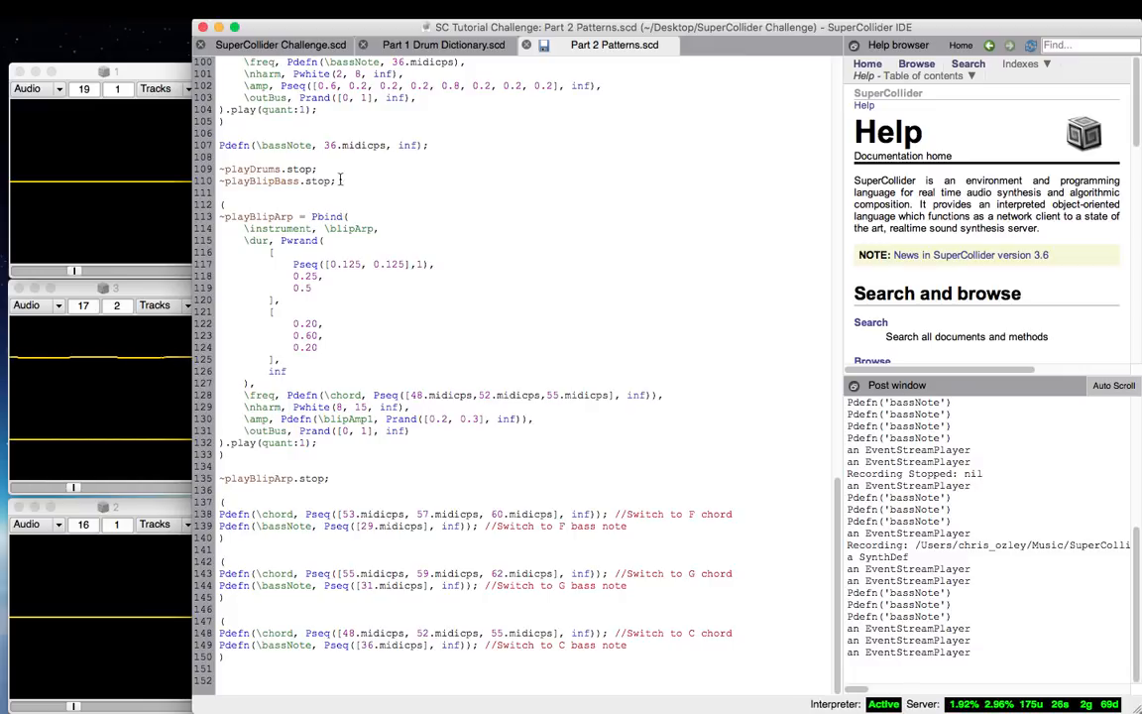
{"action": "mouse_move", "coordinate": [758, 654]}
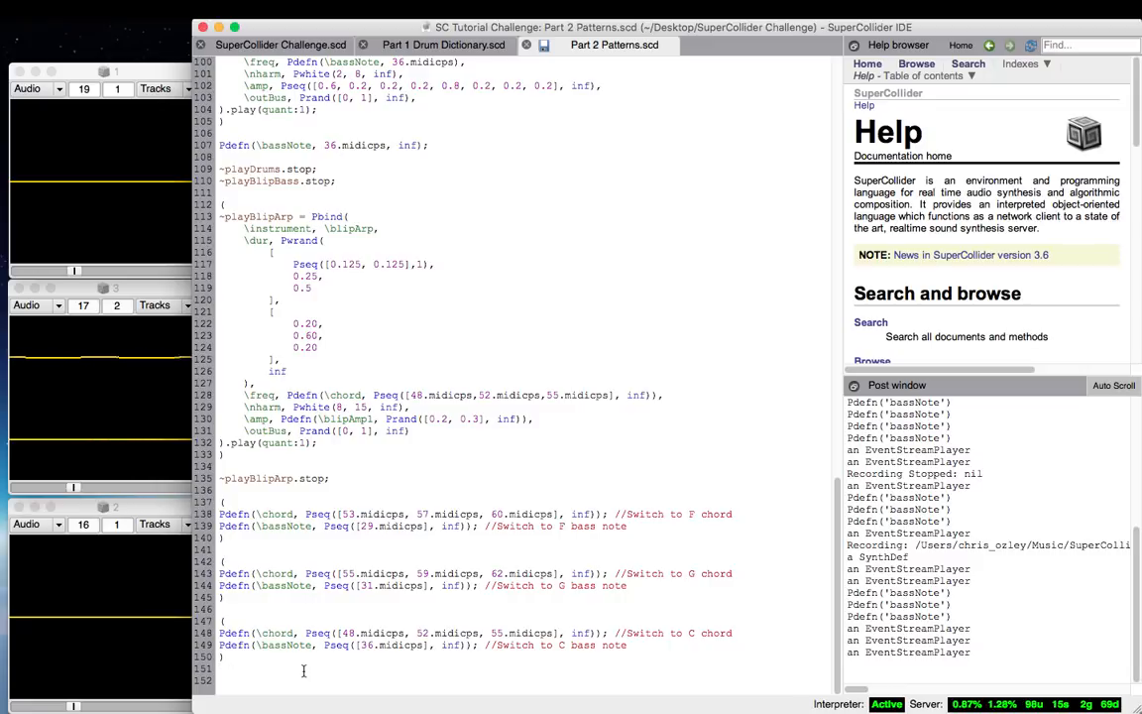
- Add a //PATTERNS COMPLETE!!! comment and remove the duplicate Blip Synth 1 and 2 blocks
{"action": "type", "text": "//PATTERNS"}
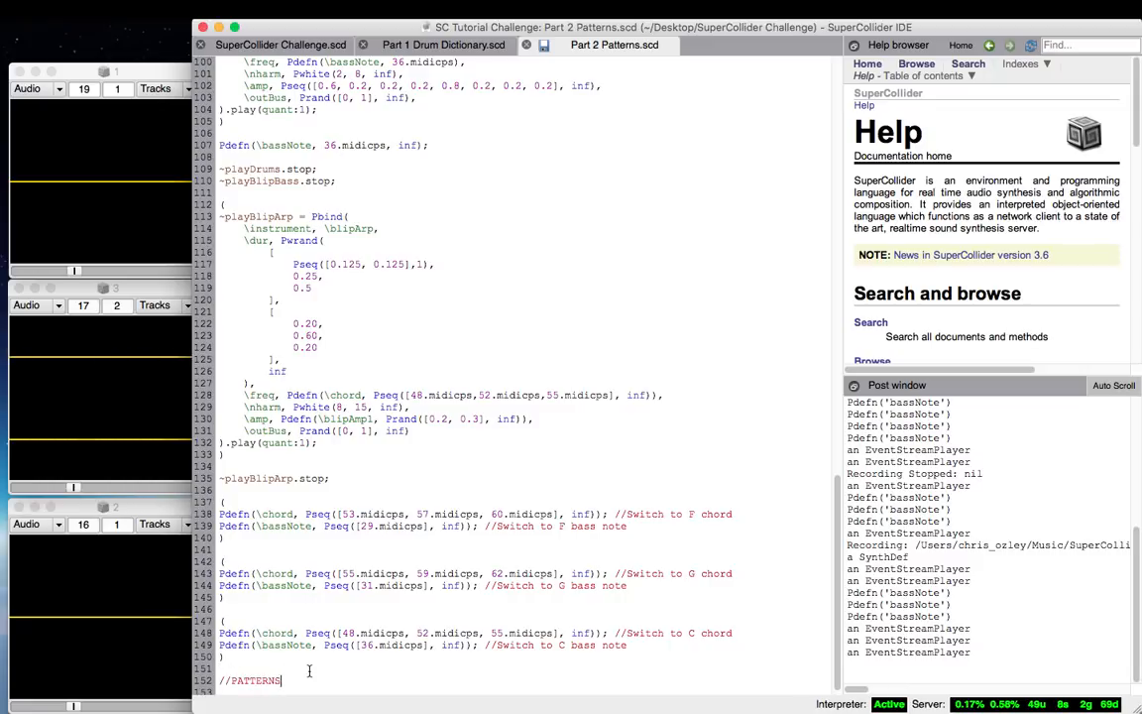
{"action": "type", "text": "COMPLETE!!!"}
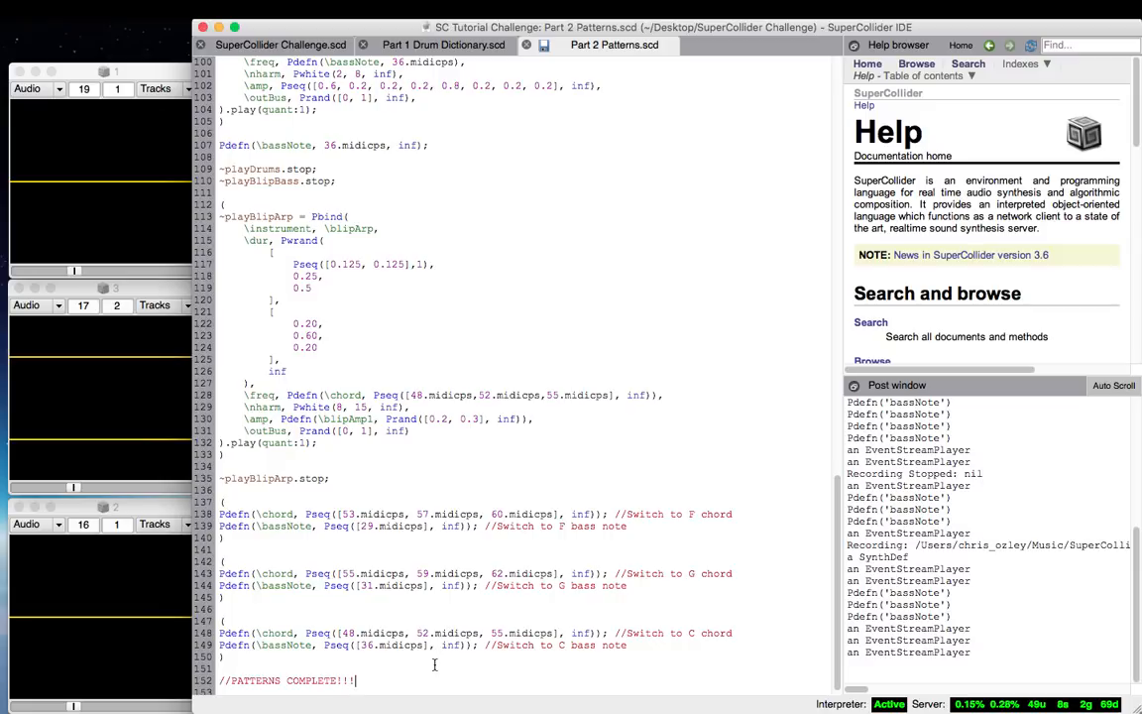
{"action": "mouse_move", "coordinate": [721, 281]}
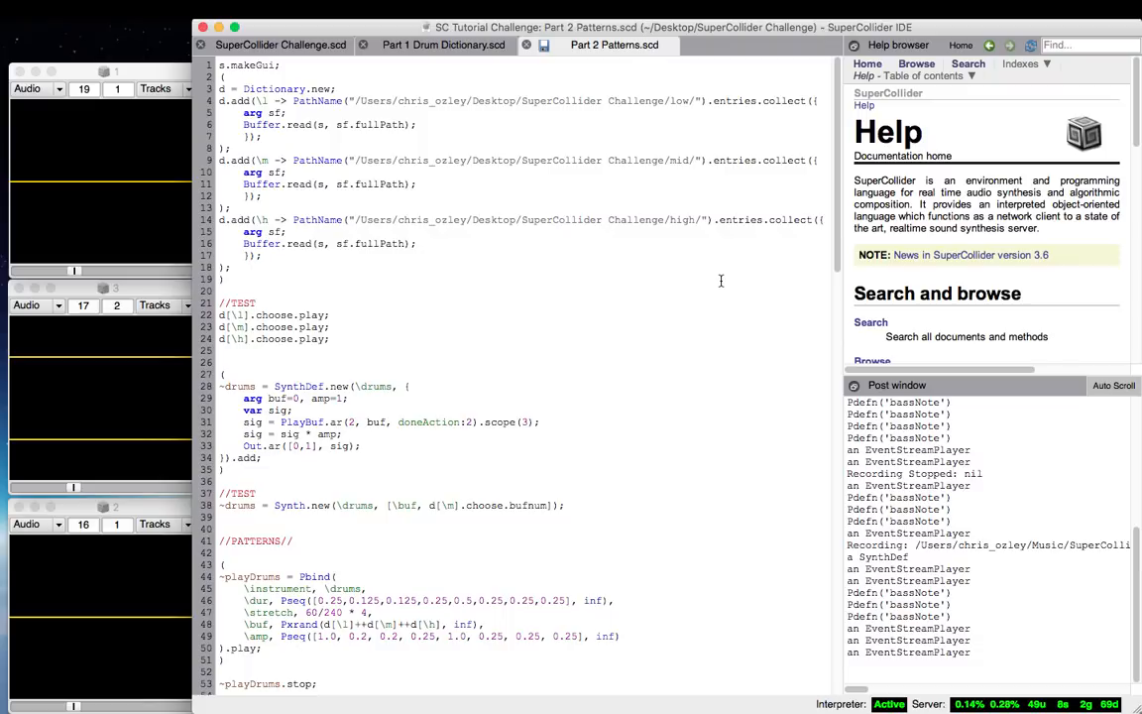
{"action": "scroll", "scroll_direction": "down", "scroll_amount": 3}
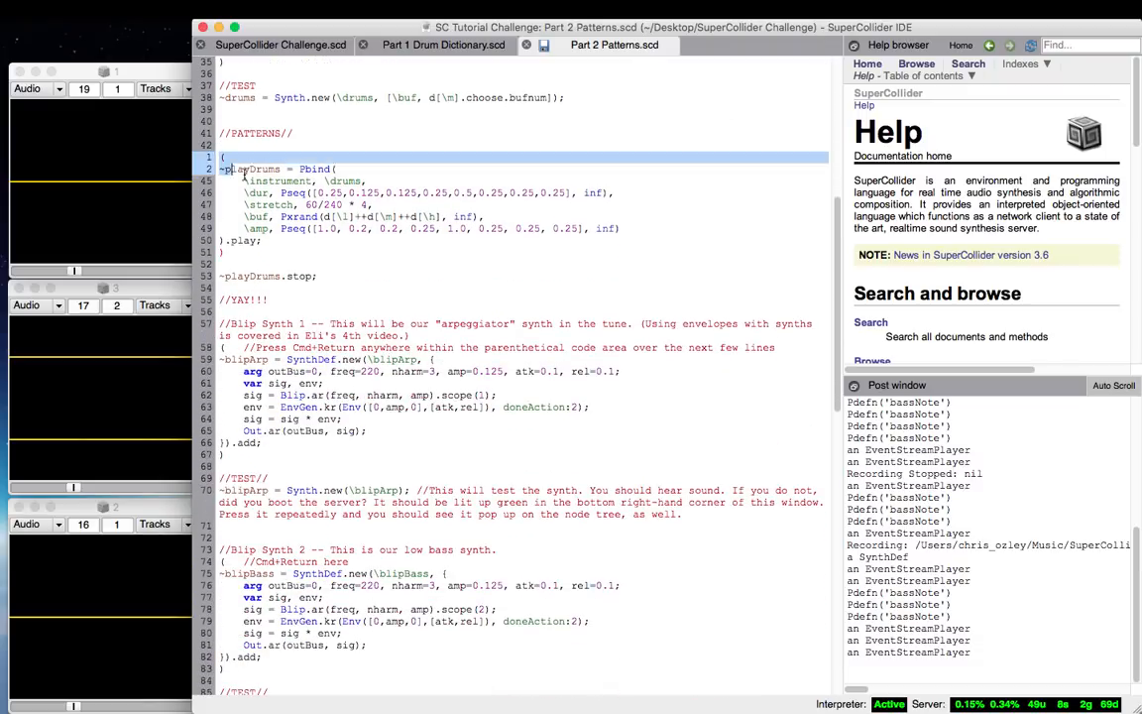
{"action": "scroll", "scroll_direction": "down", "scroll_amount": 3}
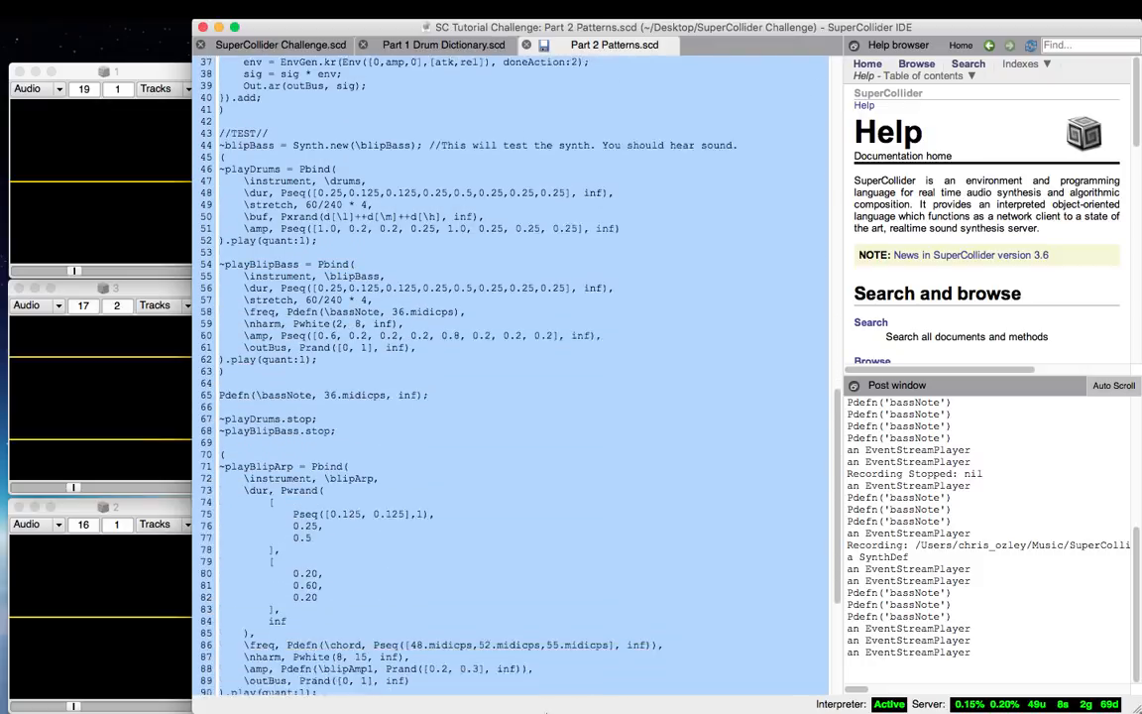
{"action": "scroll", "scroll_direction": "down", "scroll_amount": 3}
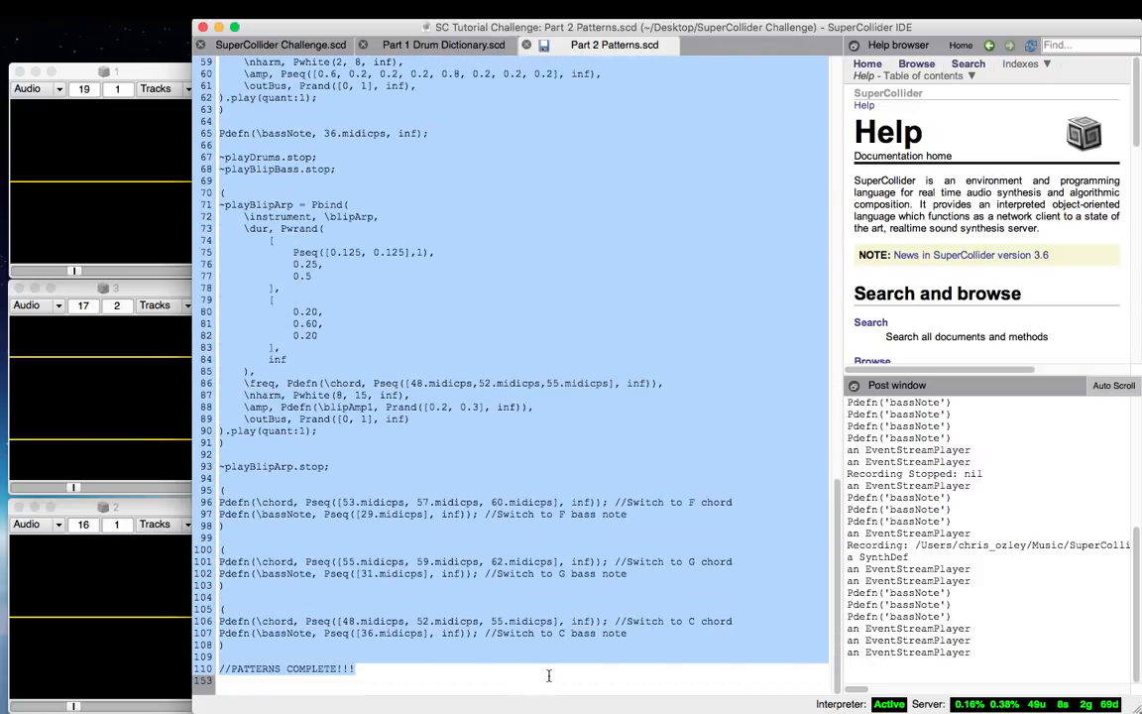
- Switch to the main Challenge document and scroll through the Pbind performance code
{"action": "left_click", "coordinate": [281, 45]}
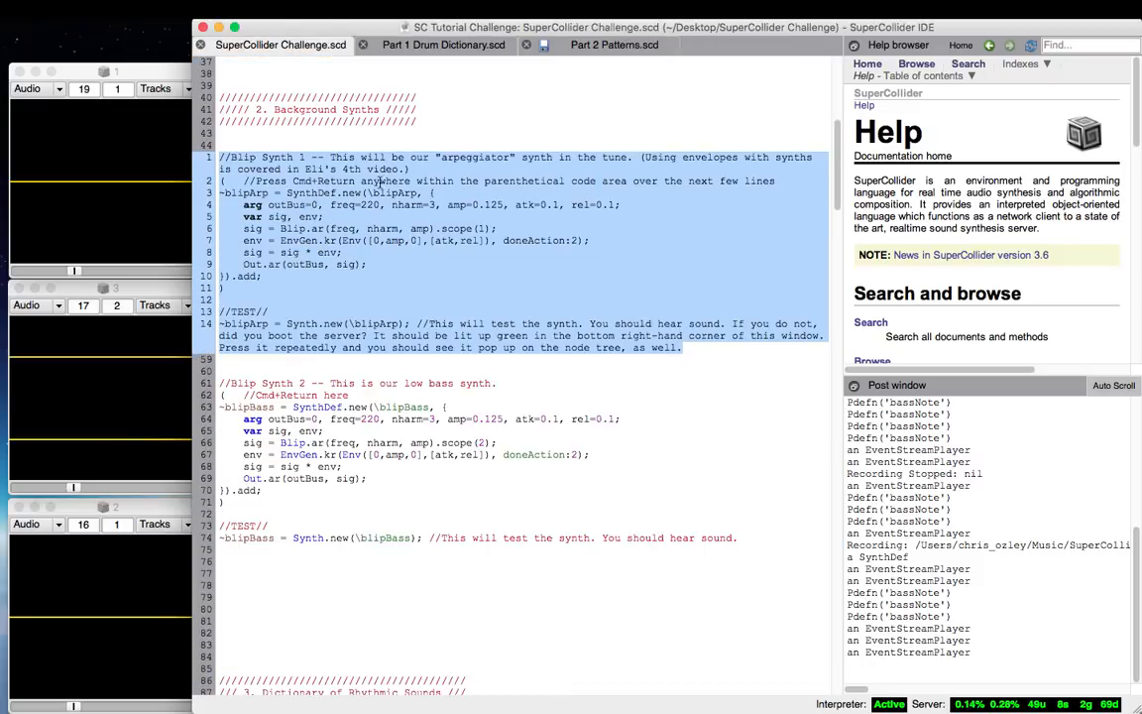
{"action": "scroll", "scroll_direction": "down", "scroll_amount": 3}
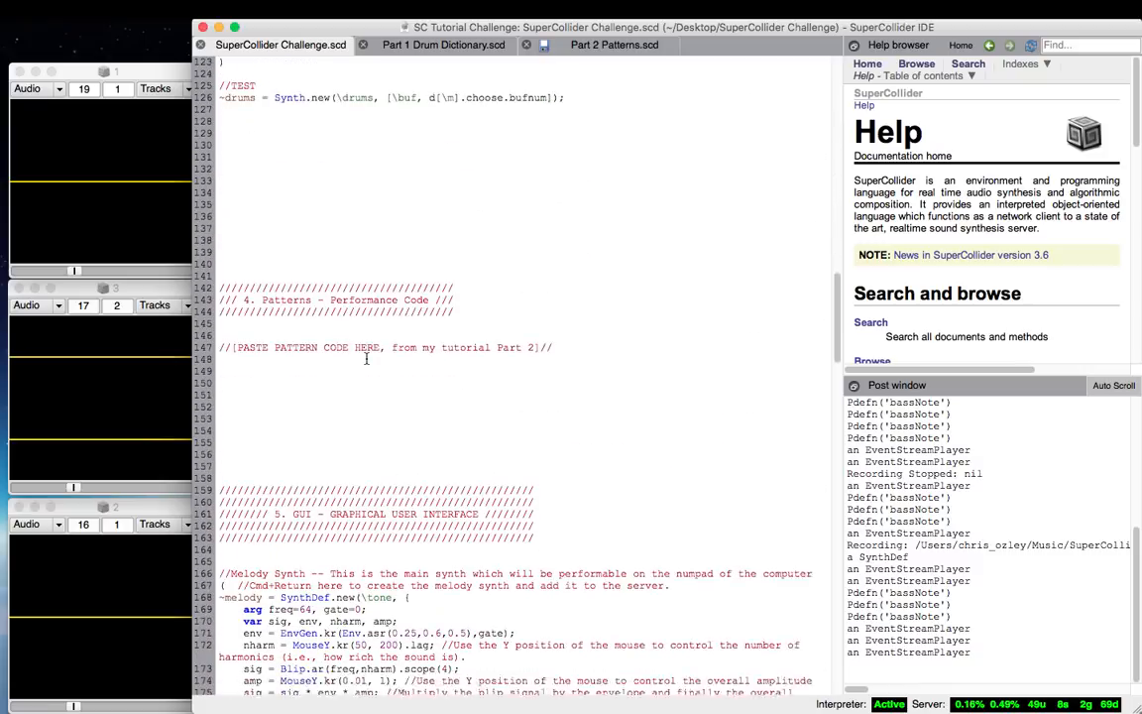
{"action": "scroll", "scroll_direction": "down", "scroll_amount": 3}
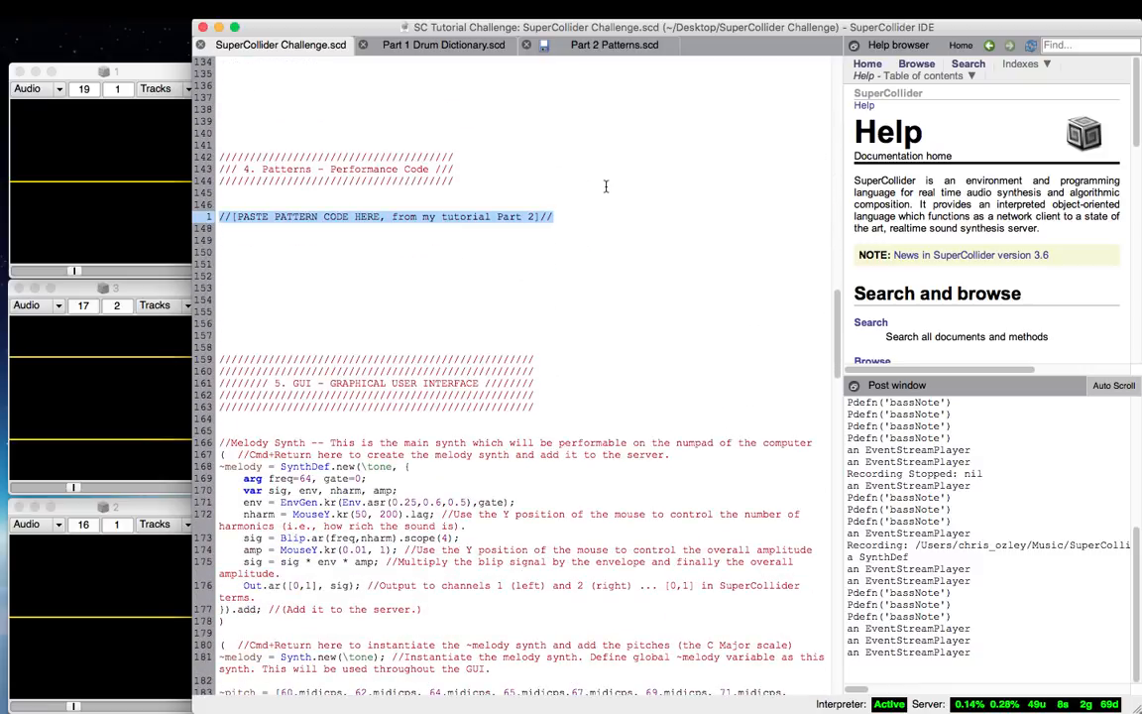
{"action": "scroll", "scroll_direction": "down", "scroll_amount": 3}
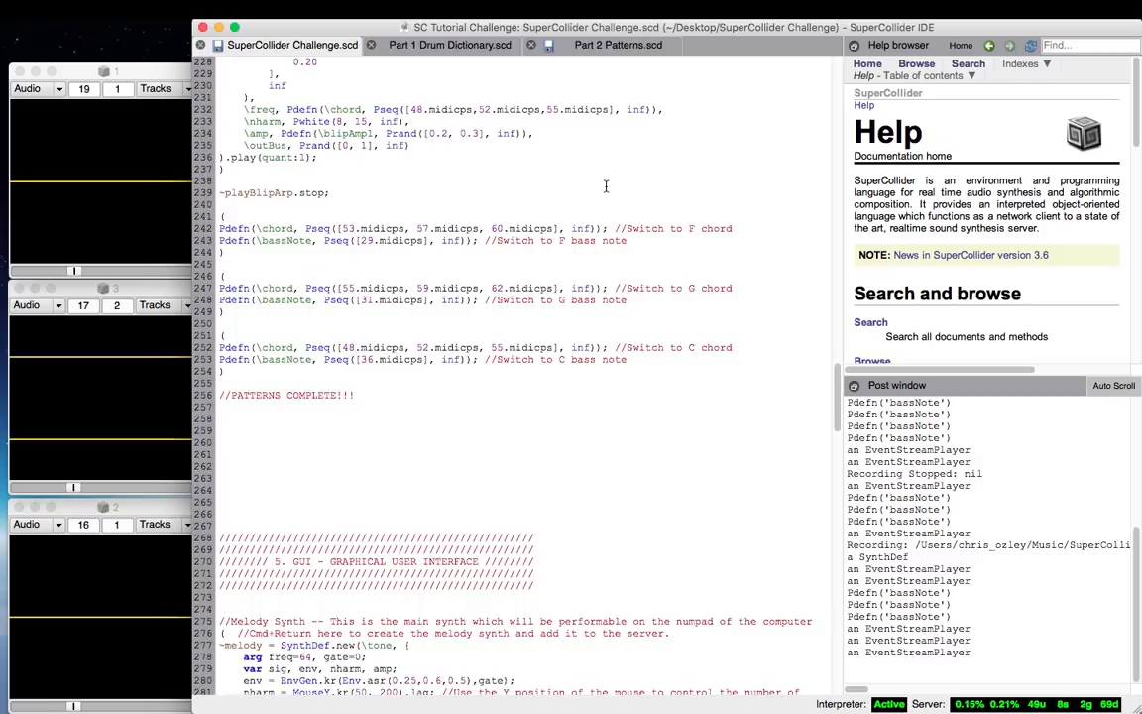
{"action": "scroll", "scroll_direction": "up", "scroll_amount": 3}
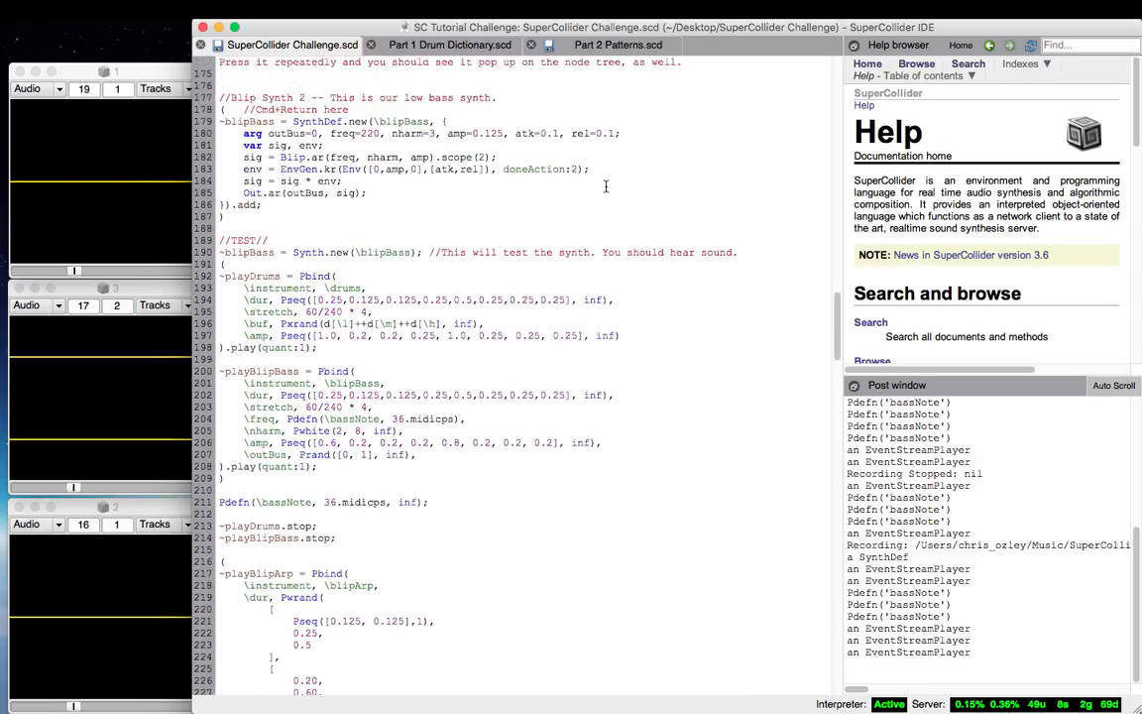
{"action": "scroll", "scroll_direction": "up", "scroll_amount": 3}
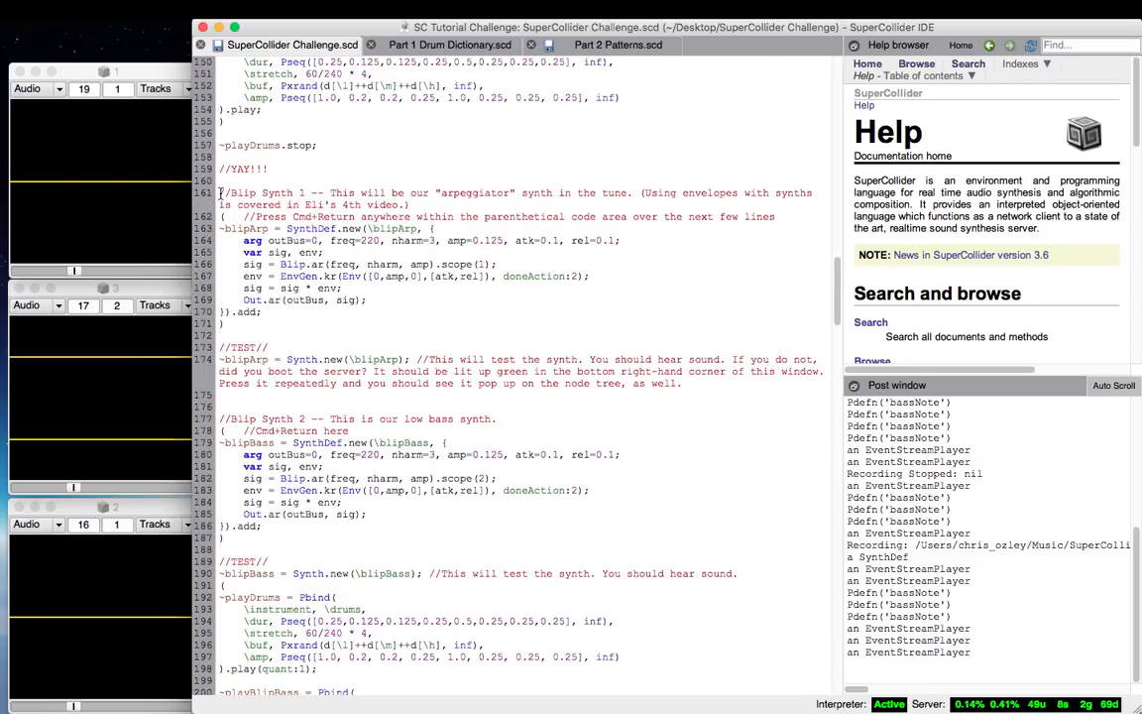
{"action": "scroll", "scroll_direction": "down", "scroll_amount": 3}
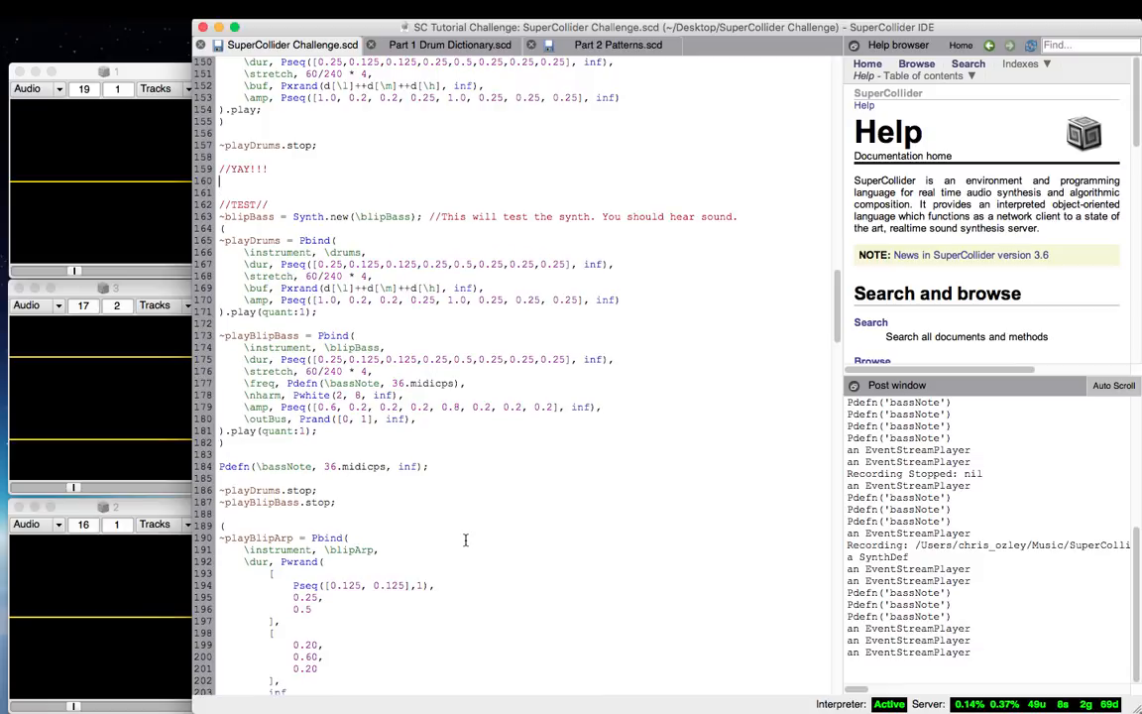
{"action": "scroll", "scroll_direction": "up", "scroll_amount": 3}
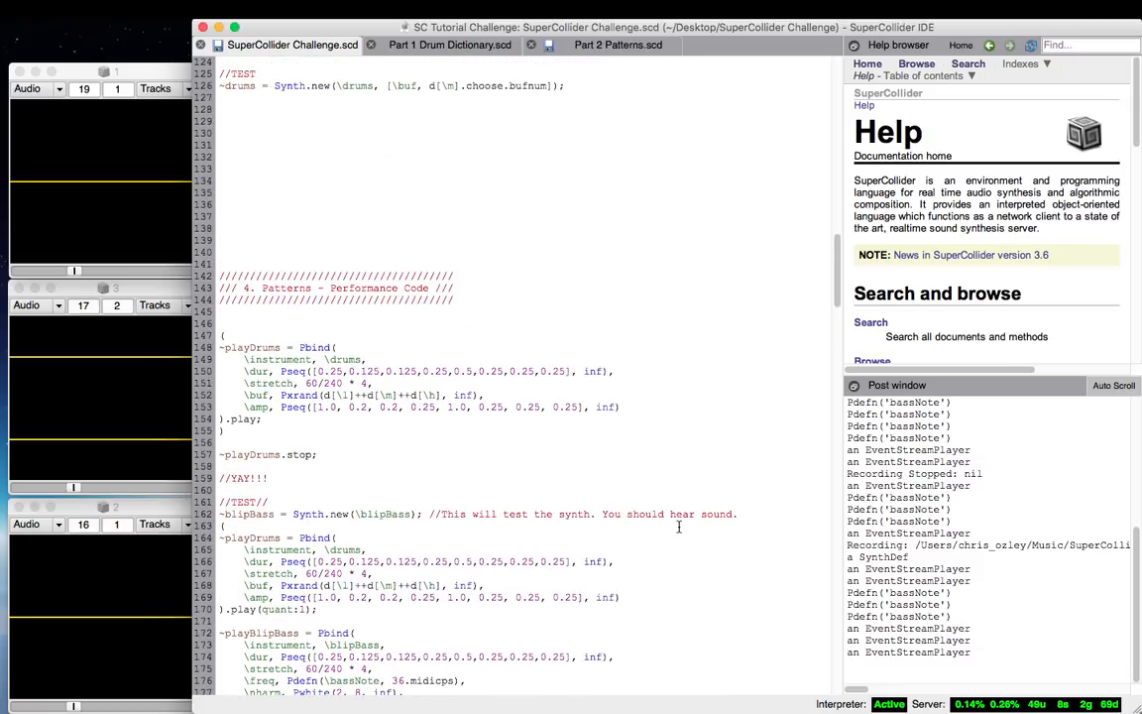
{"action": "scroll", "scroll_direction": "down", "scroll_amount": 3}
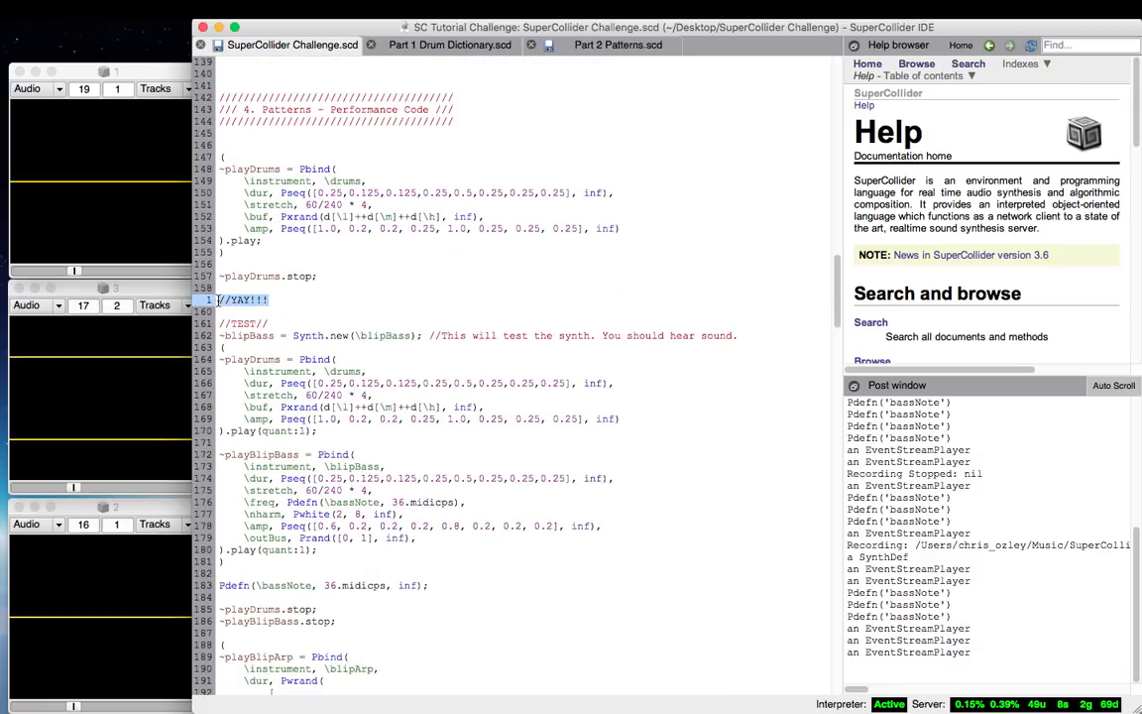
{"action": "scroll", "scroll_direction": "down", "scroll_amount": 3}
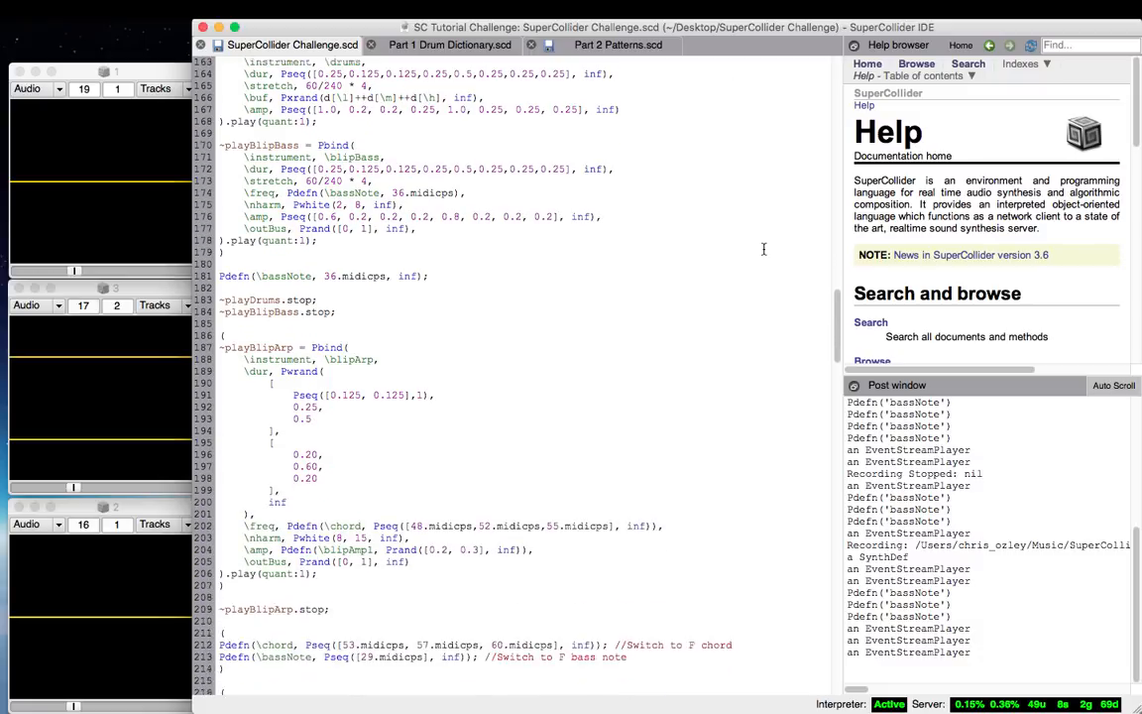
{"action": "scroll", "scroll_direction": "down", "scroll_amount": 3}
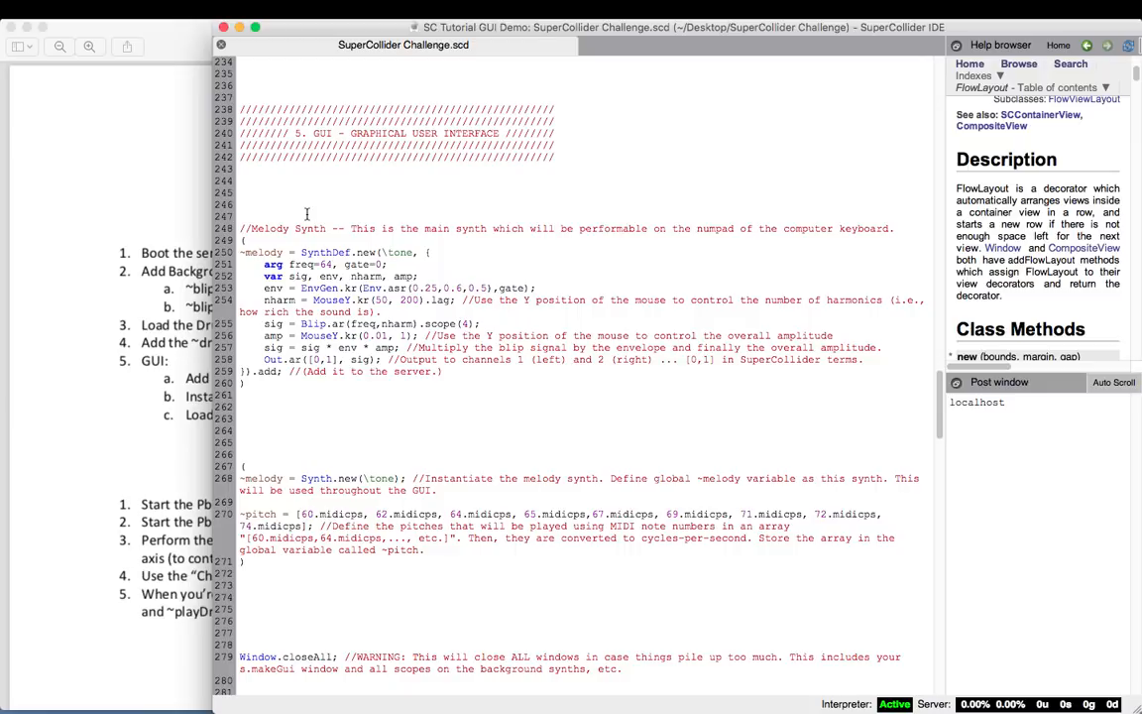
{"action": "mouse_move", "coordinate": [238, 109]}
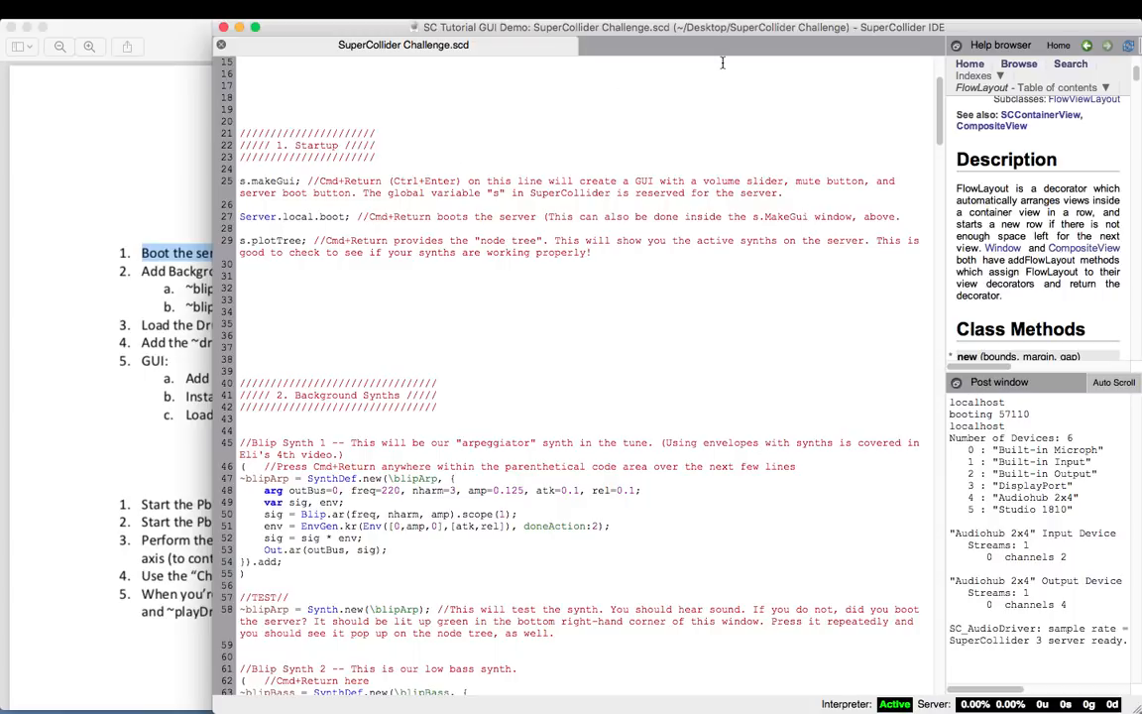
{"action": "mouse_move", "coordinate": [722, 62]}
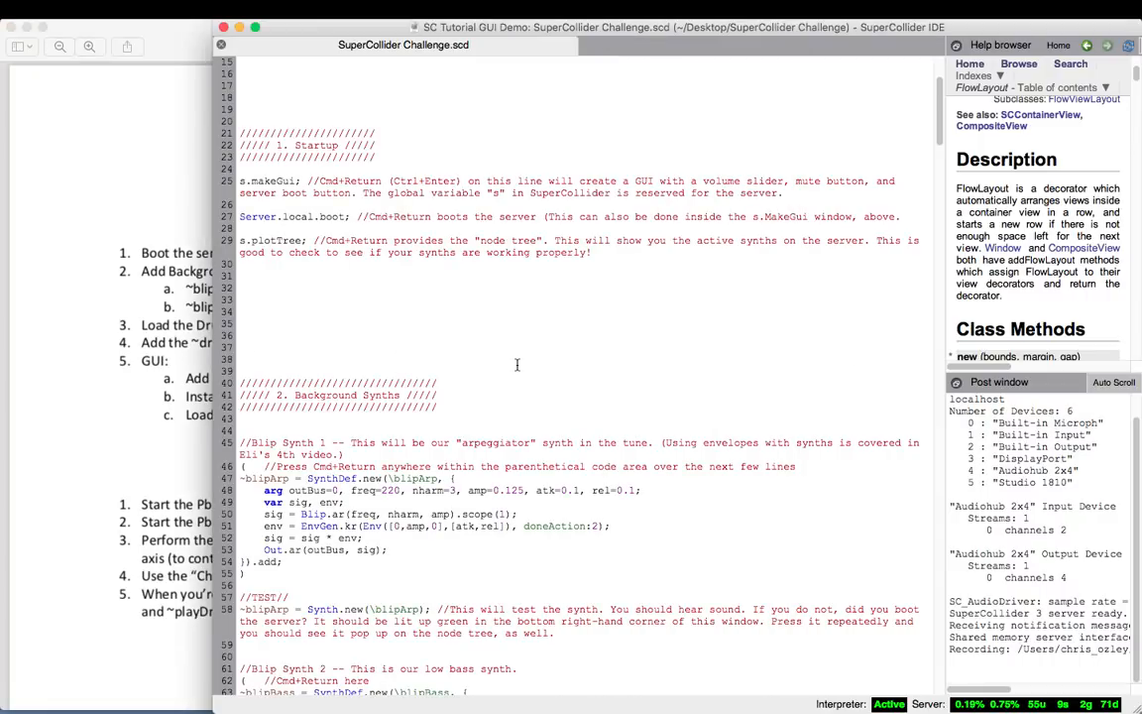
- Open the GUI Demo session, run s.makeGui and Server.local.boot, and start recording
{"action": "scroll", "scroll_direction": "down", "scroll_amount": 3}
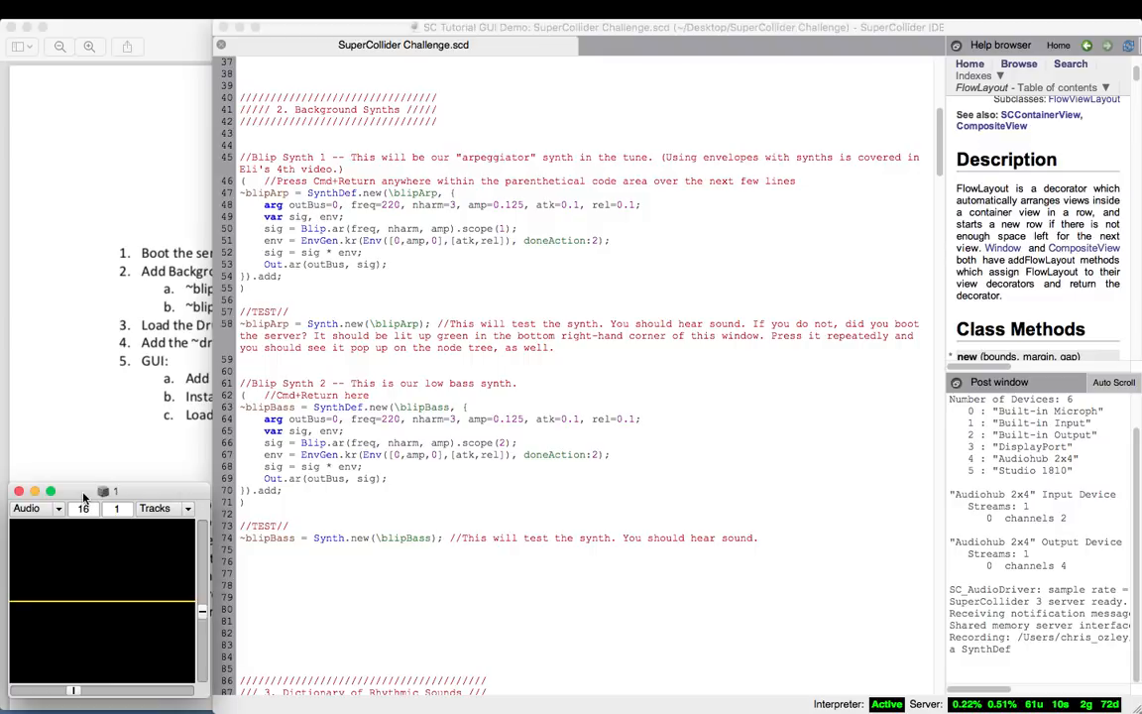
{"action": "mouse_move", "coordinate": [496, 230]}
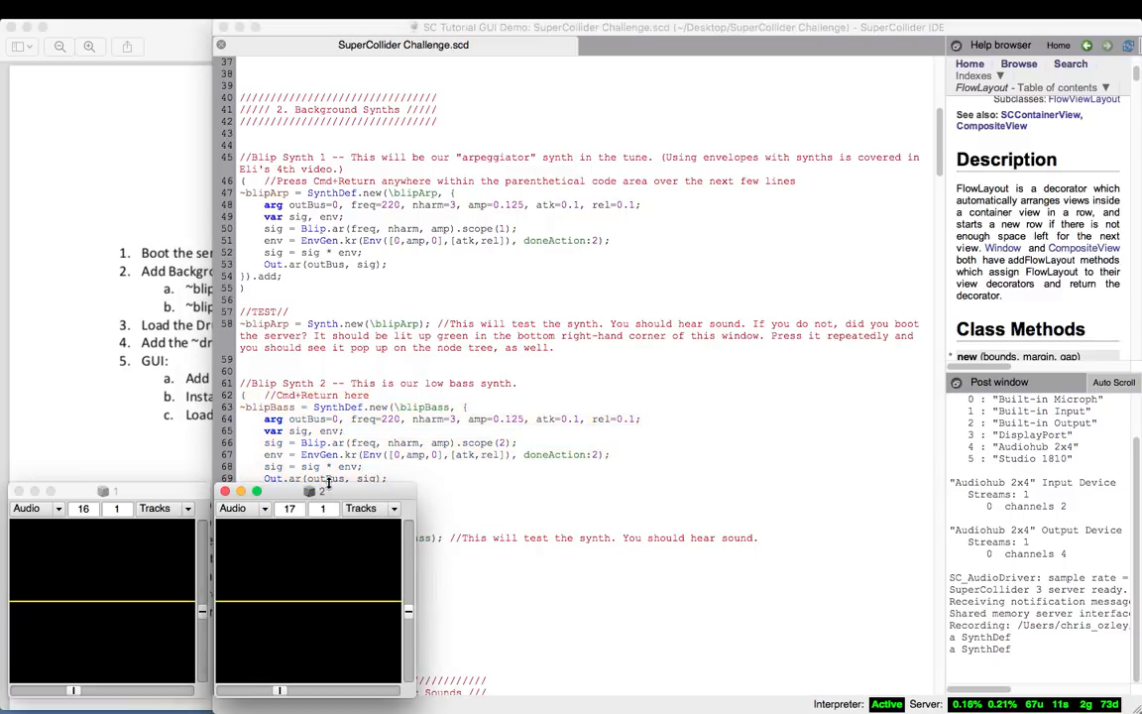
- Add the ~blipArp and ~blipBass SynthDefs and place the second scope beside the first
{"action": "left_click_drag", "start_coordinate": [327, 490], "coordinate": [112, 310]}
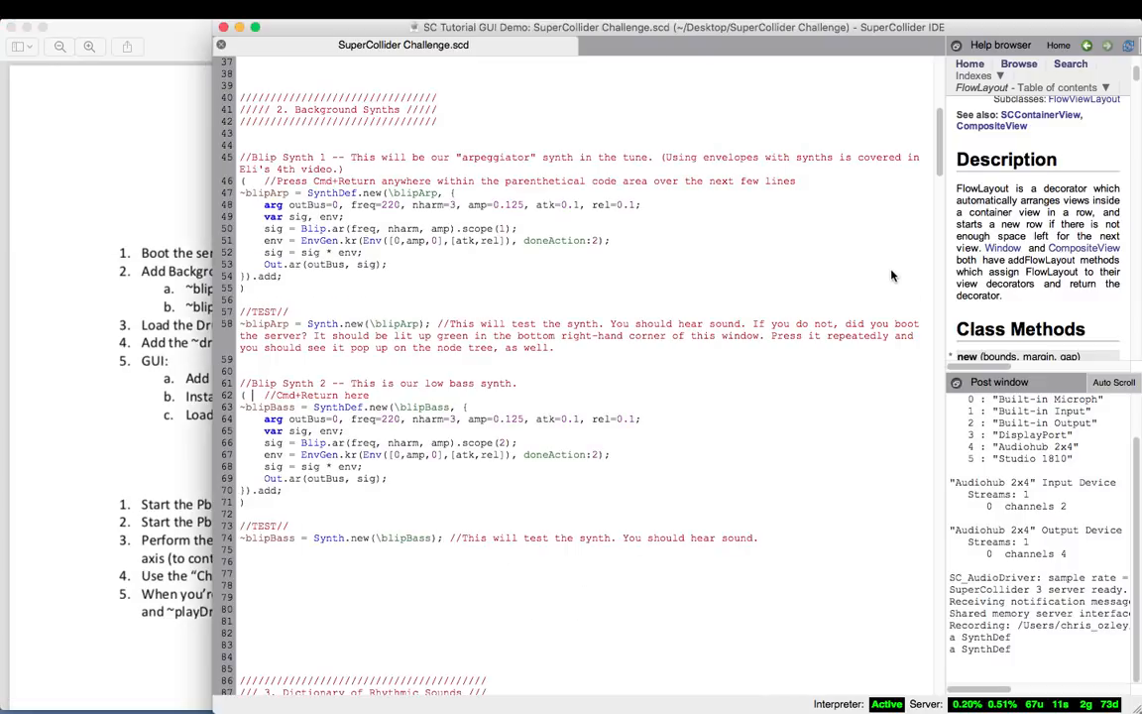
- Scroll to section 3 and evaluate the Dictionary of low, mid and high drum buffers
{"action": "scroll", "scroll_direction": "down", "scroll_amount": 3}
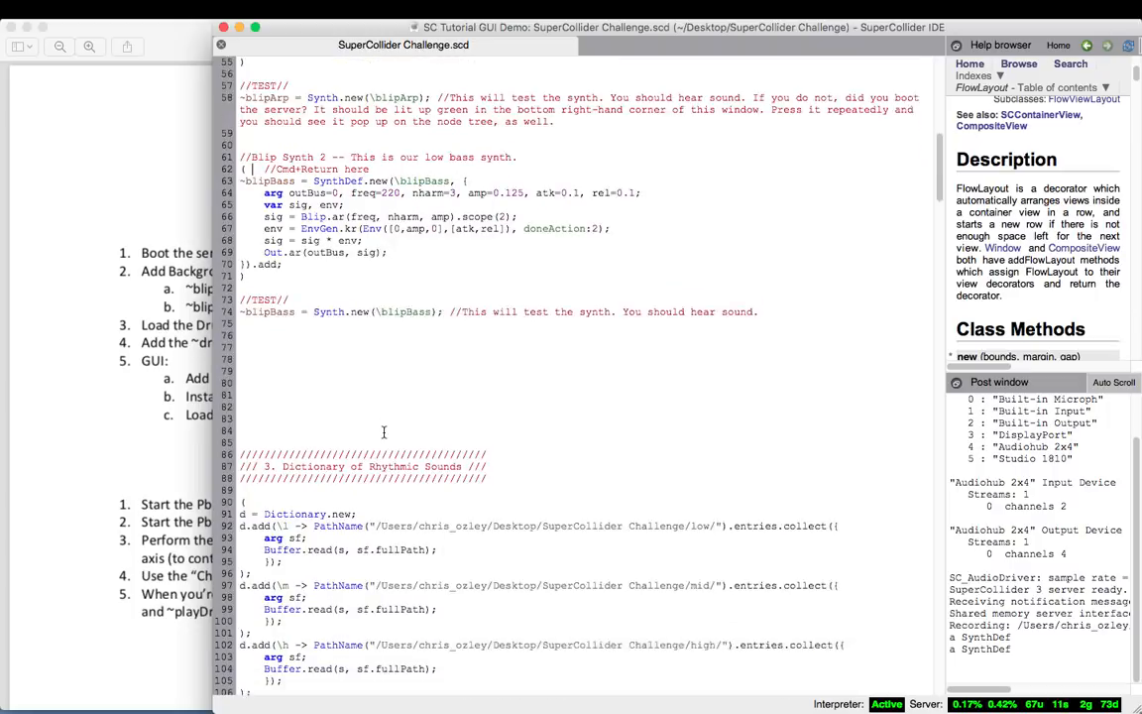
{"action": "scroll", "scroll_direction": "down", "scroll_amount": 3}
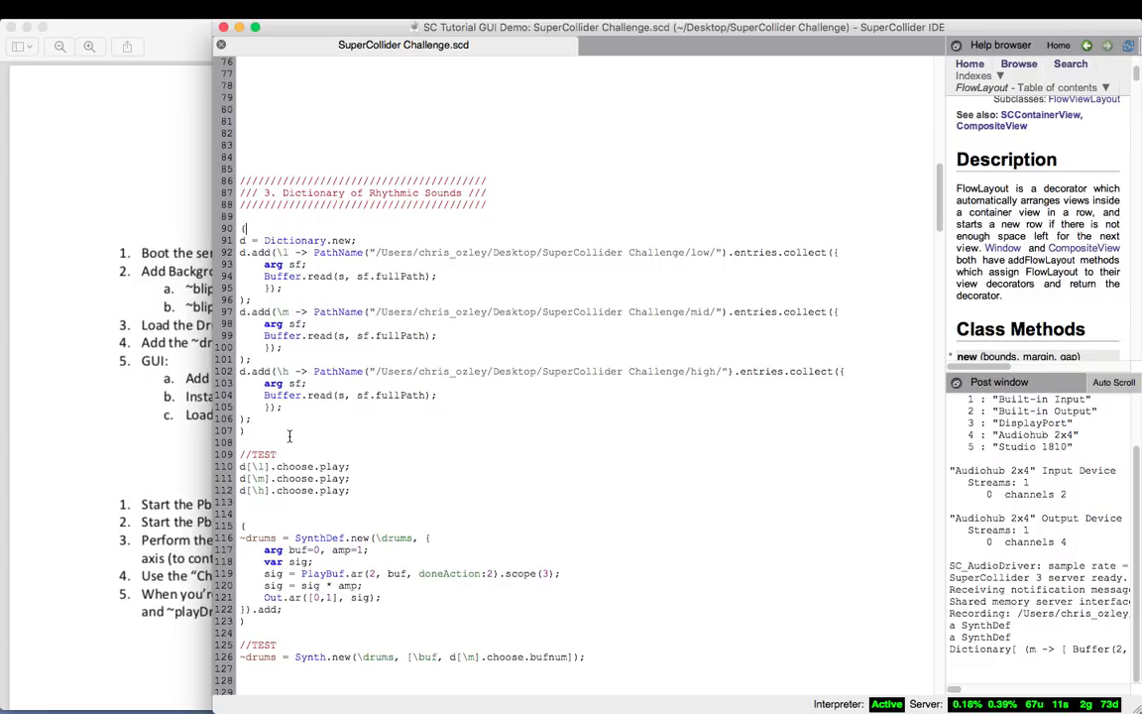
{"action": "scroll", "scroll_direction": "down", "scroll_amount": 3}
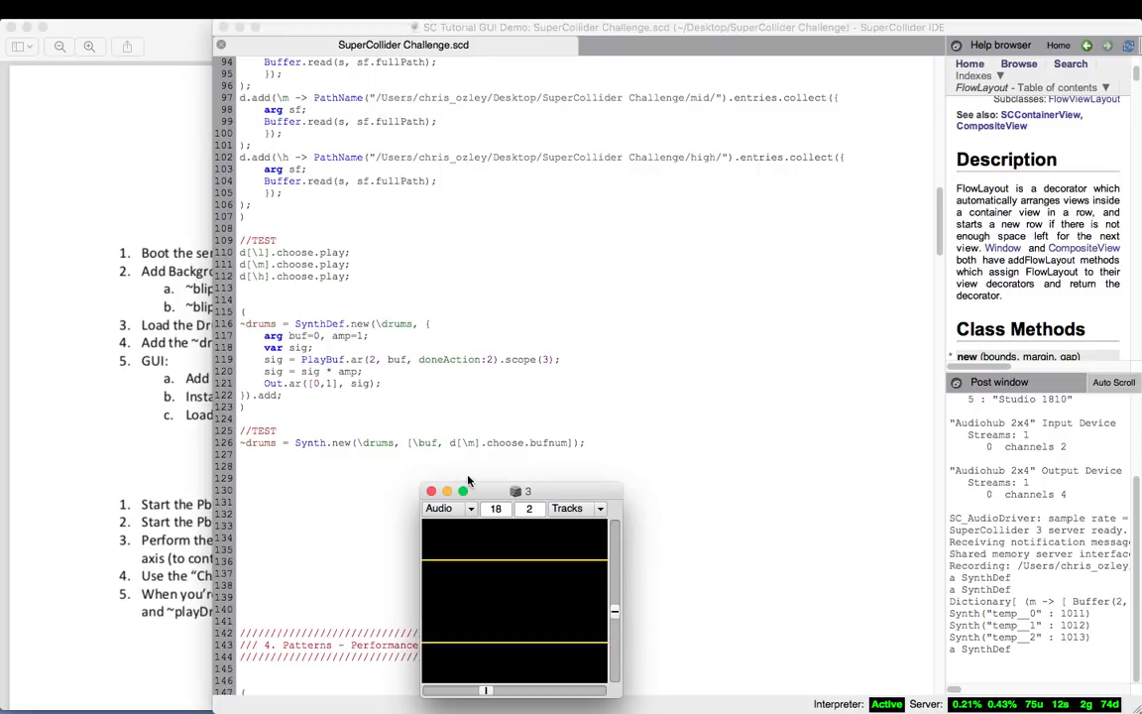
{"action": "mouse_move", "coordinate": [379, 342]}
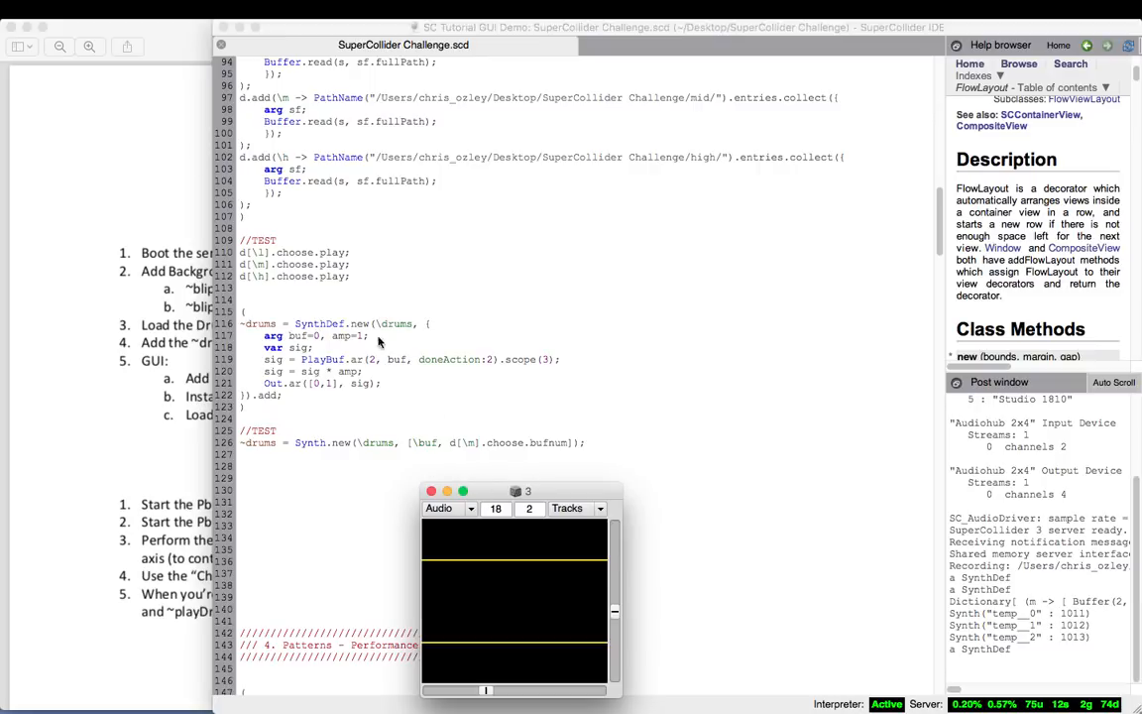
- Run the d[\l], d[\m], d[\h] tests and ~drums SynthDef, moving its scope aside
{"action": "left_click_drag", "start_coordinate": [522, 490], "coordinate": [215, 175]}
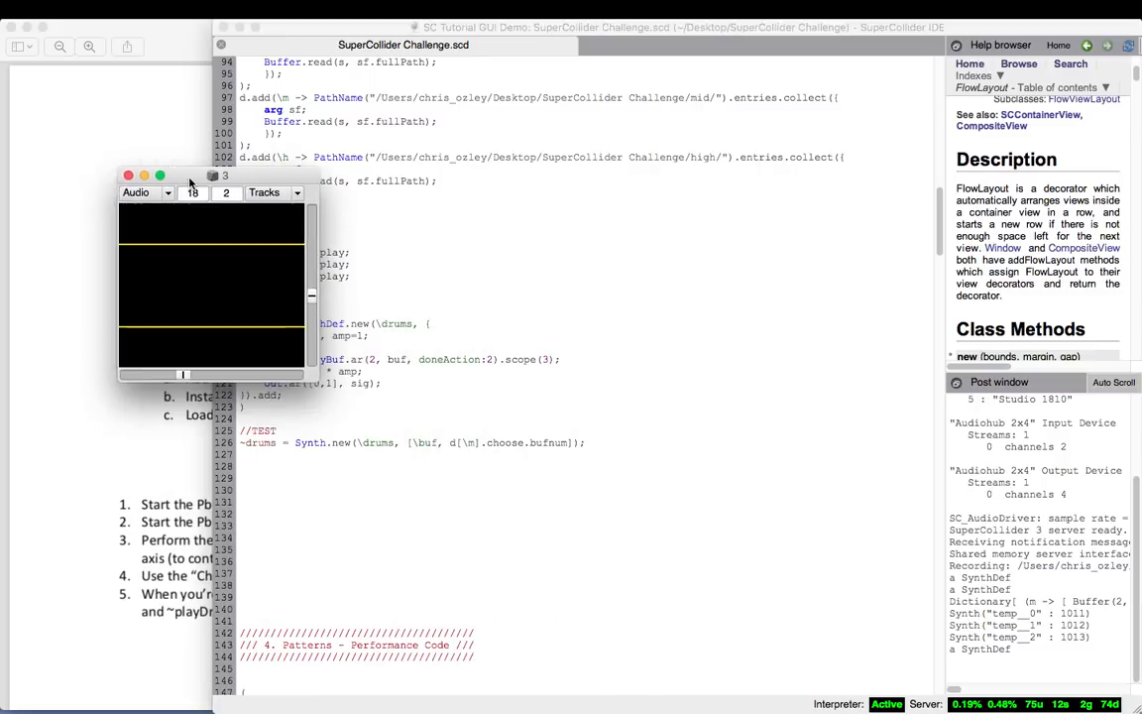
{"action": "left_click_drag", "start_coordinate": [214, 176], "coordinate": [104, 115]}
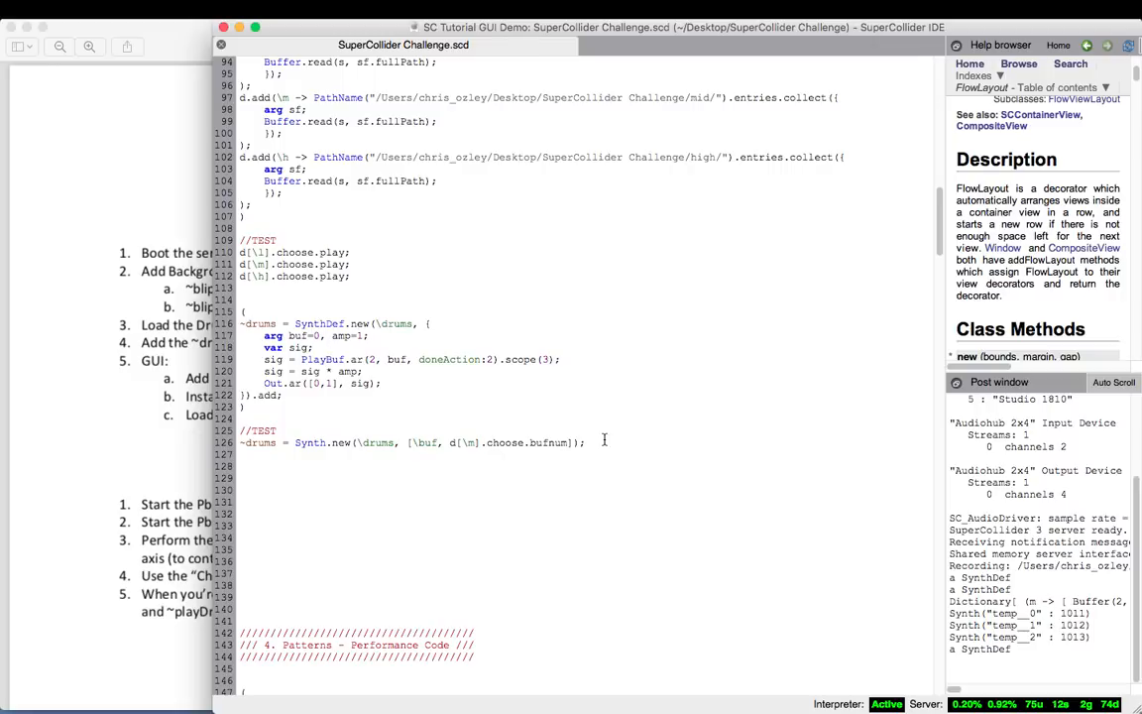
- Scroll to section 5 and evaluate the ~melody SynthDef block
{"action": "scroll", "scroll_direction": "down", "scroll_amount": 3}
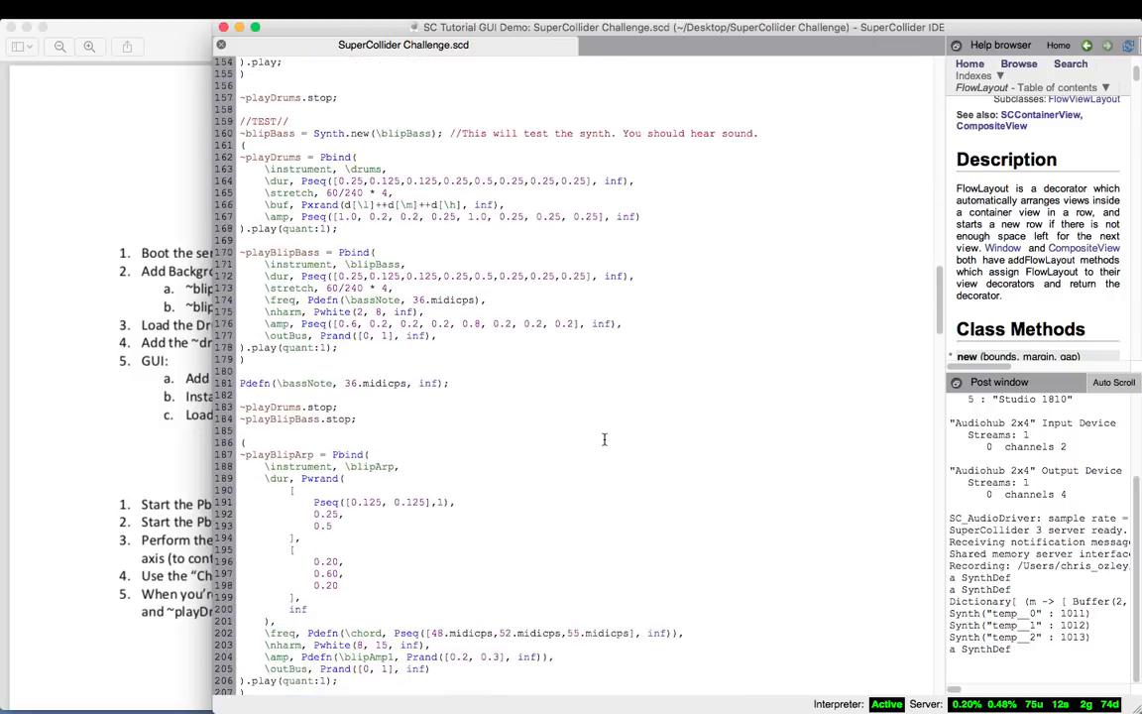
{"action": "scroll", "scroll_direction": "down", "scroll_amount": 3}
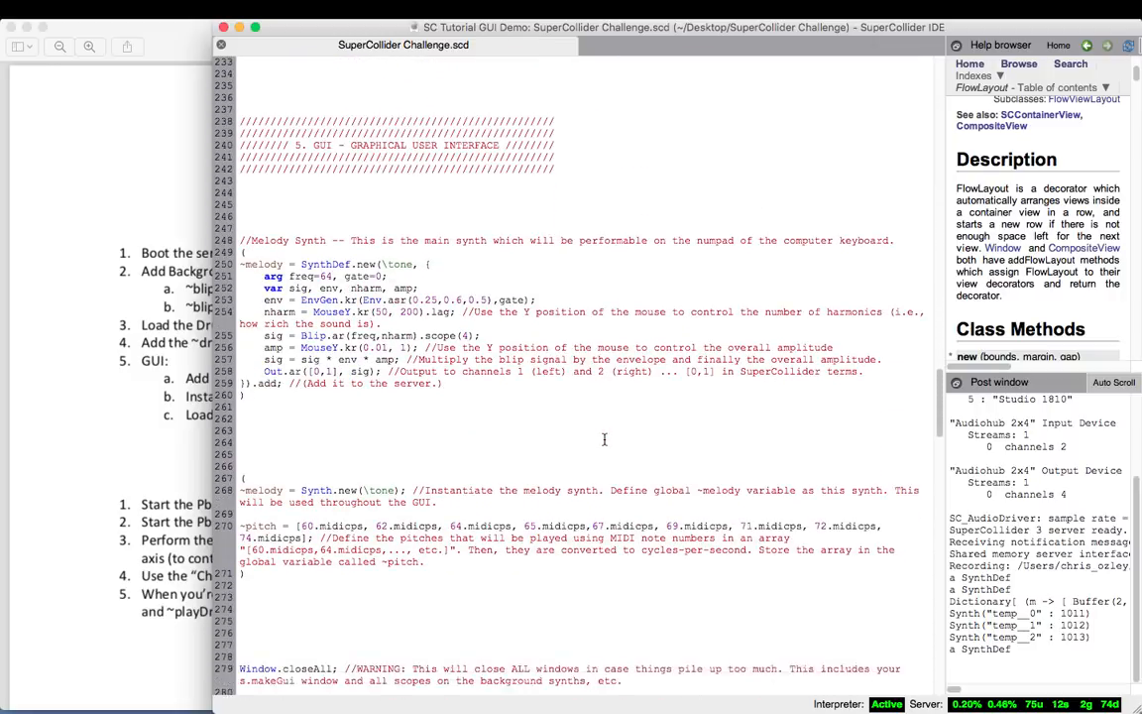
{"action": "scroll", "scroll_direction": "down", "scroll_amount": 3}
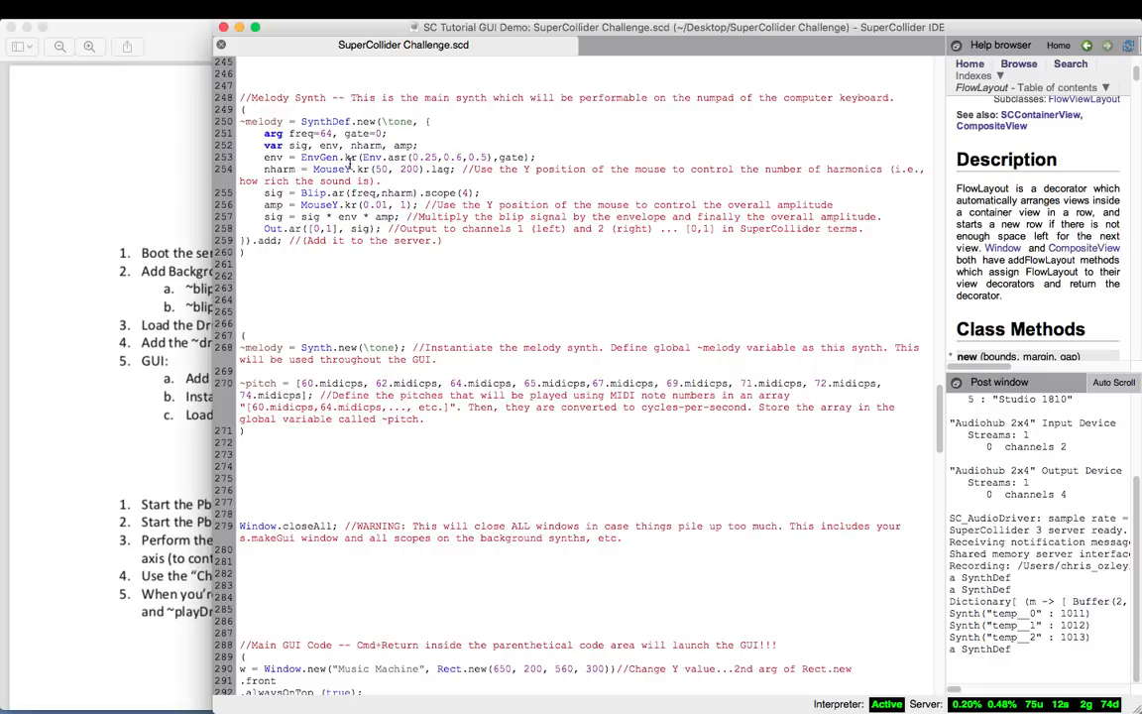
{"action": "scroll", "scroll_direction": "up", "scroll_amount": 3}
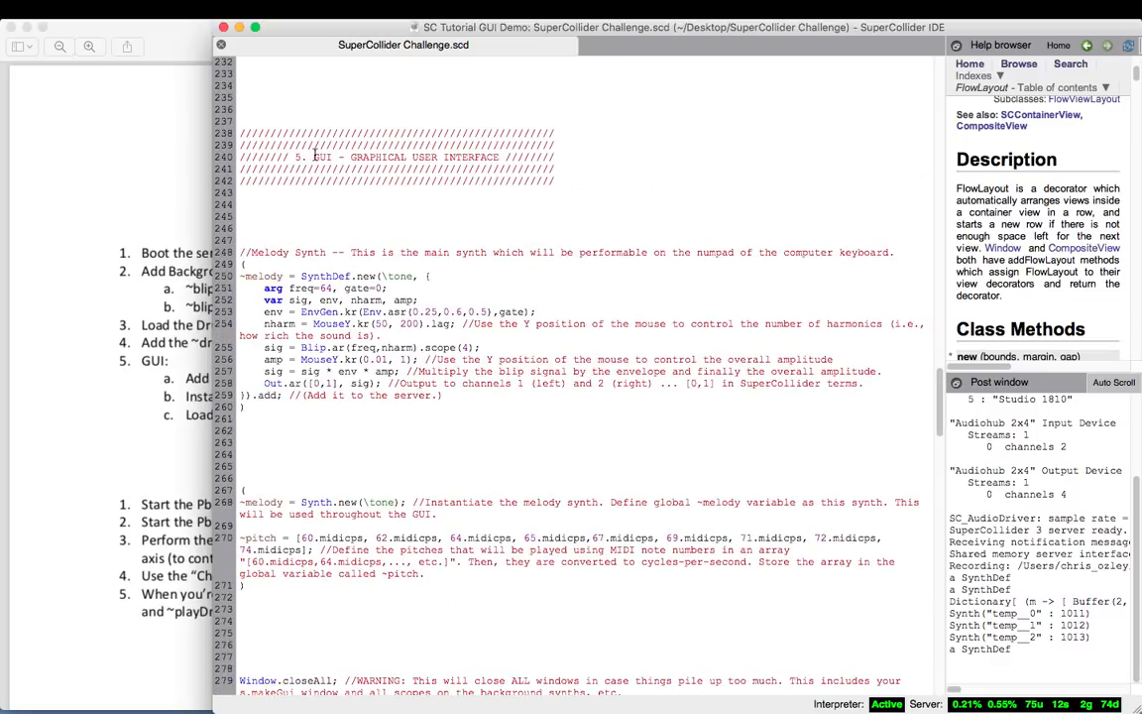
{"action": "mouse_move", "coordinate": [299, 287]}
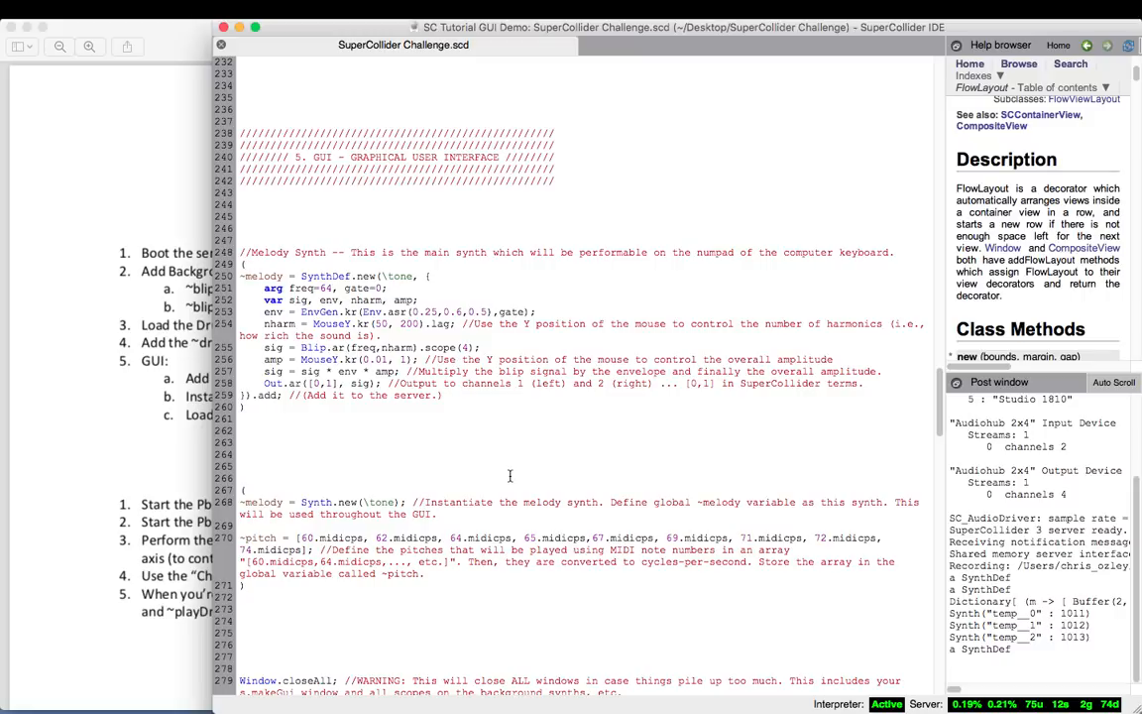
{"action": "mouse_move", "coordinate": [436, 469]}
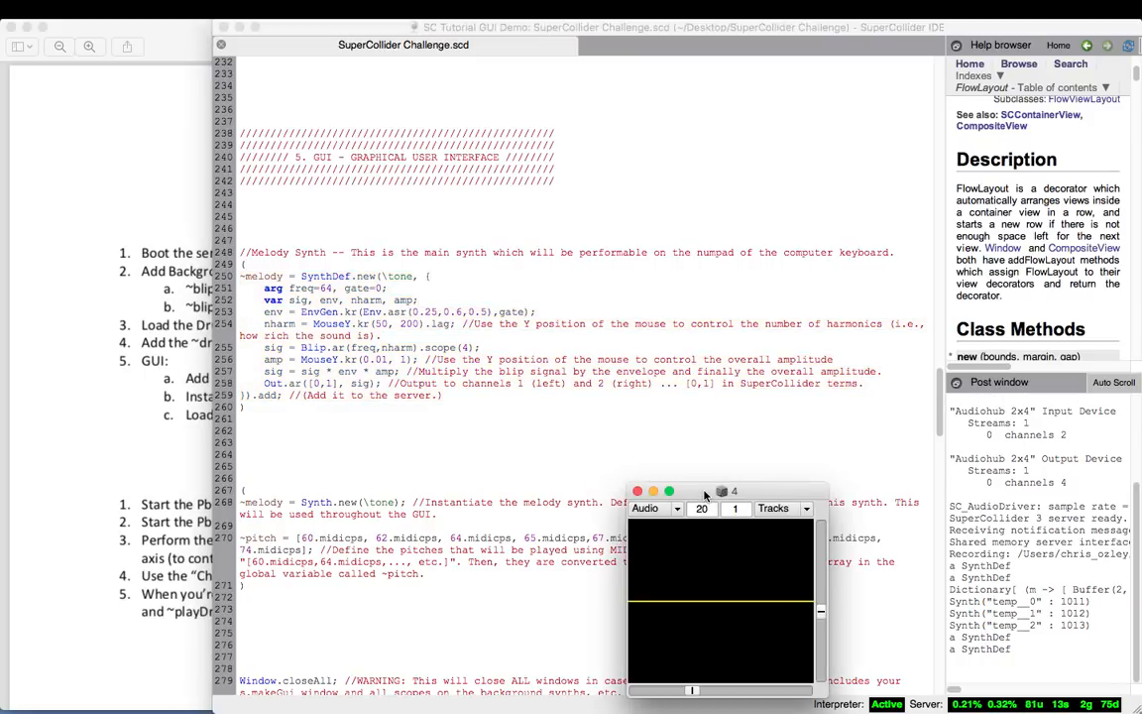
- Move the melody scope aside and highlight the envelope, nharm and env parameters while explaining
{"action": "left_click_drag", "start_coordinate": [704, 491], "coordinate": [99, 27]}
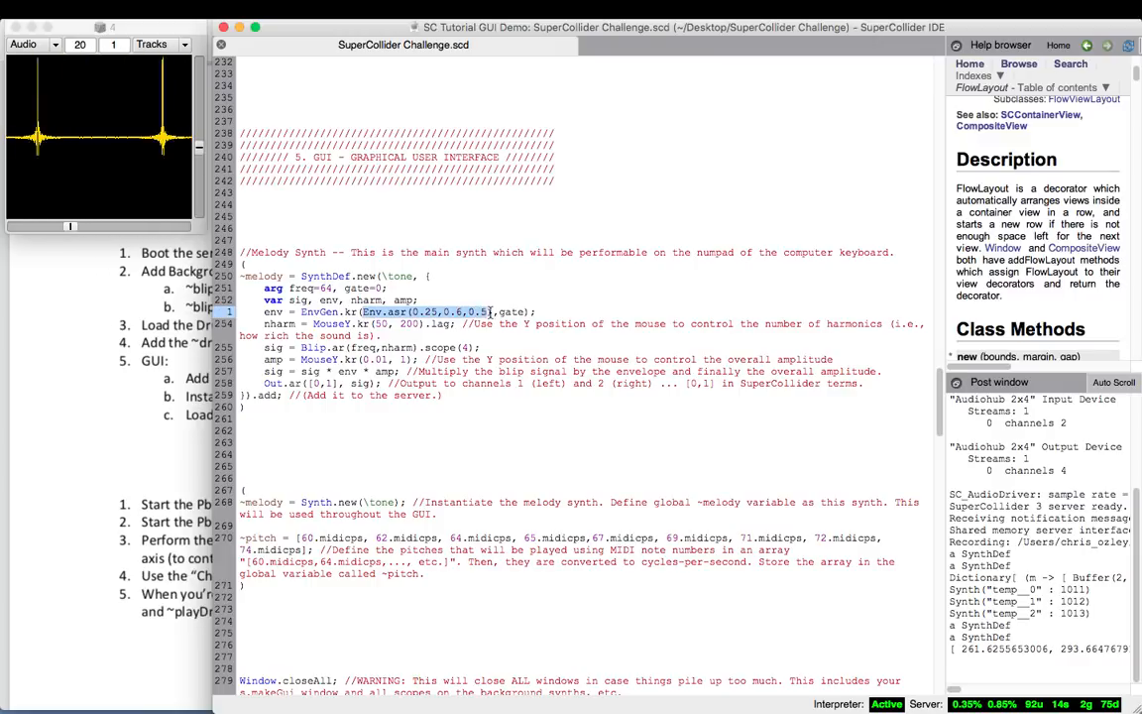
{"action": "double_click", "coordinate": [508, 312]}
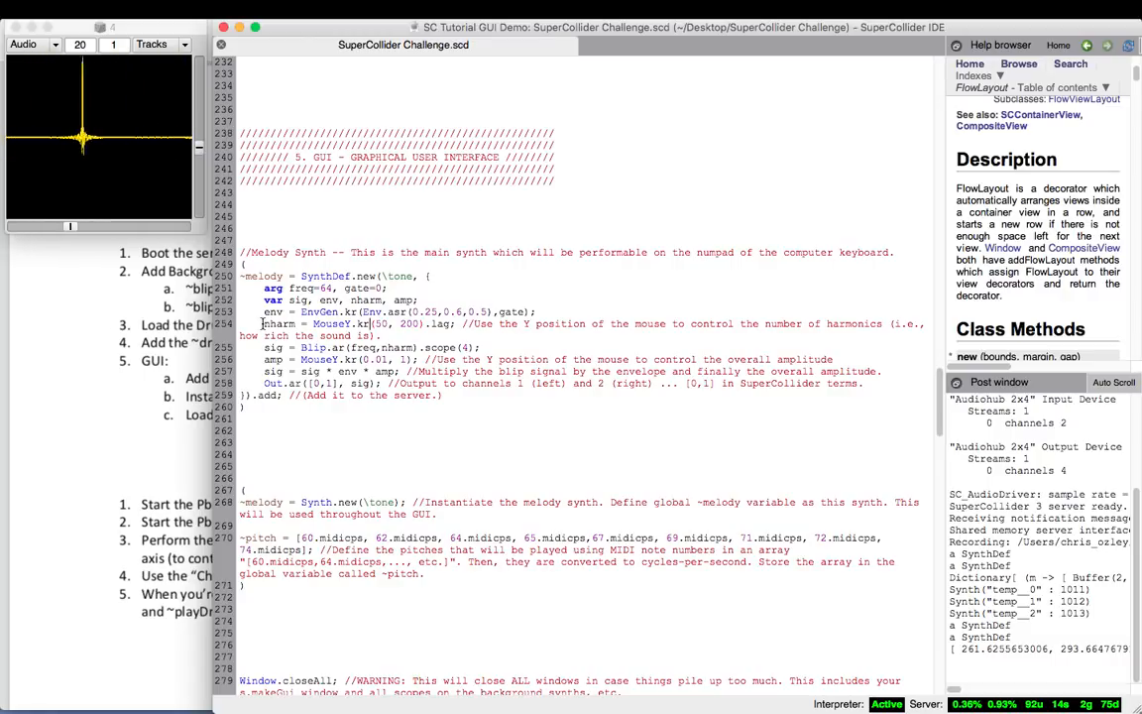
{"action": "double_click", "coordinate": [332, 323]}
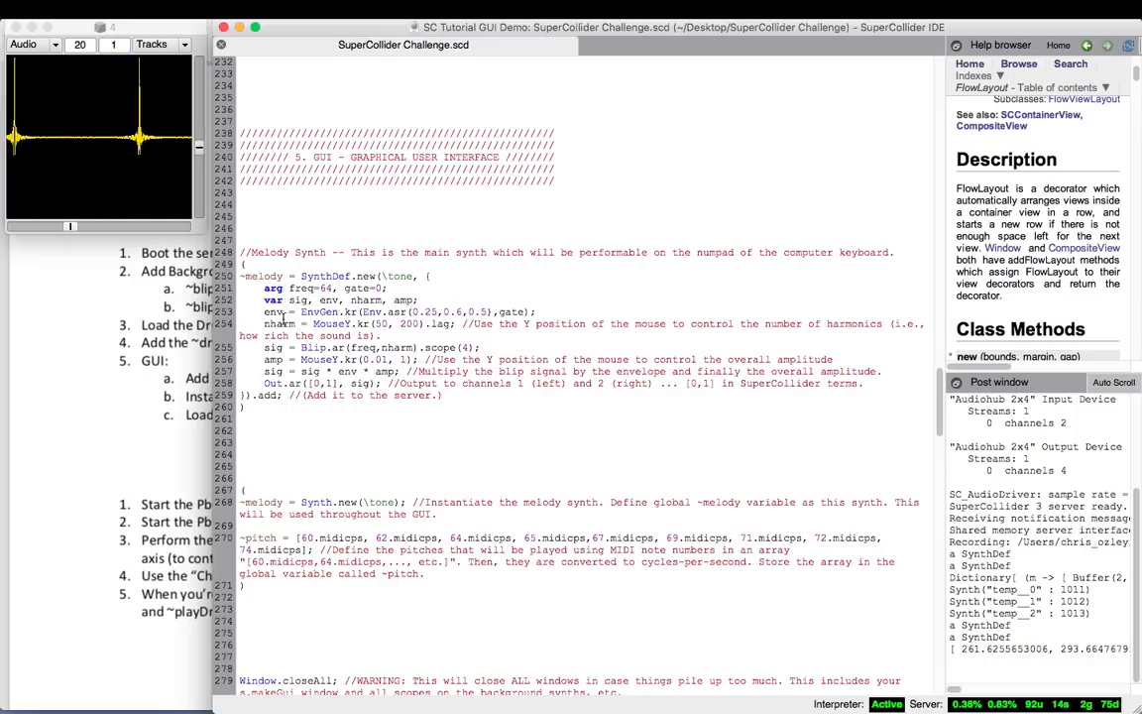
{"action": "double_click", "coordinate": [279, 324]}
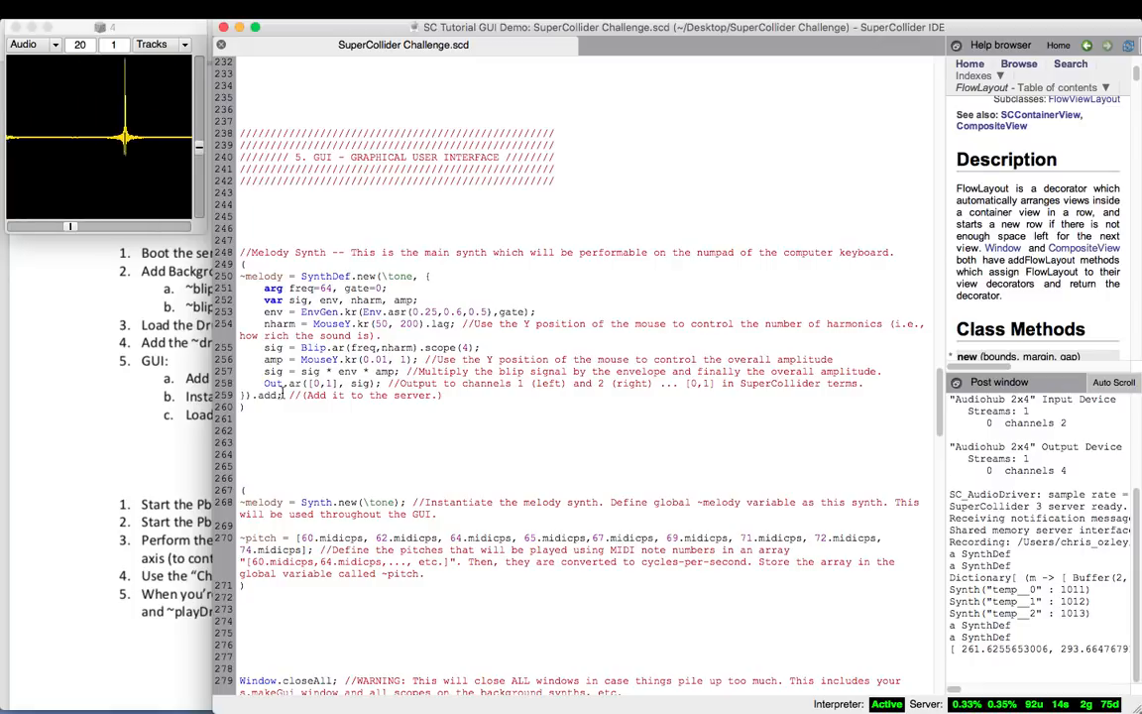
{"action": "scroll", "scroll_direction": "down", "scroll_amount": 3}
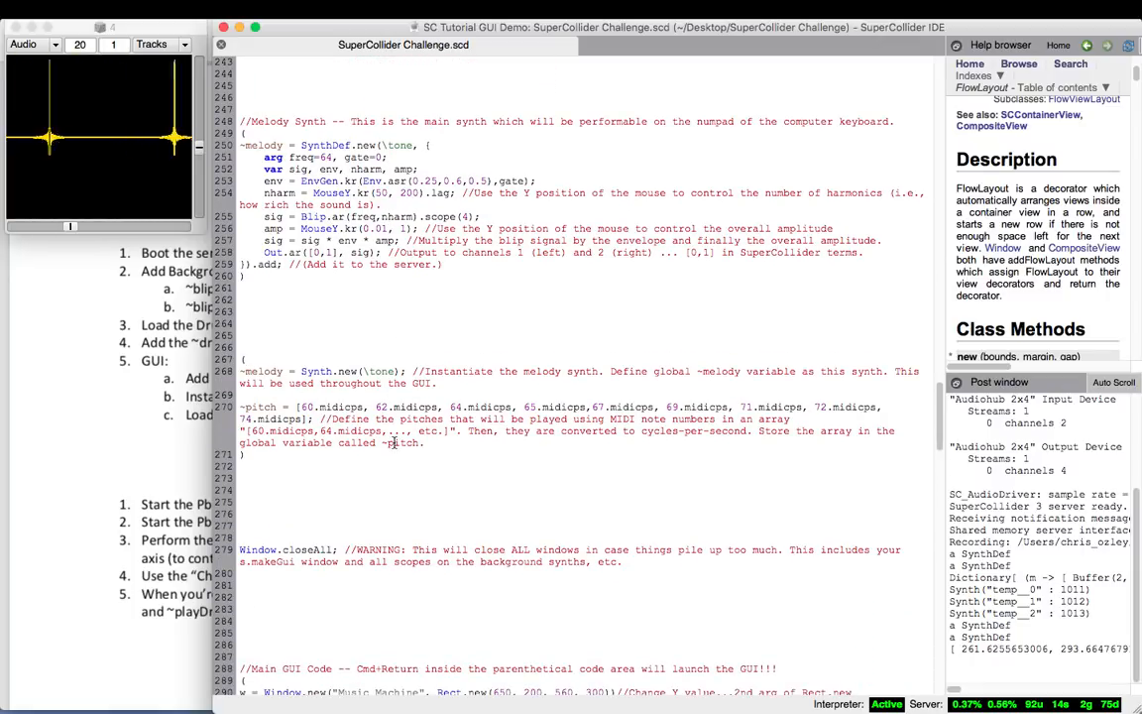
{"action": "scroll", "scroll_direction": "down", "scroll_amount": 3}
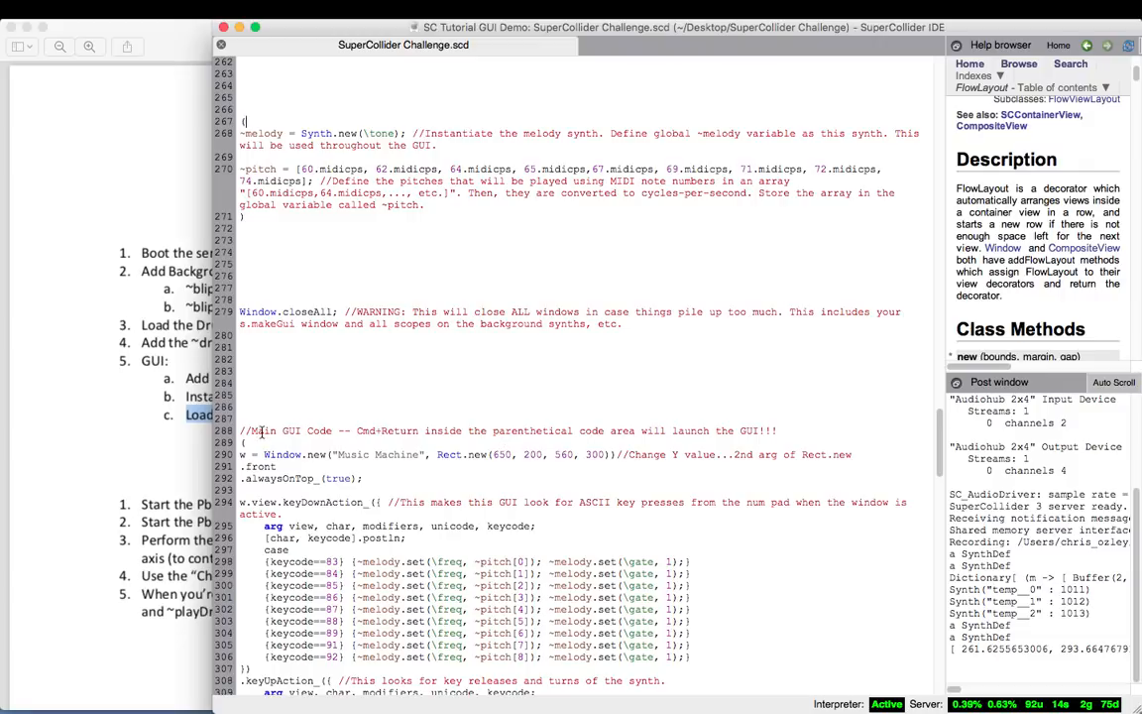
{"action": "scroll", "scroll_direction": "down", "scroll_amount": 3}
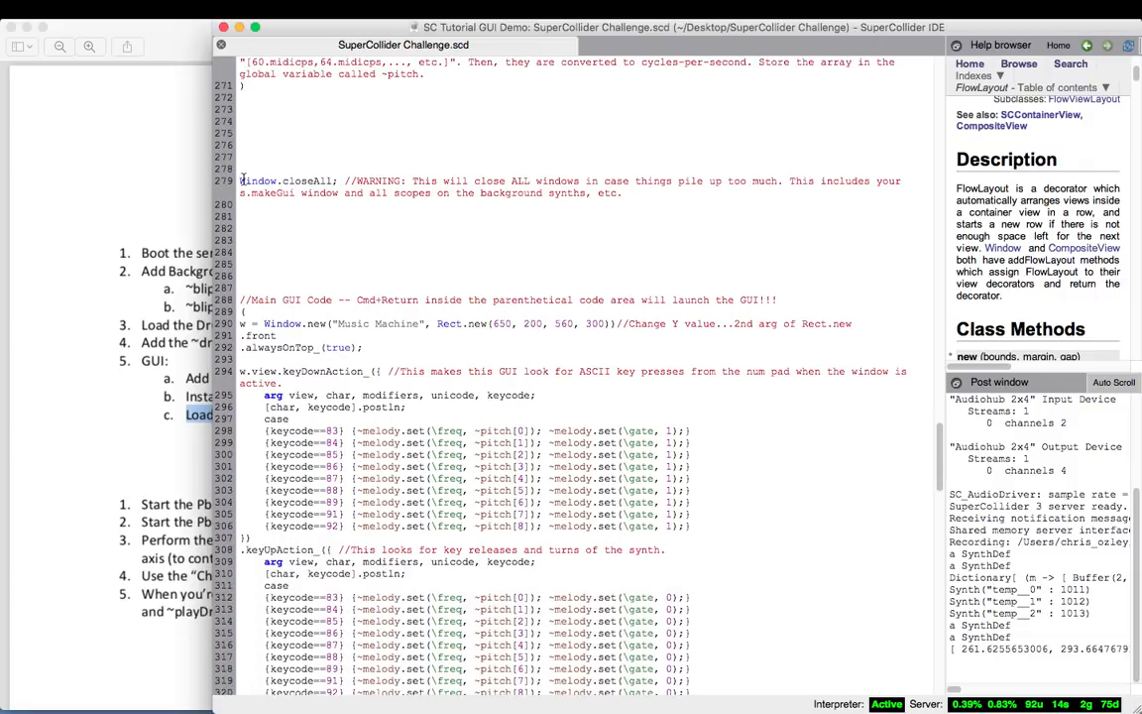
{"action": "mouse_move", "coordinate": [332, 181]}
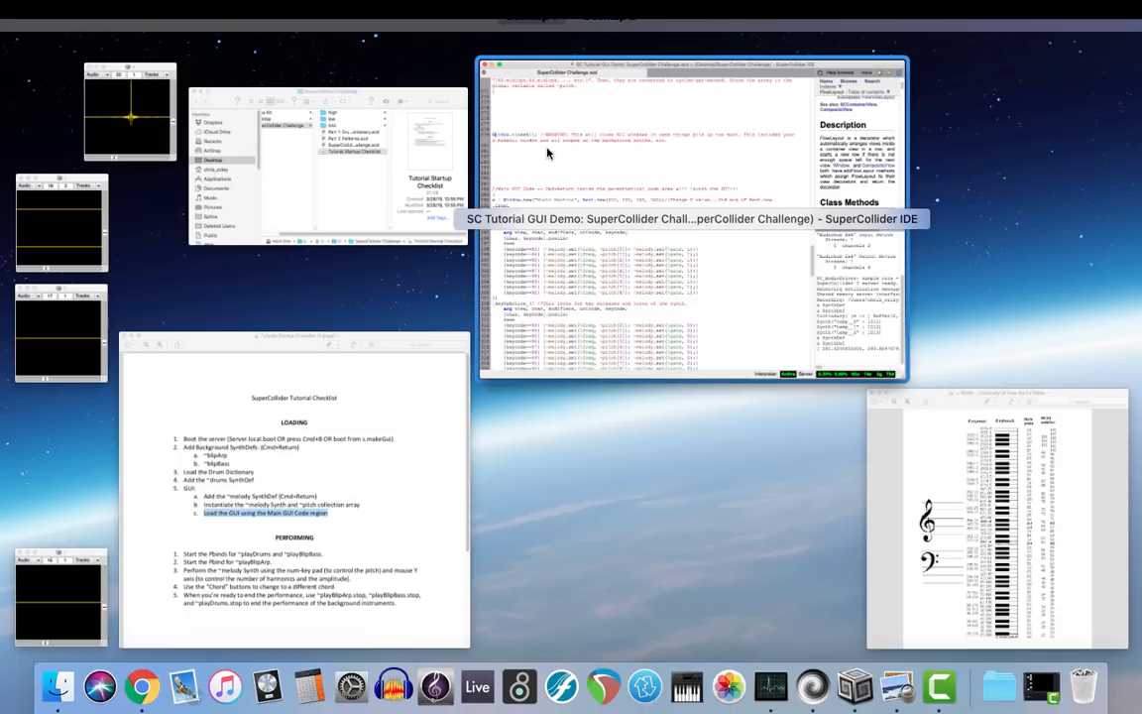
{"action": "left_click", "coordinate": [691, 218]}
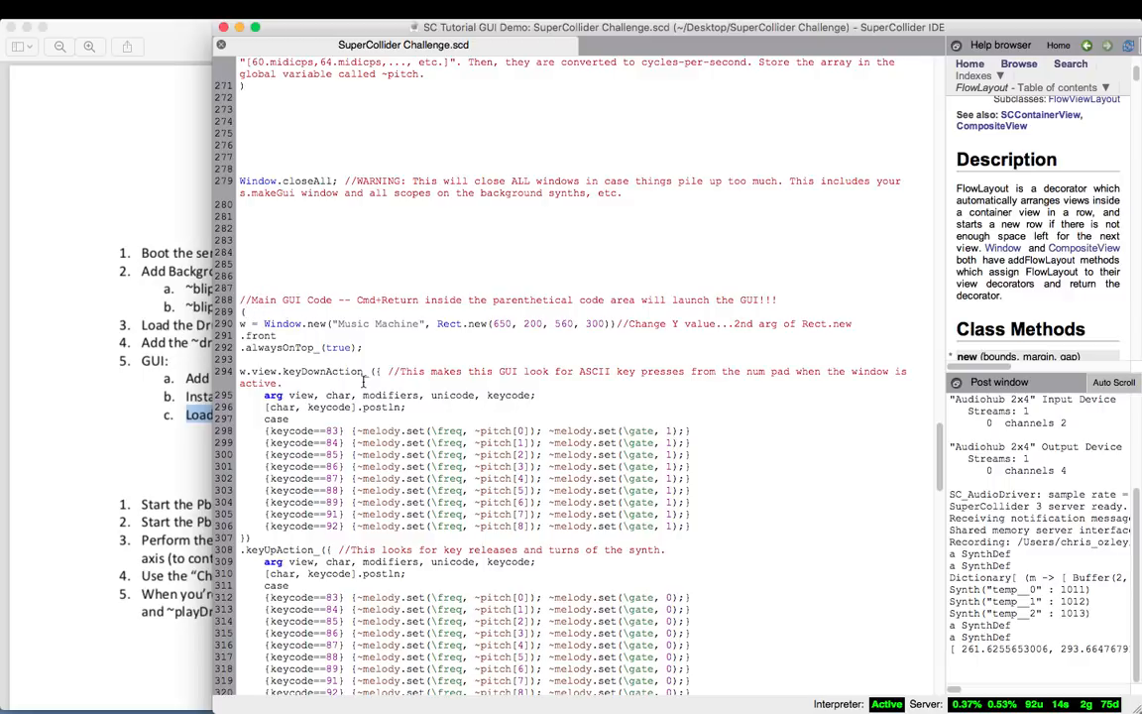
{"action": "mouse_move", "coordinate": [447, 474]}
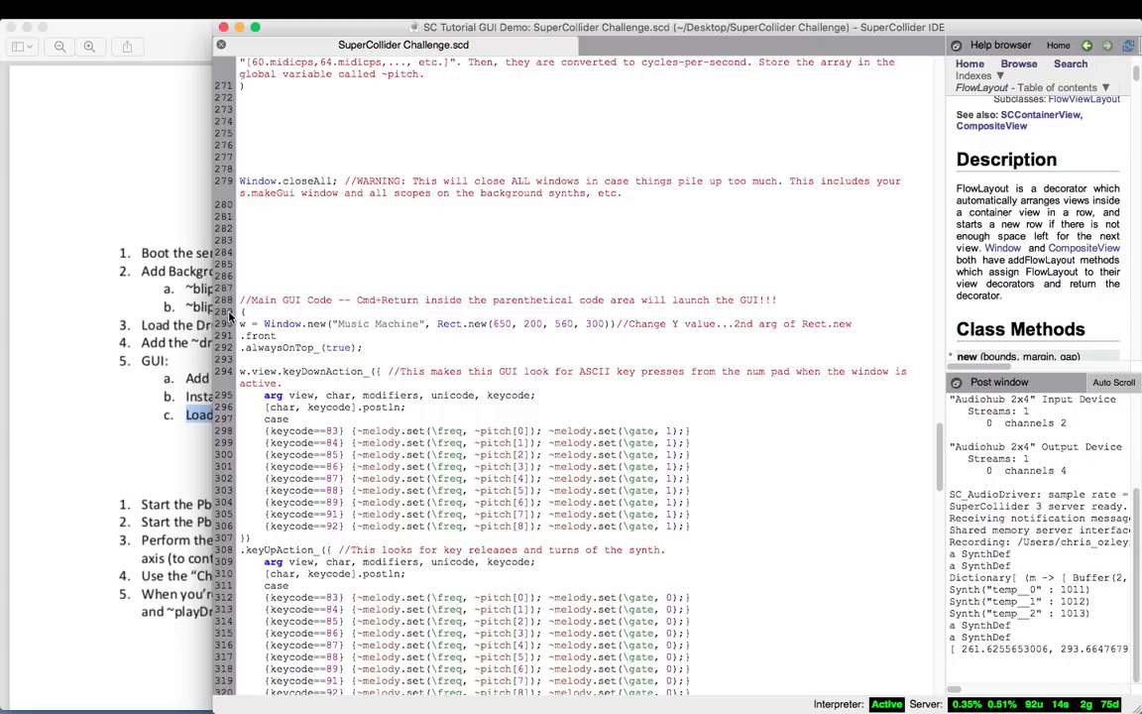
{"action": "scroll", "scroll_direction": "down", "scroll_amount": 3}
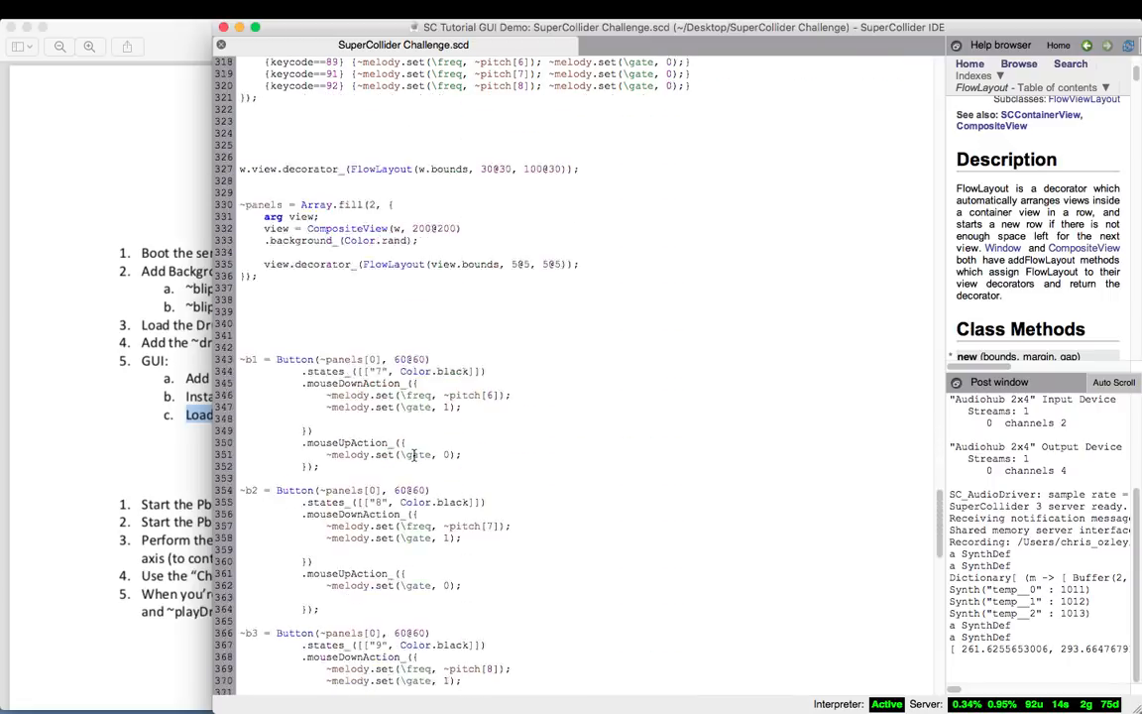
- Scroll through the Music Machine GUI code to reach the Main GUI Code block
{"action": "scroll", "scroll_direction": "down", "scroll_amount": 3}
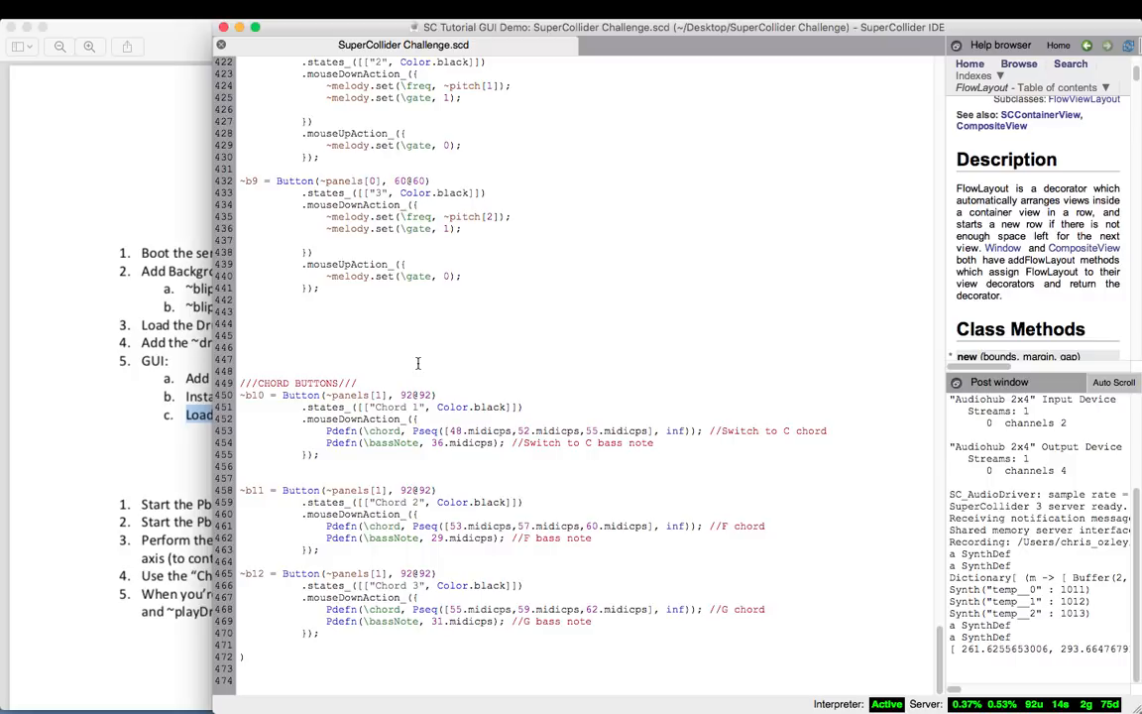
{"action": "scroll", "scroll_direction": "up", "scroll_amount": 3}
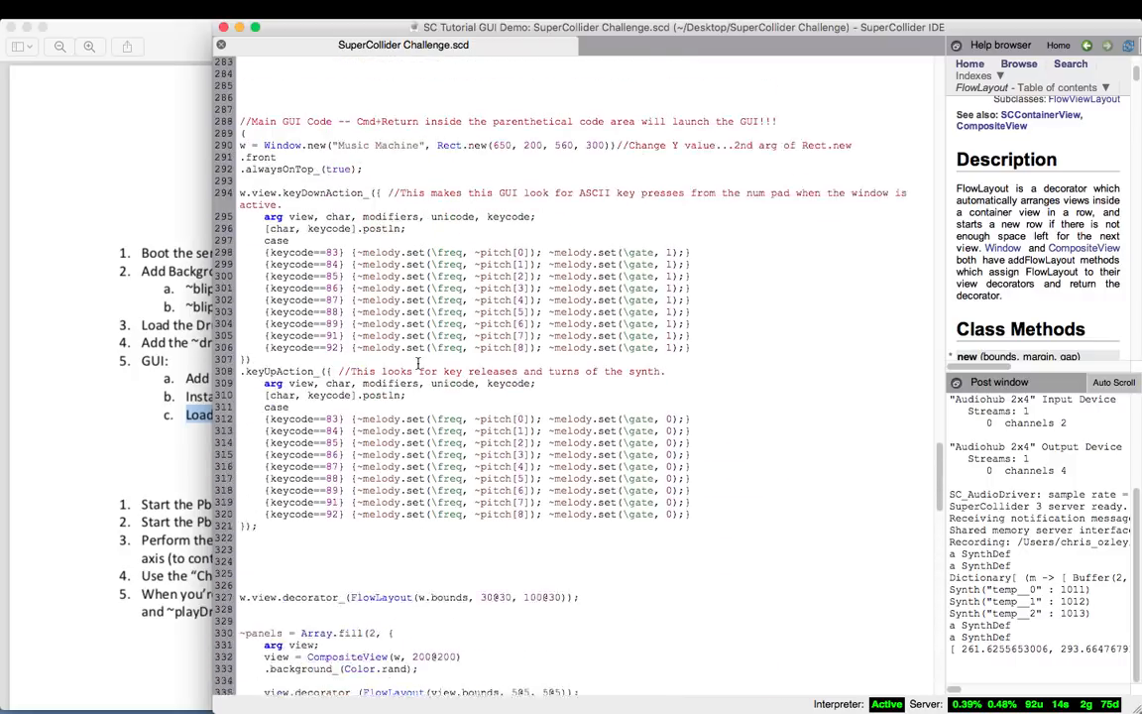
{"action": "scroll", "scroll_direction": "up", "scroll_amount": 3}
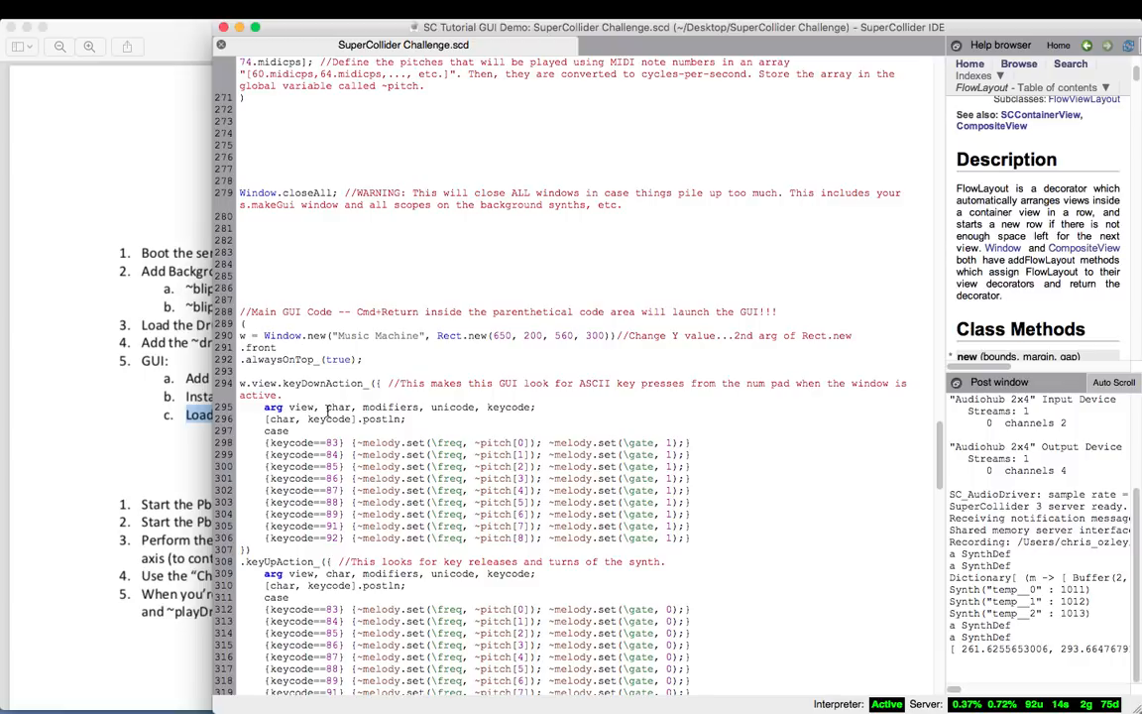
{"action": "scroll", "scroll_direction": "down", "scroll_amount": 3}
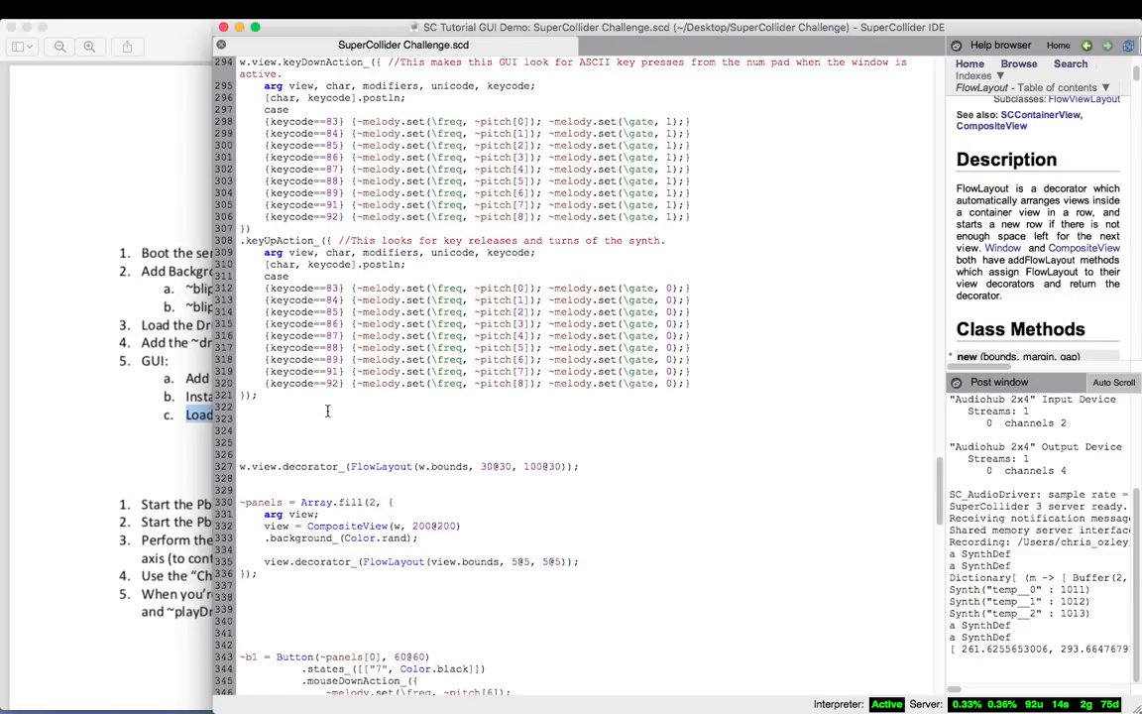
{"action": "scroll", "scroll_direction": "up", "scroll_amount": 3}
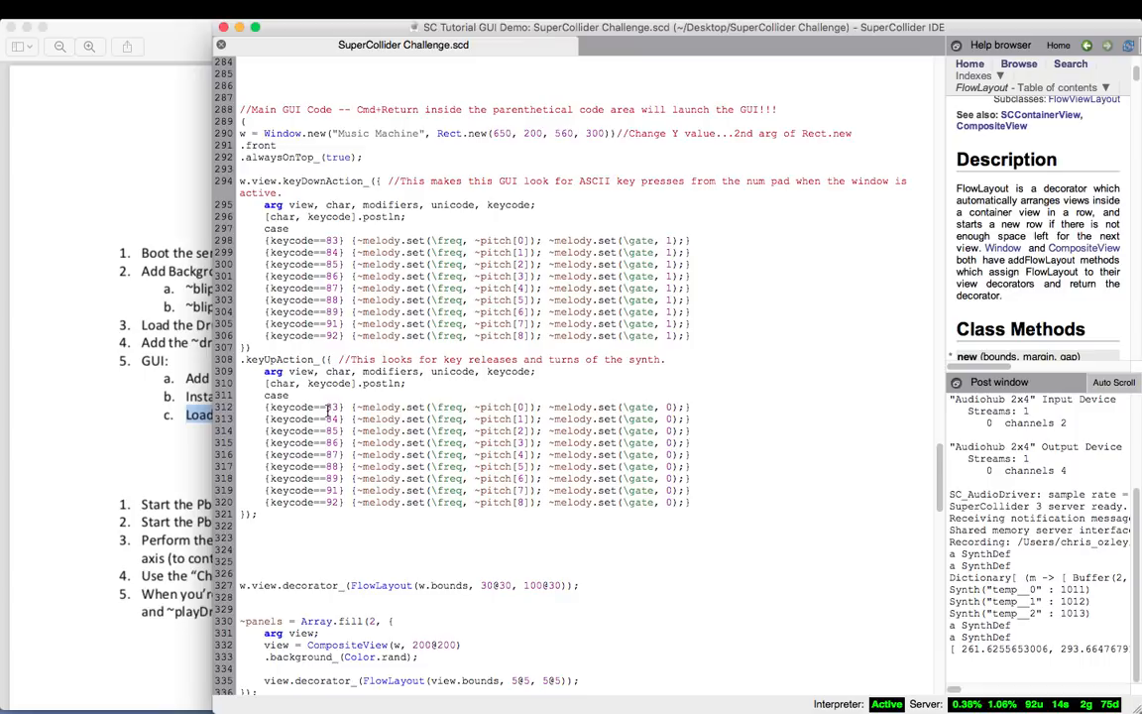
{"action": "scroll", "scroll_direction": "up", "scroll_amount": 3}
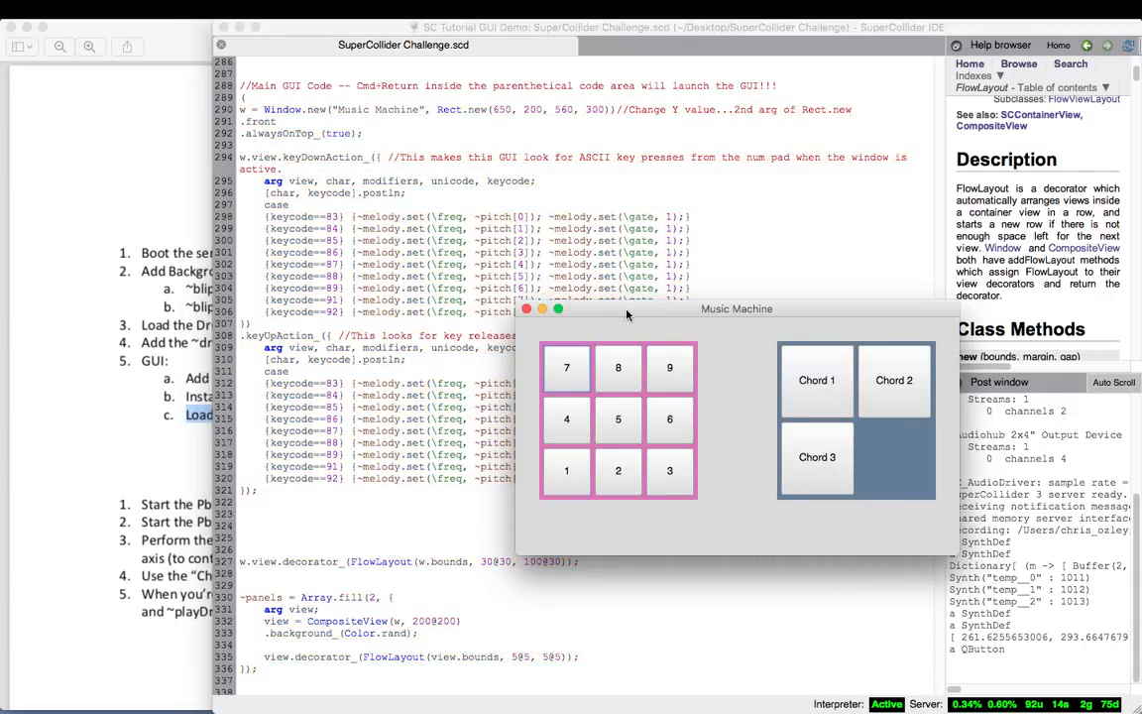
- Drag the Music Machine window rightward off the code while trying a few pad buttons
{"action": "left_click_drag", "start_coordinate": [736, 308], "coordinate": [848, 344]}
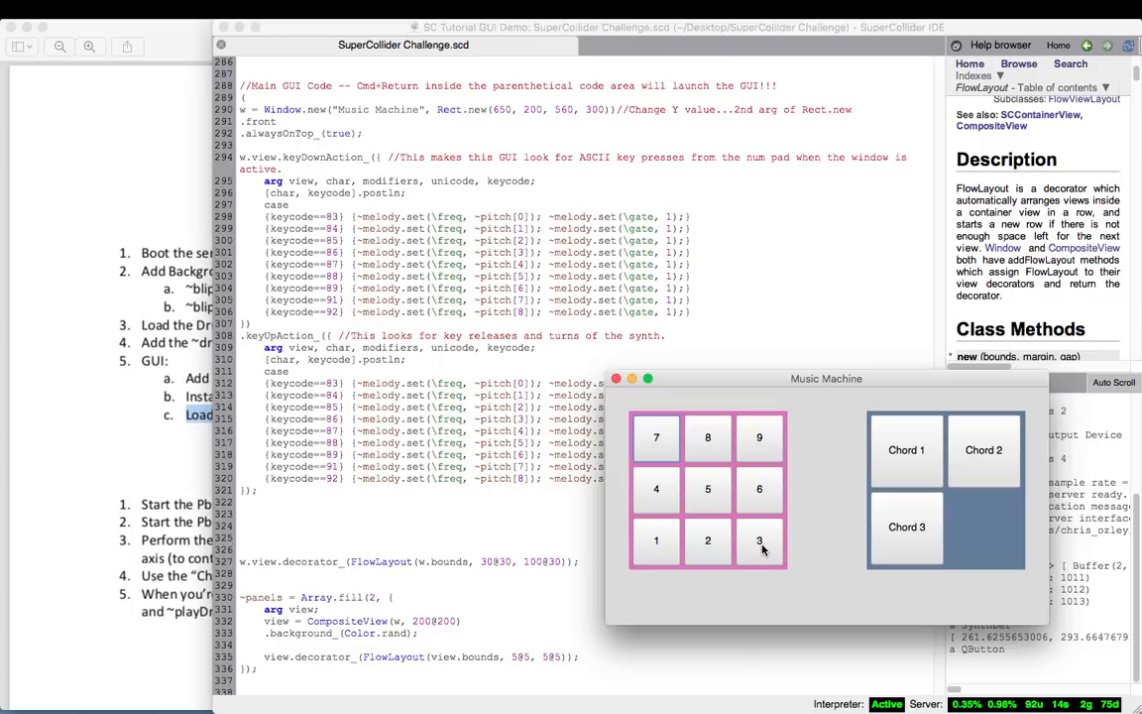
{"action": "mouse_move", "coordinate": [377, 226]}
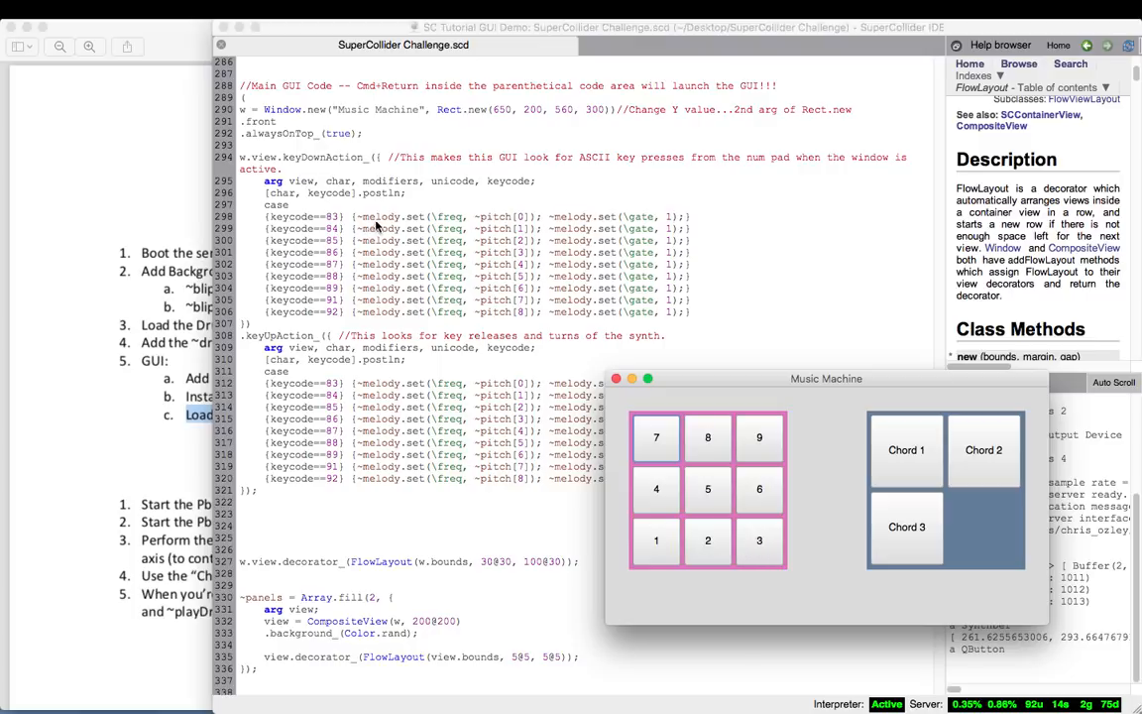
{"action": "scroll", "scroll_direction": "up", "scroll_amount": 3}
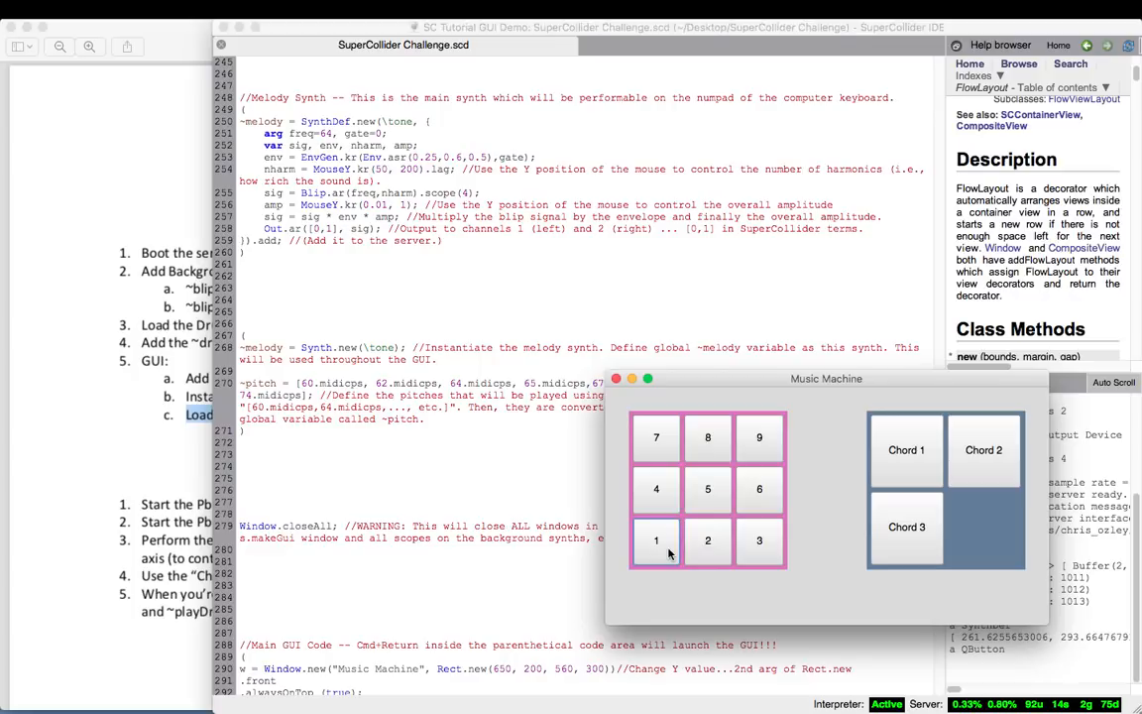
{"action": "mouse_move", "coordinate": [705, 447]}
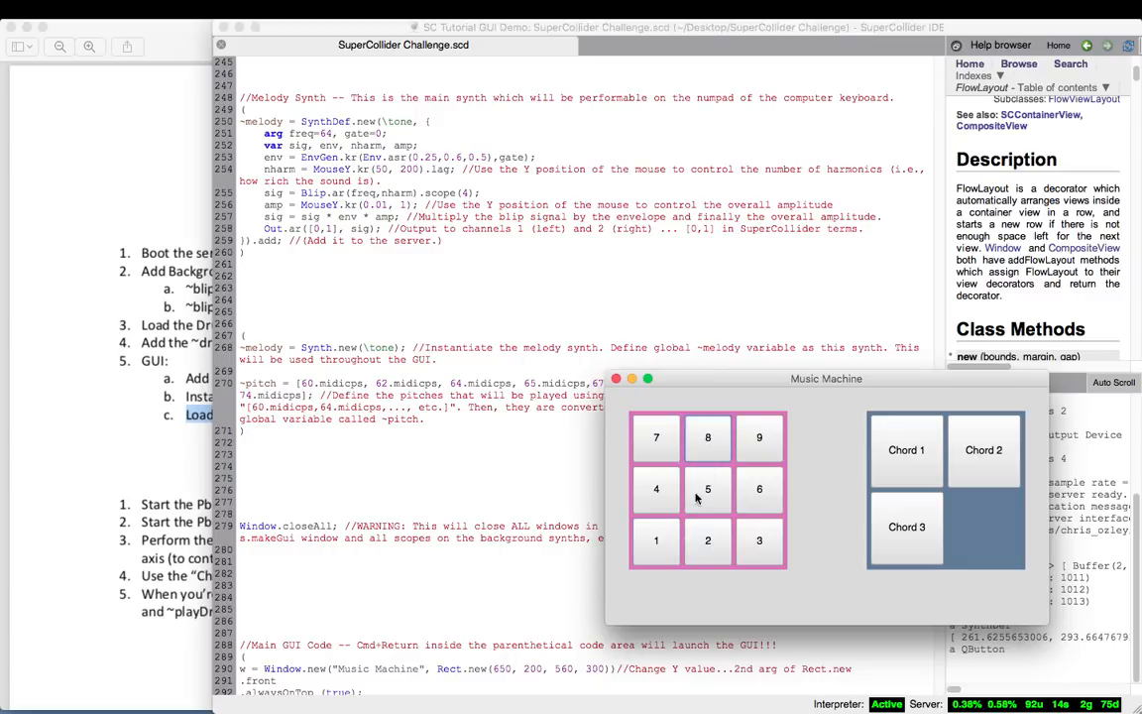
{"action": "mouse_move", "coordinate": [707, 437]}
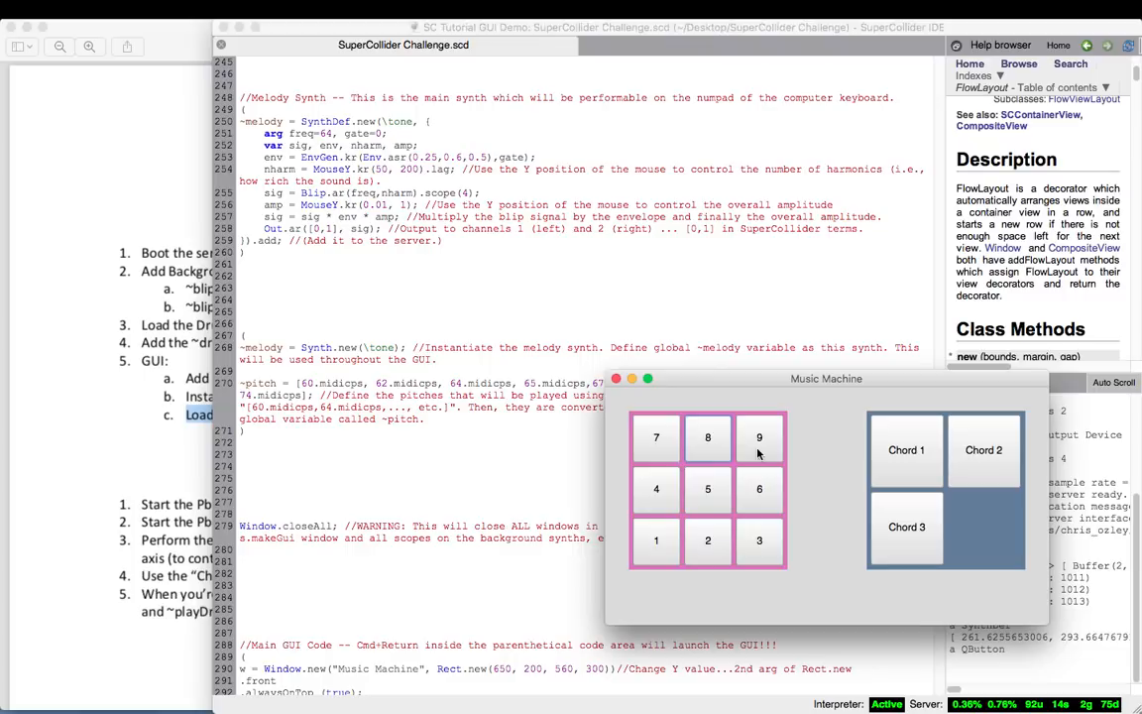
{"action": "mouse_move", "coordinate": [708, 452]}
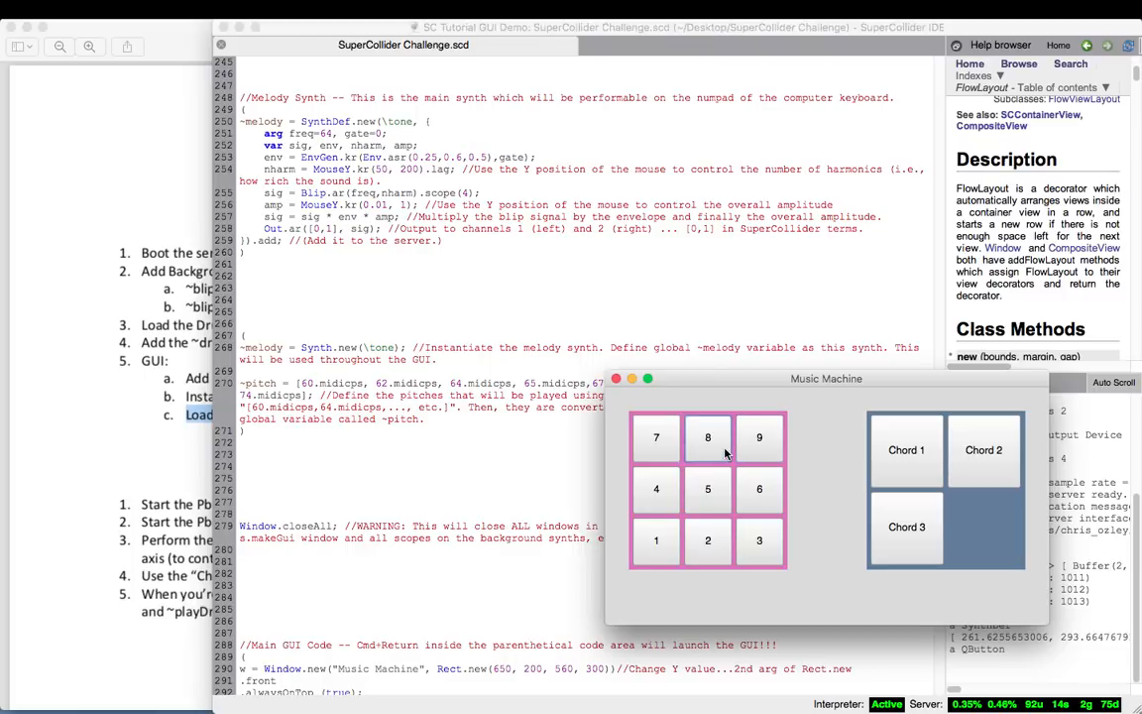
{"action": "mouse_move", "coordinate": [735, 550]}
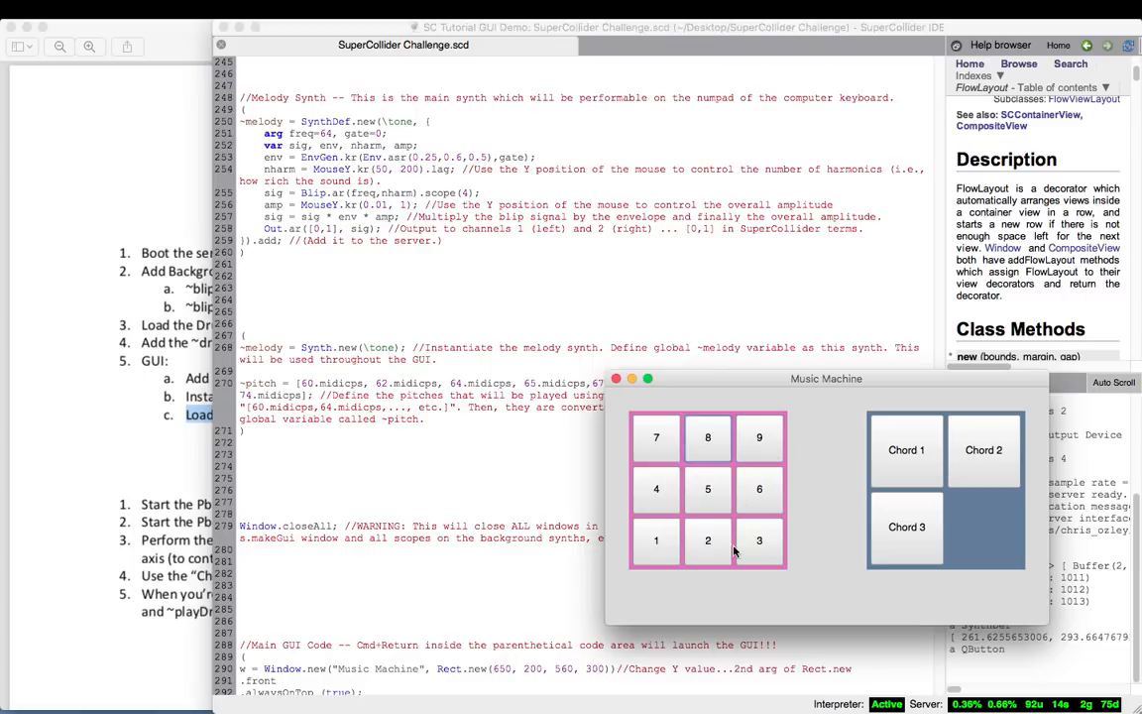
{"action": "mouse_move", "coordinate": [783, 428]}
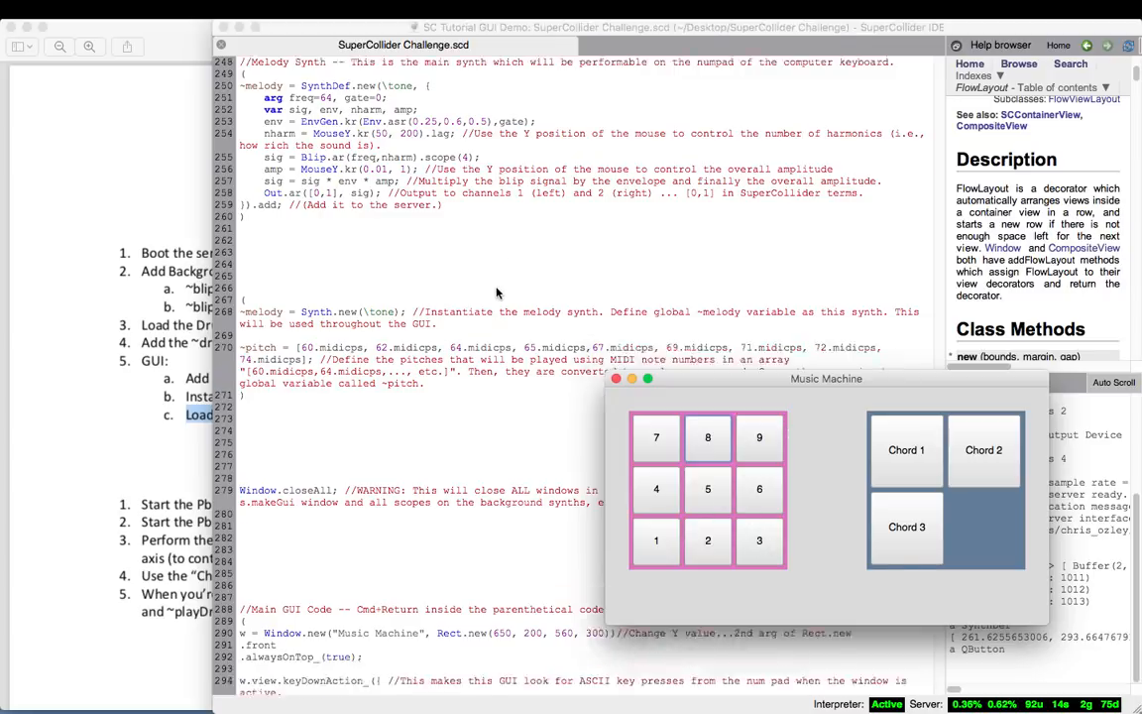
{"action": "scroll", "scroll_direction": "down", "scroll_amount": 3}
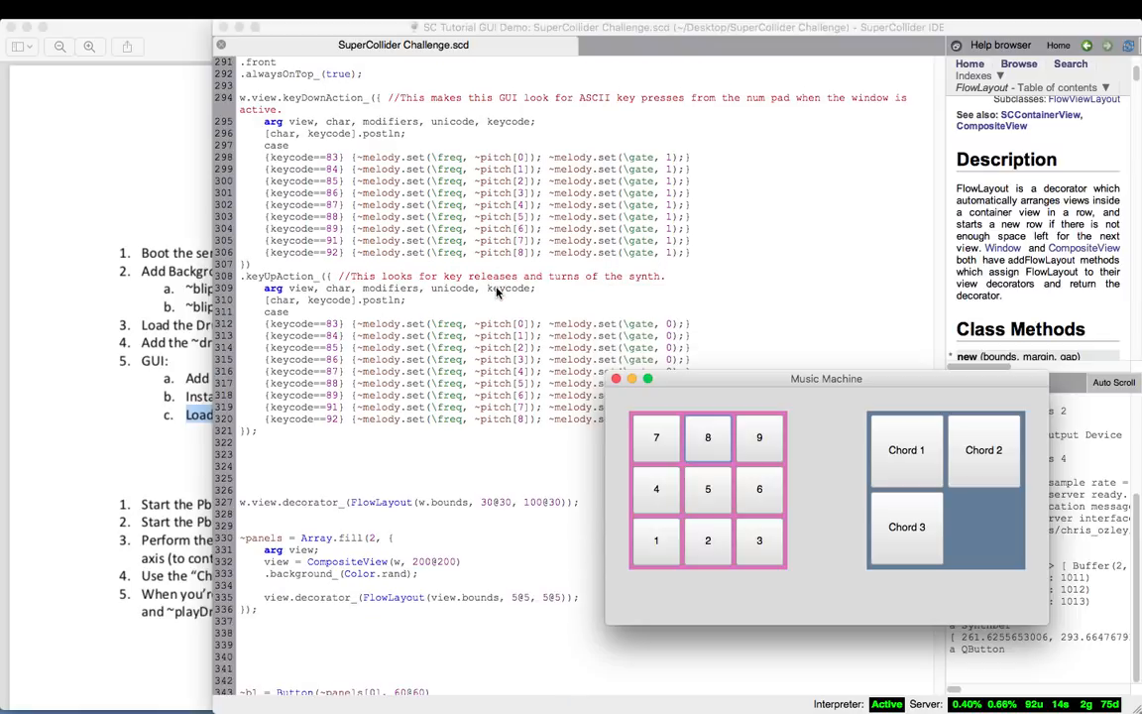
{"action": "left_click_drag", "start_coordinate": [826, 377], "coordinate": [925, 270]}
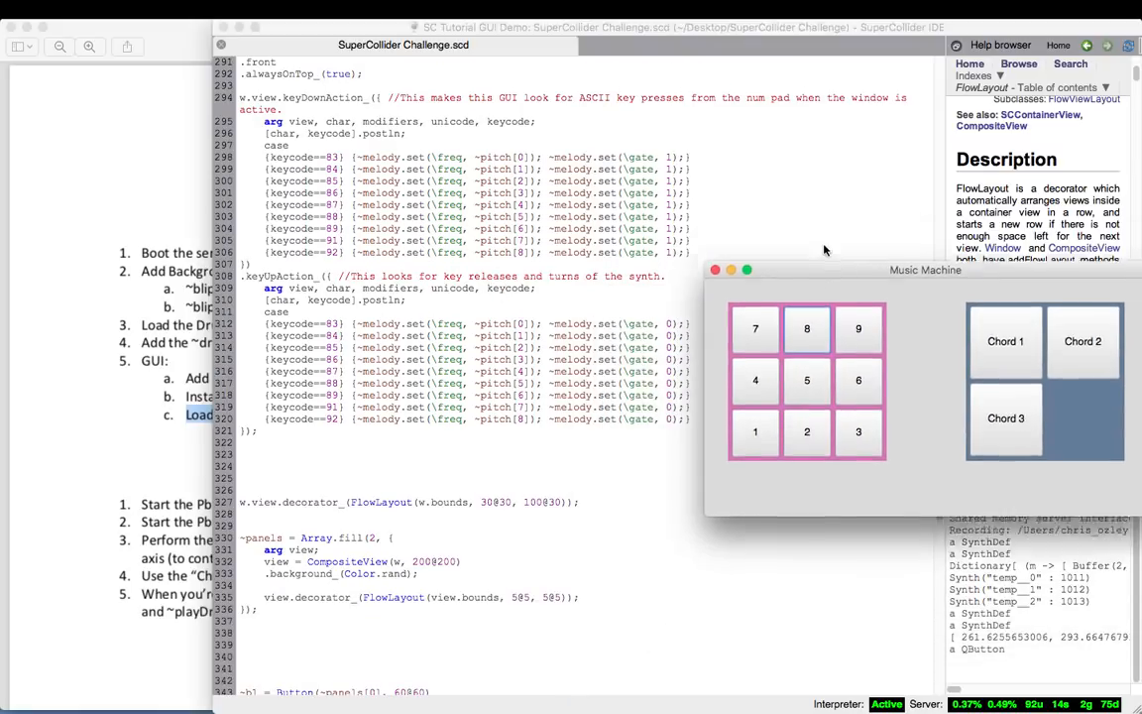
- Nudge the Music Machine window up, play numpad melody notes, then refocus the code editor
{"action": "left_click_drag", "start_coordinate": [924, 270], "coordinate": [915, 152]}
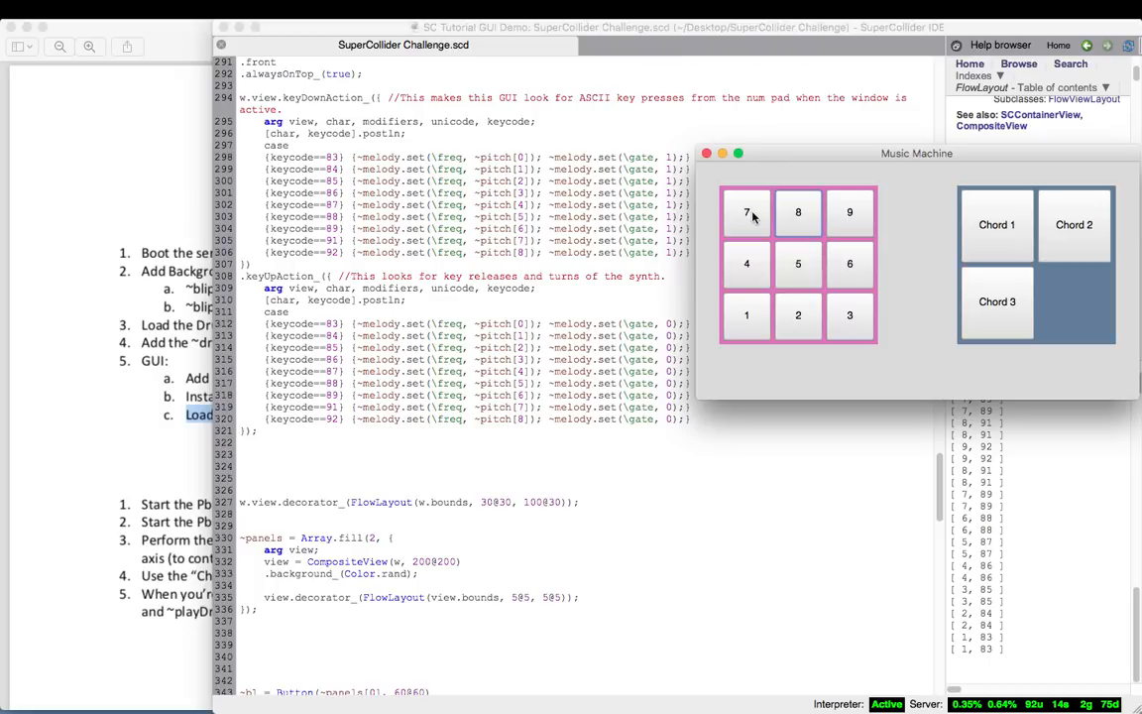
{"action": "mouse_move", "coordinate": [746, 317]}
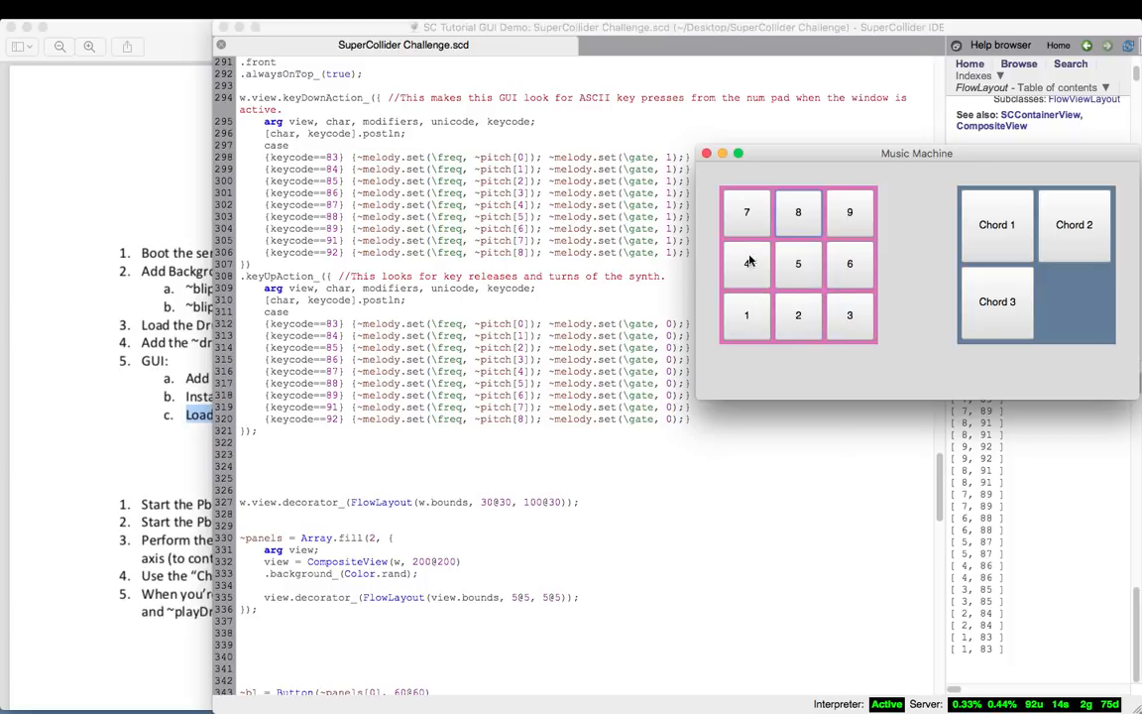
{"action": "mouse_move", "coordinate": [1044, 388]}
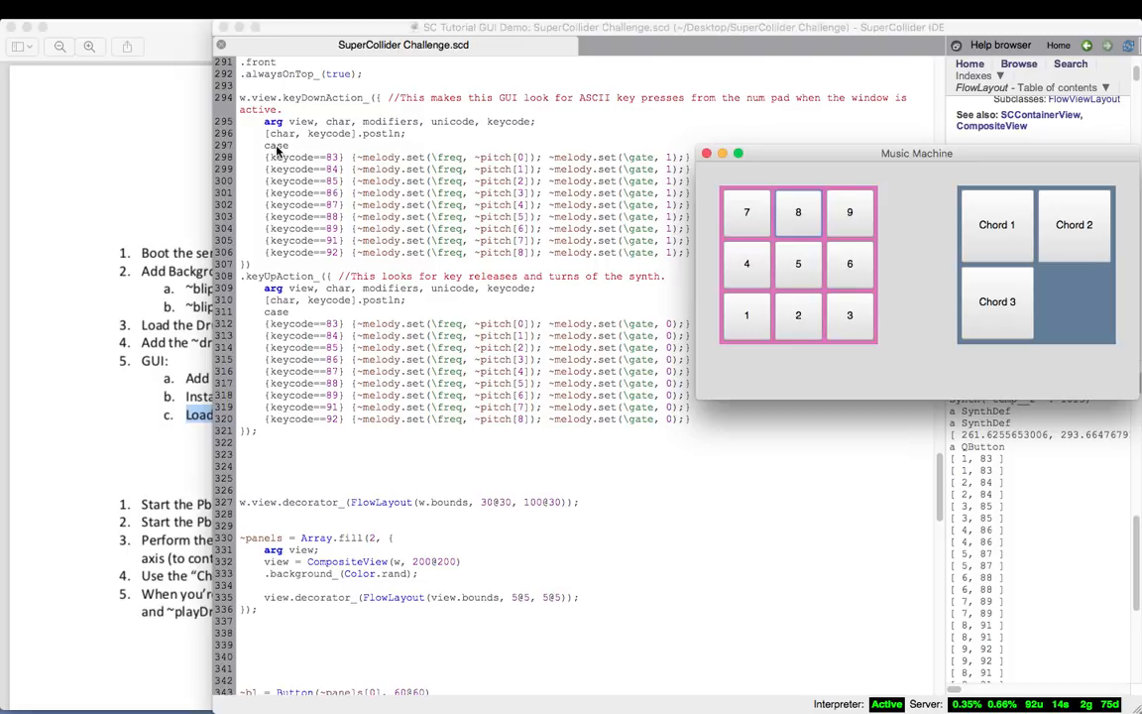
{"action": "mouse_move", "coordinate": [280, 161]}
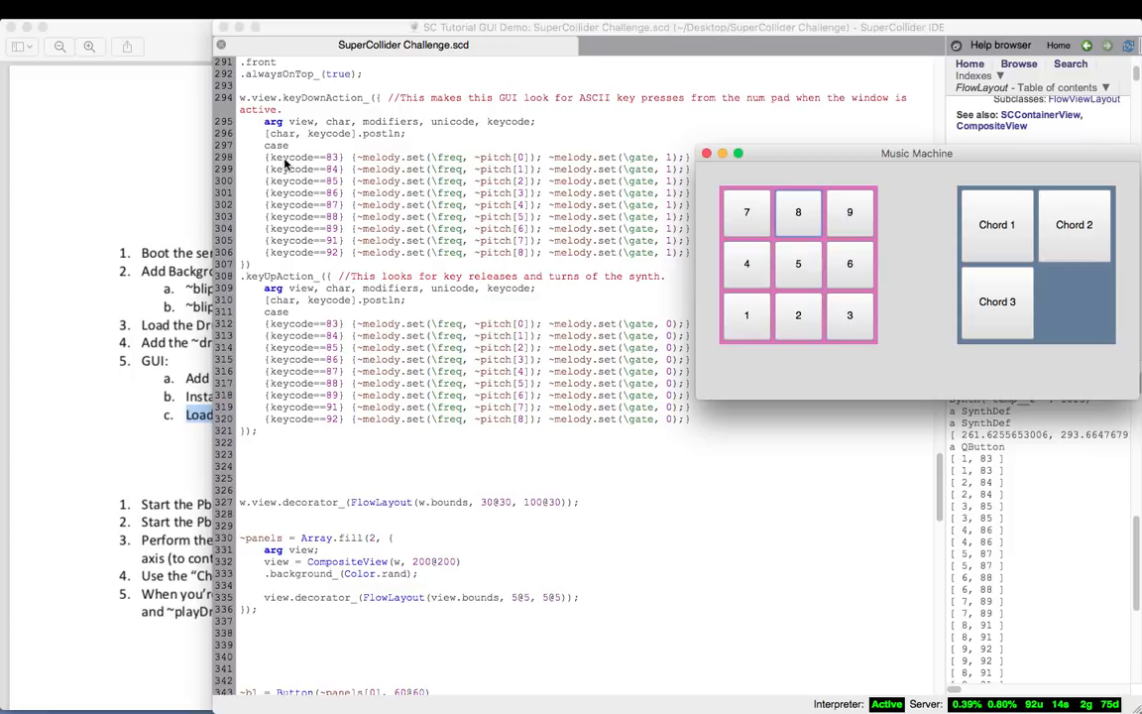
{"action": "mouse_move", "coordinate": [330, 163]}
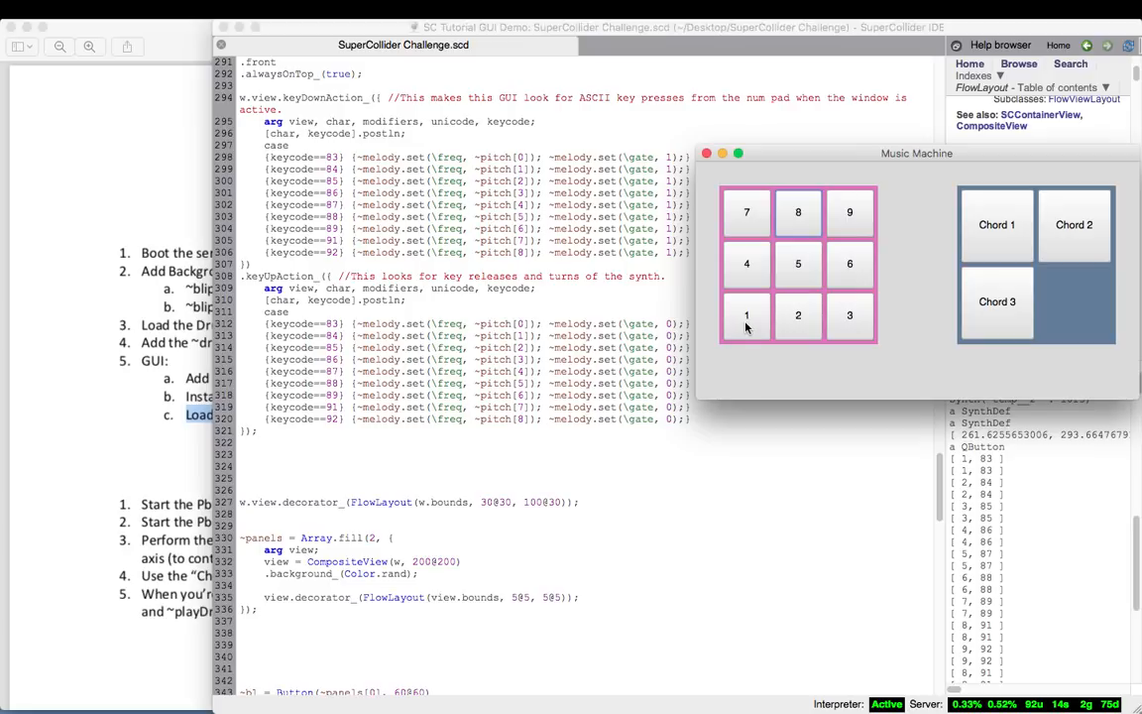
{"action": "mouse_move", "coordinate": [928, 437]}
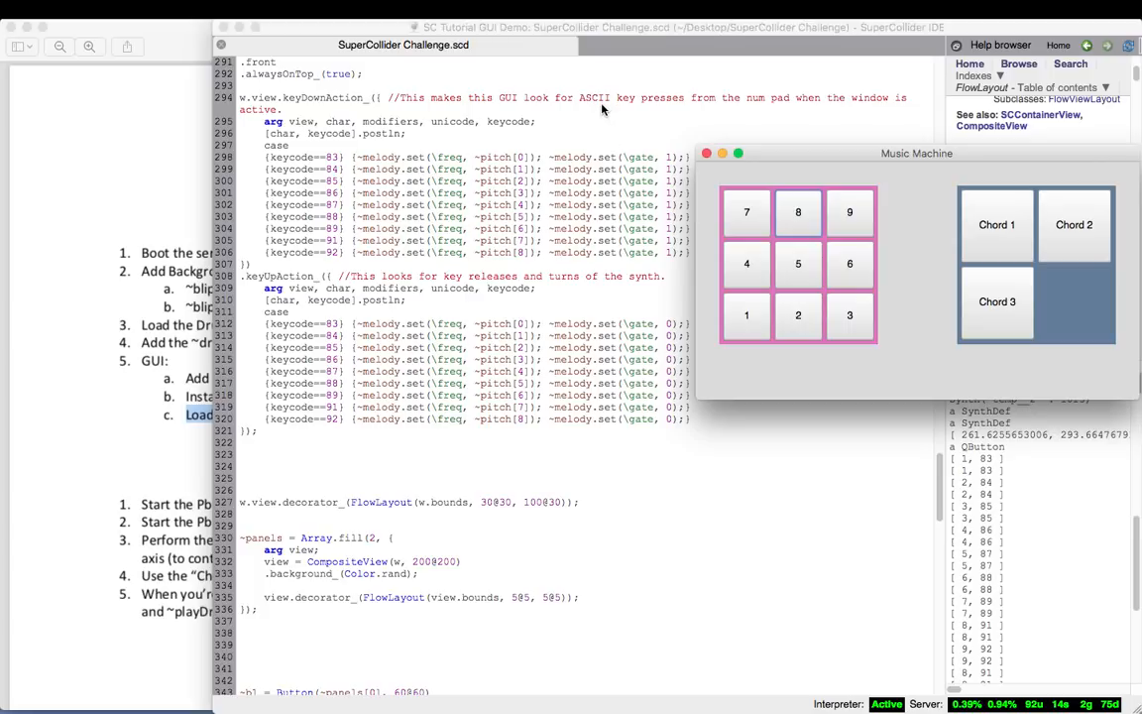
{"action": "left_click", "coordinate": [606, 109]}
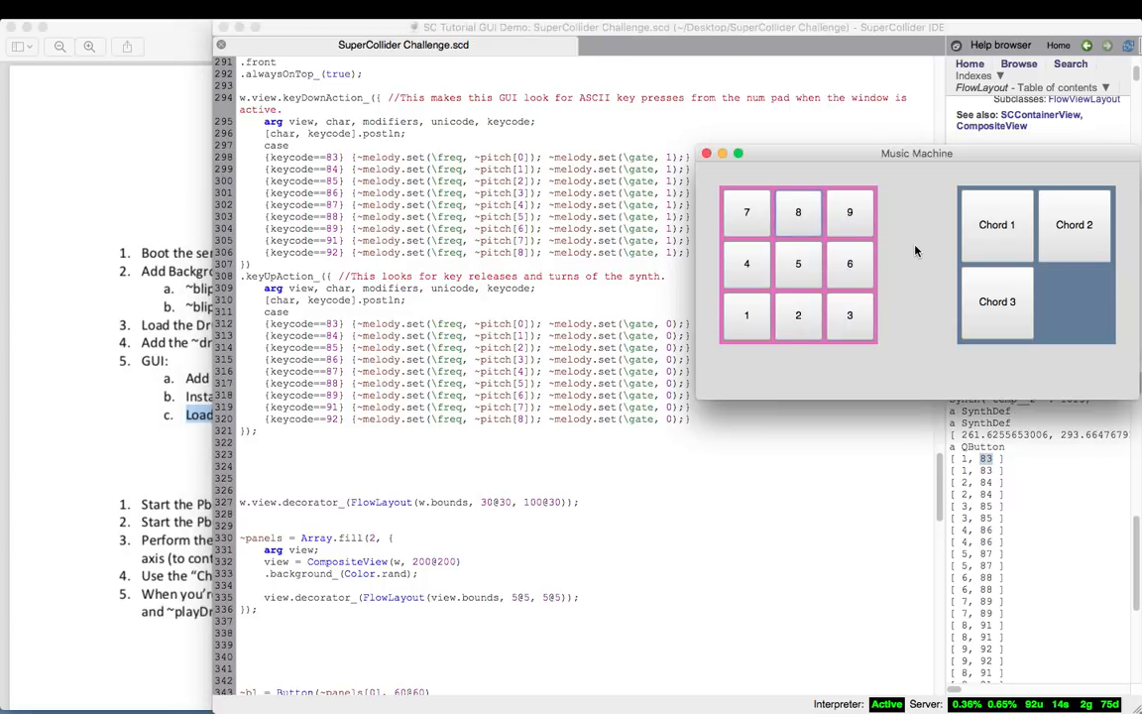
{"action": "scroll", "scroll_direction": "down", "scroll_amount": 3}
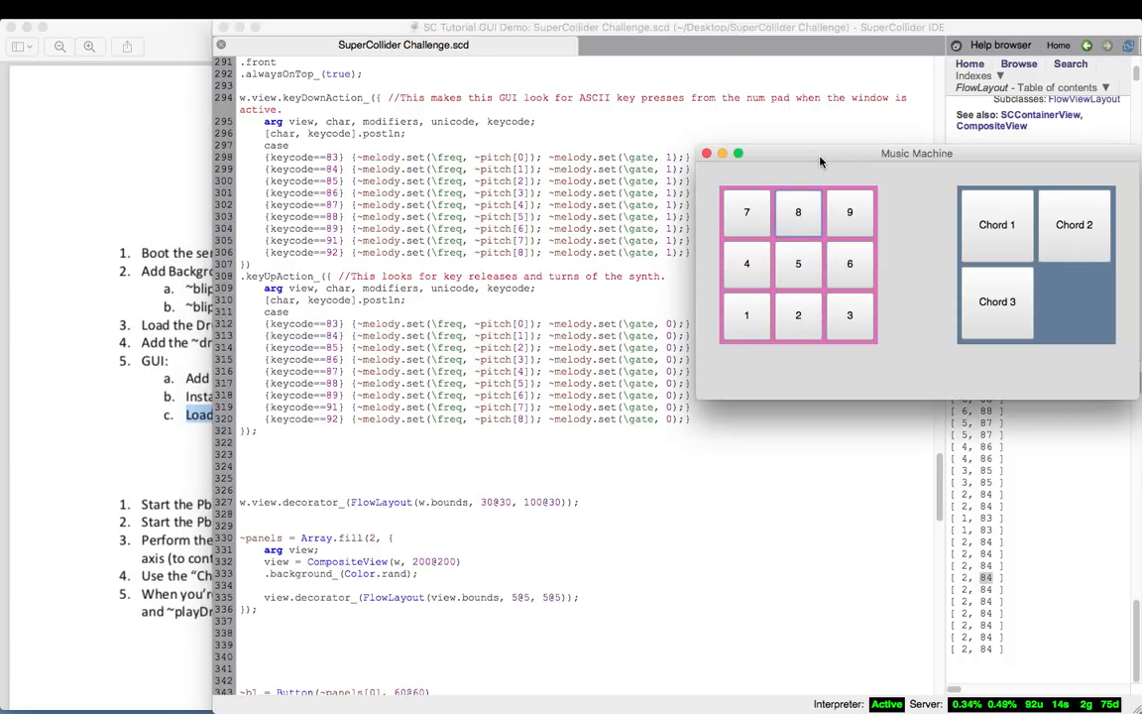
{"action": "mouse_move", "coordinate": [781, 176]}
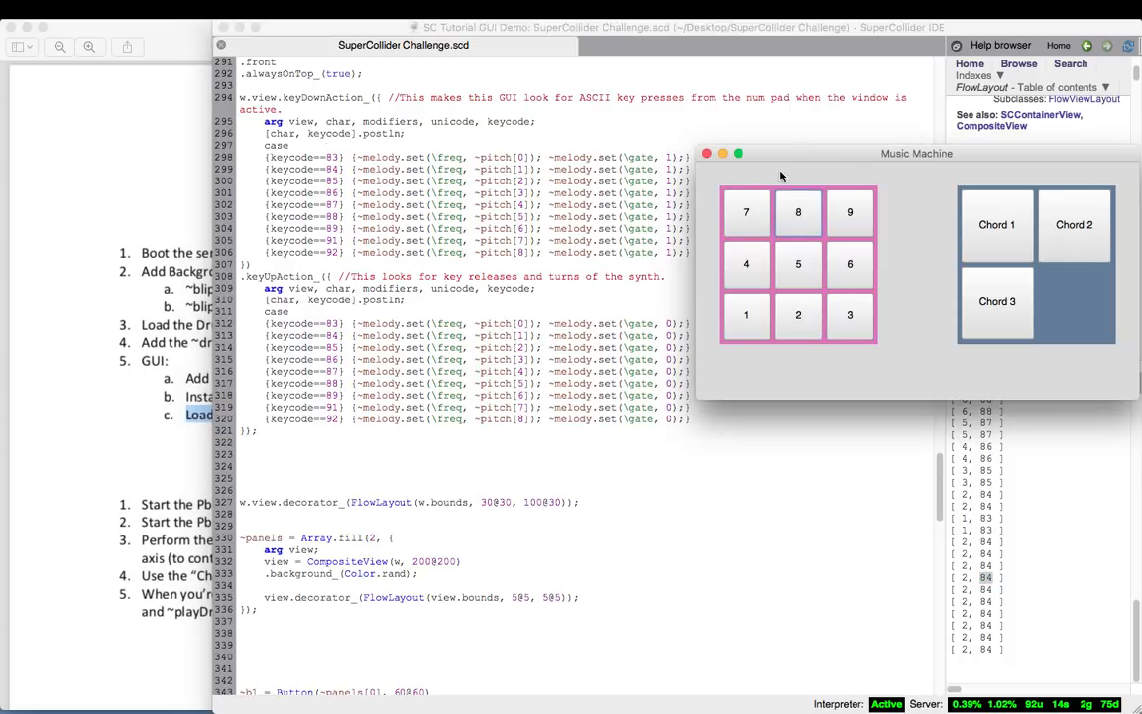
{"action": "left_click", "coordinate": [737, 153]}
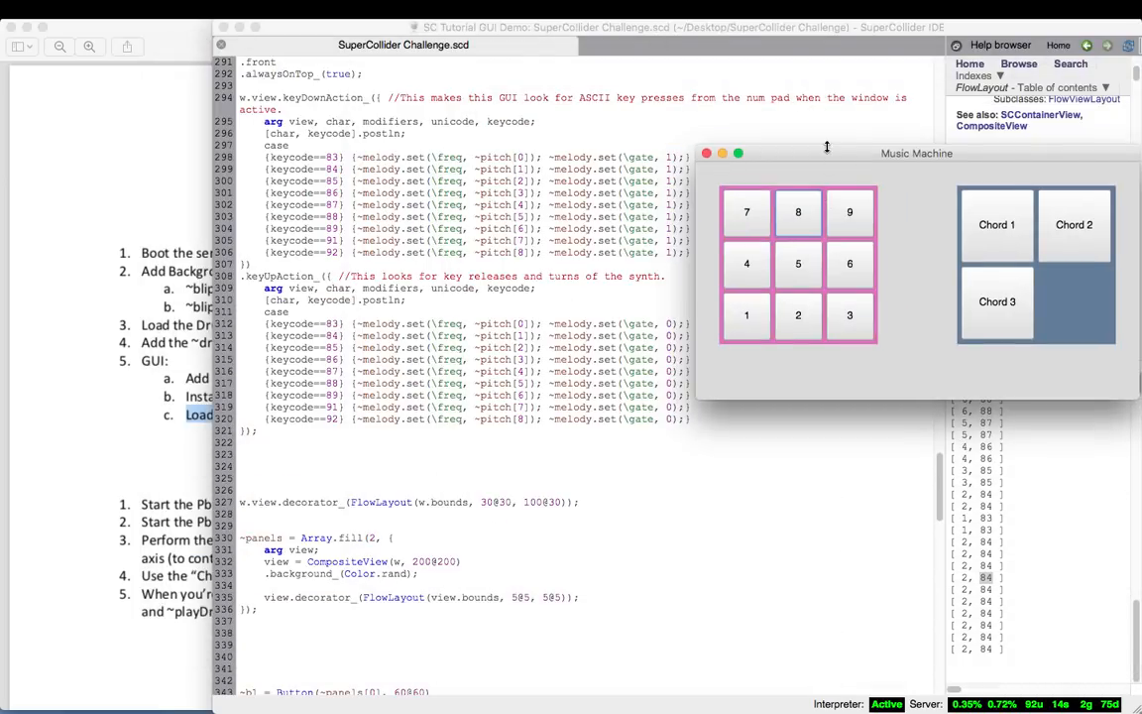
{"action": "mouse_move", "coordinate": [858, 156]}
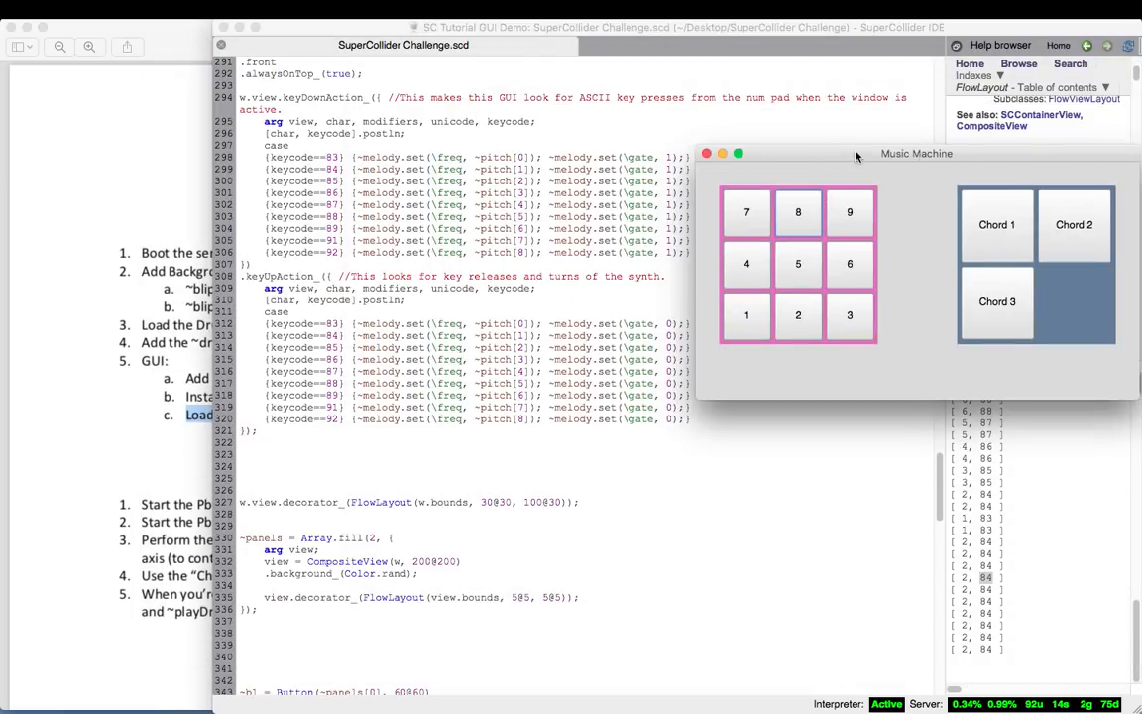
{"action": "left_click", "coordinate": [575, 145]}
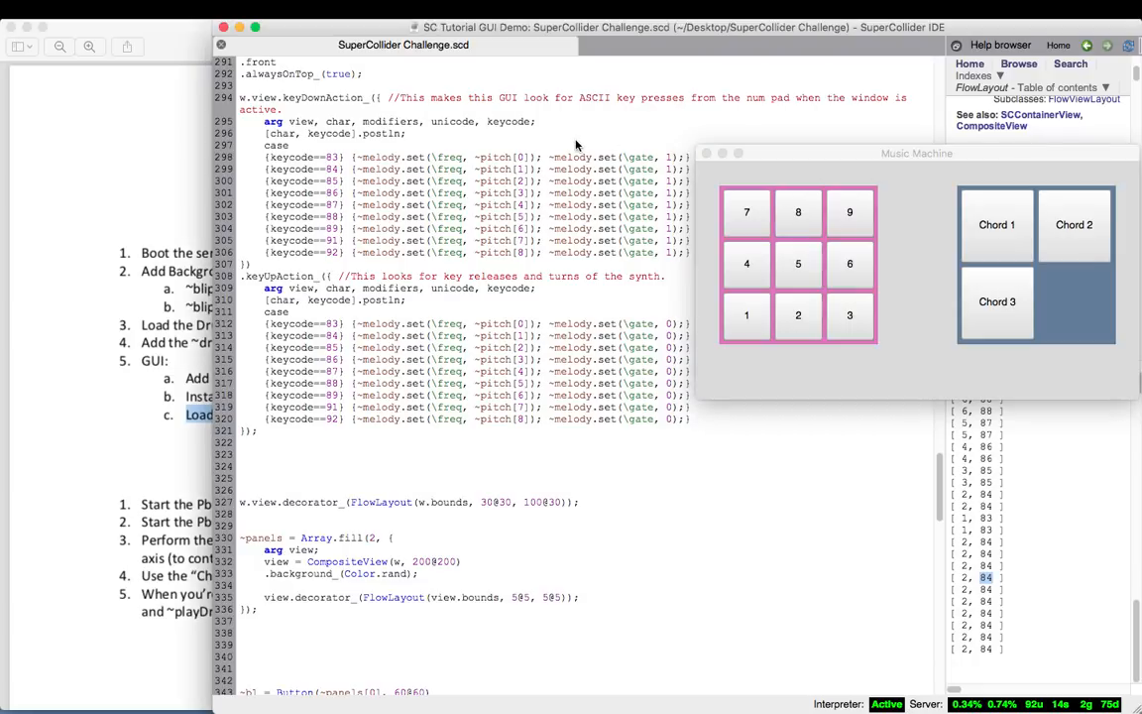
{"action": "mouse_move", "coordinate": [380, 27]}
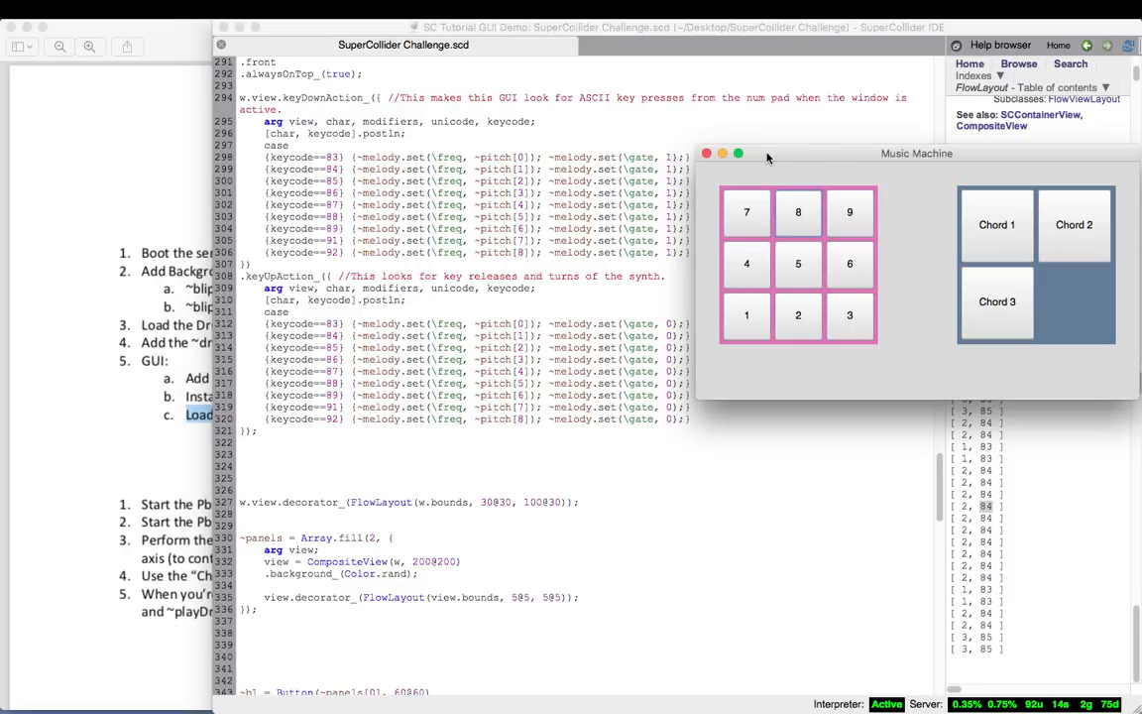
- Lower the Music Machine window slightly, highlight a keyDownAction keycode, and refocus the Music Machine window
{"action": "left_click_drag", "start_coordinate": [916, 152], "coordinate": [892, 142]}
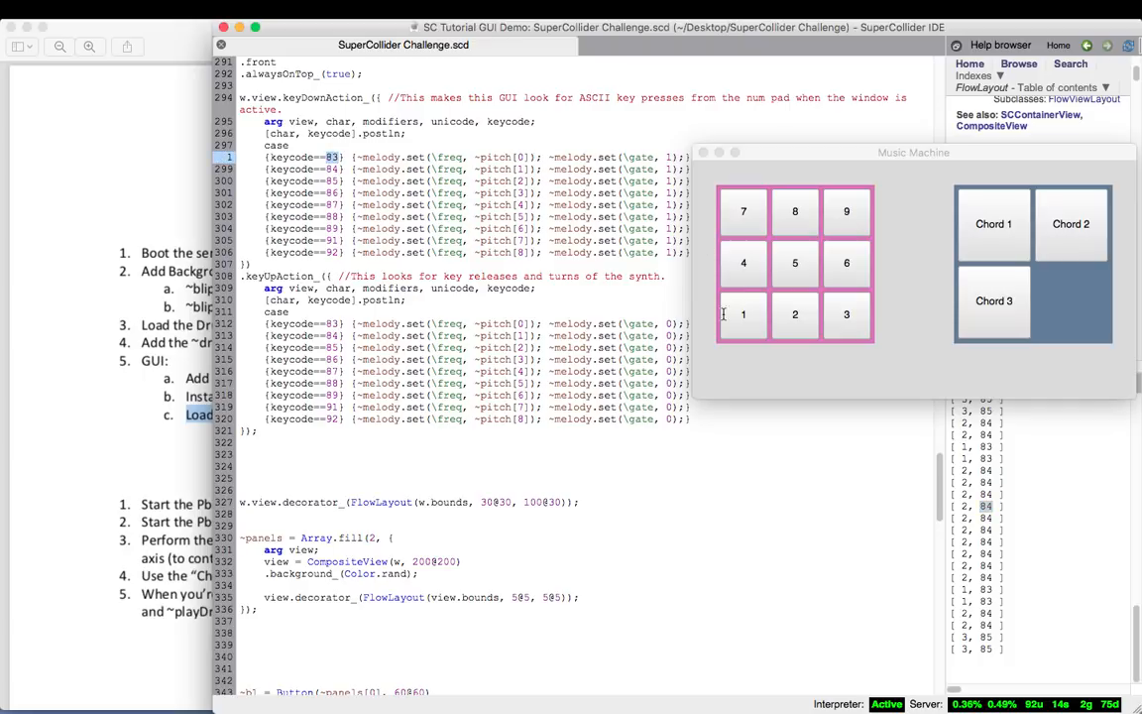
{"action": "mouse_move", "coordinate": [796, 157]}
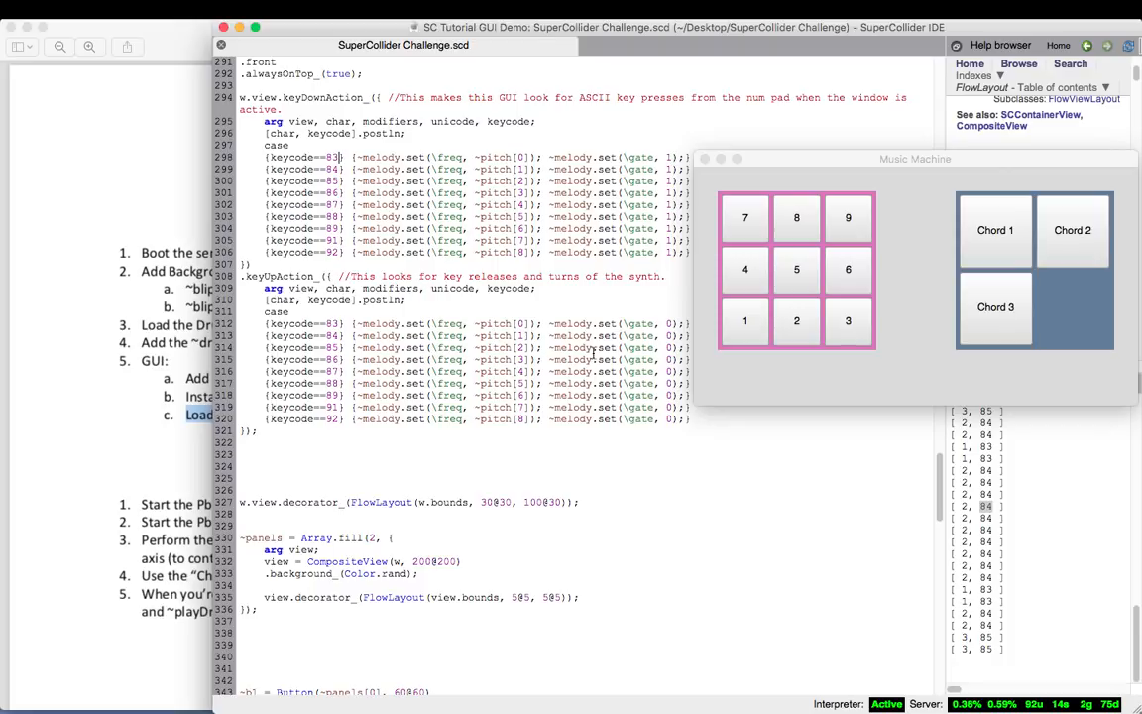
{"action": "mouse_move", "coordinate": [661, 527]}
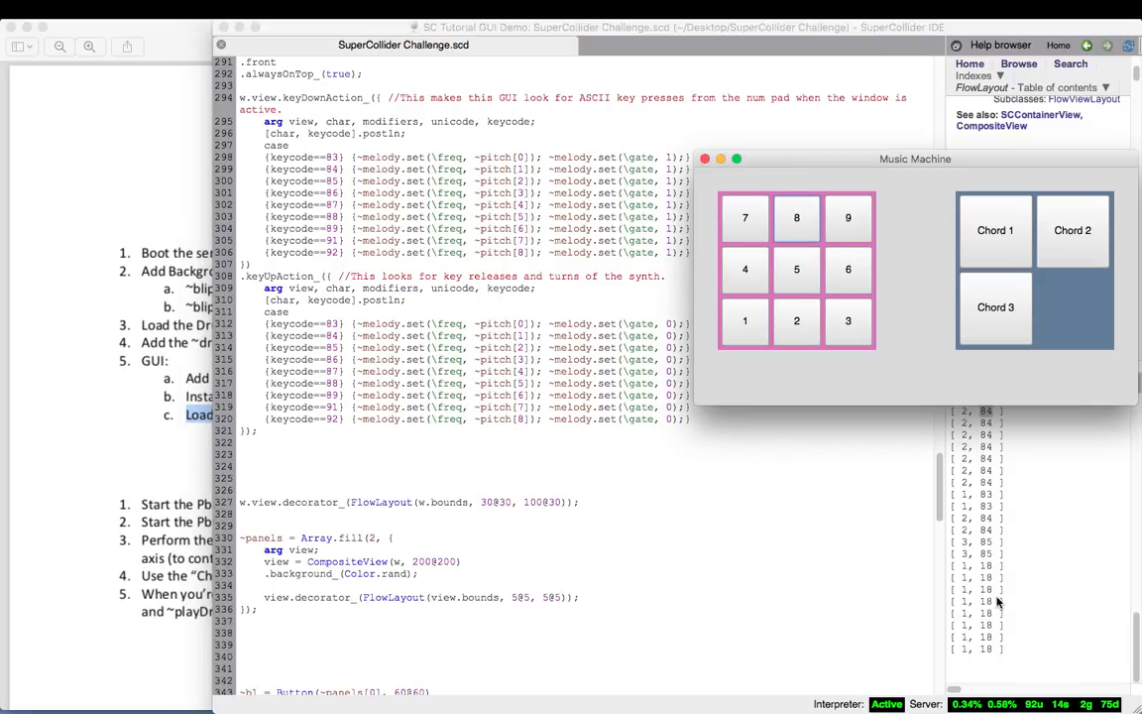
{"action": "mouse_move", "coordinate": [1004, 635]}
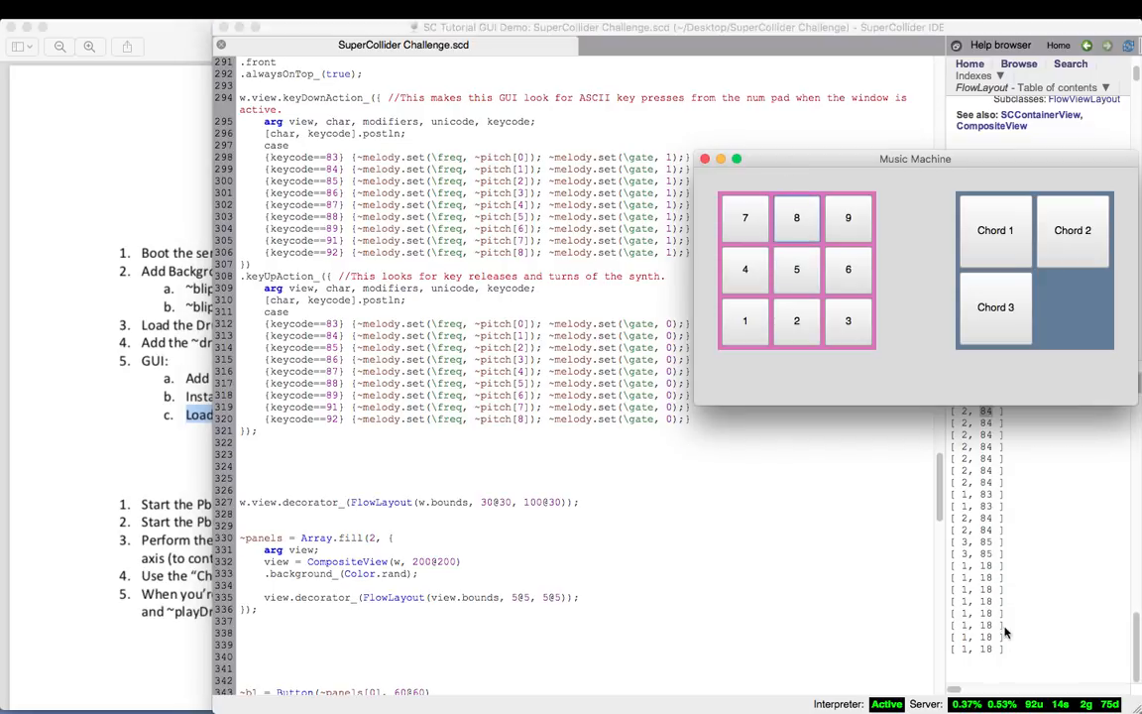
{"action": "mouse_move", "coordinate": [989, 655]}
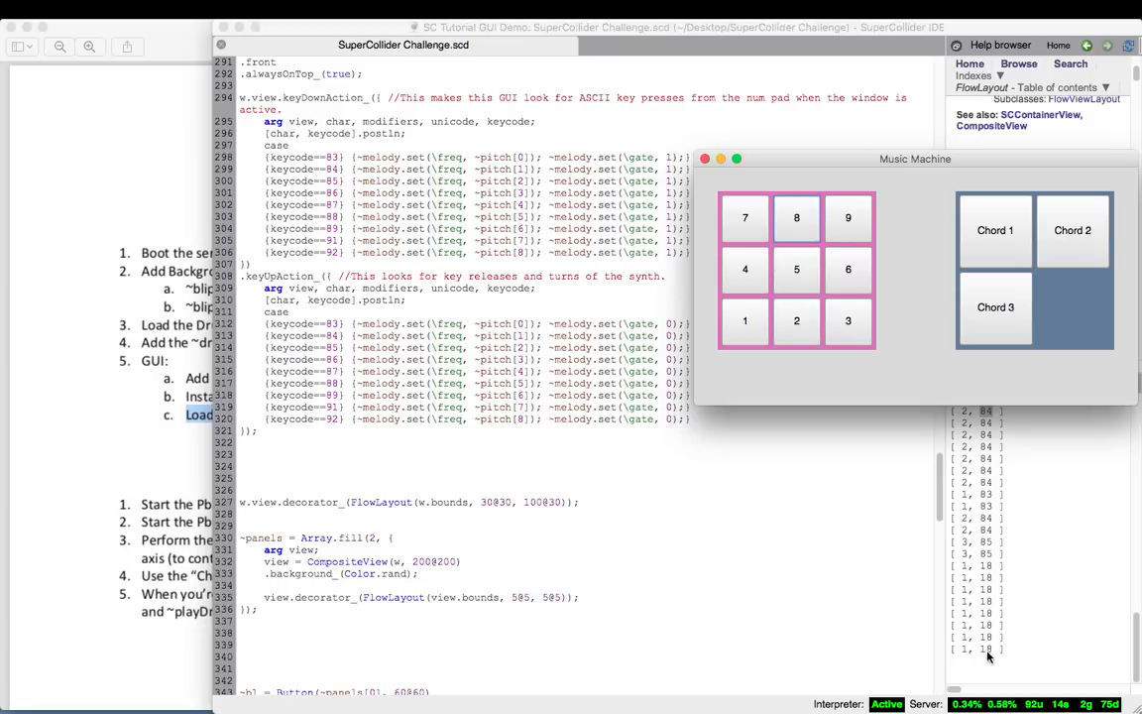
{"action": "mouse_move", "coordinate": [440, 602]}
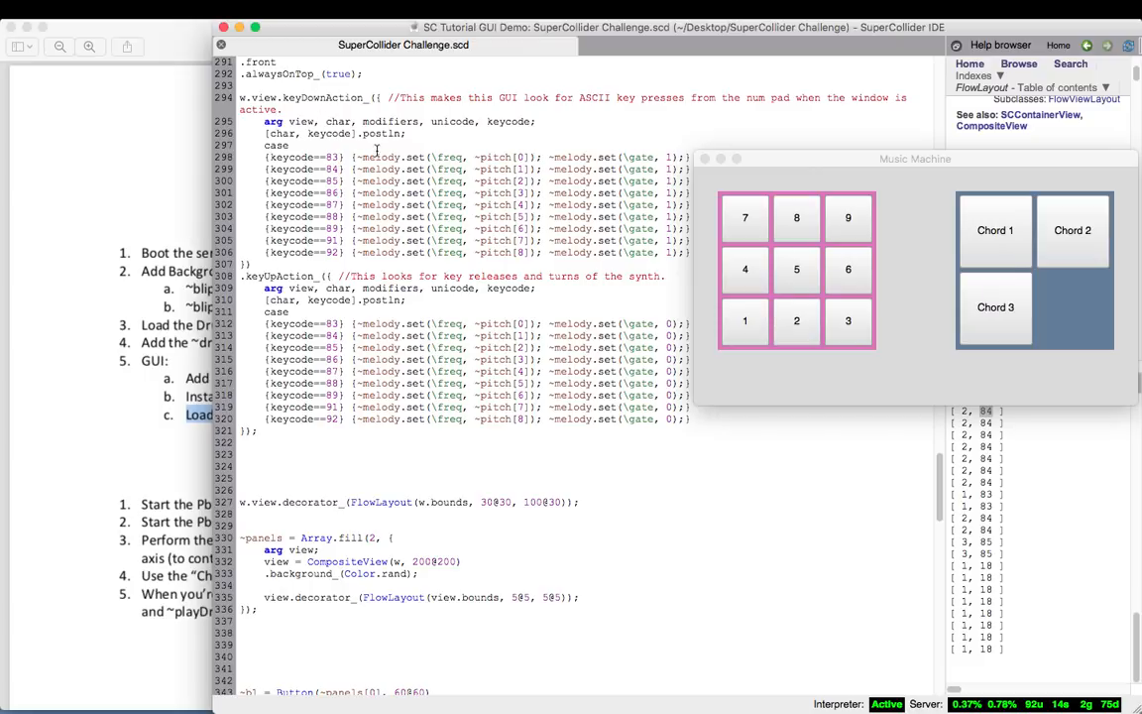
{"action": "mouse_move", "coordinate": [686, 198]}
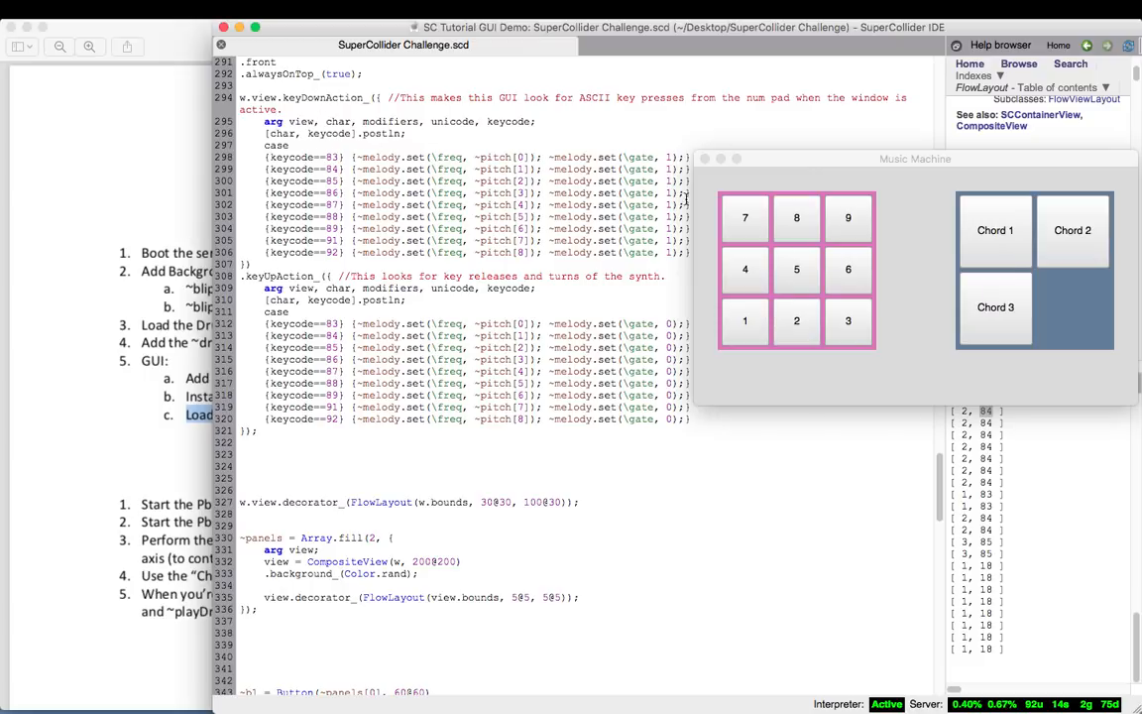
{"action": "double_click", "coordinate": [637, 157]}
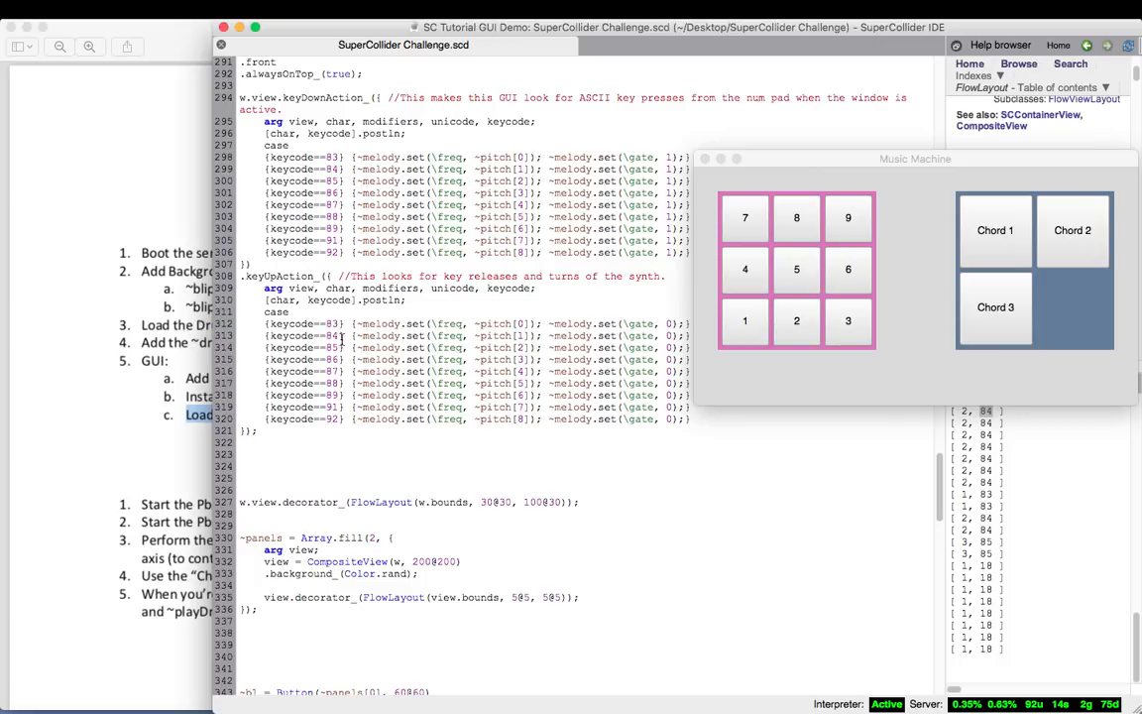
{"action": "mouse_move", "coordinate": [358, 447]}
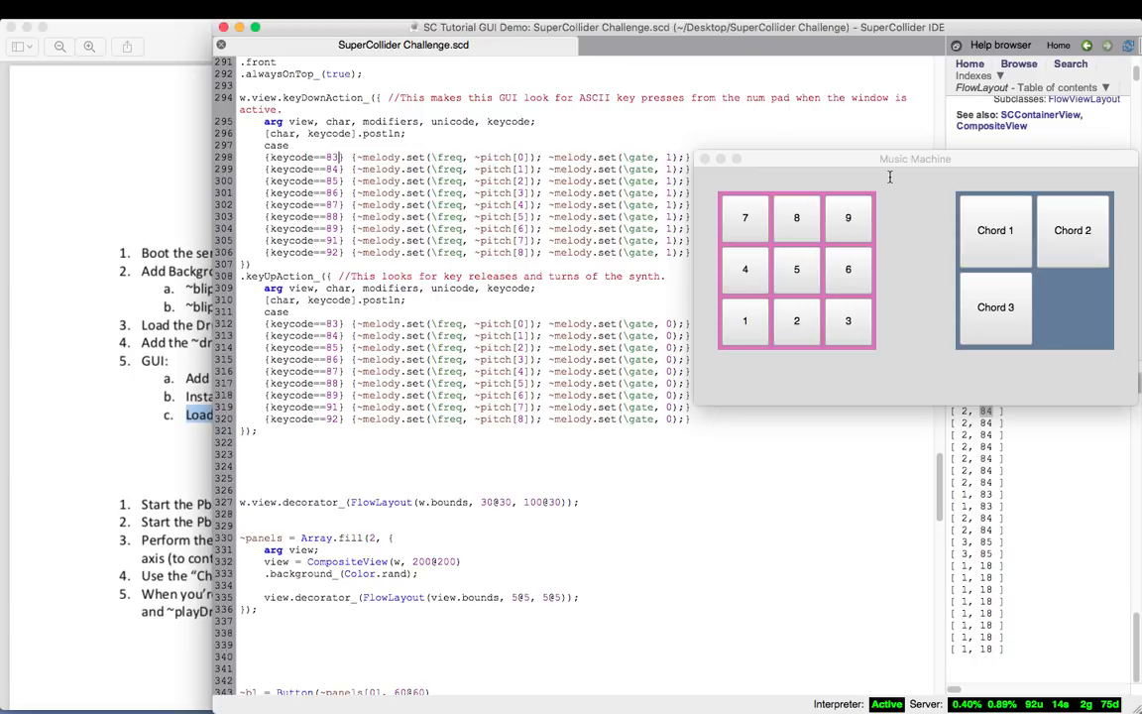
{"action": "left_click", "coordinate": [862, 159]}
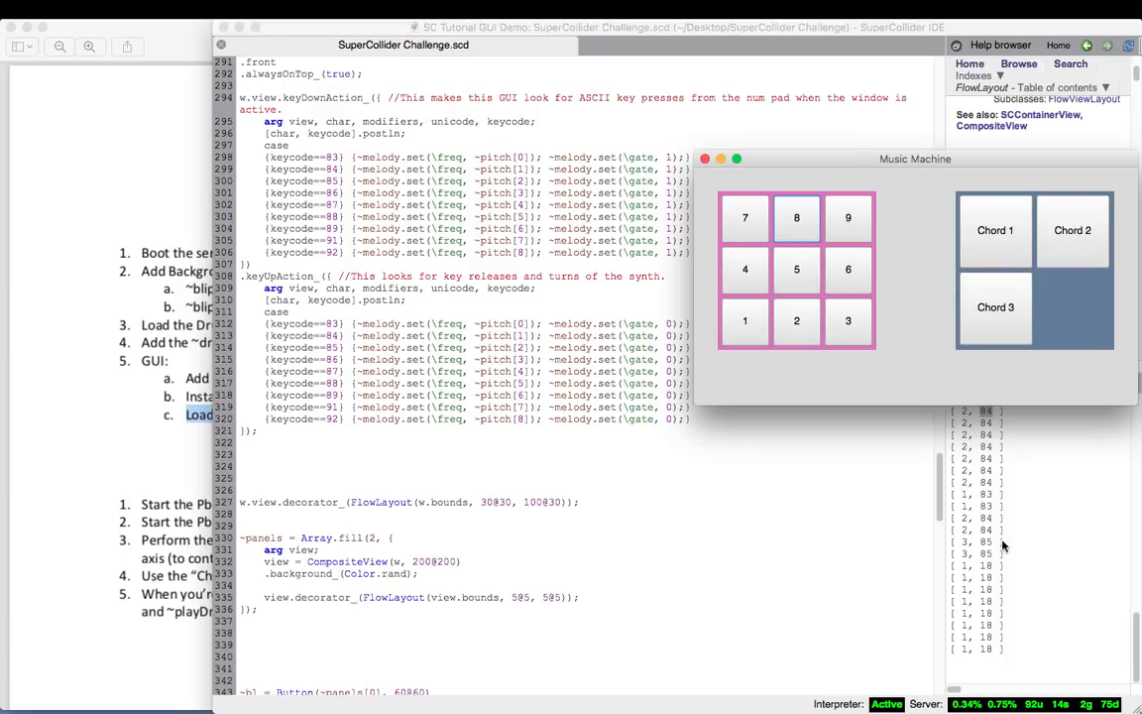
- Press a, s, d and f in Music Machine and scroll to the button definitions
{"action": "scroll", "scroll_direction": "down", "scroll_amount": 3}
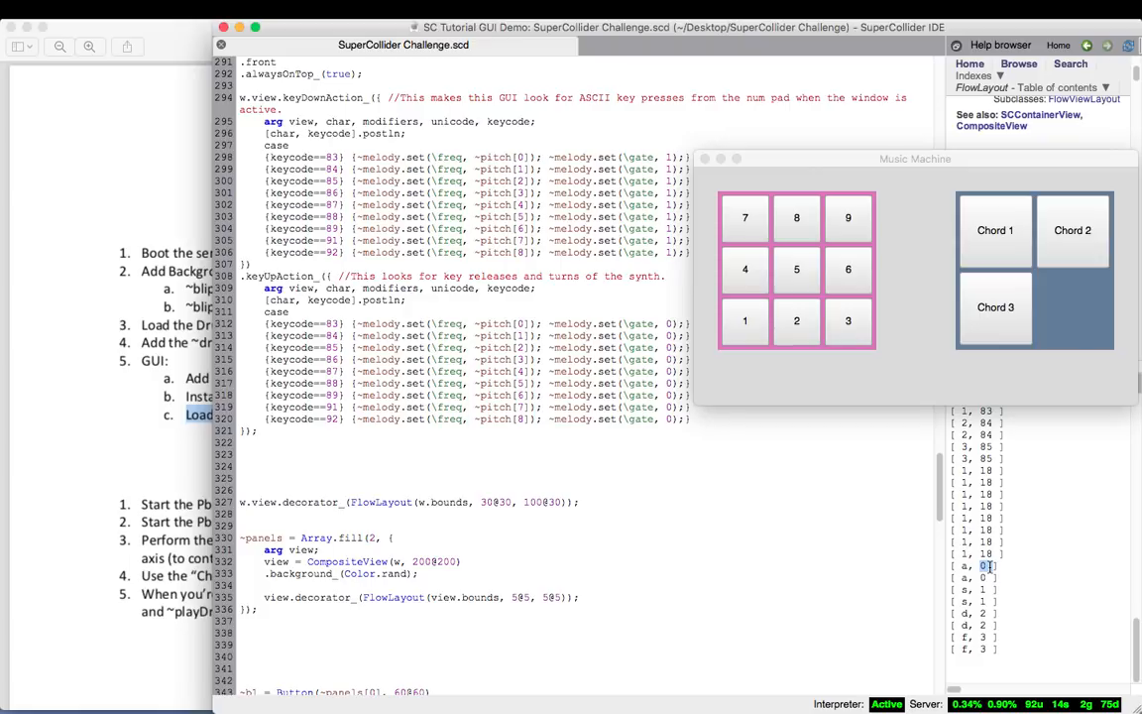
{"action": "mouse_move", "coordinate": [929, 206]}
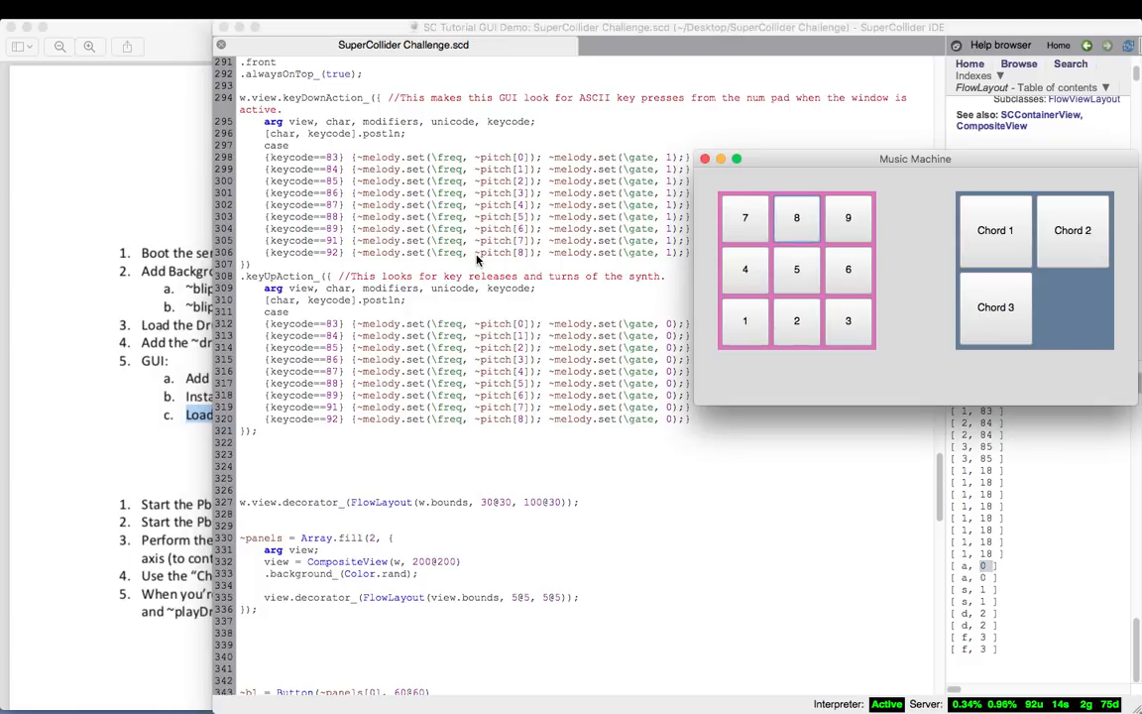
{"action": "scroll", "scroll_direction": "down", "scroll_amount": 3}
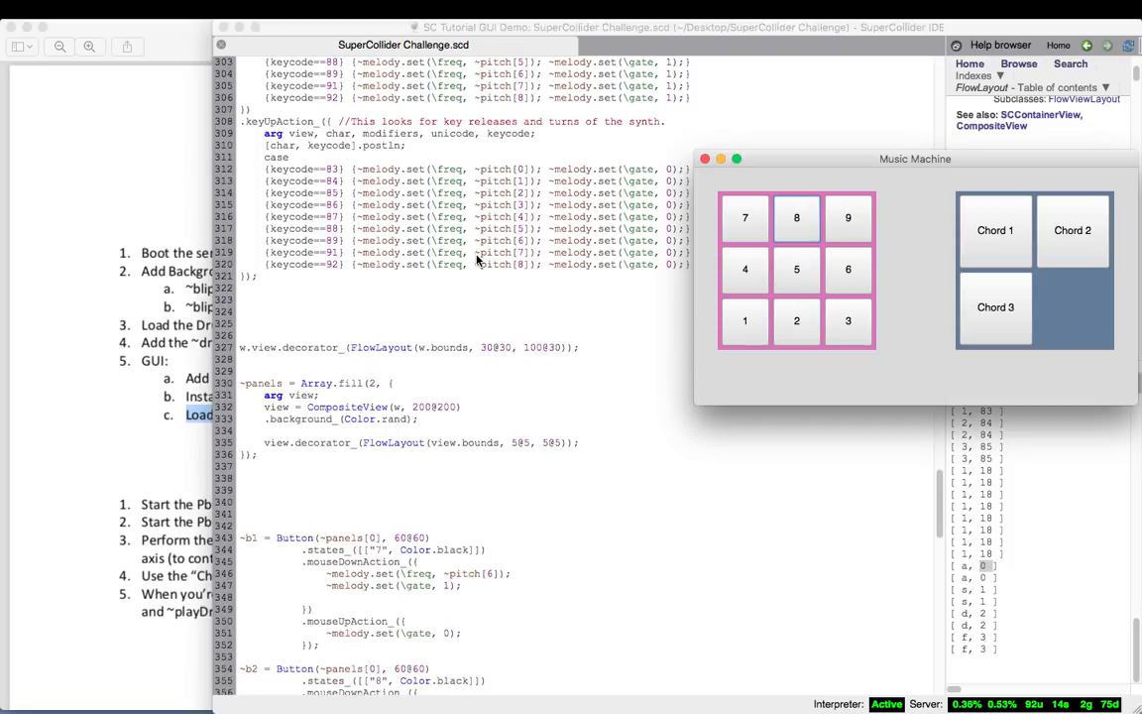
- Play numpad melody notes logging [1, 83], [3, 85] and [6, 88], then scroll down
{"action": "scroll", "scroll_direction": "up", "scroll_amount": 3}
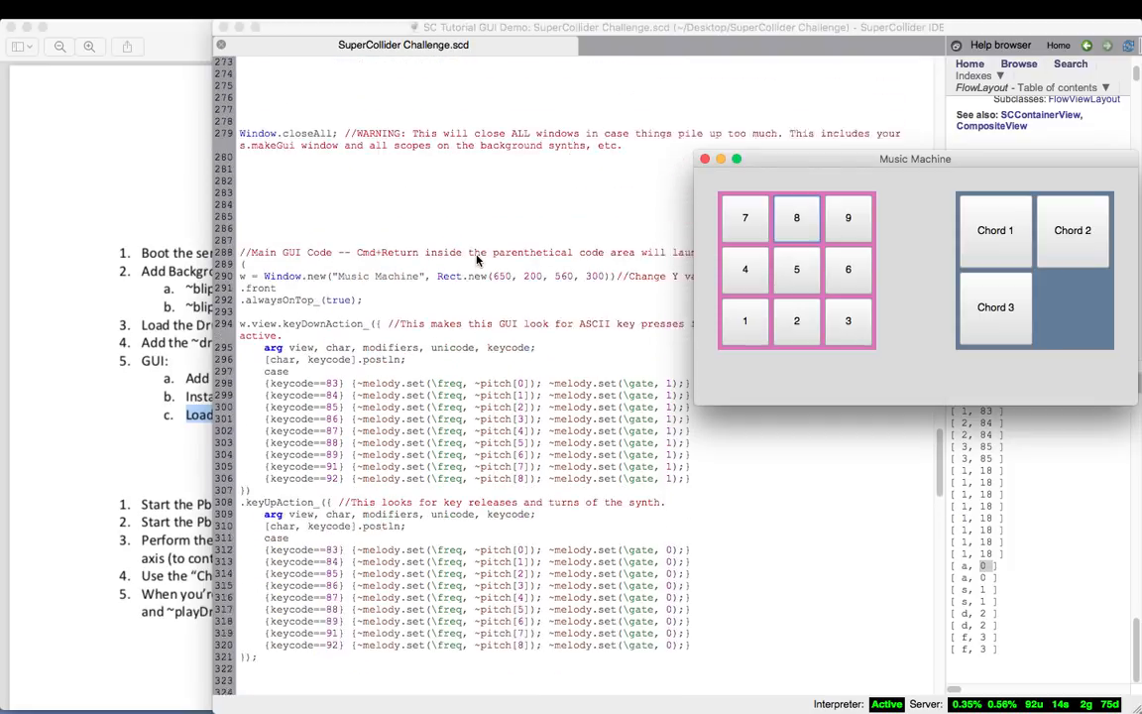
{"action": "scroll", "scroll_direction": "up", "scroll_amount": 3}
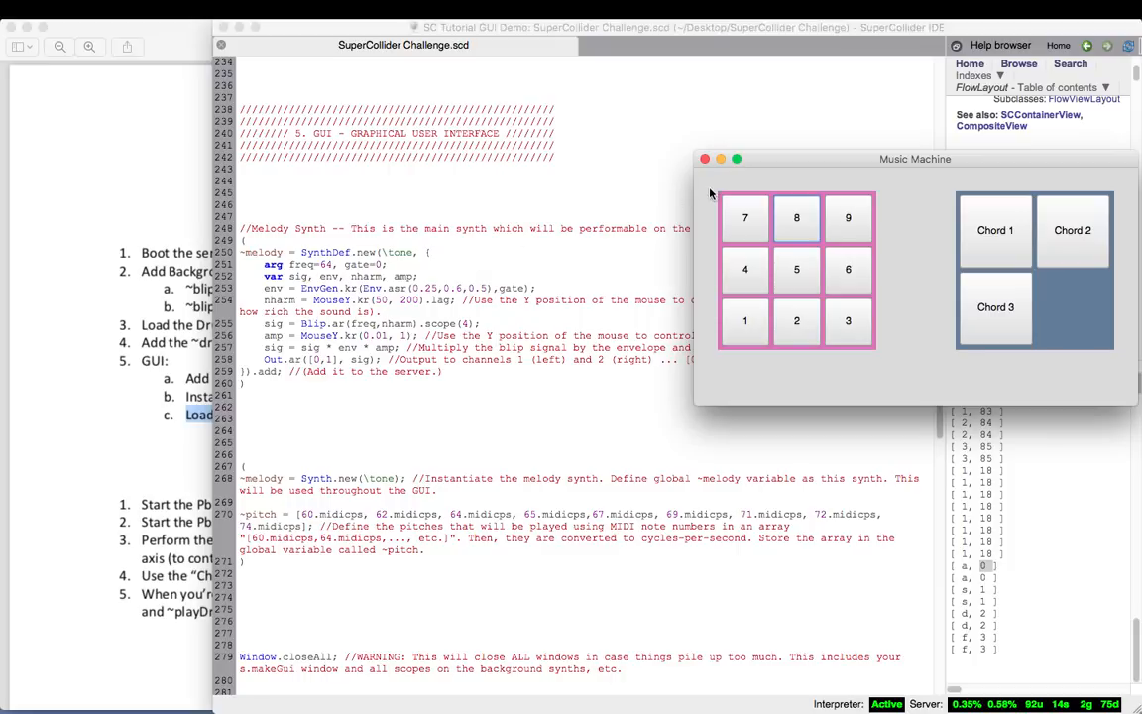
{"action": "mouse_move", "coordinate": [768, 162]}
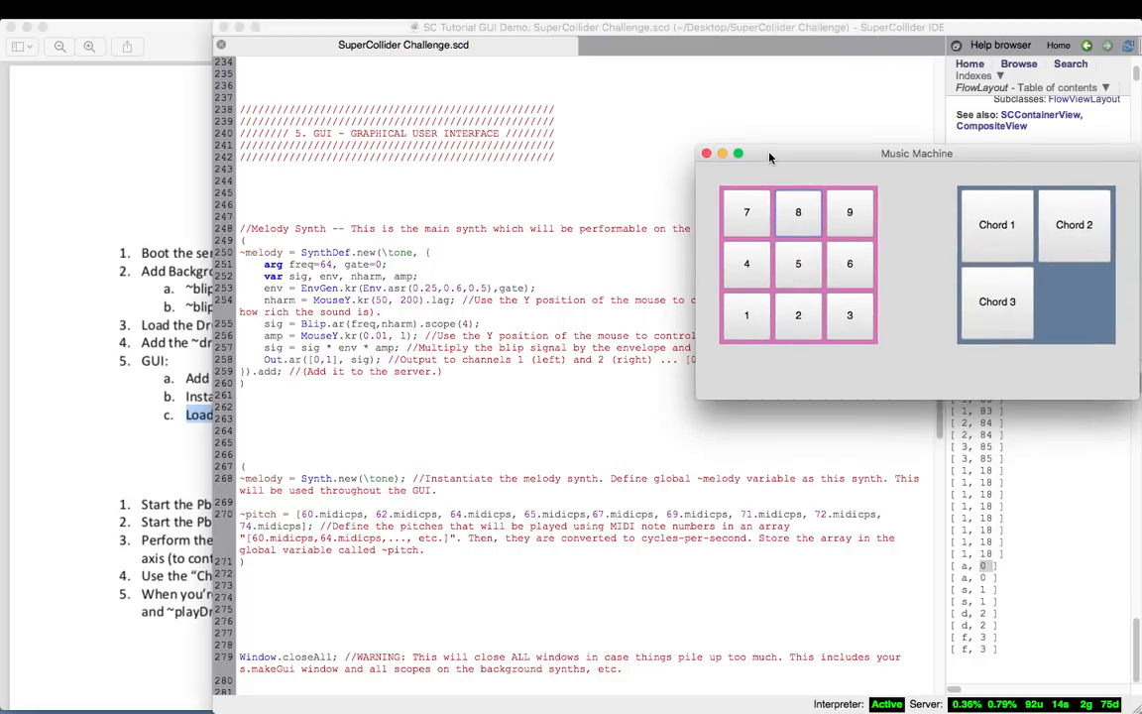
{"action": "mouse_move", "coordinate": [493, 146]}
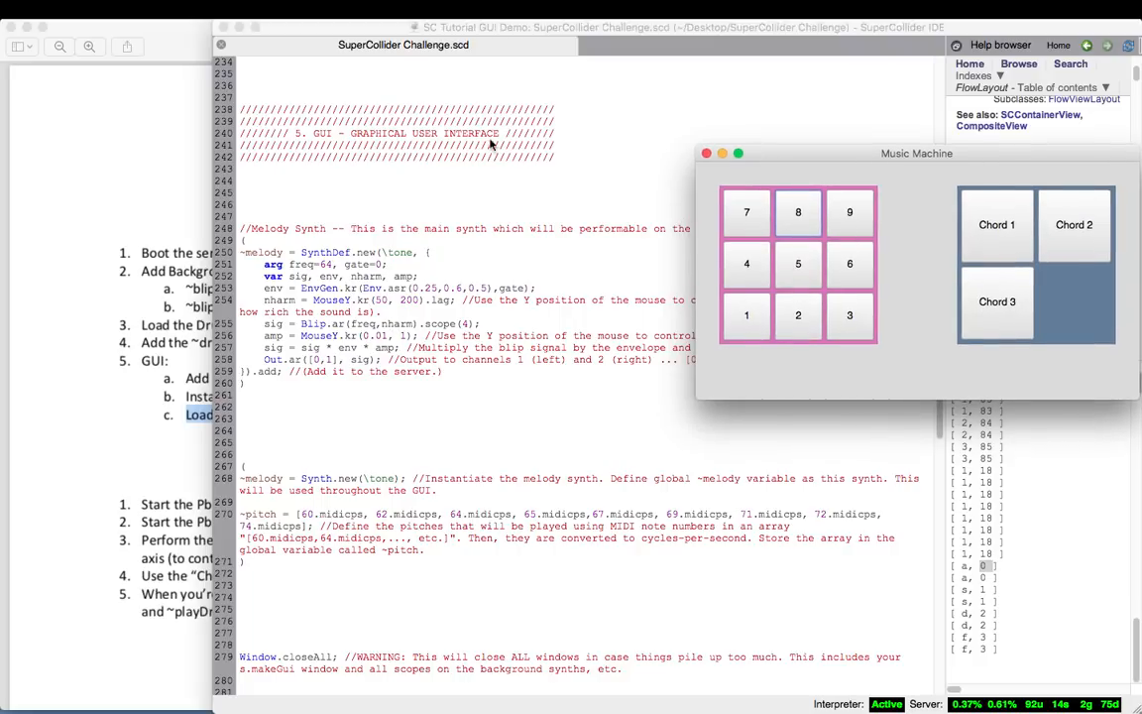
{"action": "mouse_move", "coordinate": [340, 334]}
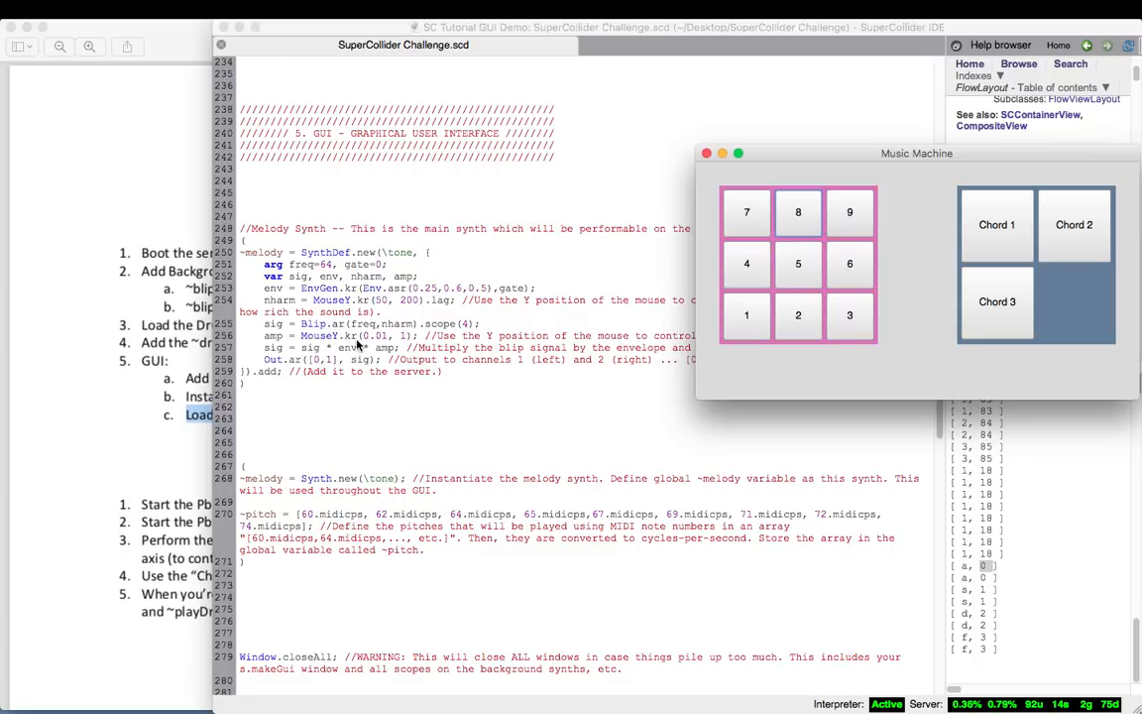
{"action": "mouse_move", "coordinate": [506, 90]}
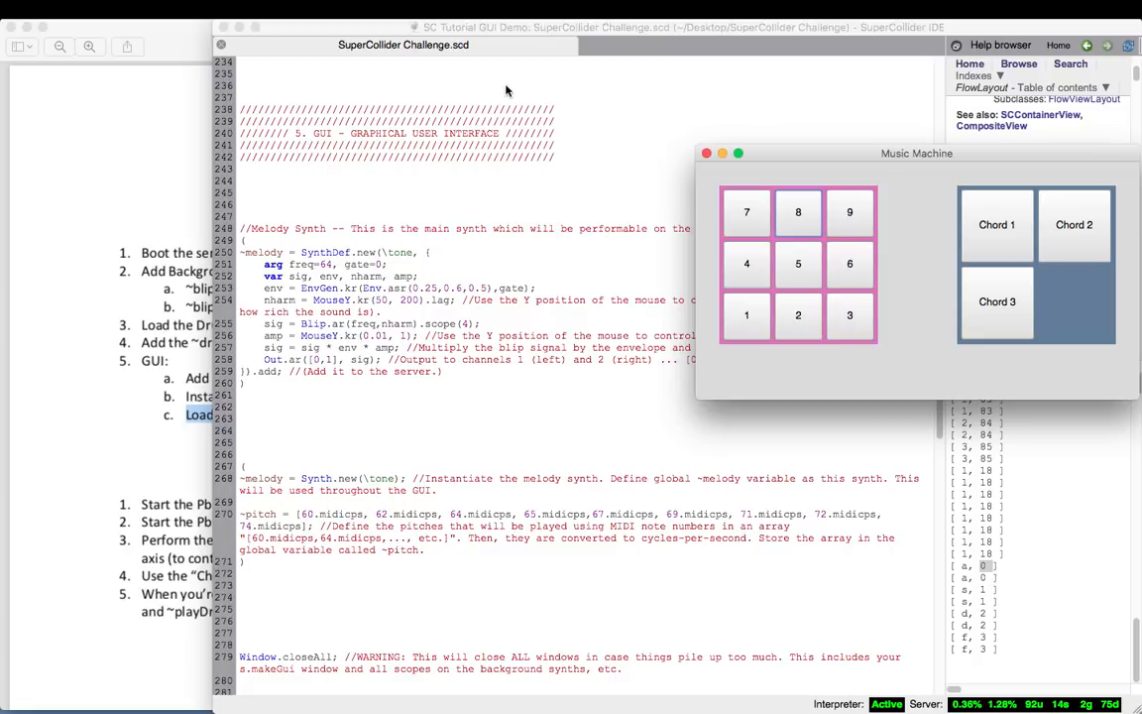
{"action": "mouse_move", "coordinate": [757, 241]}
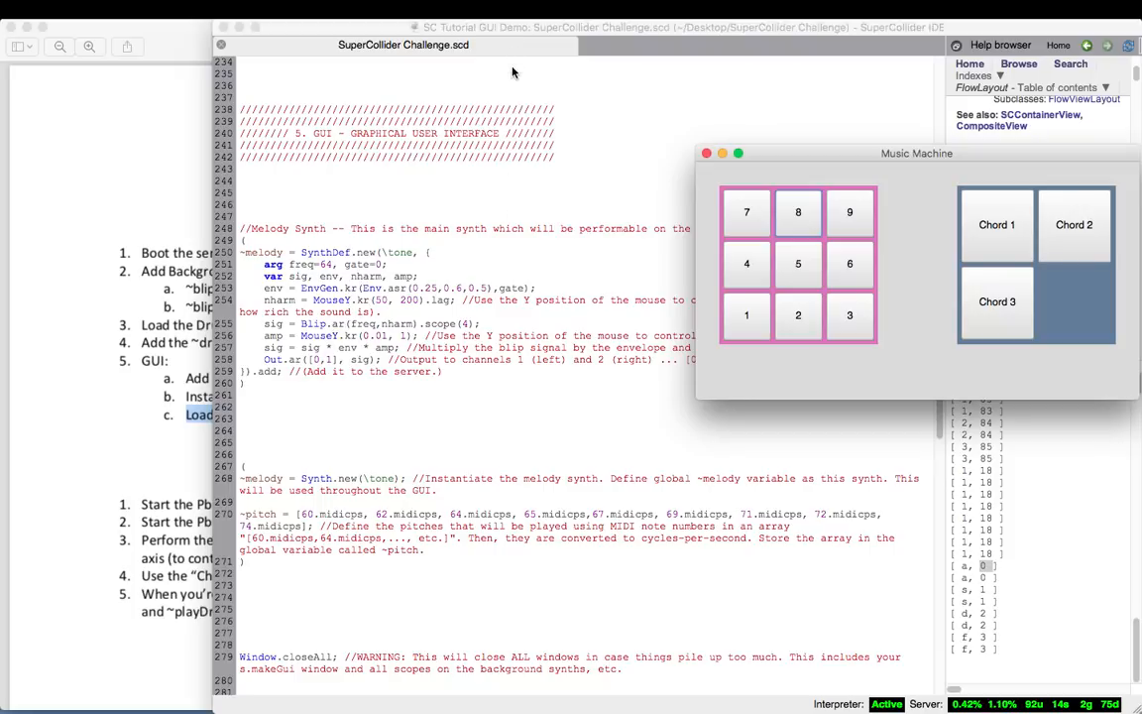
{"action": "mouse_move", "coordinate": [525, 621]}
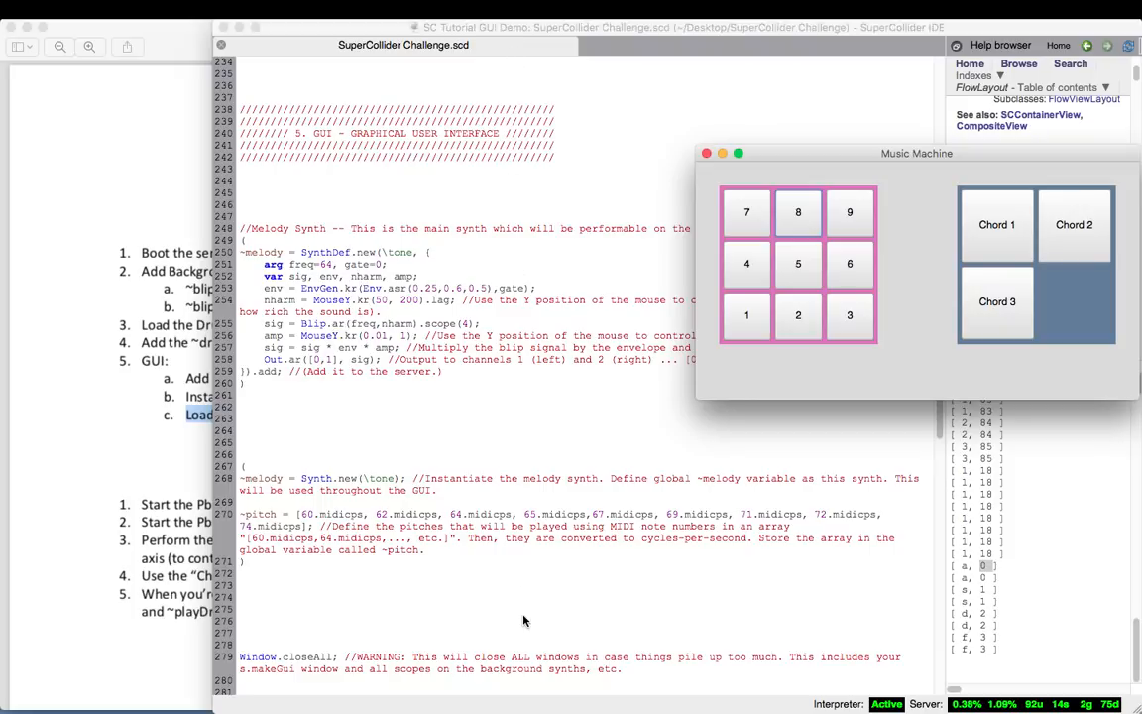
{"action": "mouse_move", "coordinate": [766, 355]}
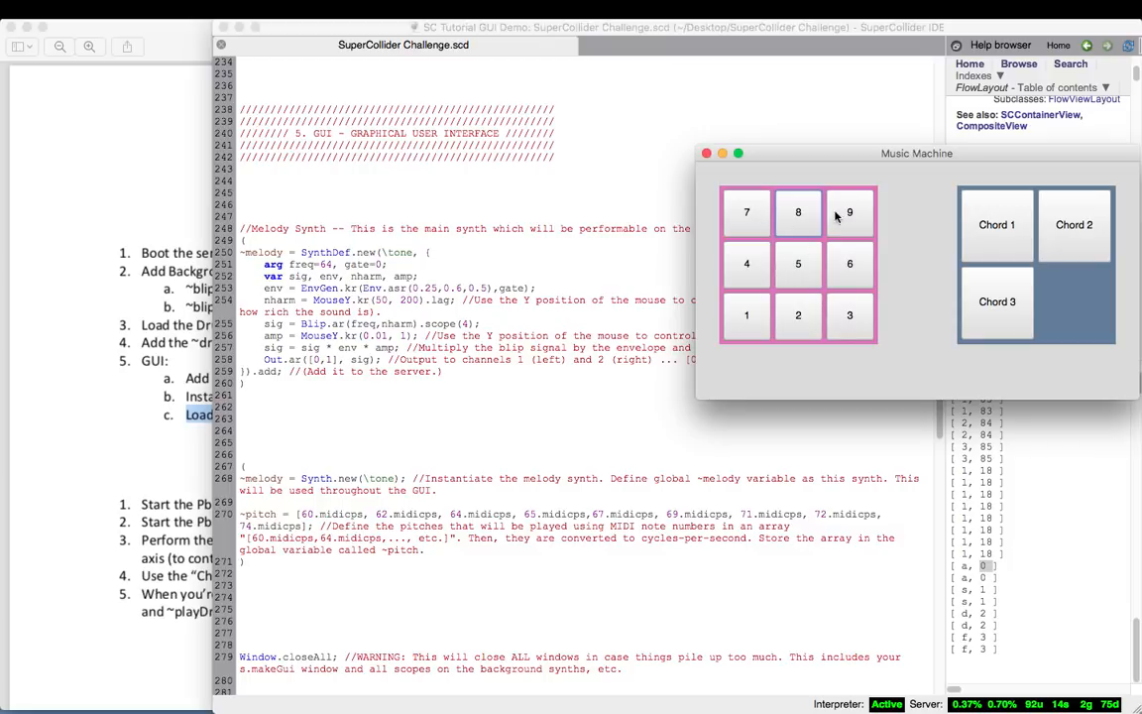
{"action": "mouse_move", "coordinate": [778, 368]}
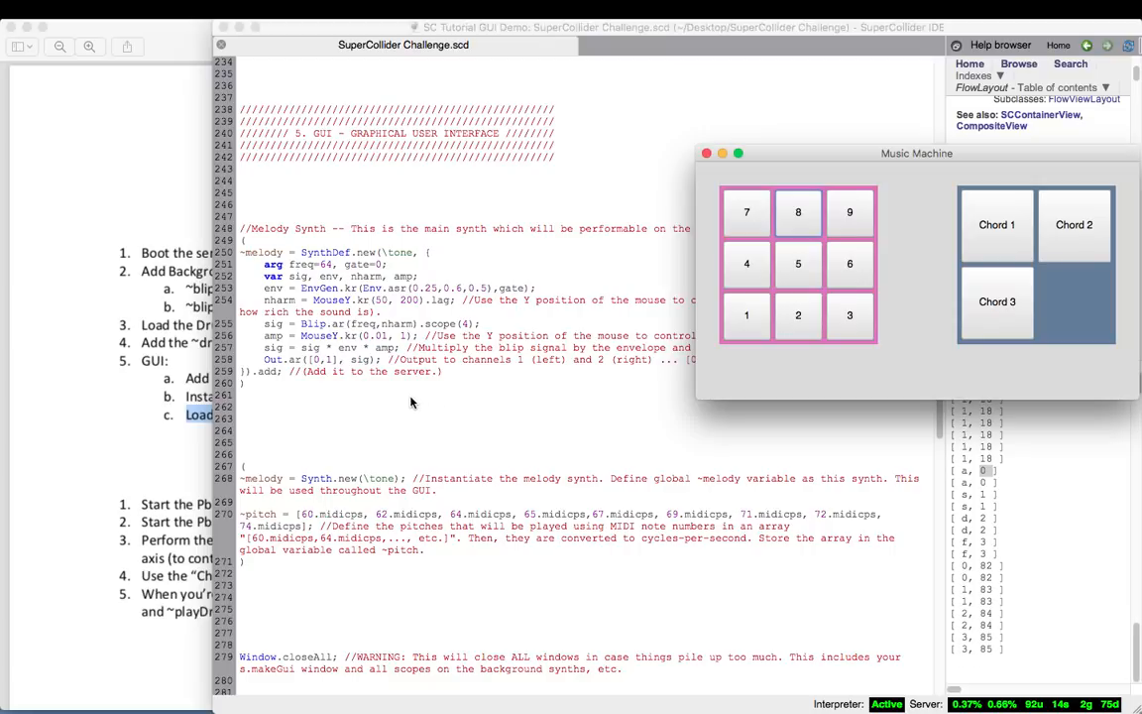
{"action": "mouse_move", "coordinate": [436, 414]}
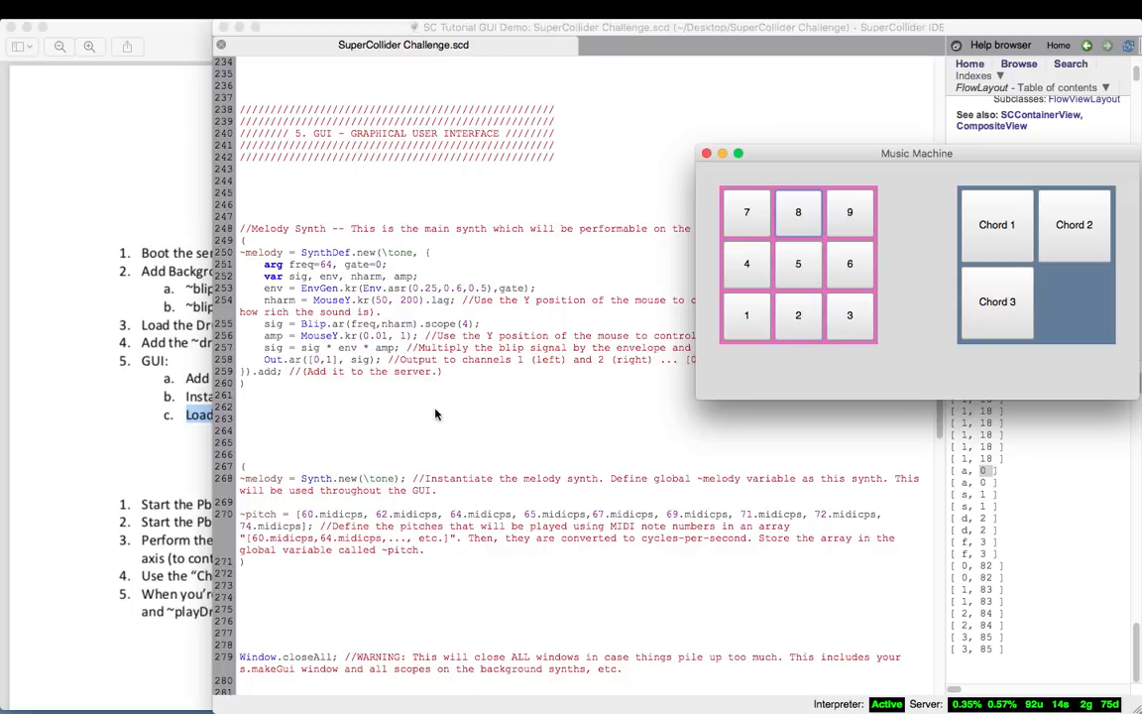
{"action": "mouse_move", "coordinate": [481, 232]}
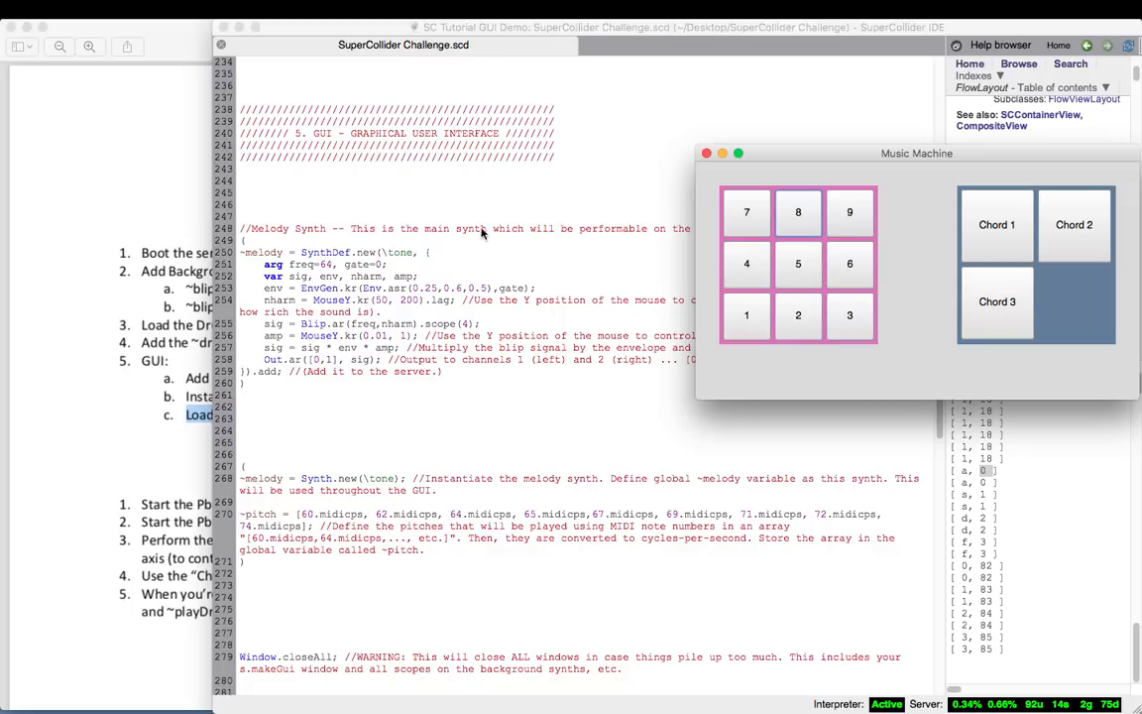
{"action": "mouse_move", "coordinate": [466, 122]}
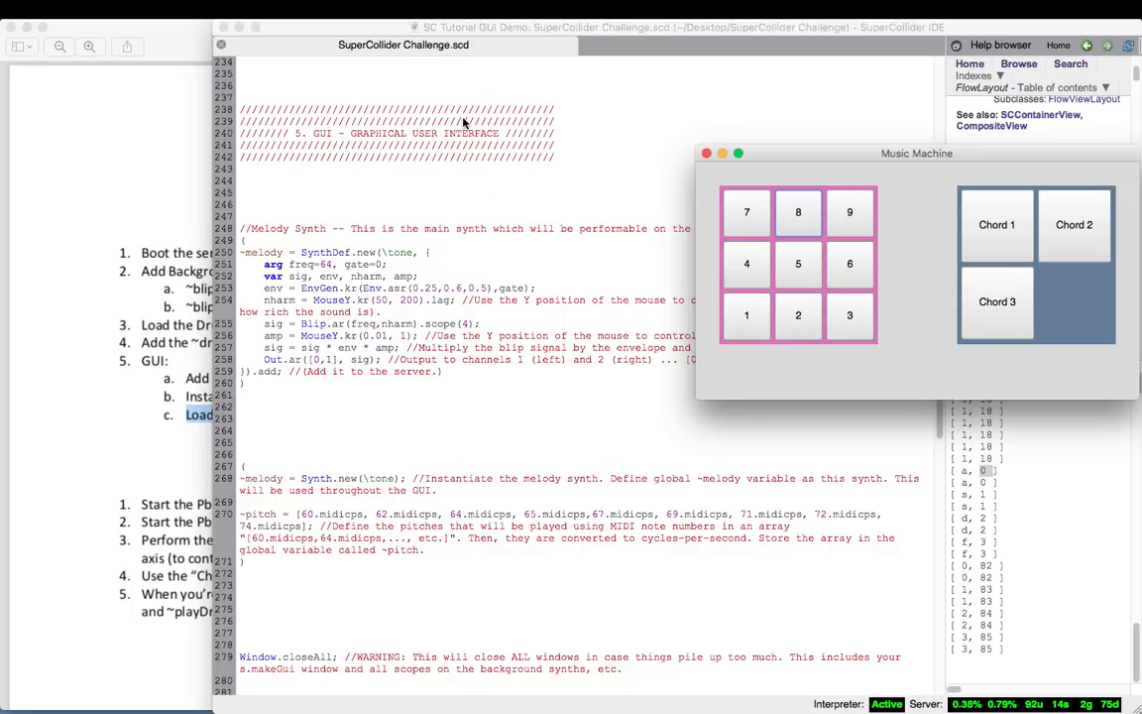
{"action": "mouse_move", "coordinate": [468, 68]}
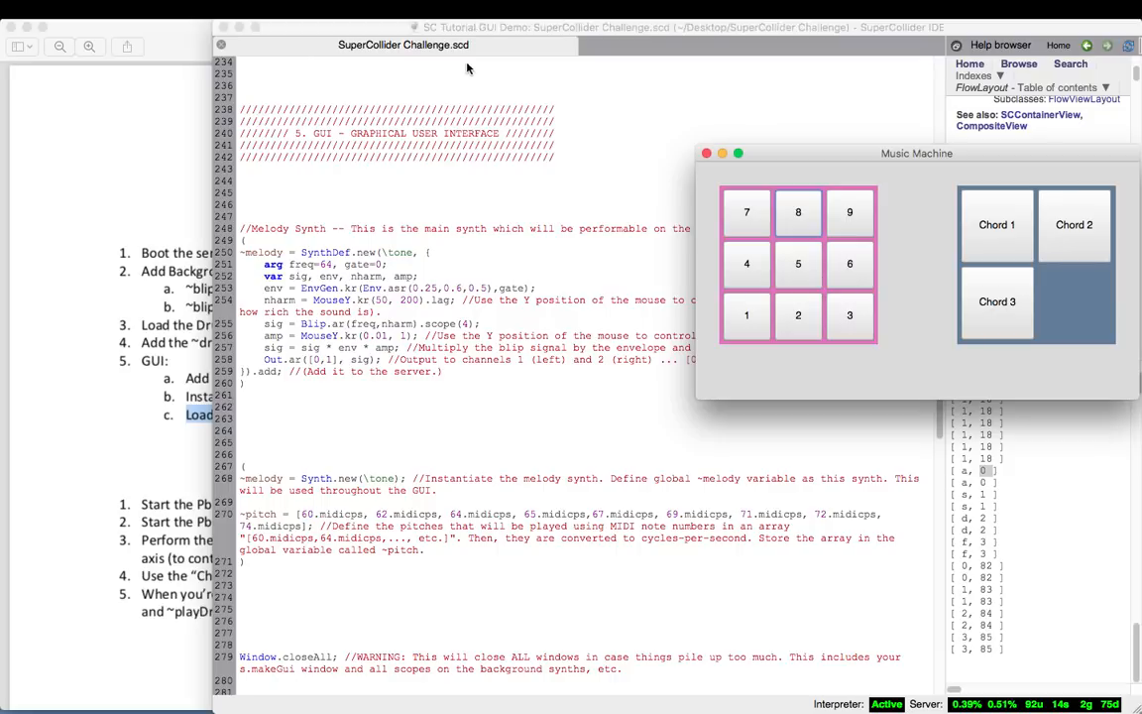
{"action": "mouse_move", "coordinate": [474, 43]}
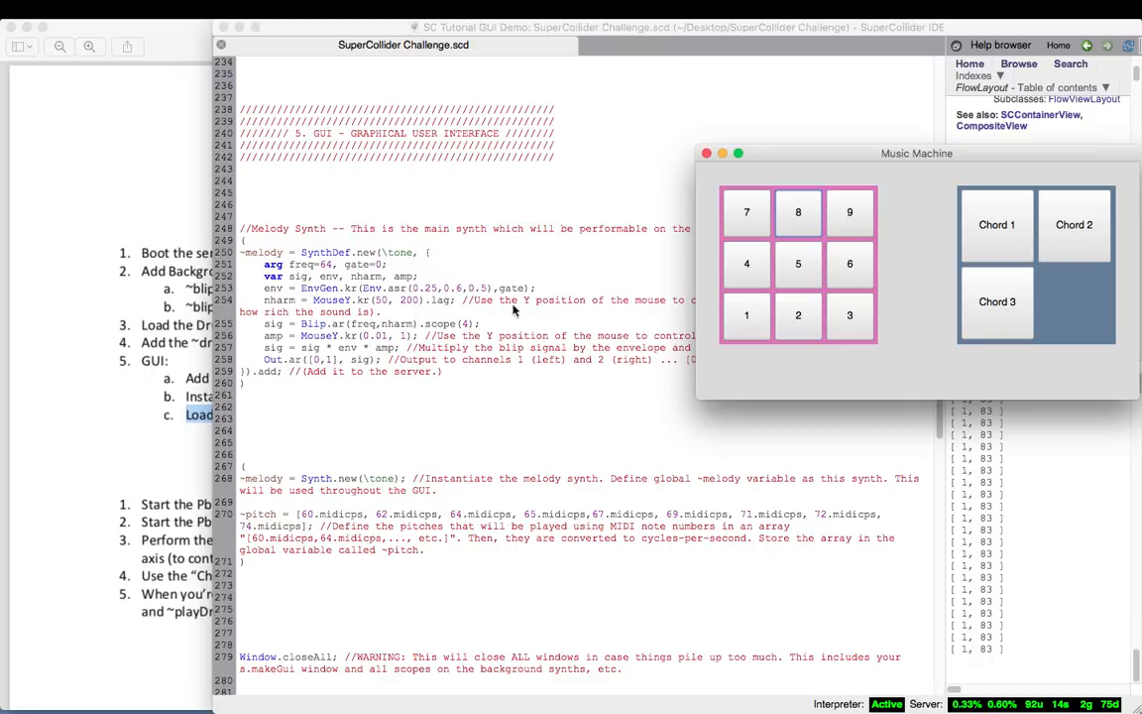
{"action": "mouse_move", "coordinate": [515, 96]}
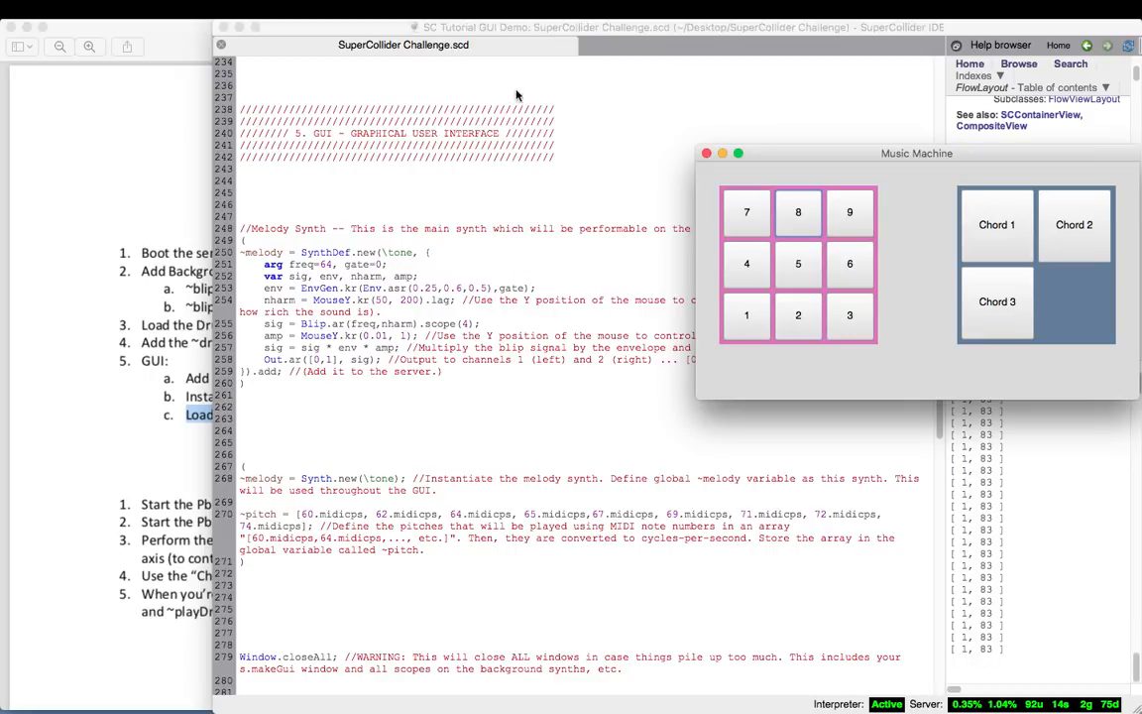
{"action": "mouse_move", "coordinate": [511, 75]}
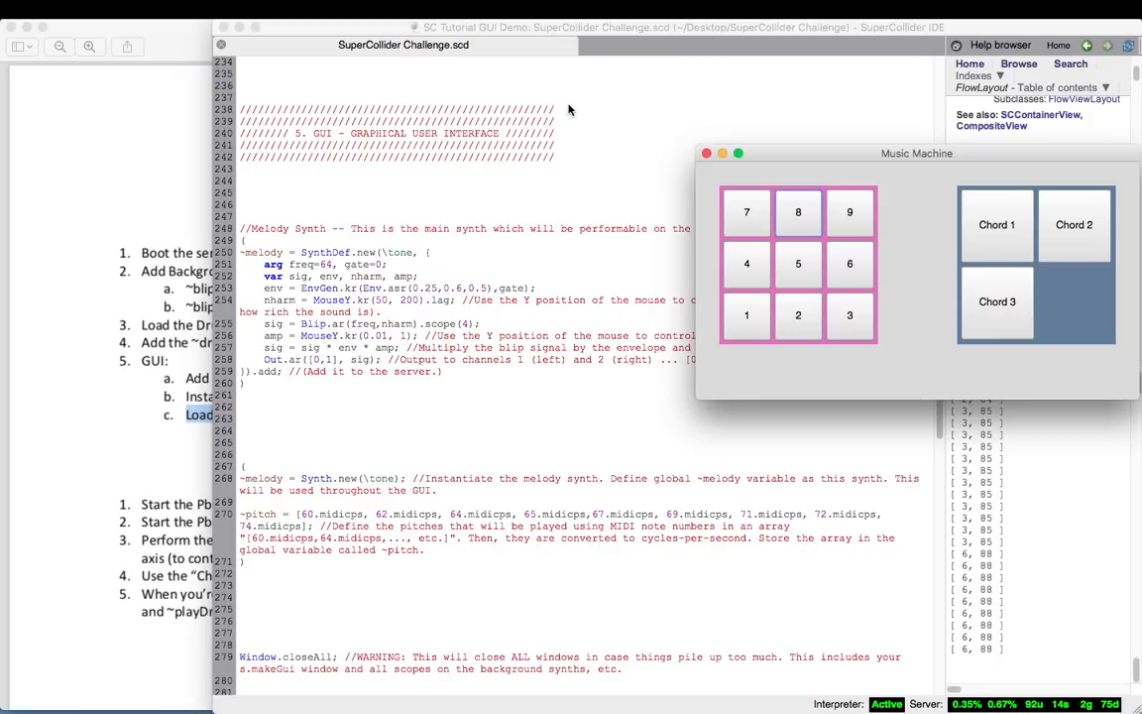
{"action": "mouse_move", "coordinate": [446, 295]}
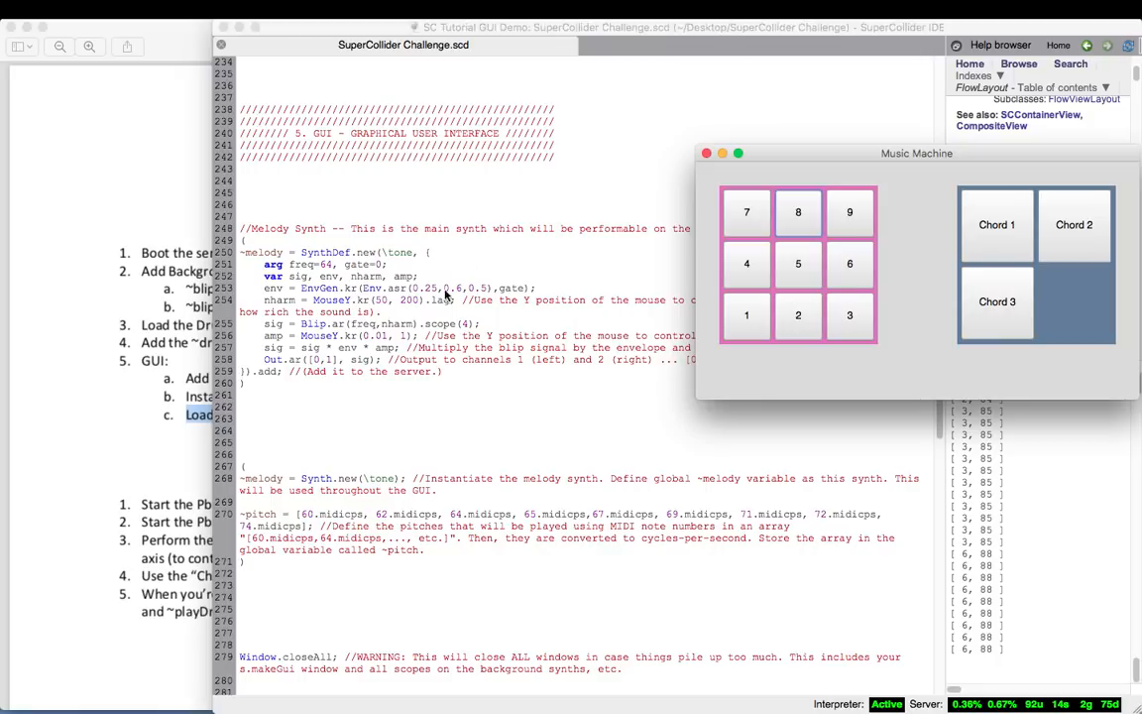
{"action": "scroll", "scroll_direction": "down", "scroll_amount": 3}
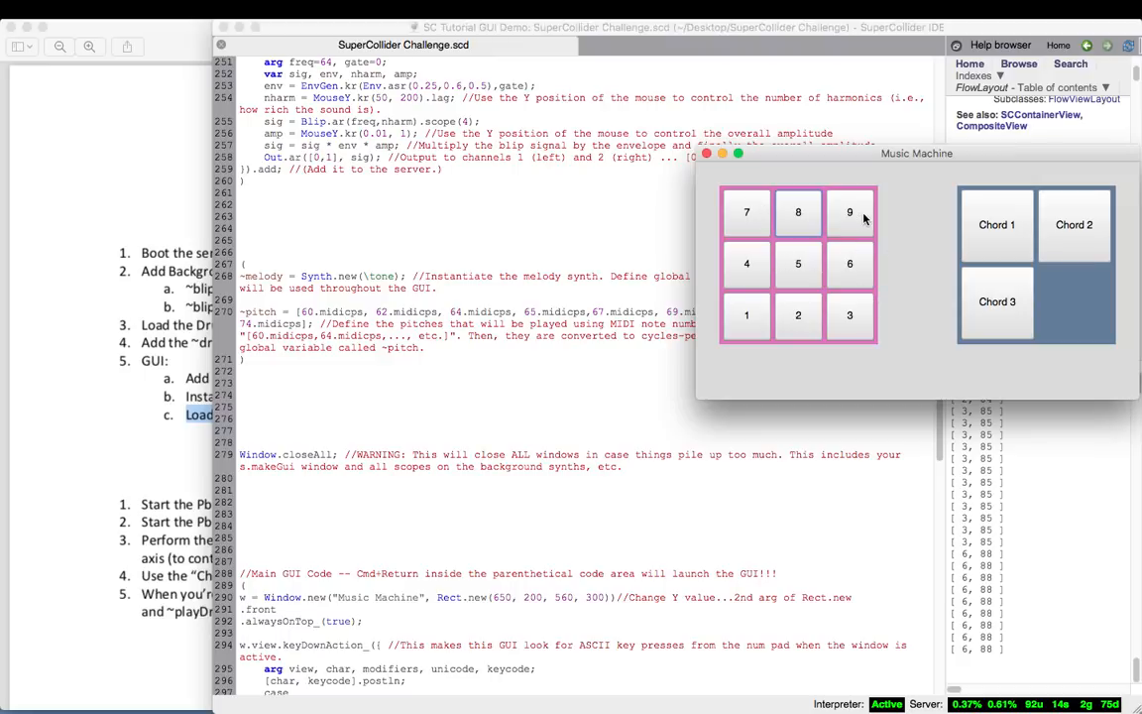
- Scroll down to the FlowLayout decorator, ~panels array and note button definitions around line 327
{"action": "scroll", "scroll_direction": "down", "scroll_amount": 3}
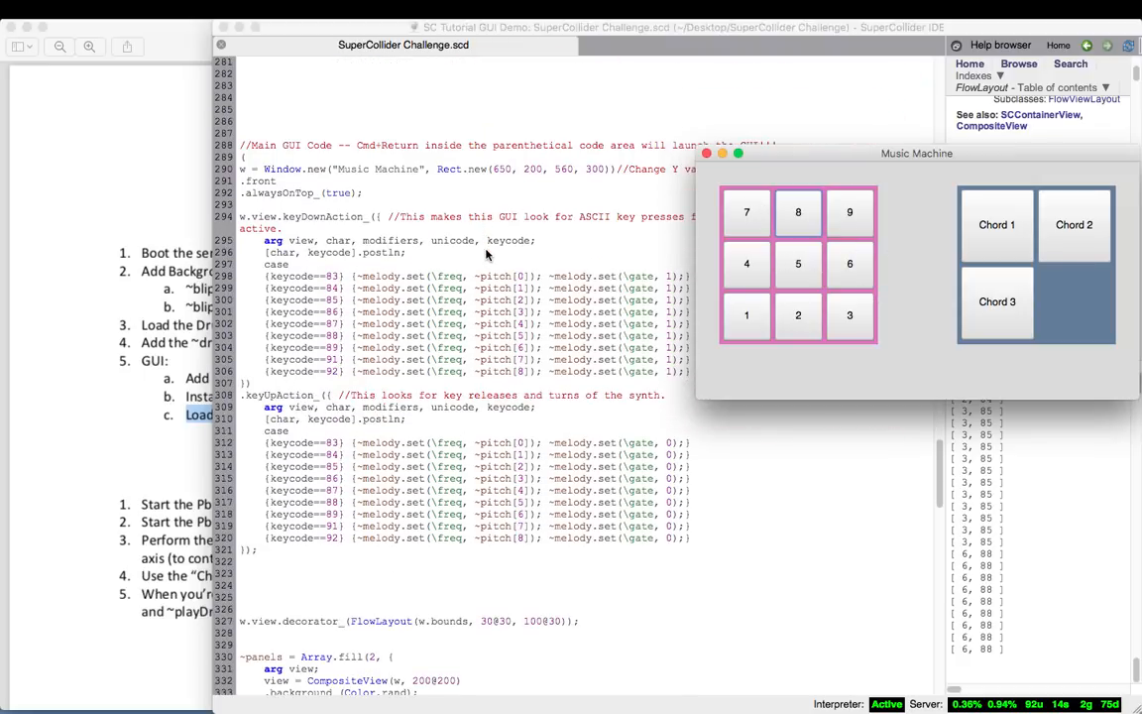
{"action": "scroll", "scroll_direction": "down", "scroll_amount": 3}
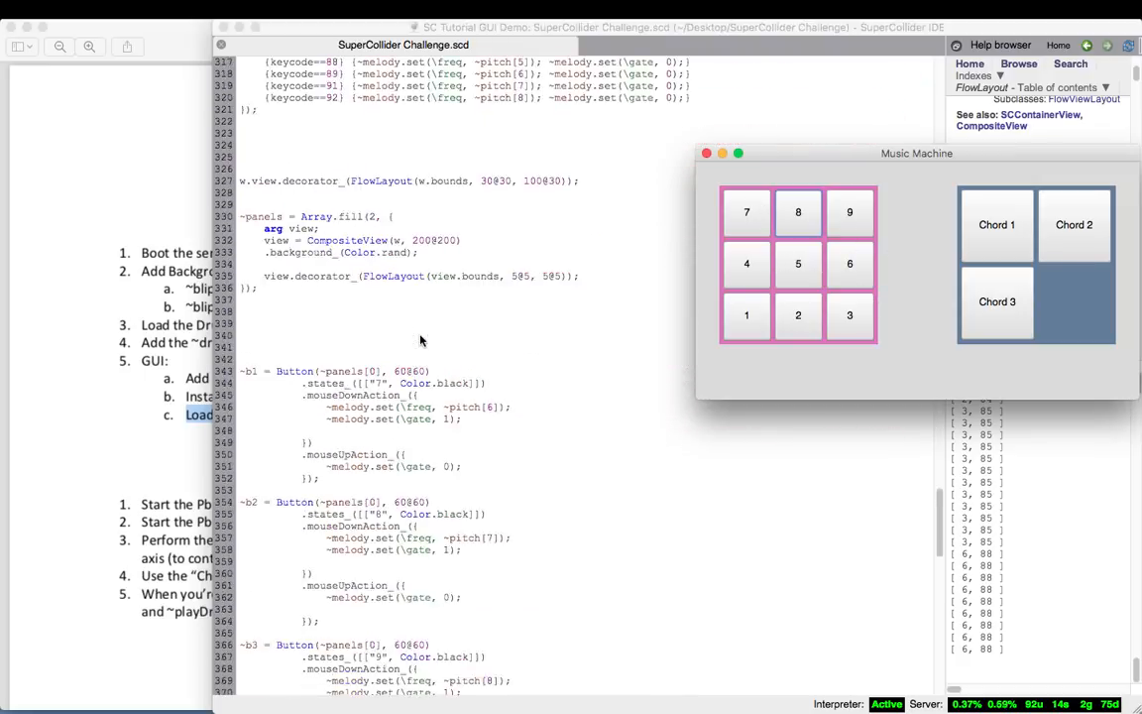
{"action": "scroll", "scroll_direction": "down", "scroll_amount": 3}
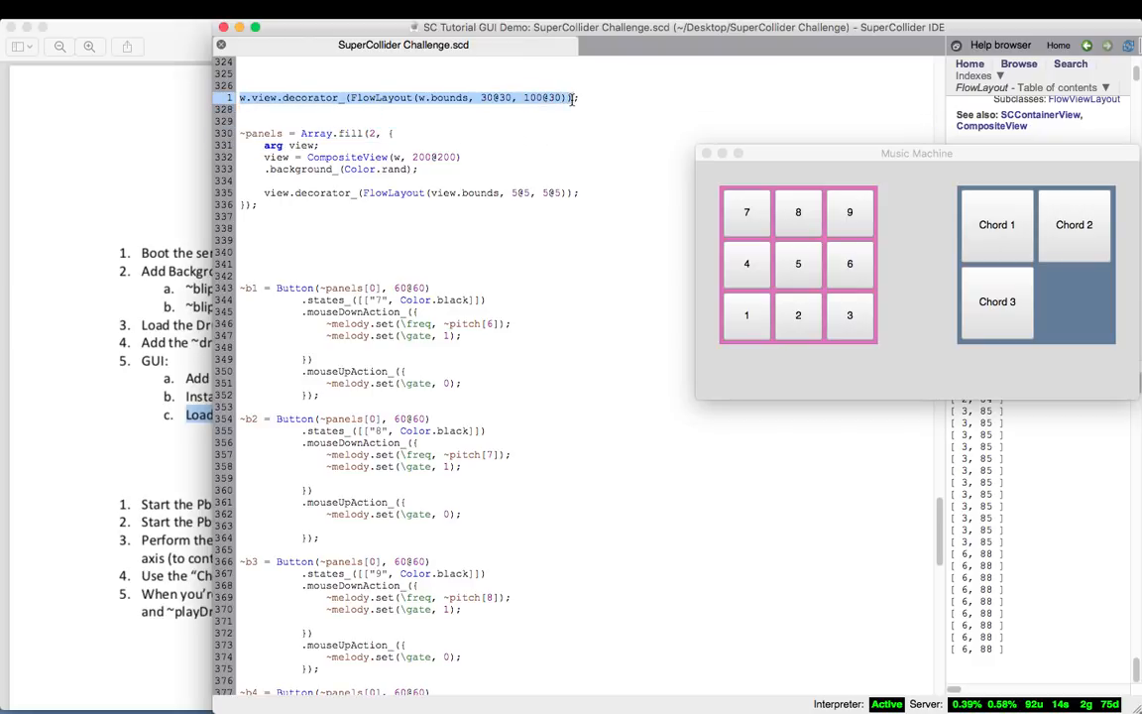
{"action": "left_click", "coordinate": [330, 98]}
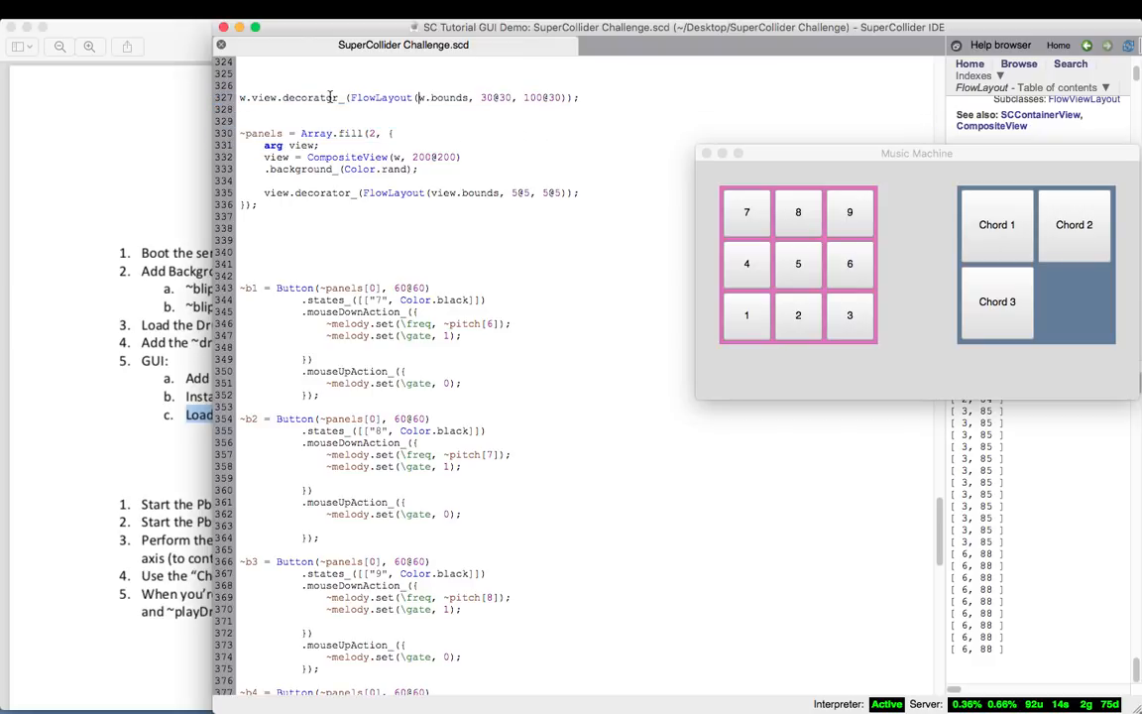
{"action": "double_click", "coordinate": [381, 97]}
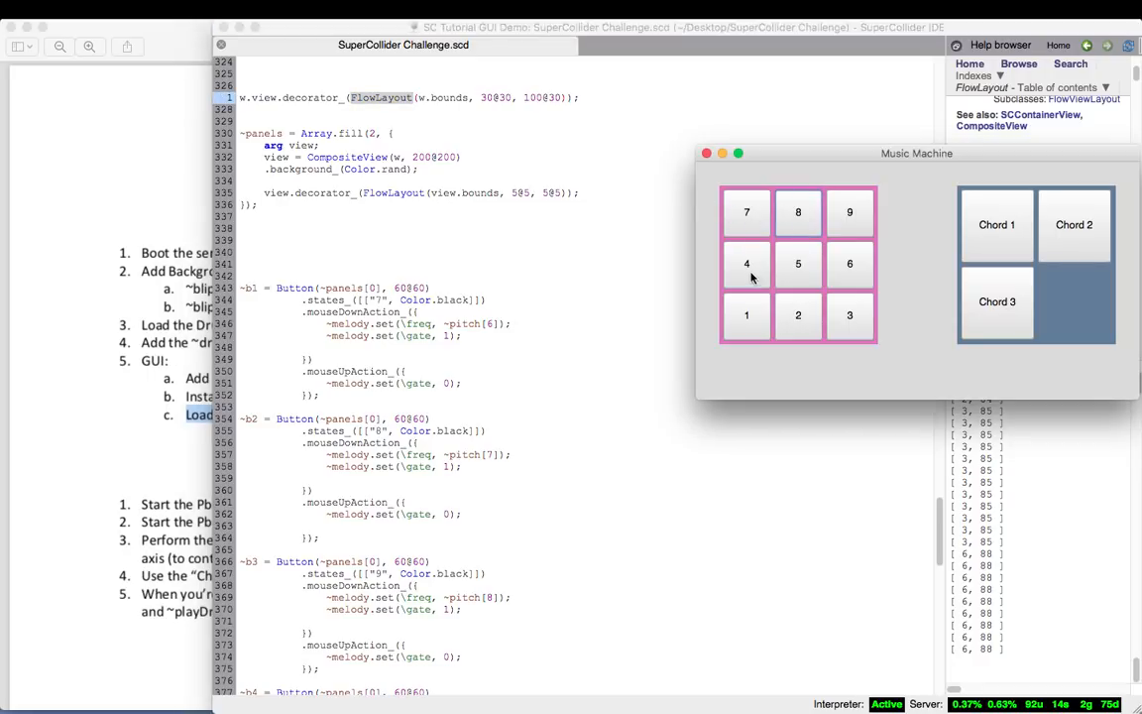
{"action": "mouse_move", "coordinate": [876, 324]}
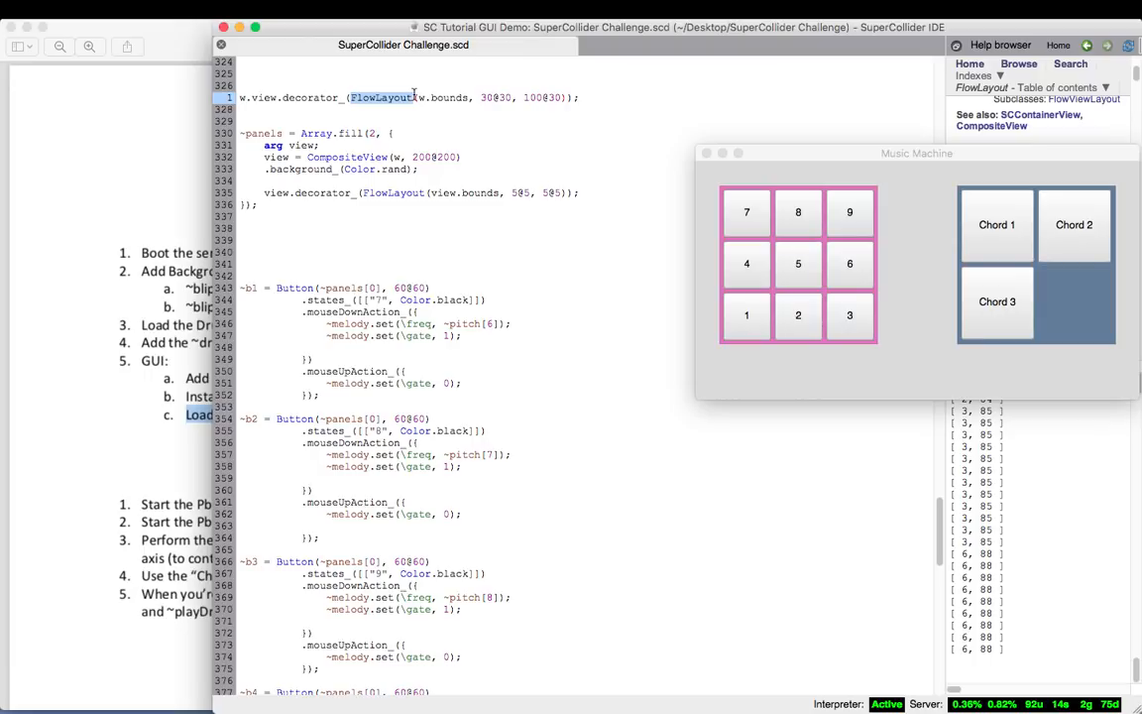
{"action": "mouse_move", "coordinate": [855, 158]}
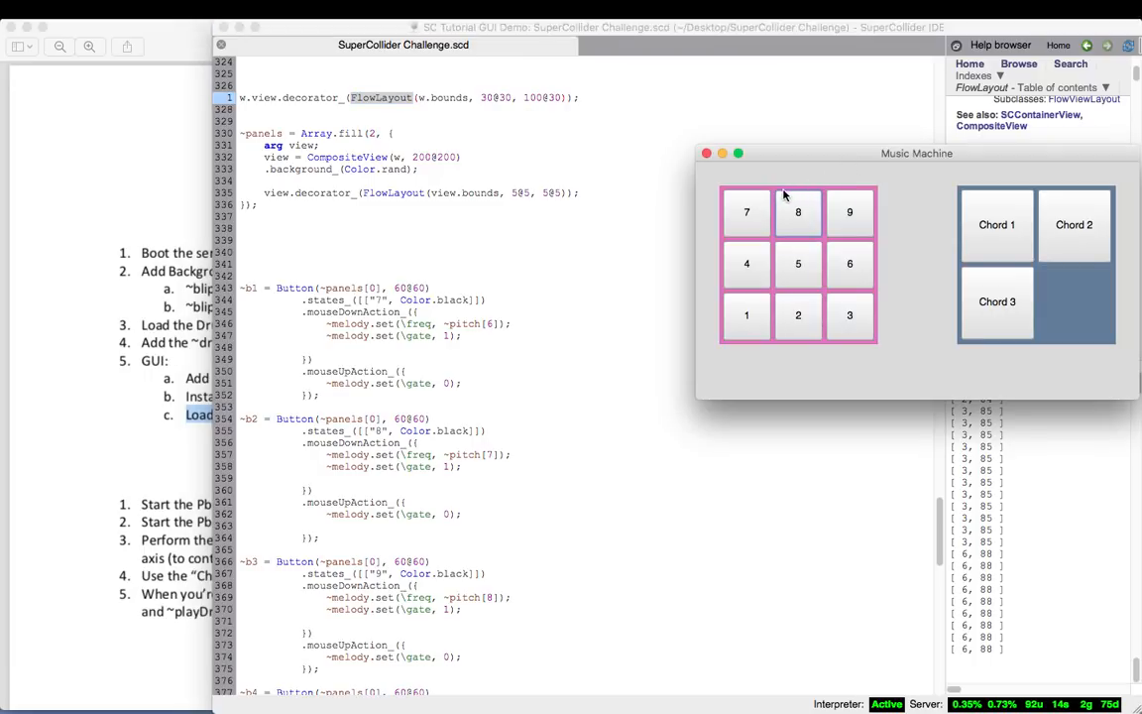
{"action": "mouse_move", "coordinate": [776, 195]}
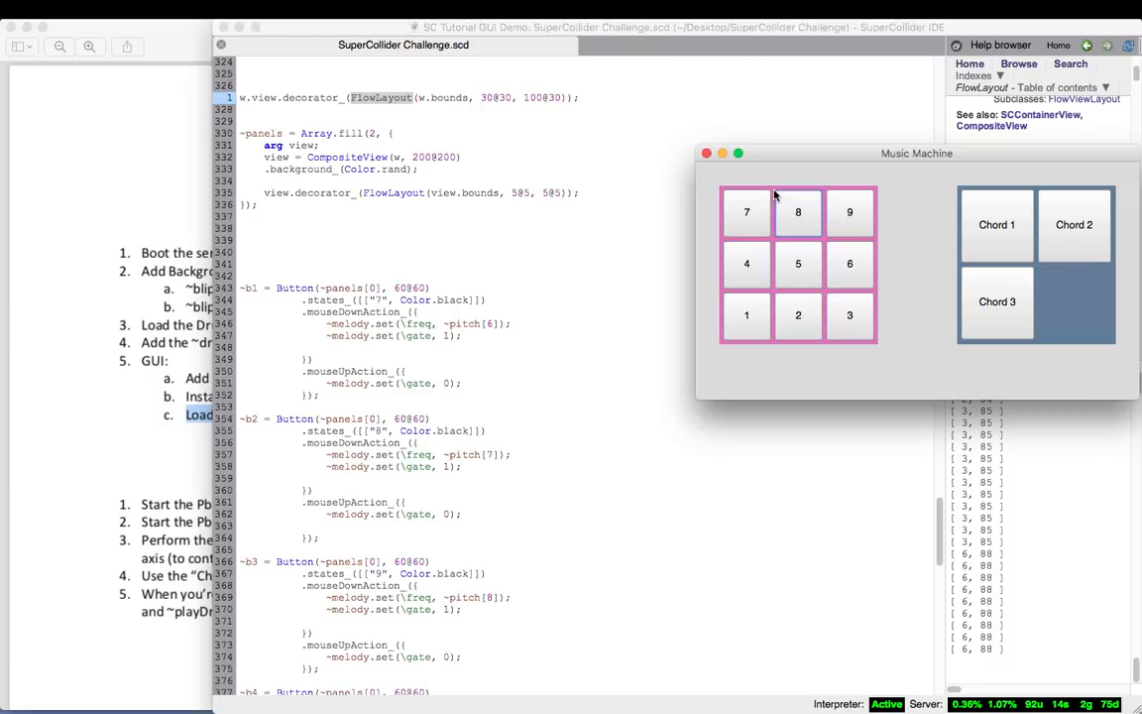
{"action": "mouse_move", "coordinate": [1063, 285]}
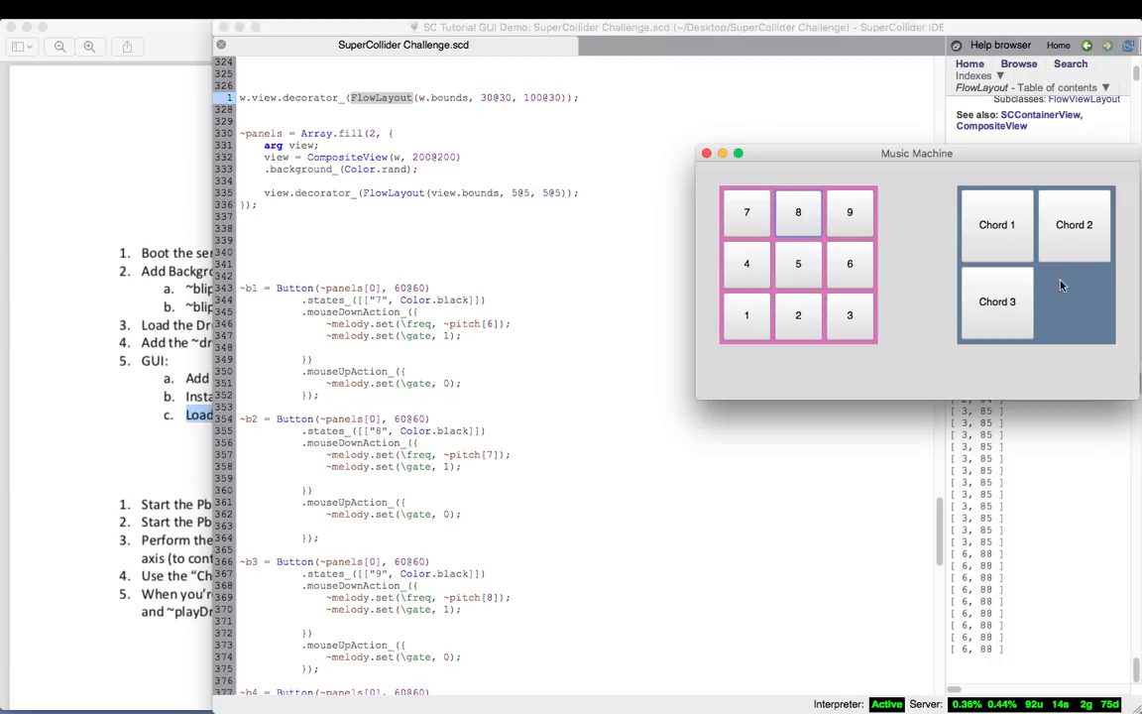
{"action": "mouse_move", "coordinate": [1076, 305]}
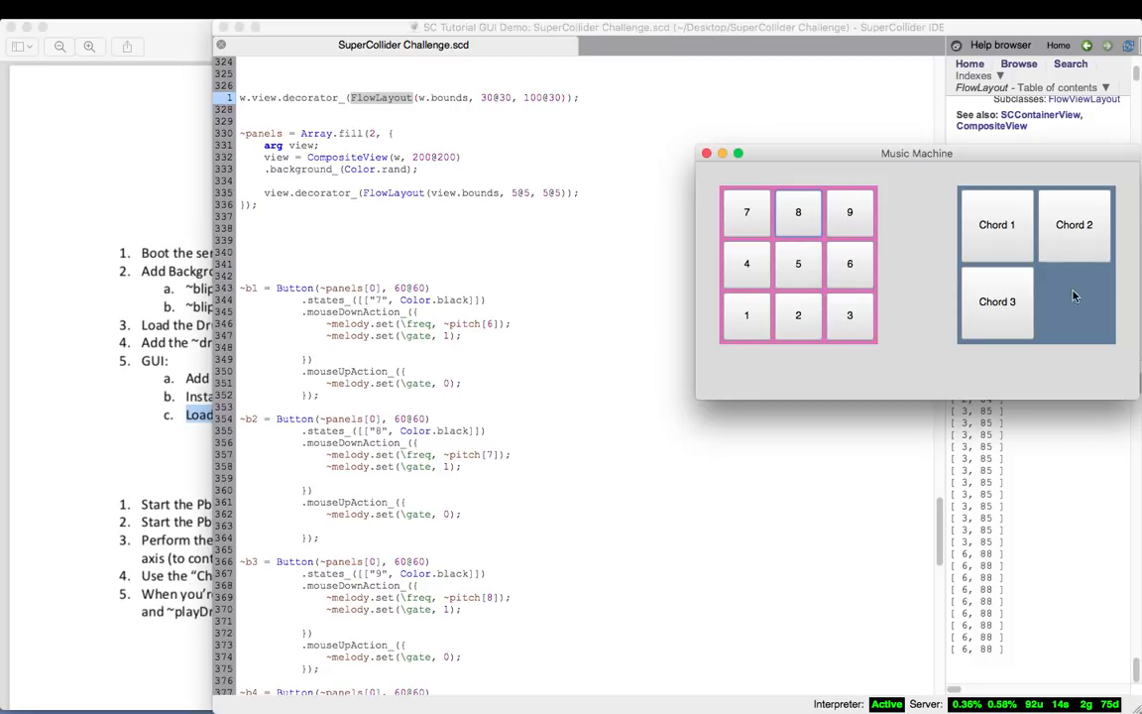
{"action": "left_click", "coordinate": [479, 97]}
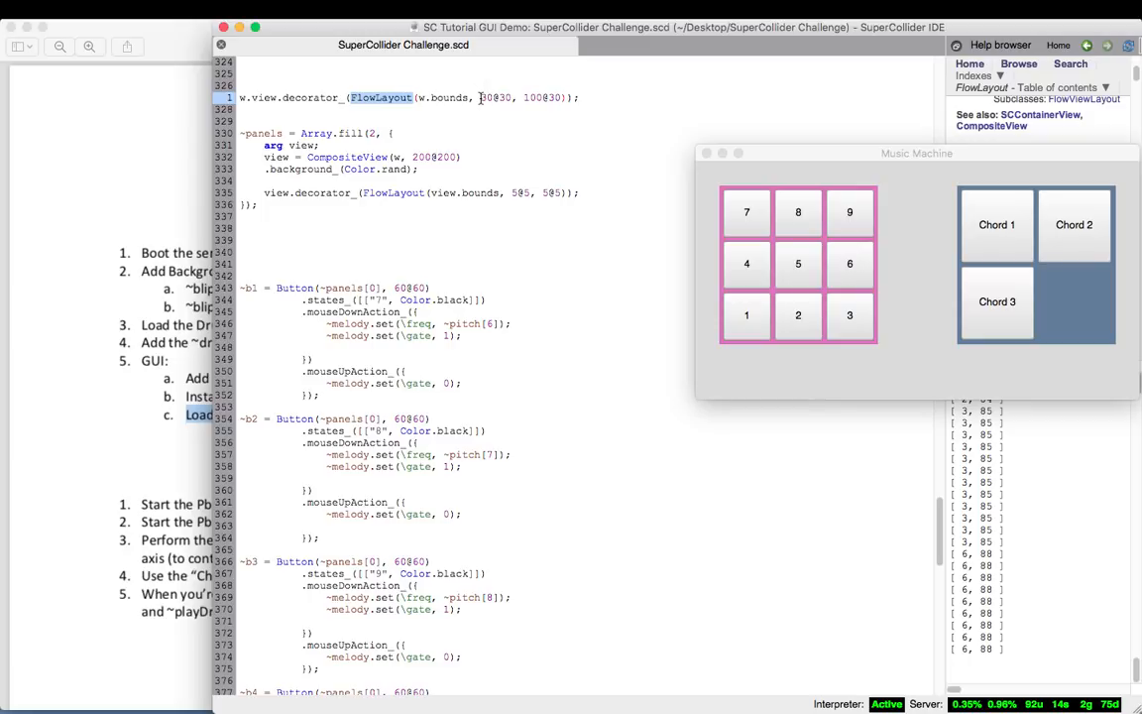
{"action": "double_click", "coordinate": [495, 97]}
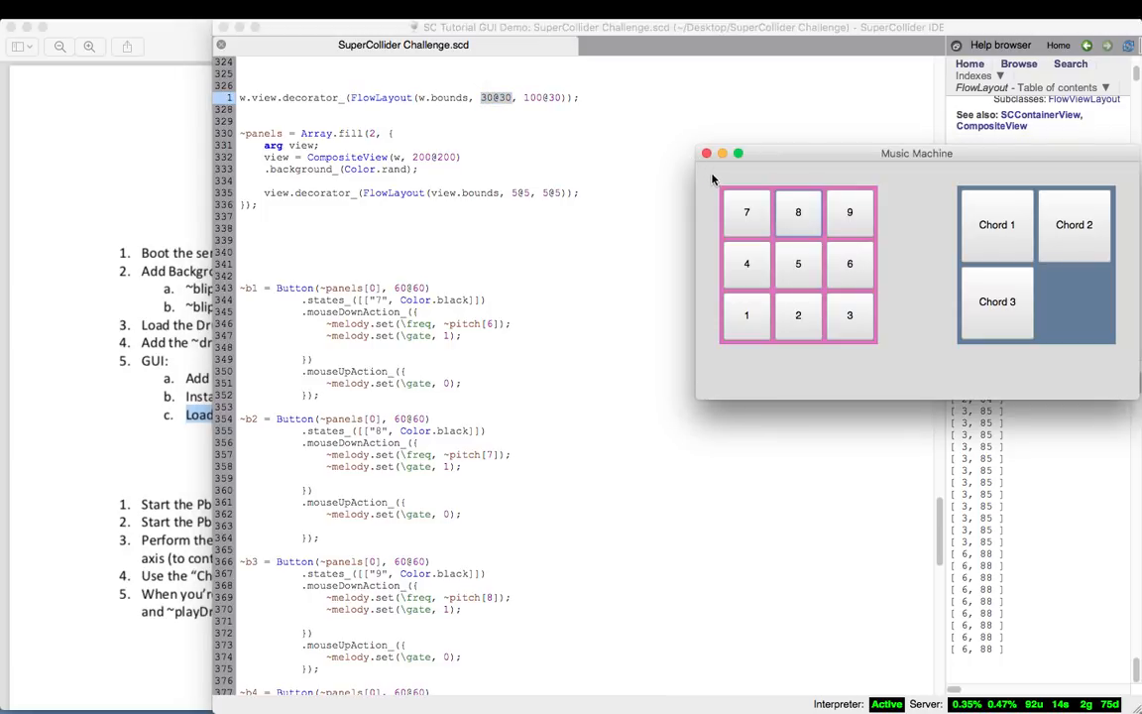
{"action": "mouse_move", "coordinate": [720, 189]}
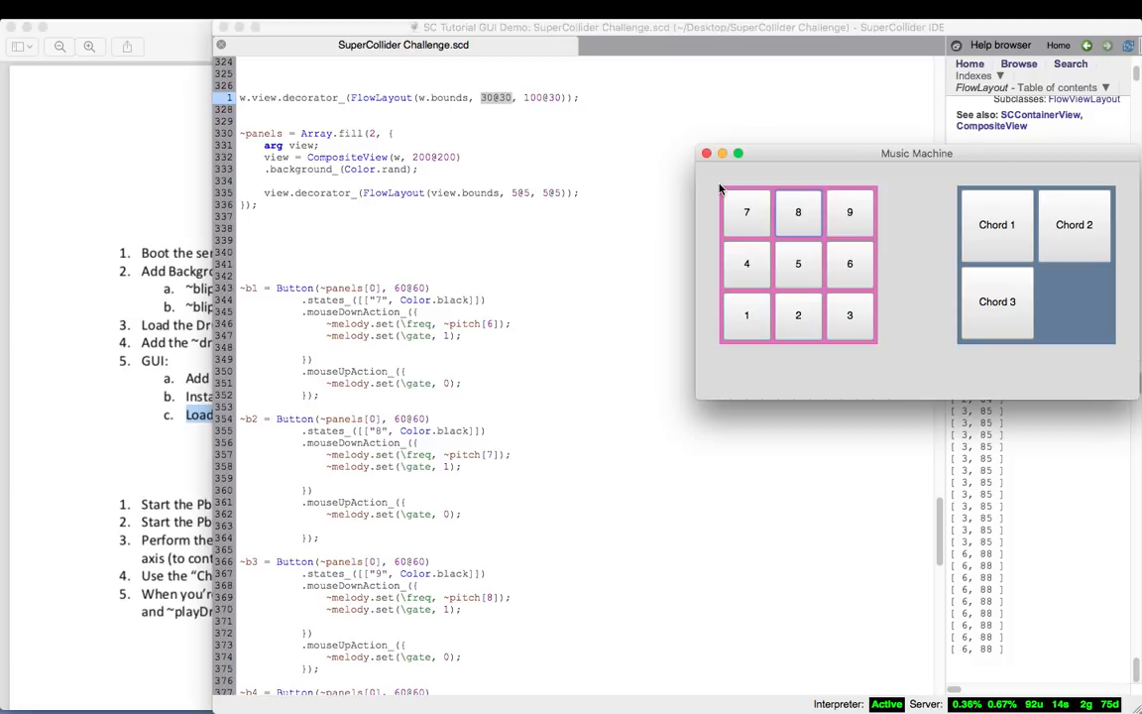
{"action": "mouse_move", "coordinate": [876, 196]}
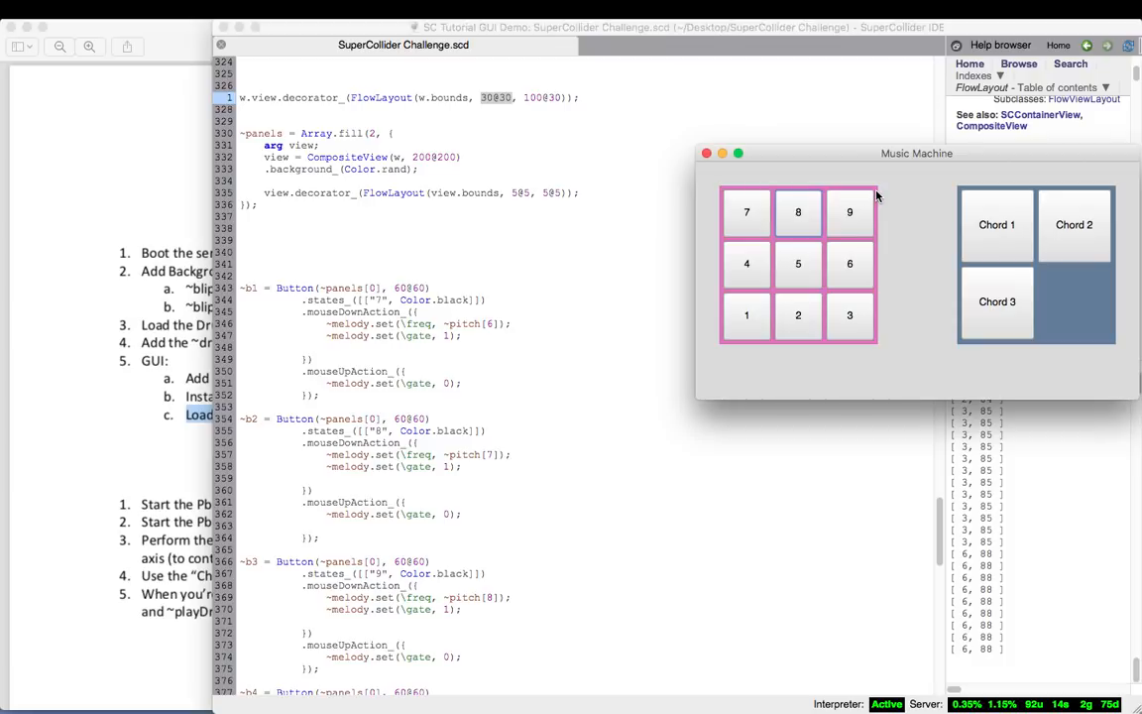
{"action": "mouse_move", "coordinate": [934, 194]}
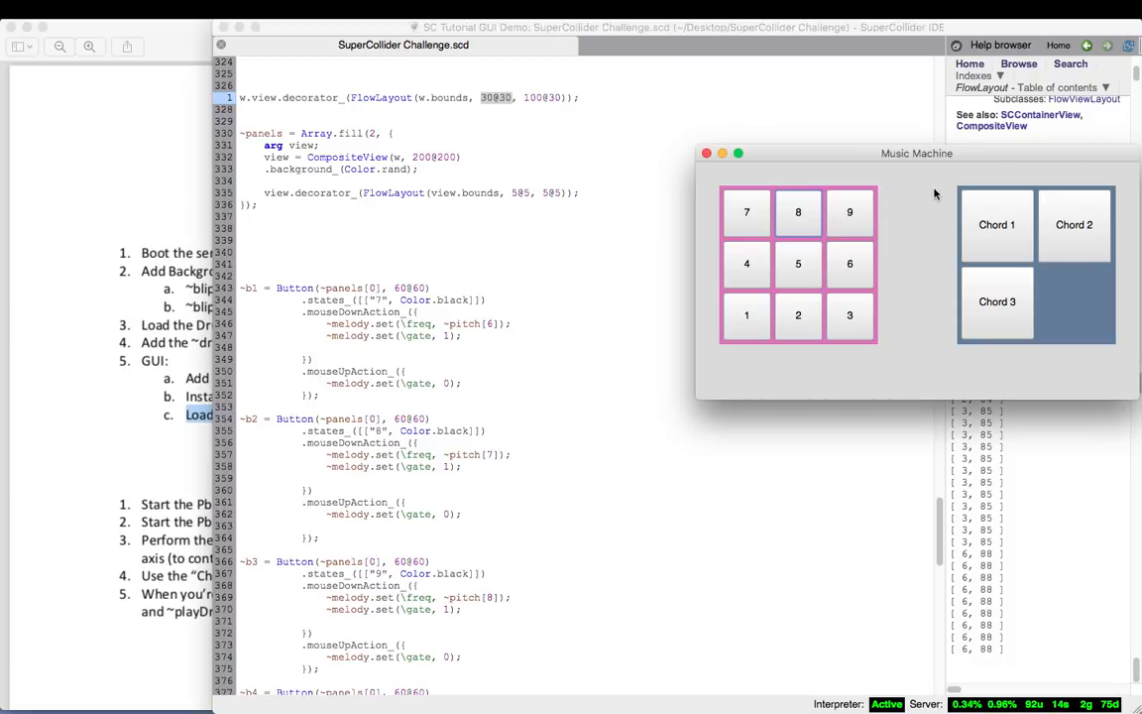
{"action": "mouse_move", "coordinate": [959, 191]}
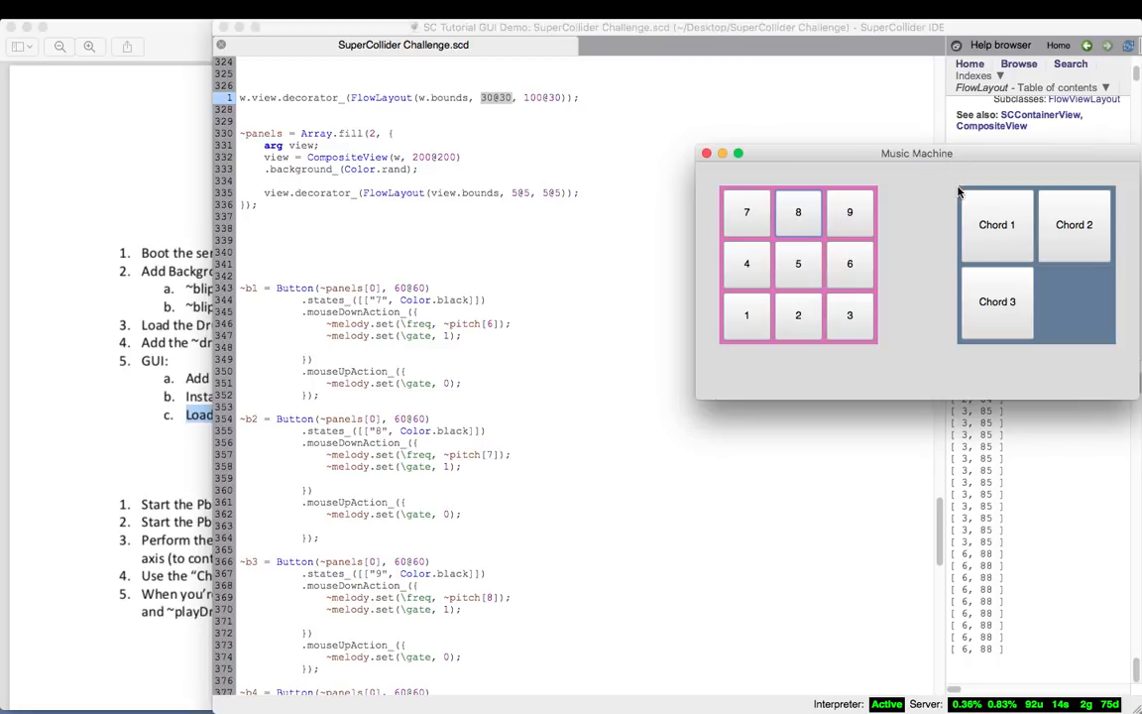
{"action": "mouse_move", "coordinate": [966, 193]}
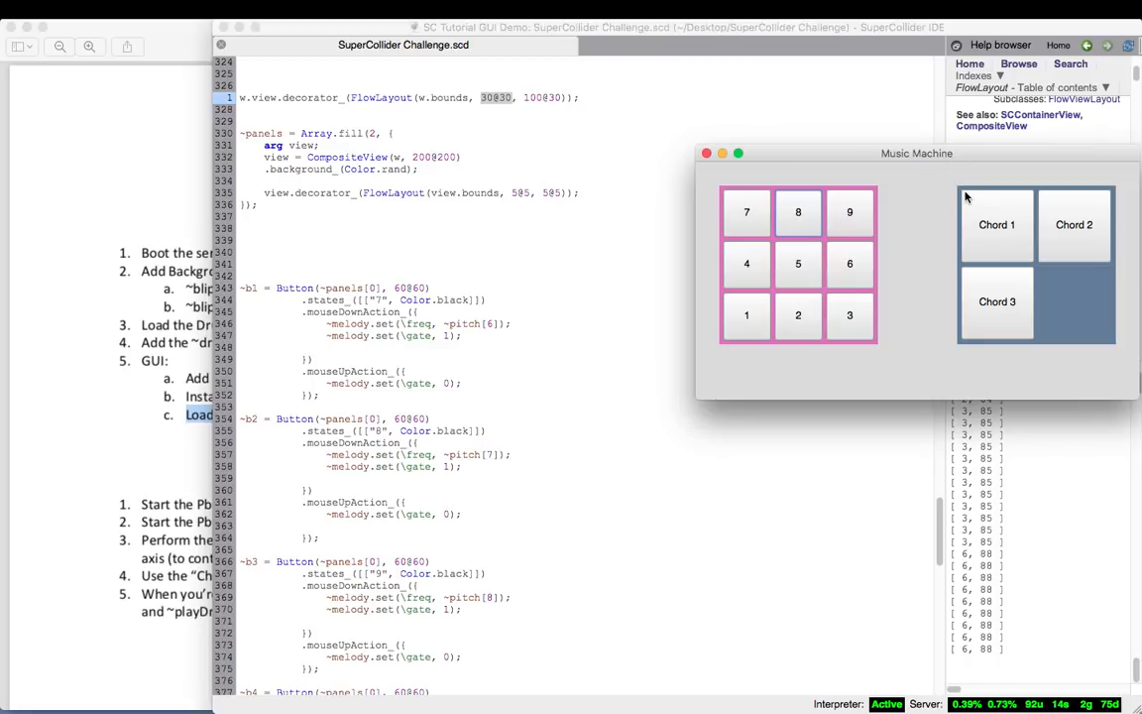
{"action": "mouse_move", "coordinate": [627, 200]}
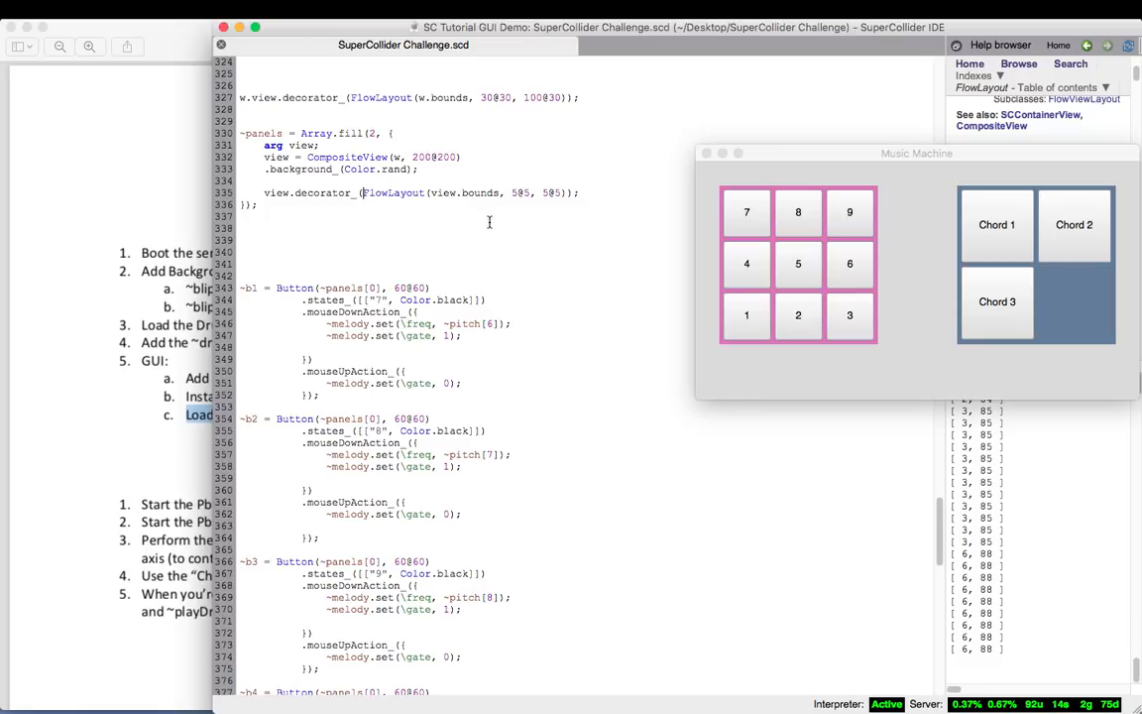
{"action": "mouse_move", "coordinate": [869, 261]}
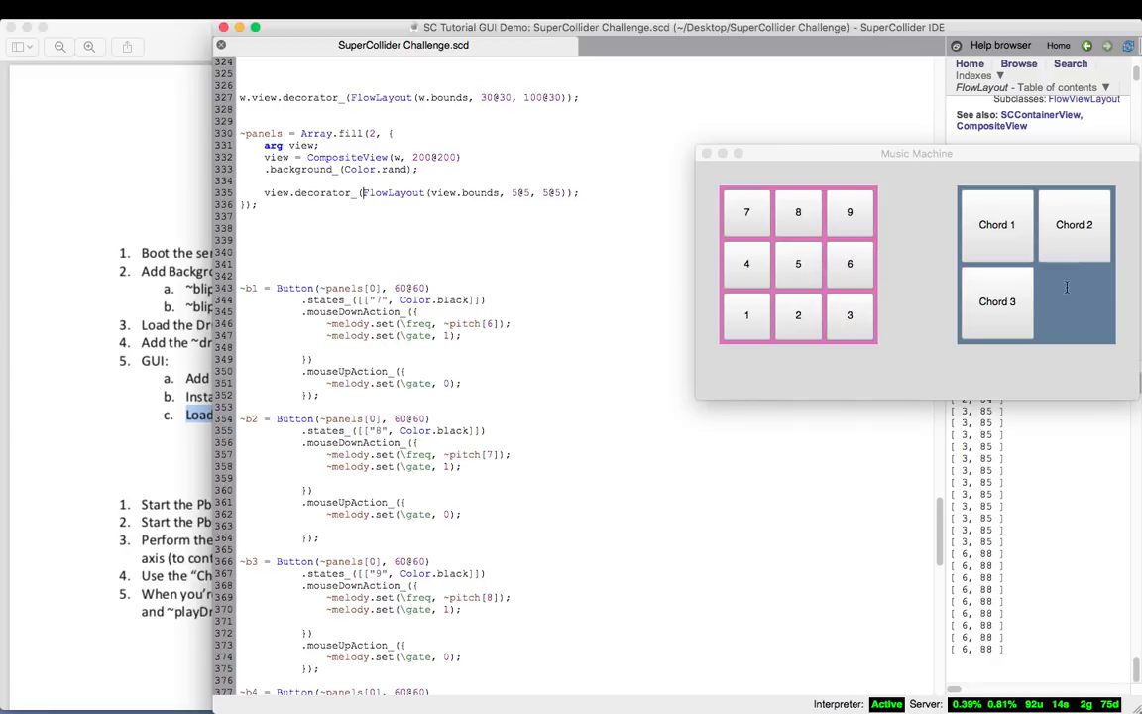
{"action": "mouse_move", "coordinate": [798, 249]}
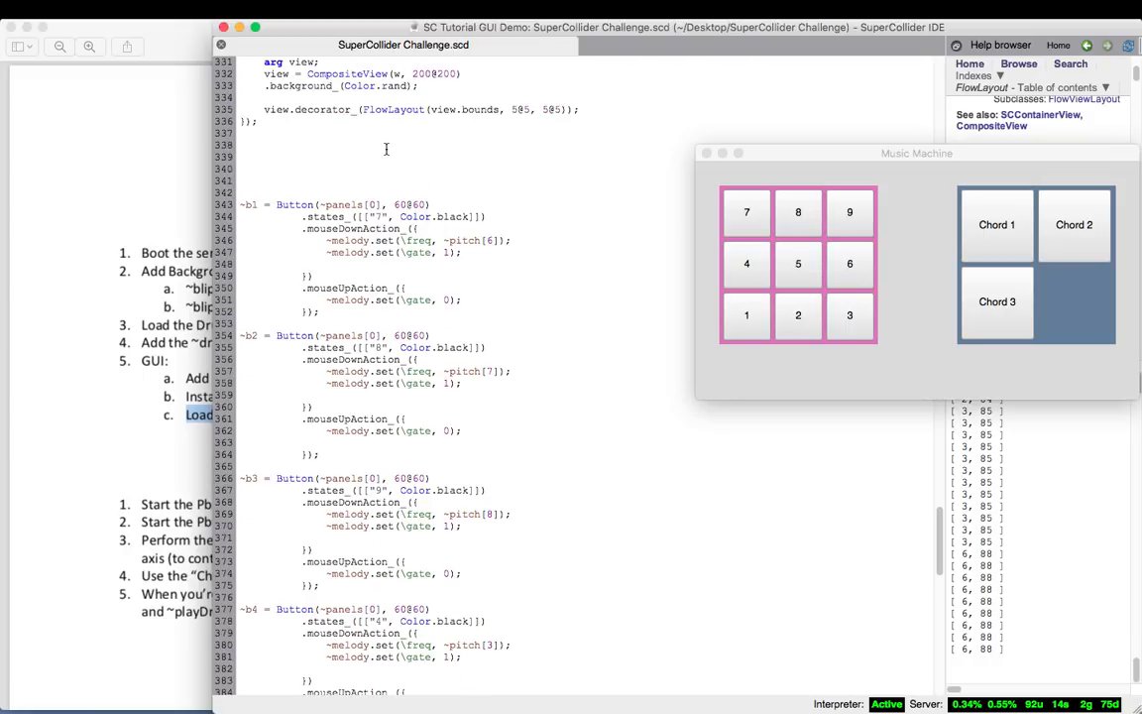
{"action": "double_click", "coordinate": [394, 109]}
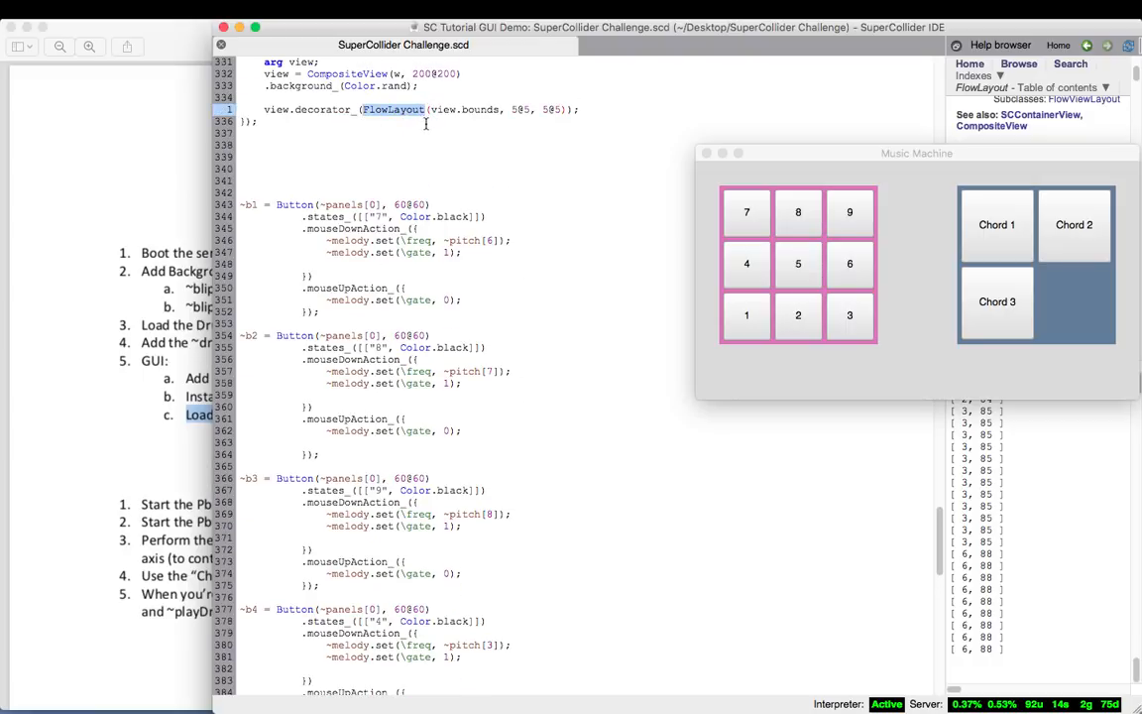
{"action": "left_click", "coordinate": [554, 203]}
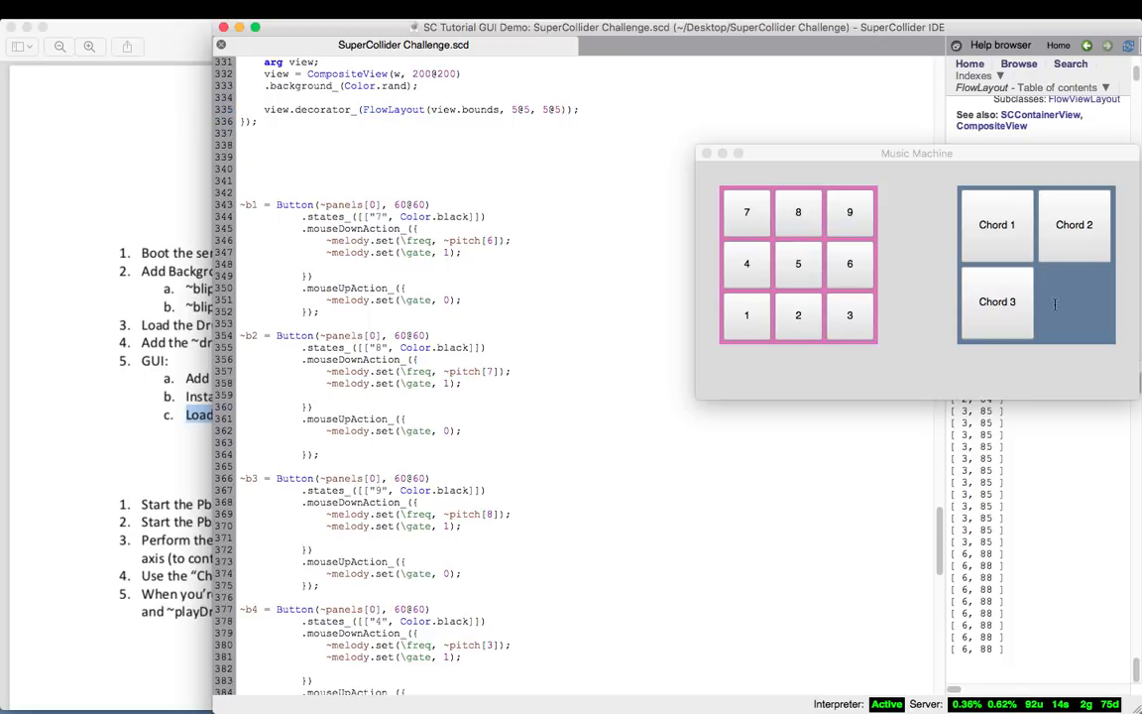
{"action": "mouse_move", "coordinate": [802, 283]}
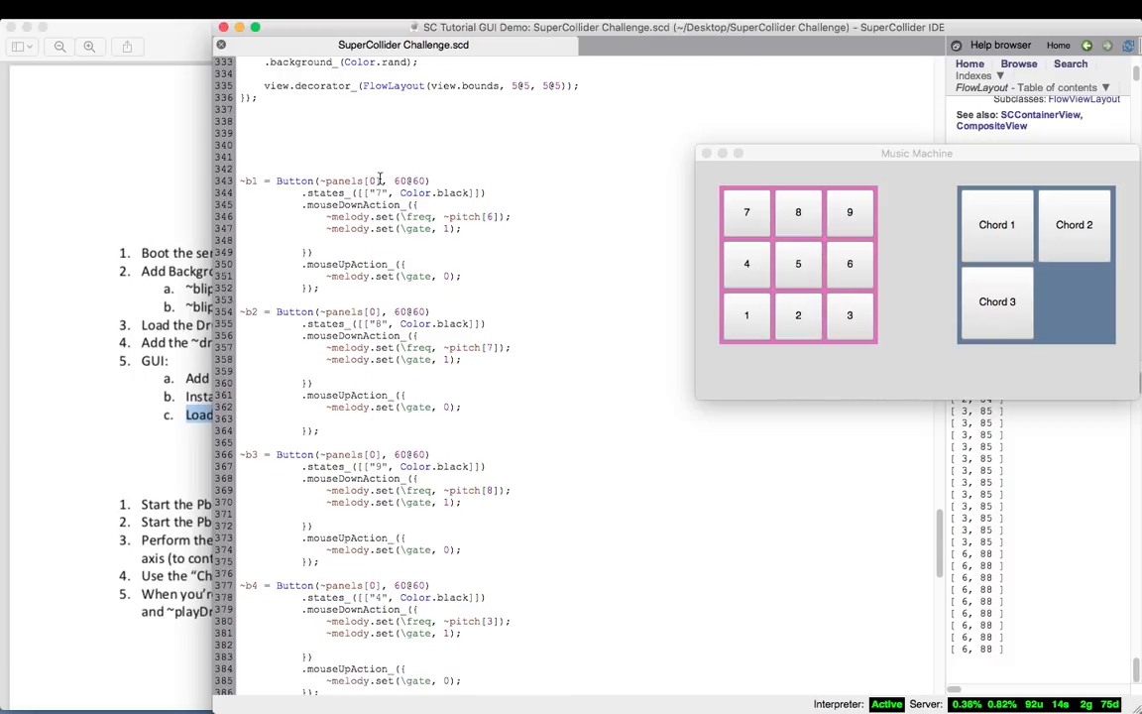
{"action": "scroll", "scroll_direction": "down", "scroll_amount": 3}
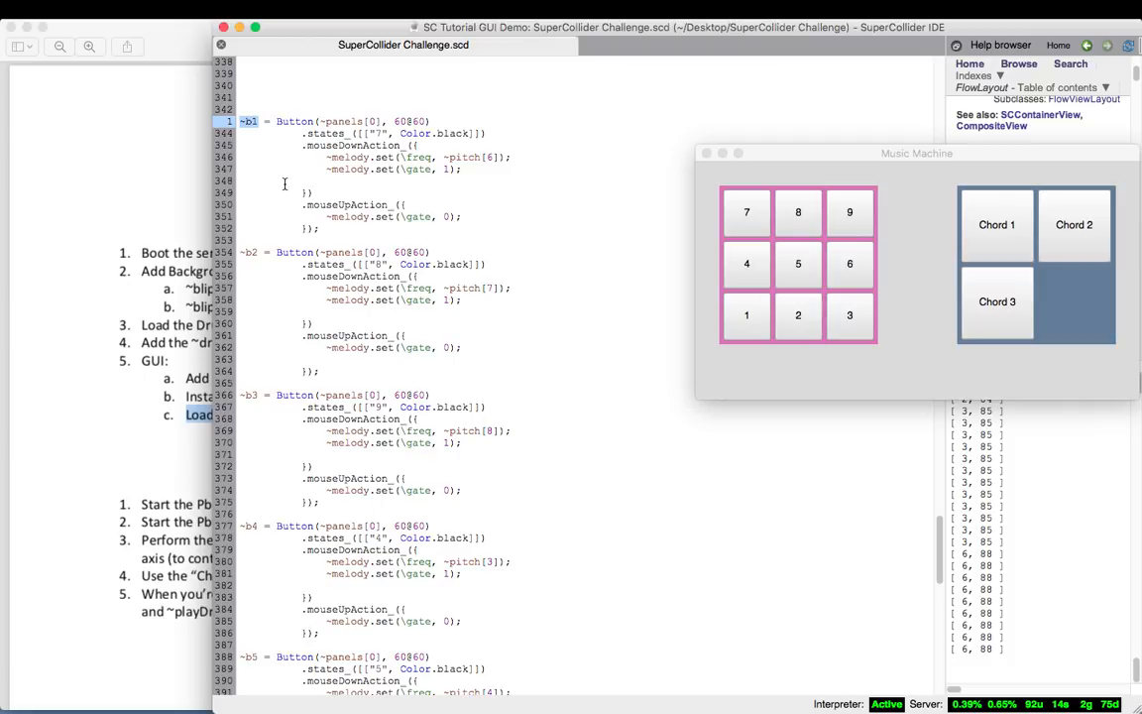
{"action": "scroll", "scroll_direction": "down", "scroll_amount": 3}
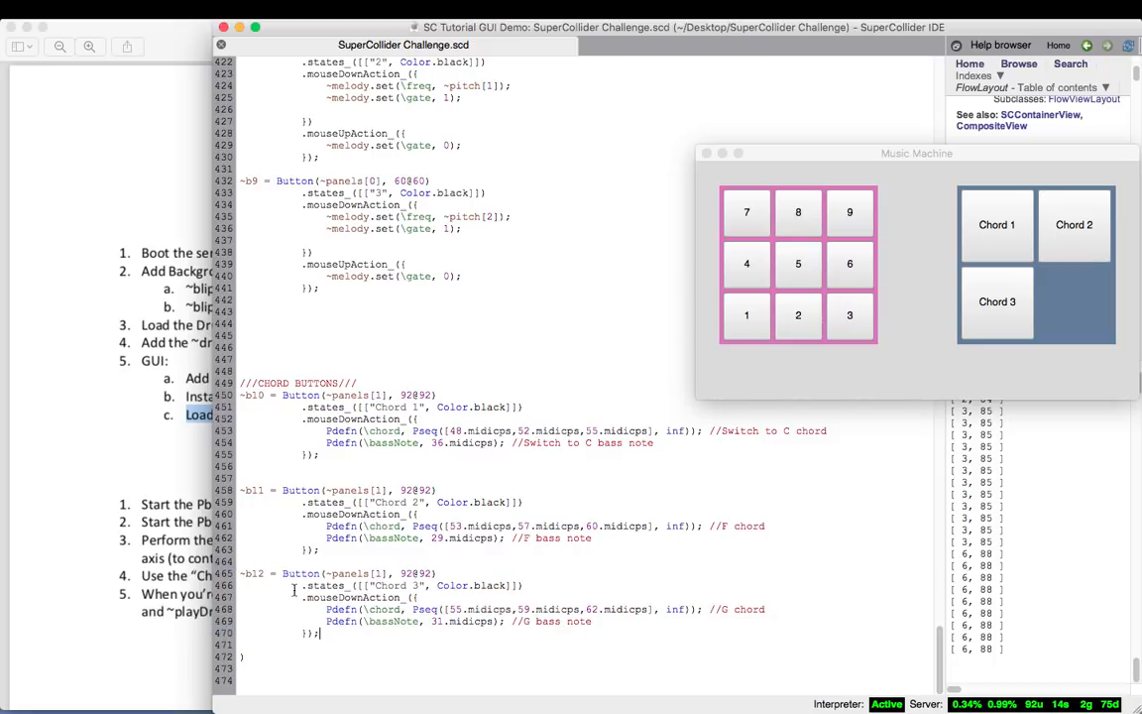
{"action": "left_click", "coordinate": [1075, 303]}
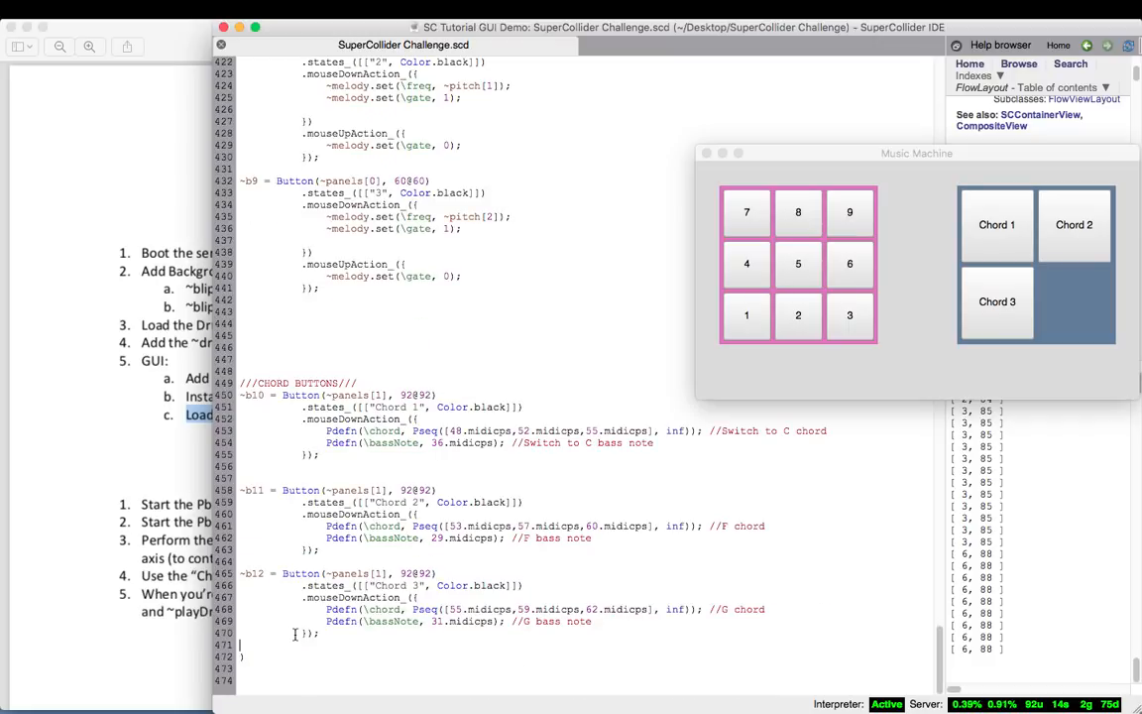
- Scroll up through the button and key-handler code to the Main GUI Code region
{"action": "scroll", "scroll_direction": "up", "scroll_amount": 3}
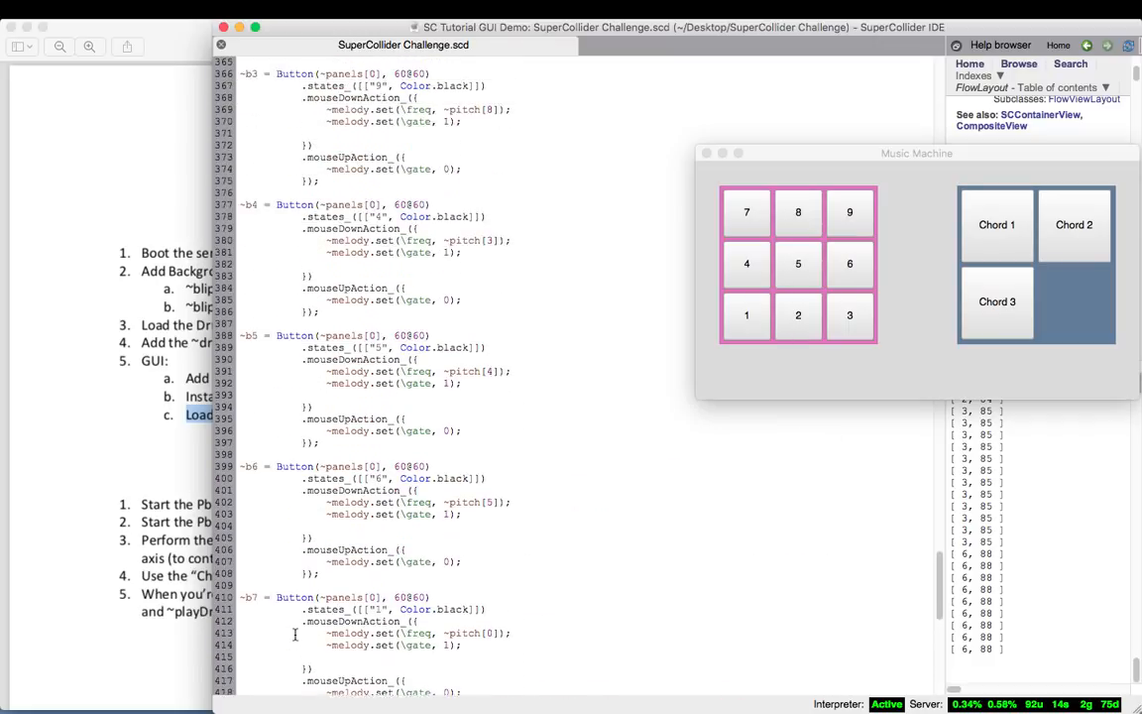
{"action": "scroll", "scroll_direction": "up", "scroll_amount": 3}
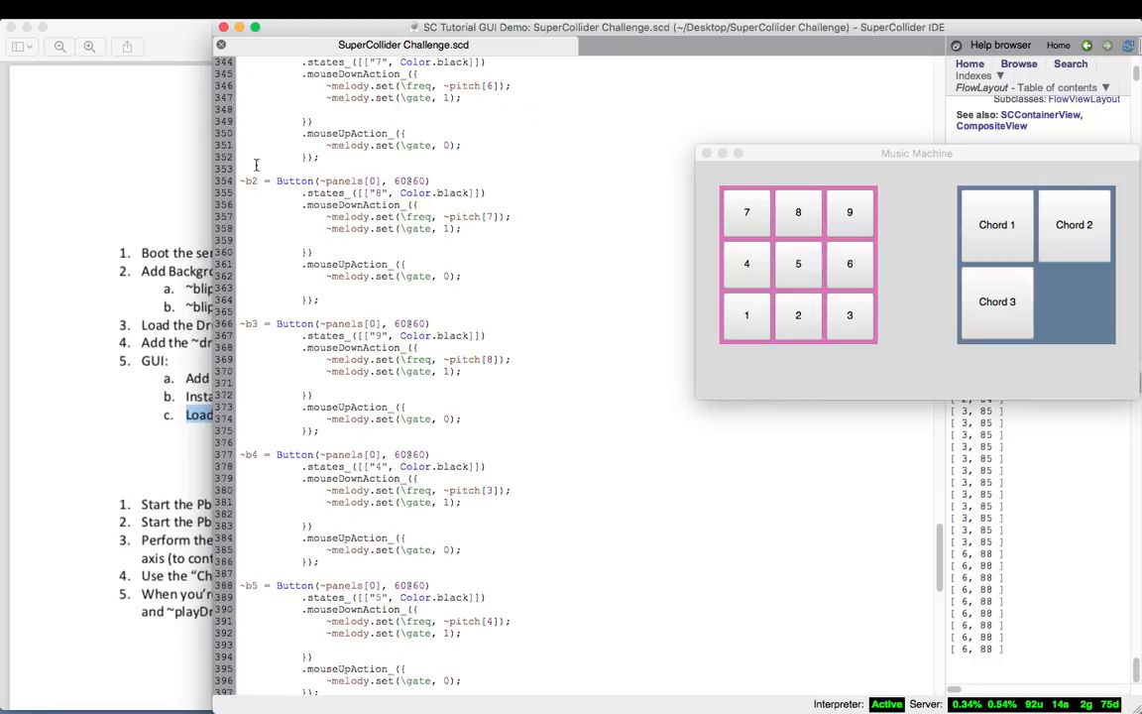
{"action": "scroll", "scroll_direction": "up", "scroll_amount": 3}
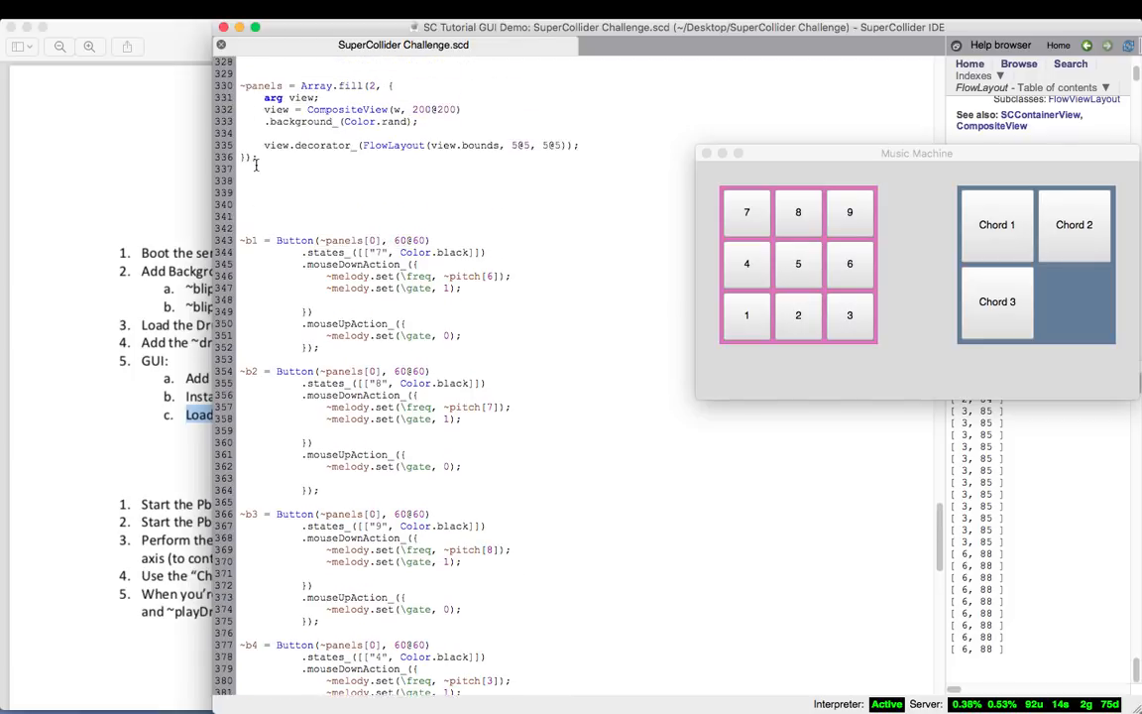
{"action": "scroll", "scroll_direction": "up", "scroll_amount": 3}
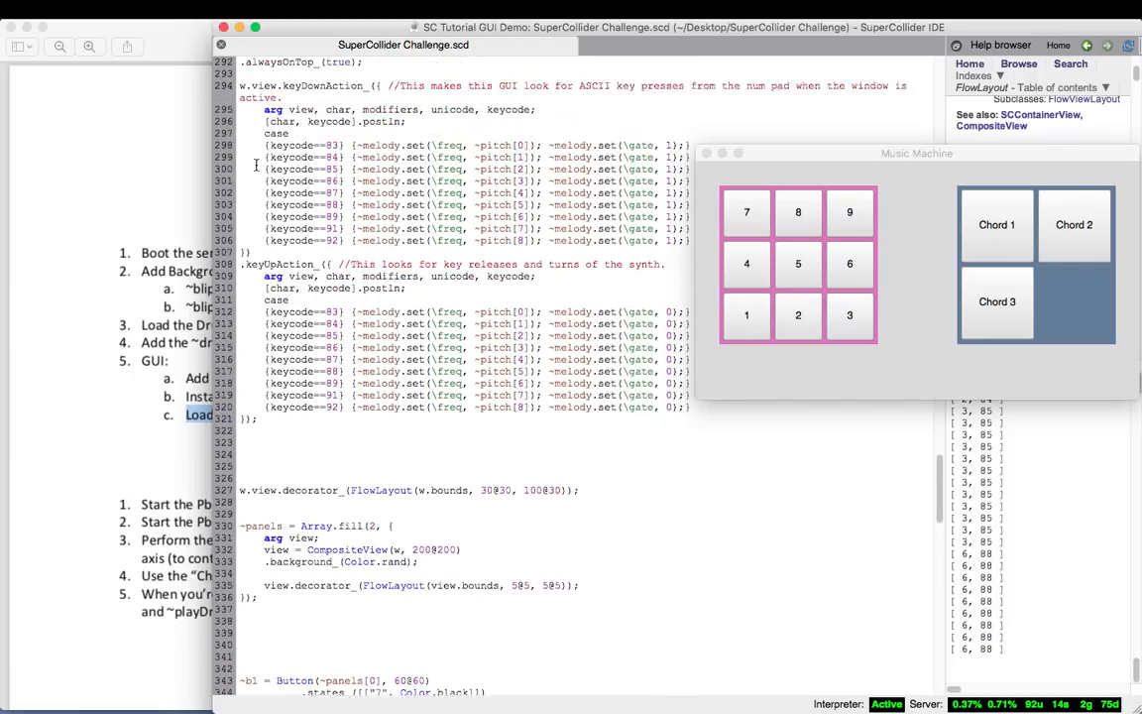
{"action": "scroll", "scroll_direction": "up", "scroll_amount": 3}
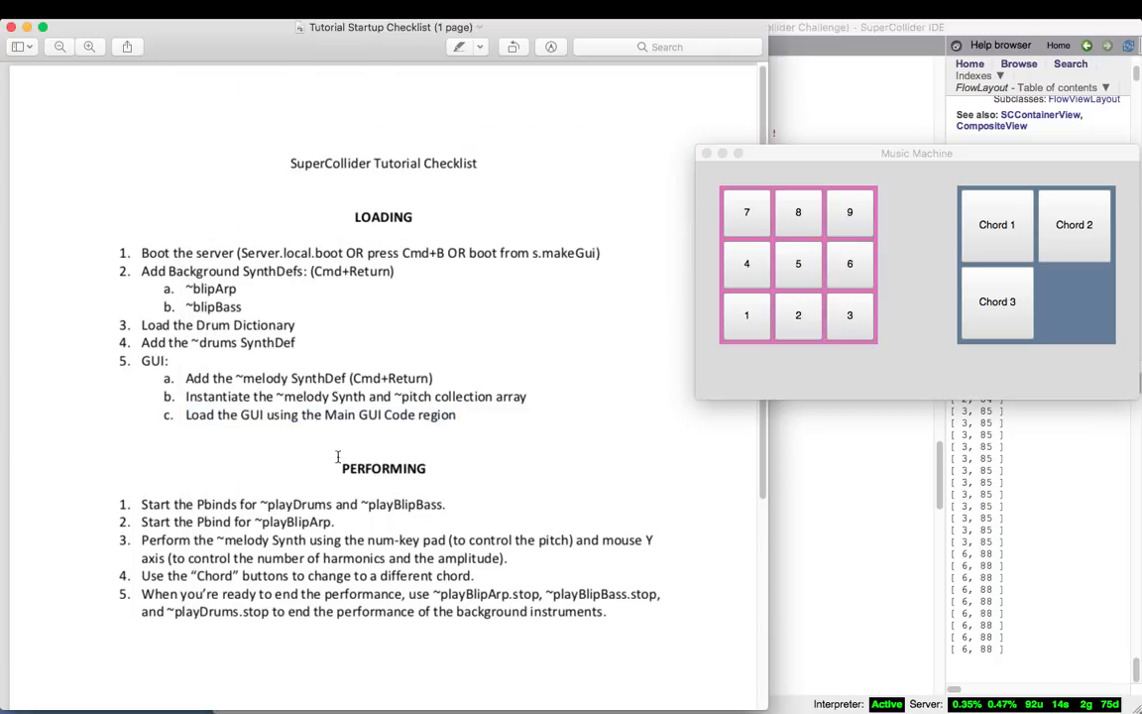
- Mark checklist step 1, then start the ~playDrums and ~playBlipBass Pbinds from the patterns section
{"action": "double_click", "coordinate": [383, 466]}
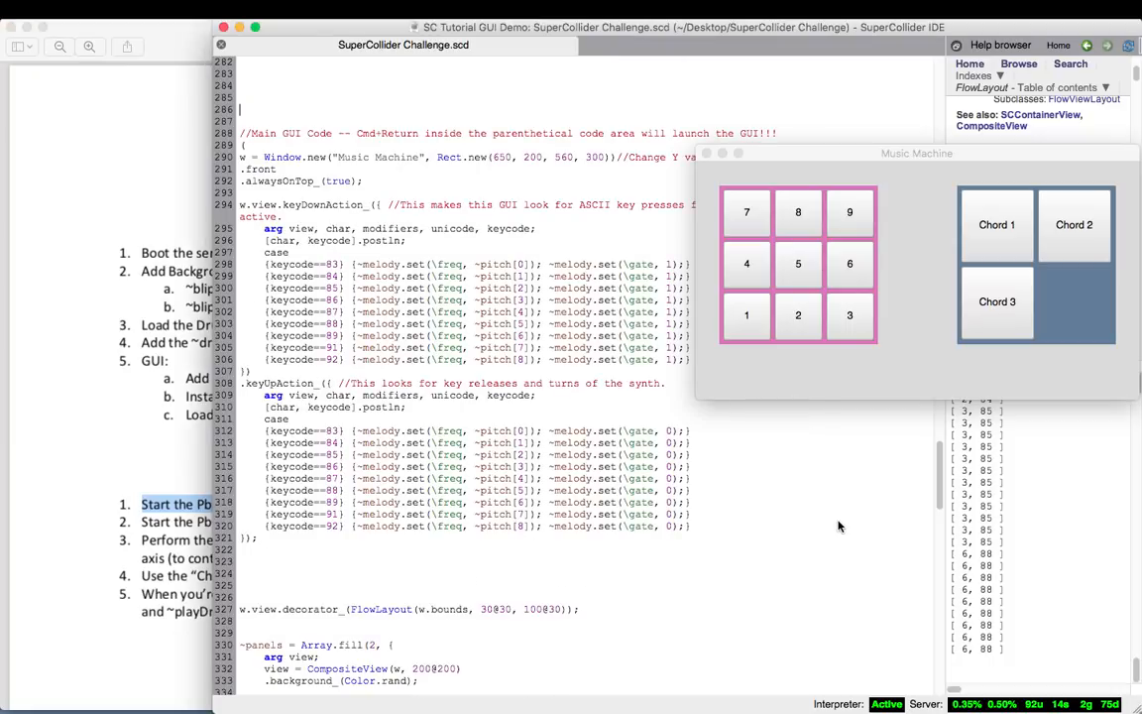
{"action": "scroll", "scroll_direction": "up", "scroll_amount": 3}
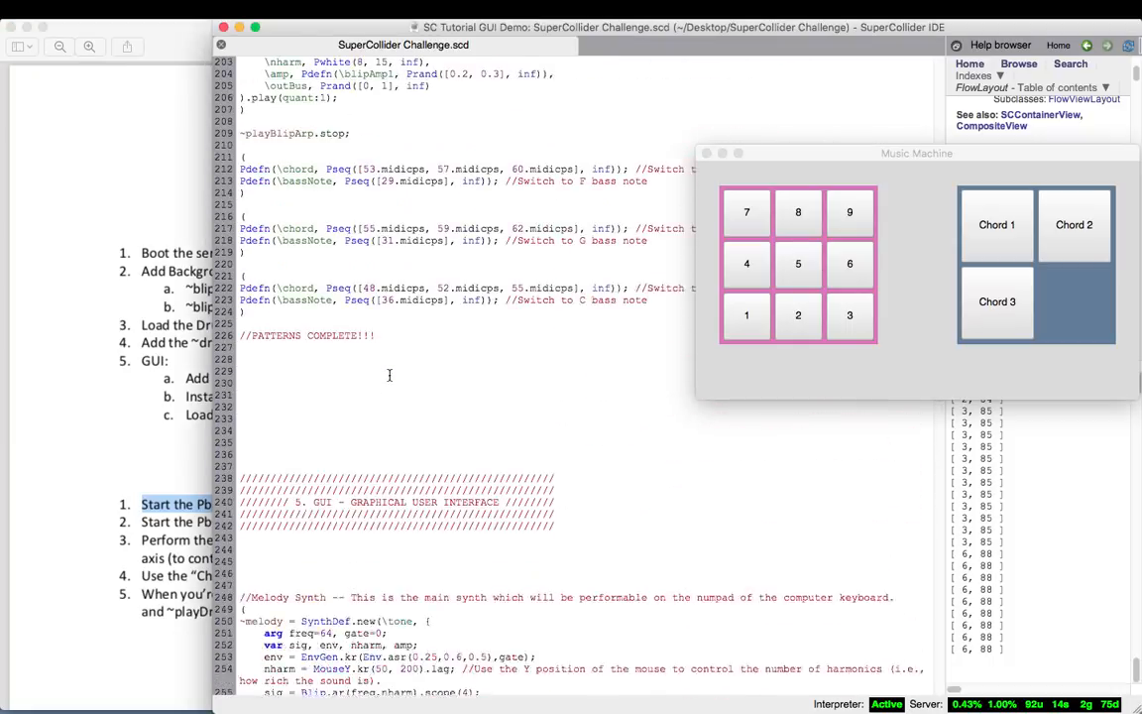
{"action": "scroll", "scroll_direction": "up", "scroll_amount": 3}
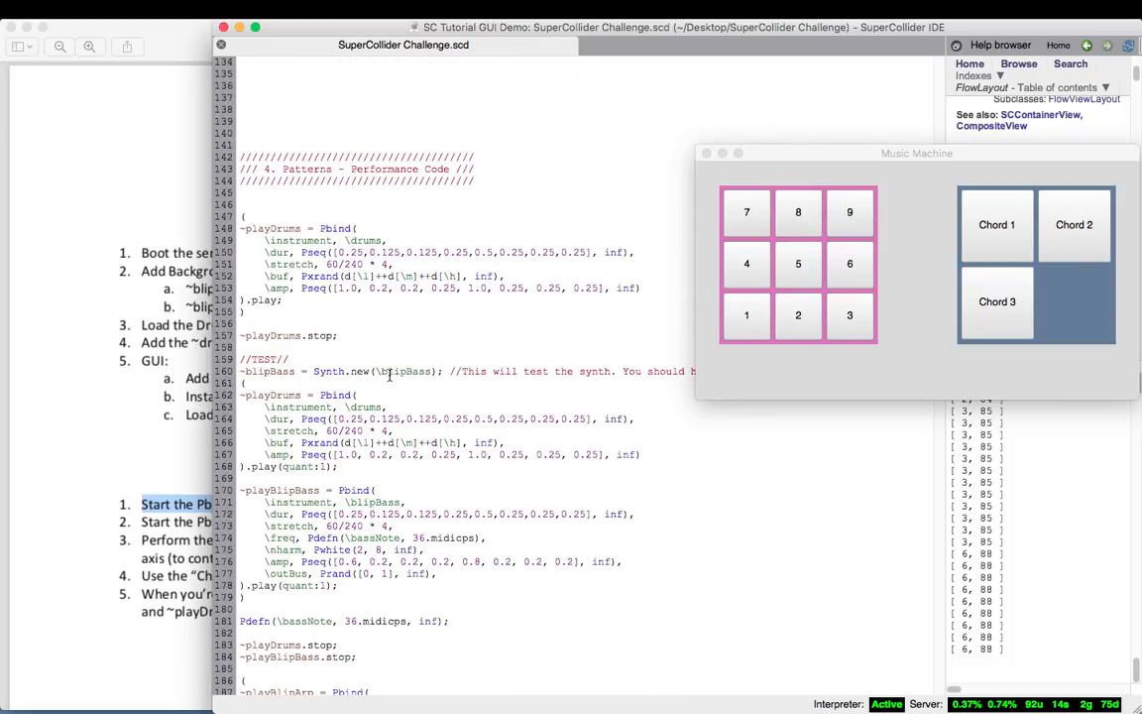
{"action": "scroll", "scroll_direction": "down", "scroll_amount": 3}
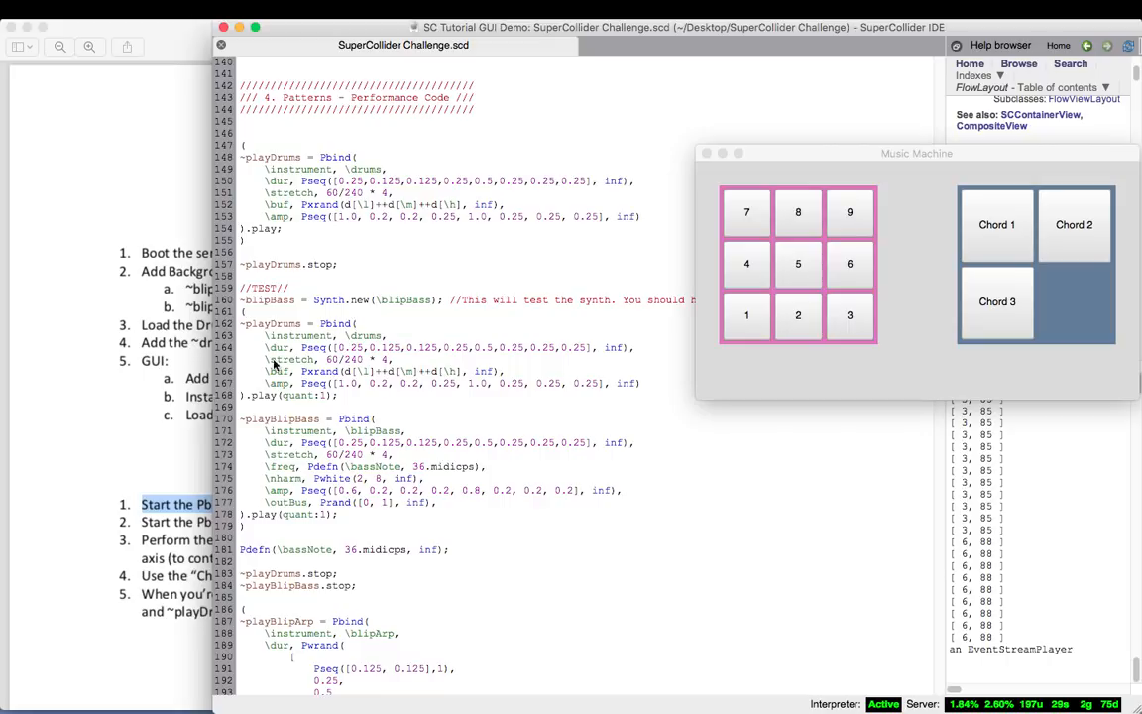
{"action": "scroll", "scroll_direction": "down", "scroll_amount": 3}
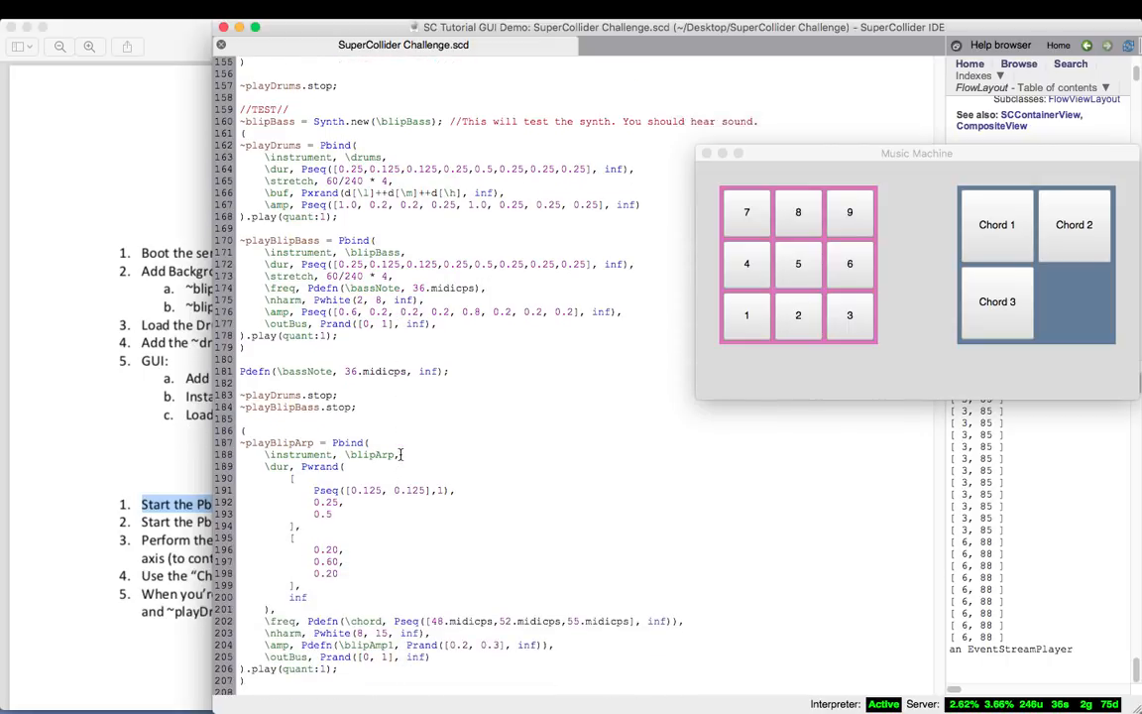
{"action": "scroll", "scroll_direction": "down", "scroll_amount": 3}
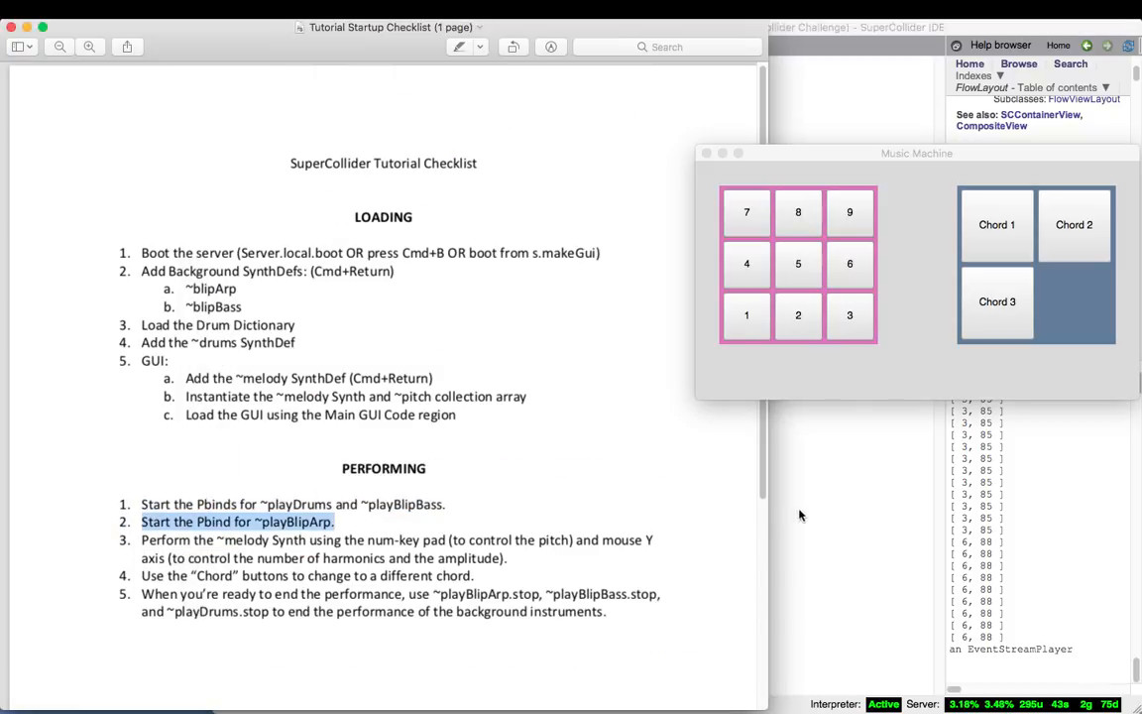
- Run the ~playBlipArp Pbind so a second EventStreamPlayer posts, then scroll down the checklist
{"action": "left_click", "coordinate": [402, 44]}
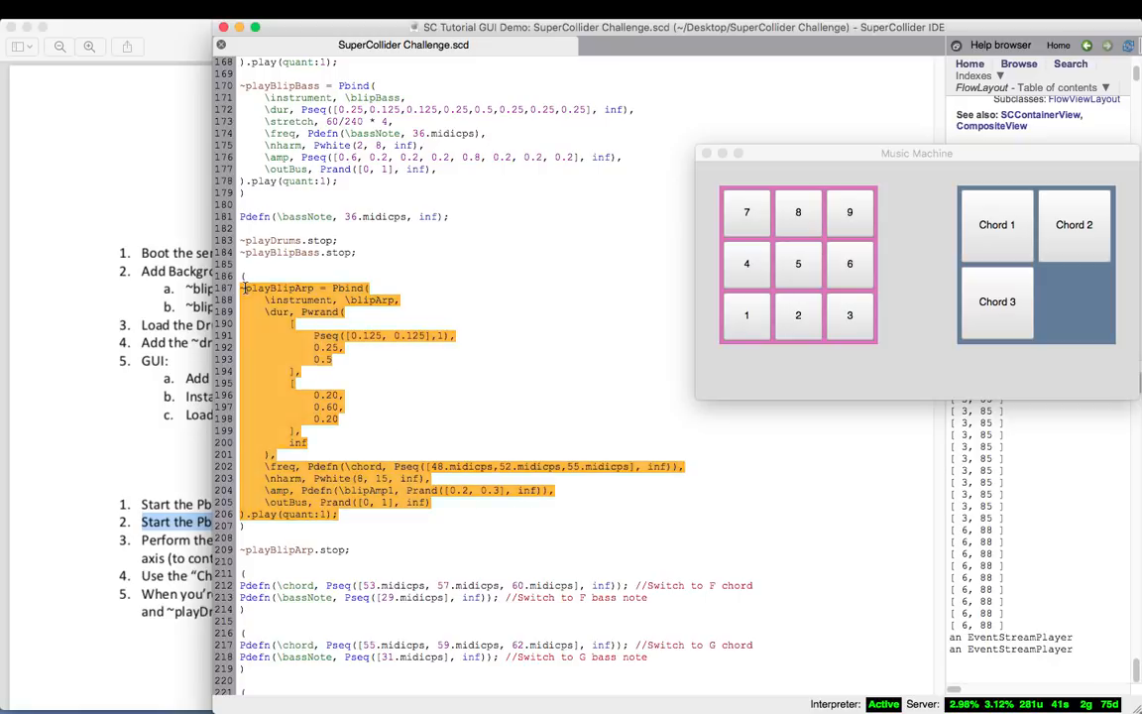
{"action": "left_click", "coordinate": [385, 351]}
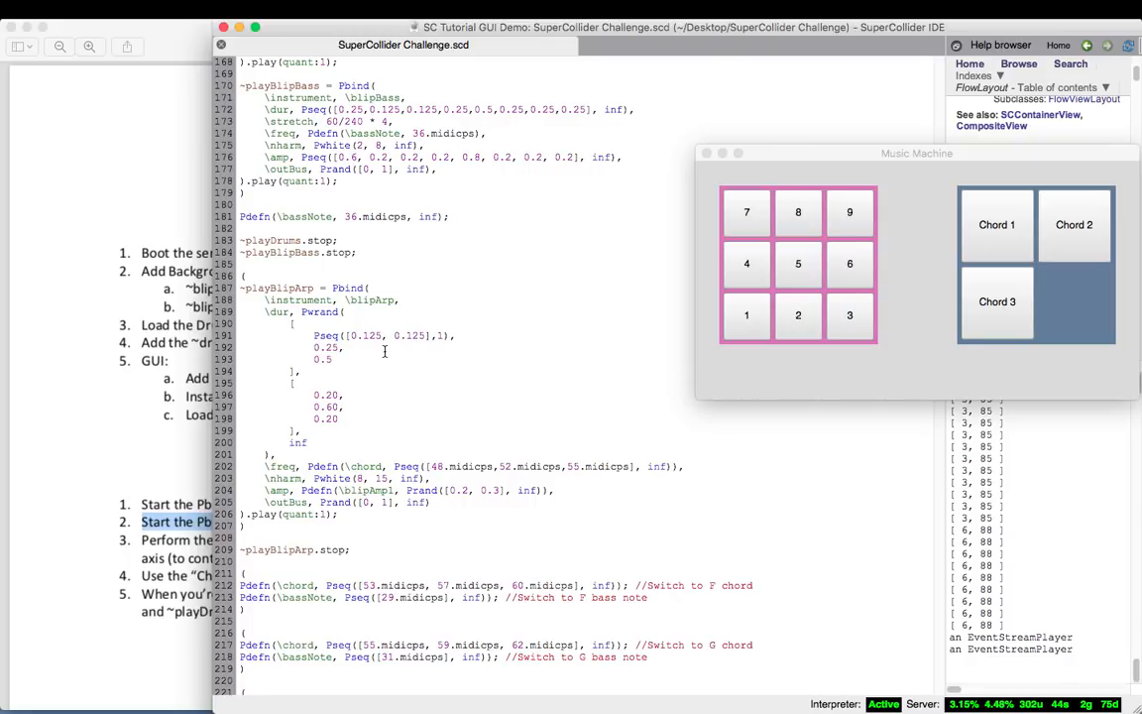
{"action": "scroll", "scroll_direction": "down", "scroll_amount": 3}
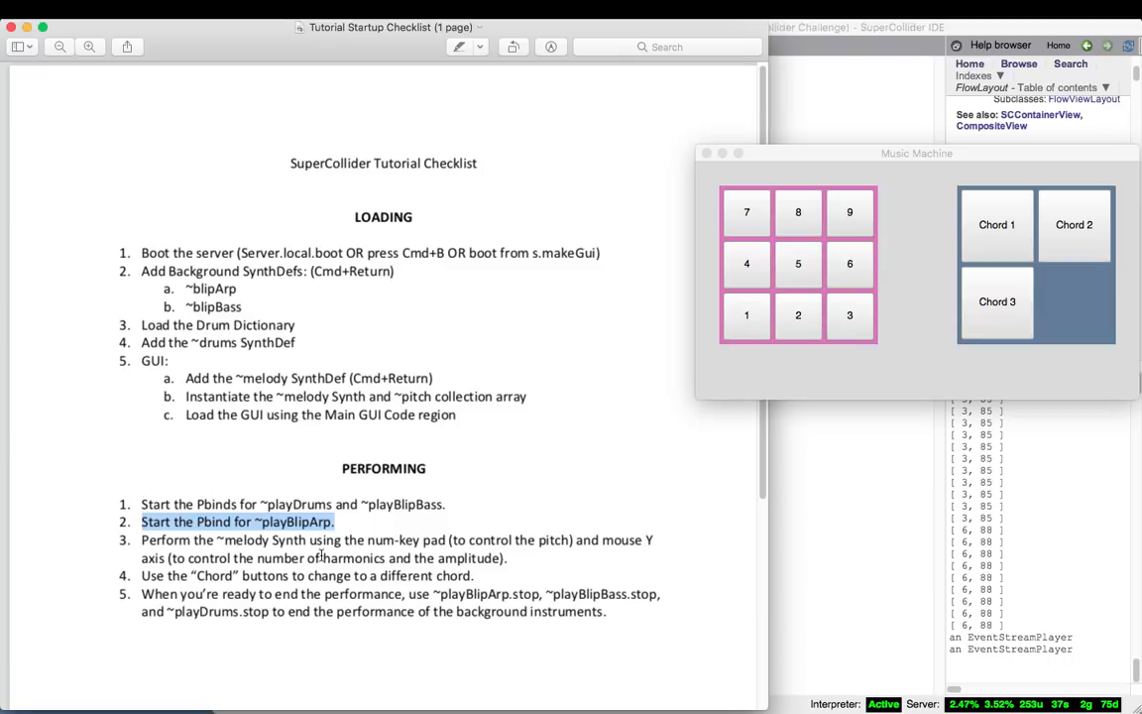
{"action": "mouse_move", "coordinate": [620, 532]}
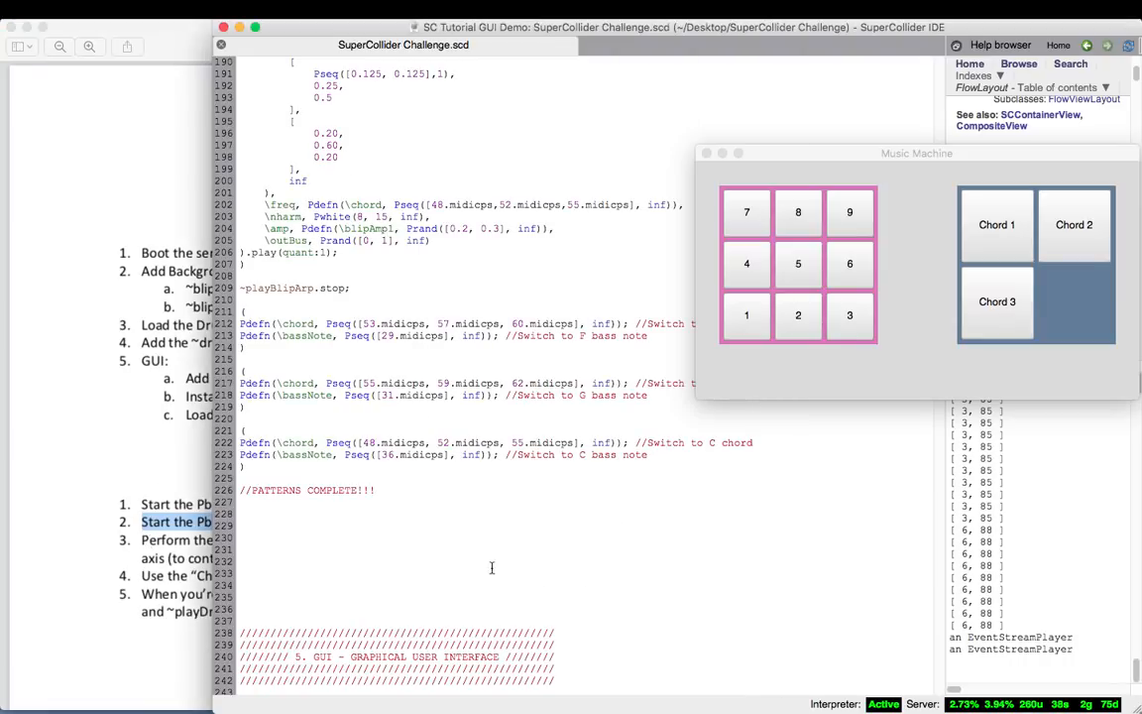
{"action": "mouse_move", "coordinate": [310, 568]}
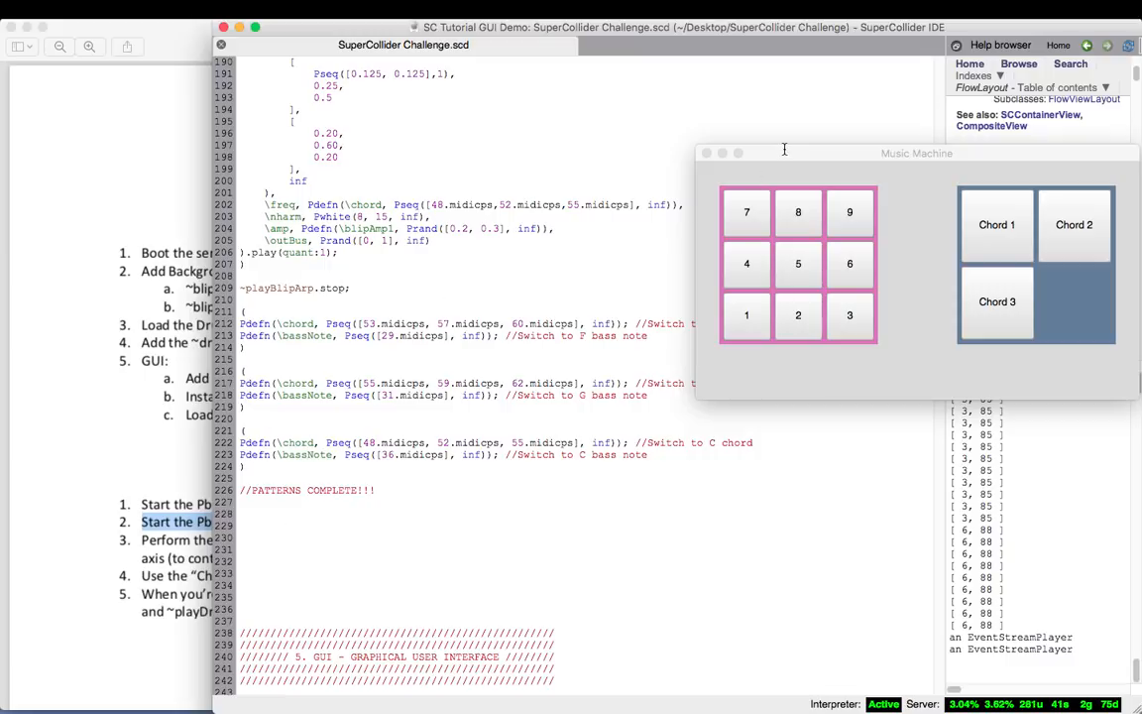
- Move the Music Machine window toward the centre of the editor to play melody notes
{"action": "left_click_drag", "start_coordinate": [916, 152], "coordinate": [824, 294]}
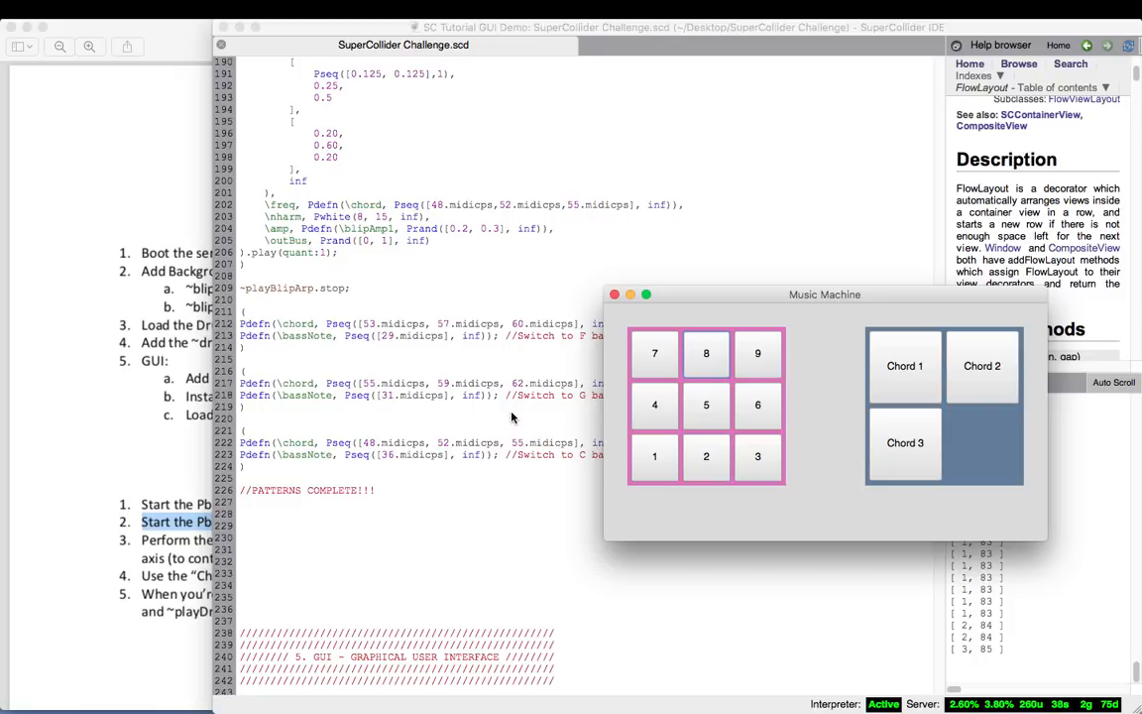
{"action": "mouse_move", "coordinate": [525, 358]}
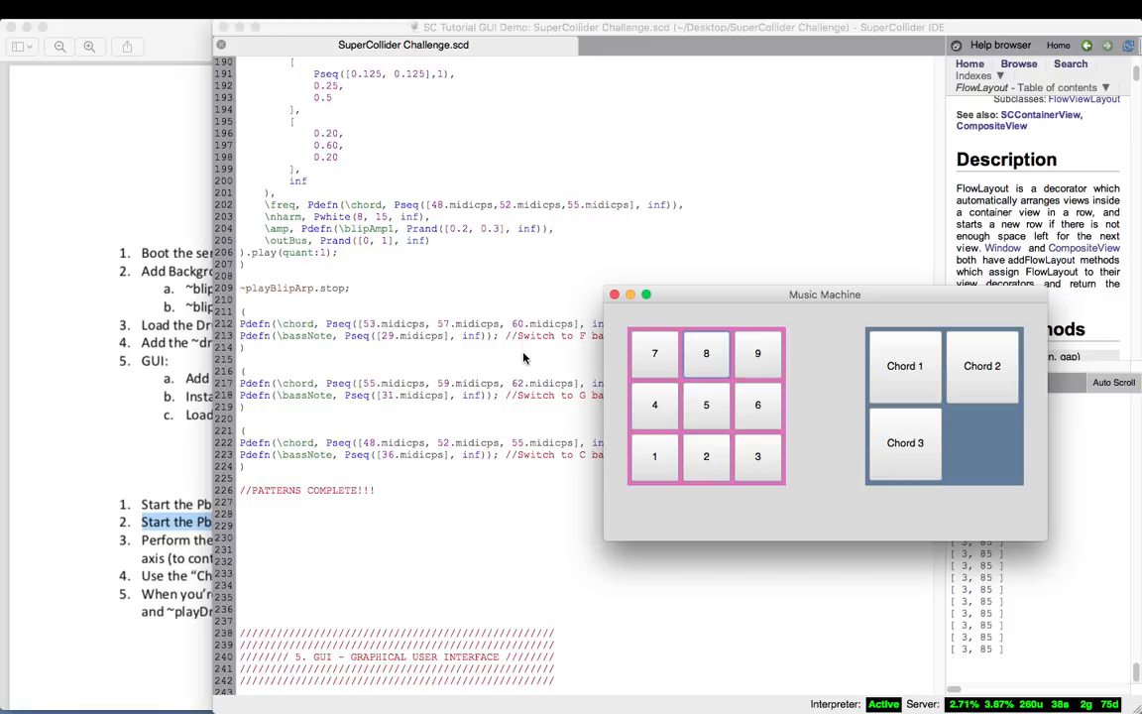
{"action": "mouse_move", "coordinate": [523, 122]}
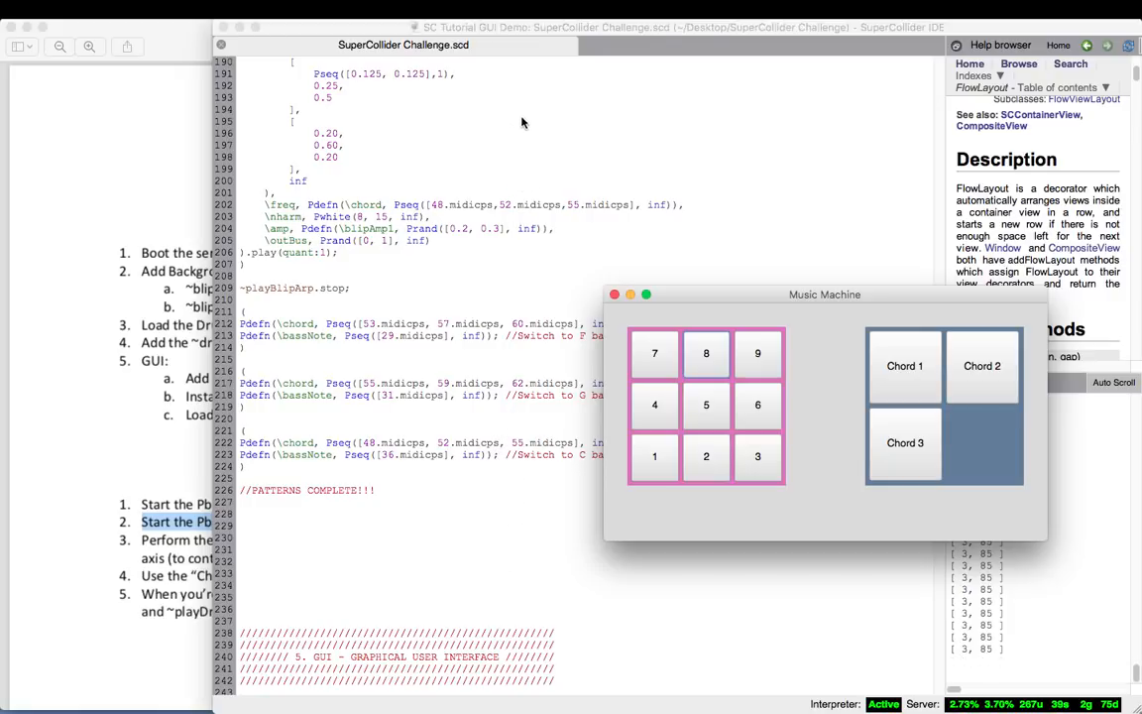
{"action": "mouse_move", "coordinate": [523, 38]}
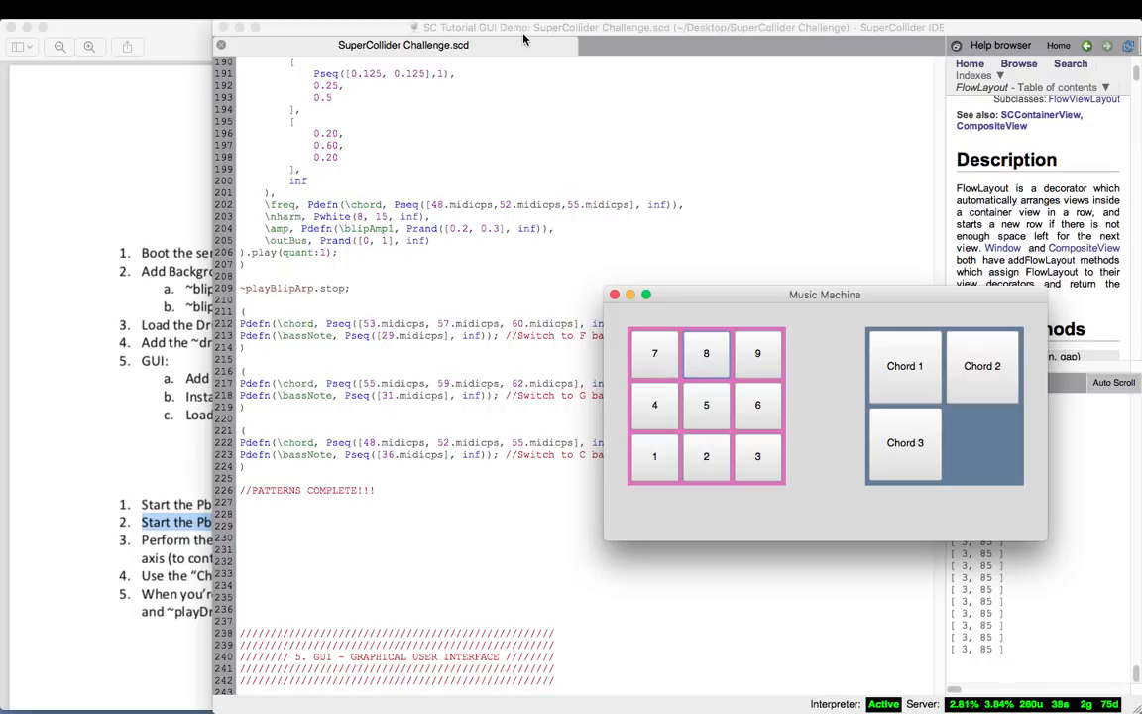
{"action": "mouse_move", "coordinate": [521, 62]}
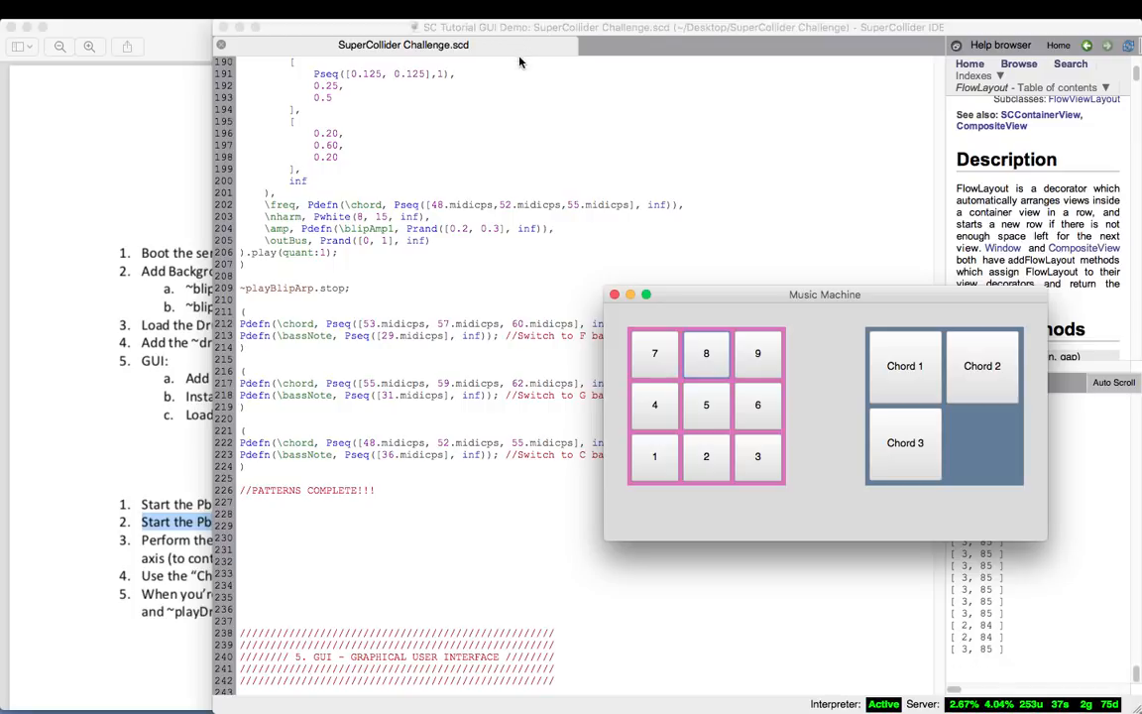
{"action": "mouse_move", "coordinate": [526, 340]}
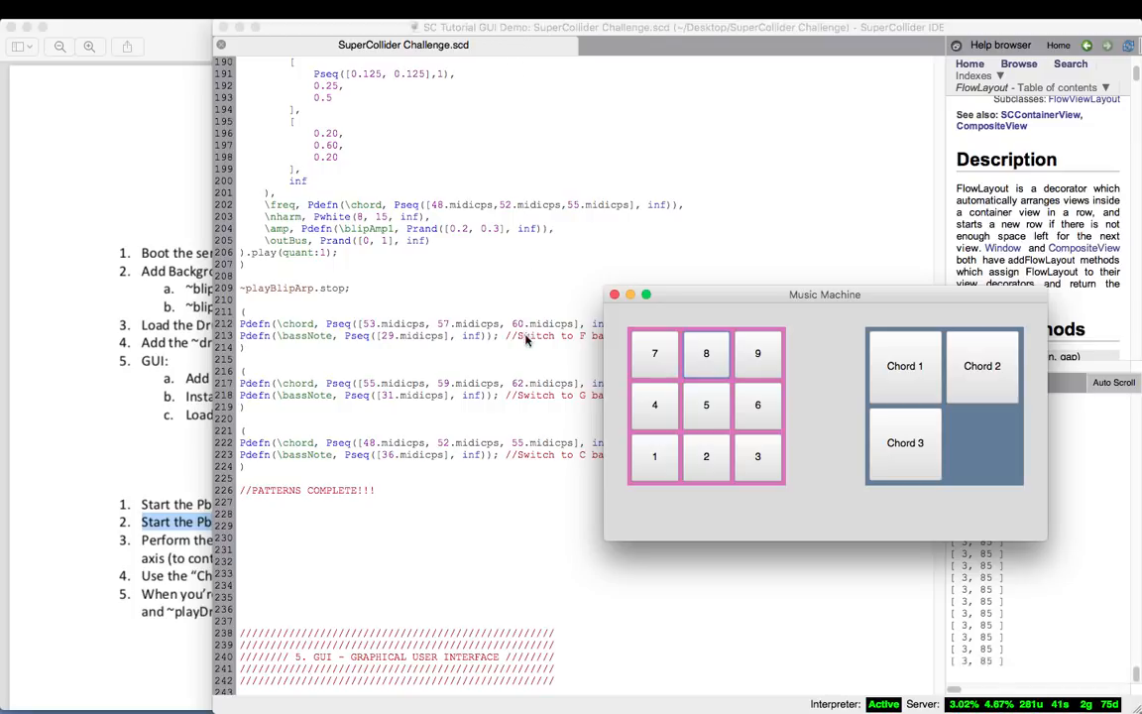
{"action": "mouse_move", "coordinate": [535, 538]}
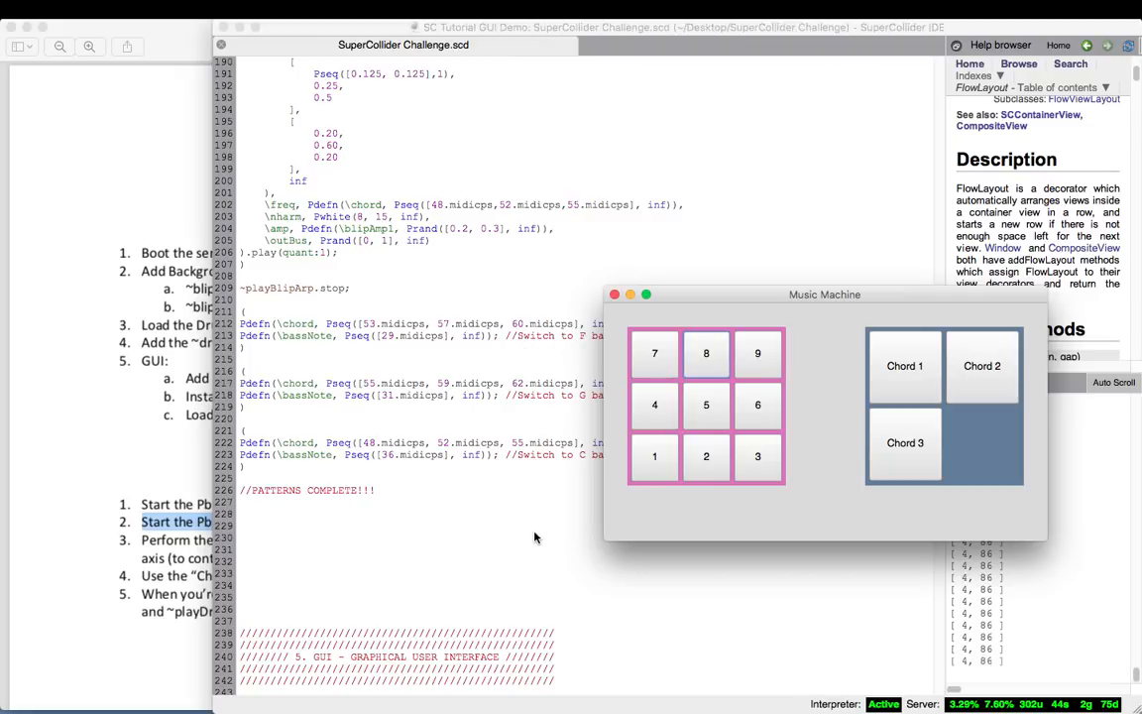
{"action": "mouse_move", "coordinate": [542, 448]}
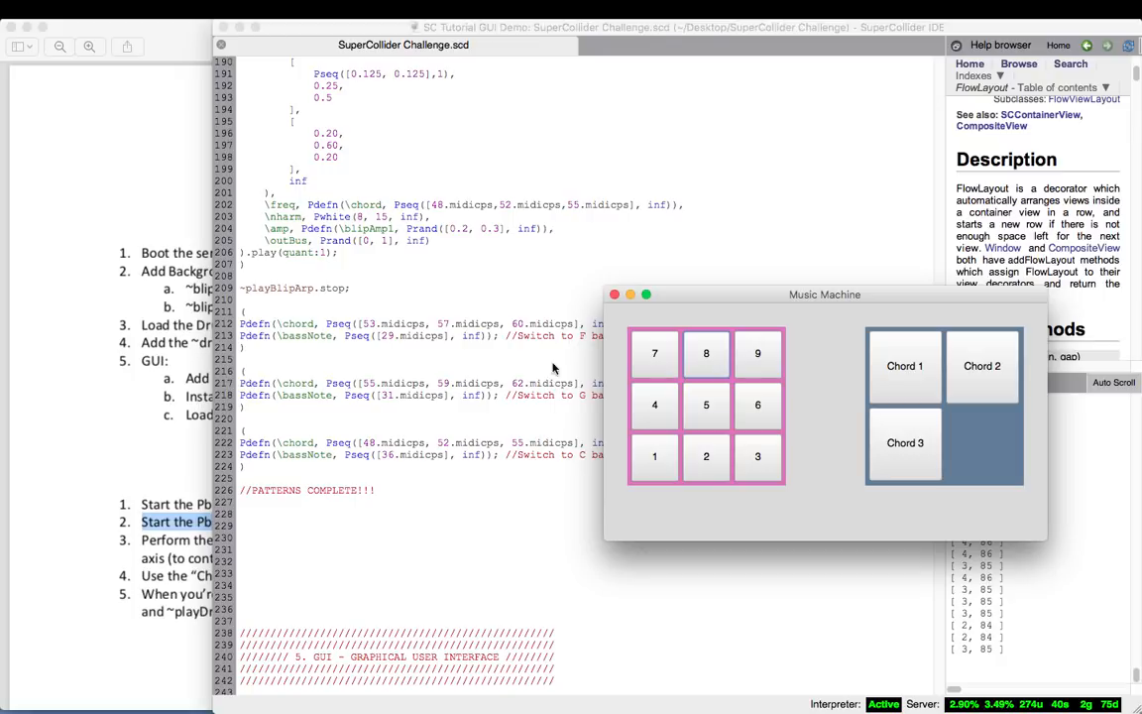
{"action": "mouse_move", "coordinate": [563, 236]}
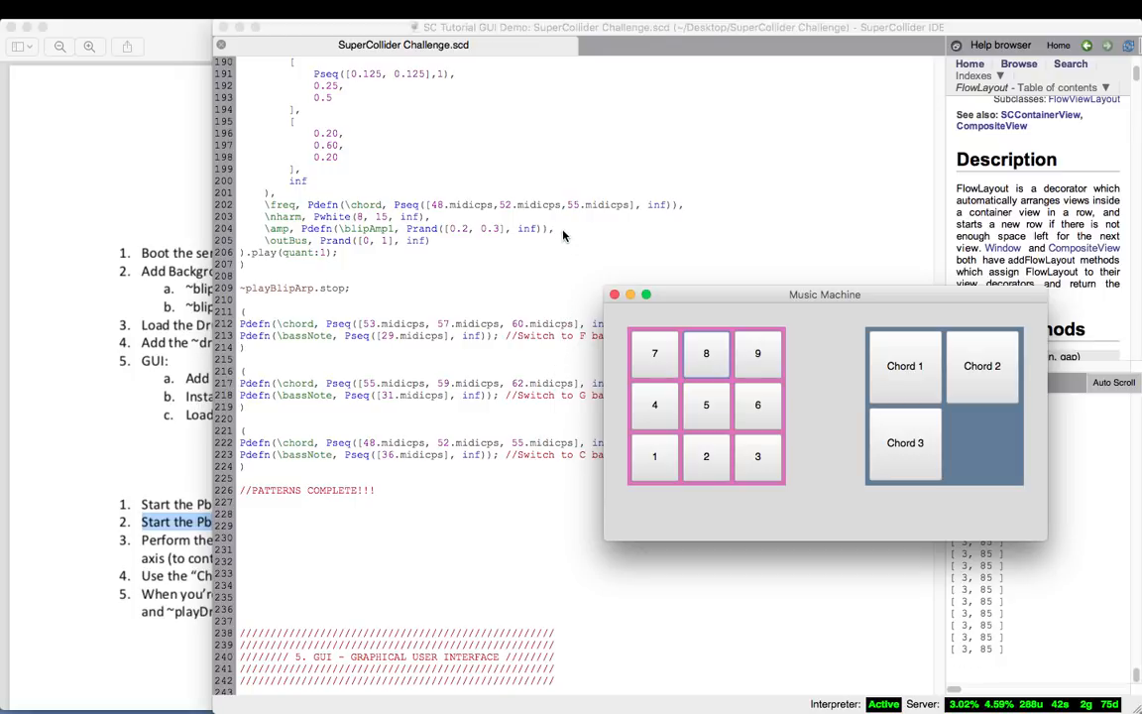
{"action": "mouse_move", "coordinate": [549, 140]}
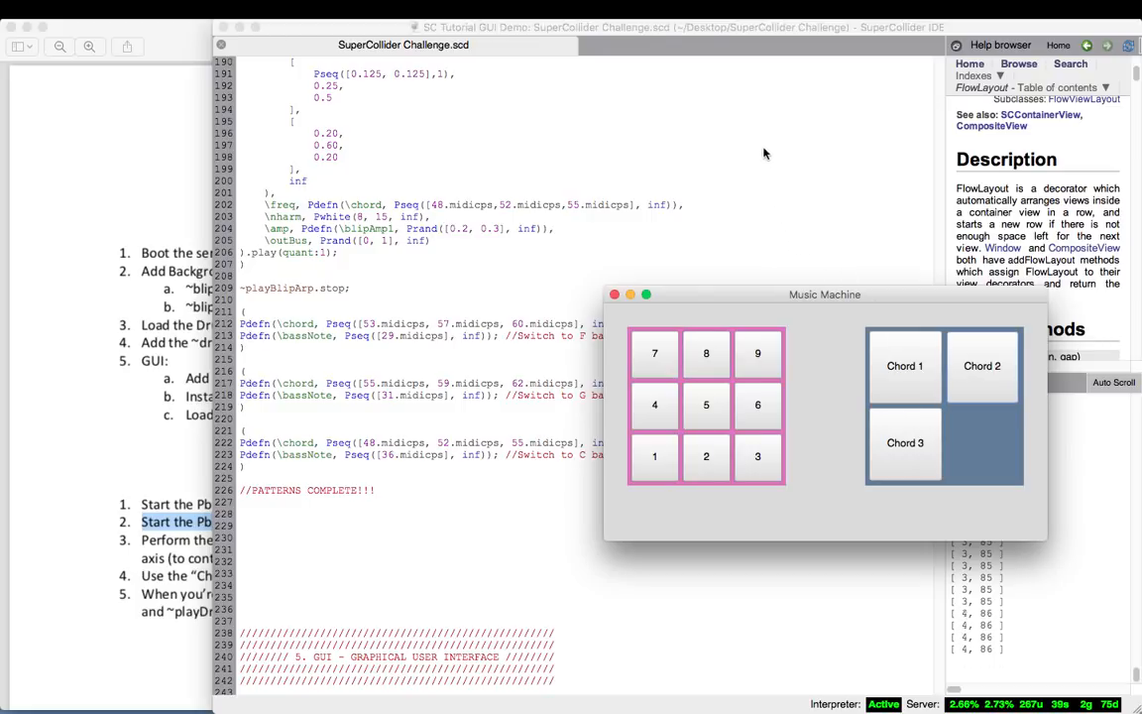
{"action": "mouse_move", "coordinate": [801, 395]}
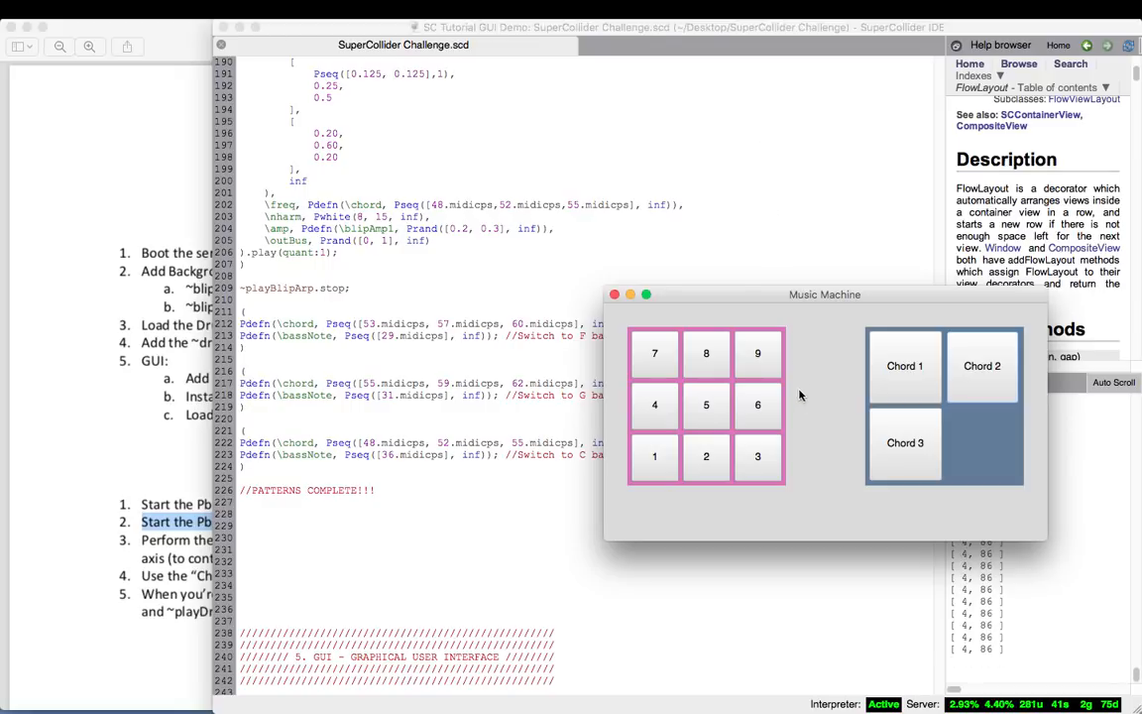
{"action": "mouse_move", "coordinate": [822, 452]}
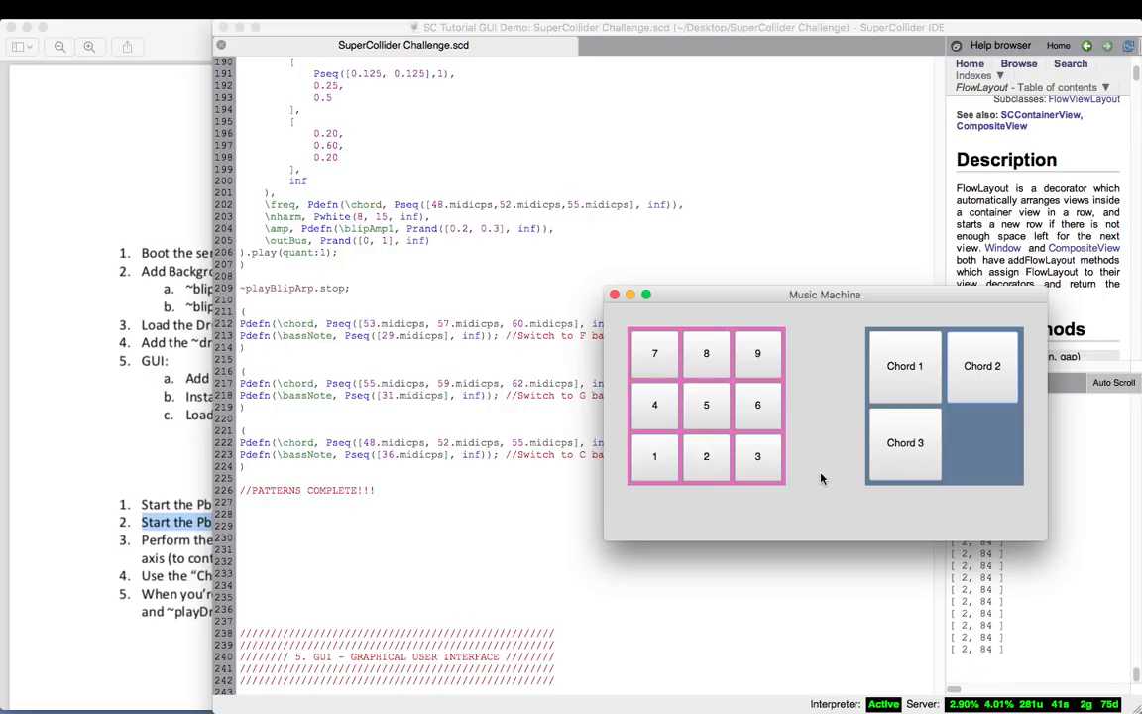
{"action": "mouse_move", "coordinate": [856, 454]}
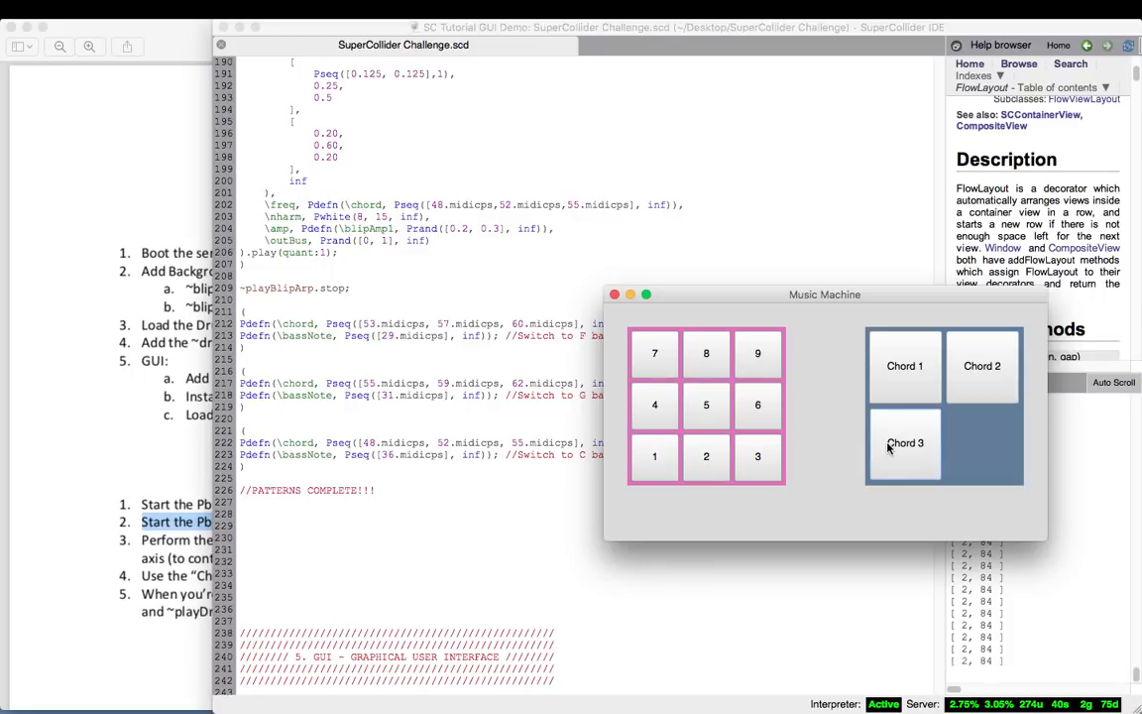
{"action": "mouse_move", "coordinate": [877, 304]}
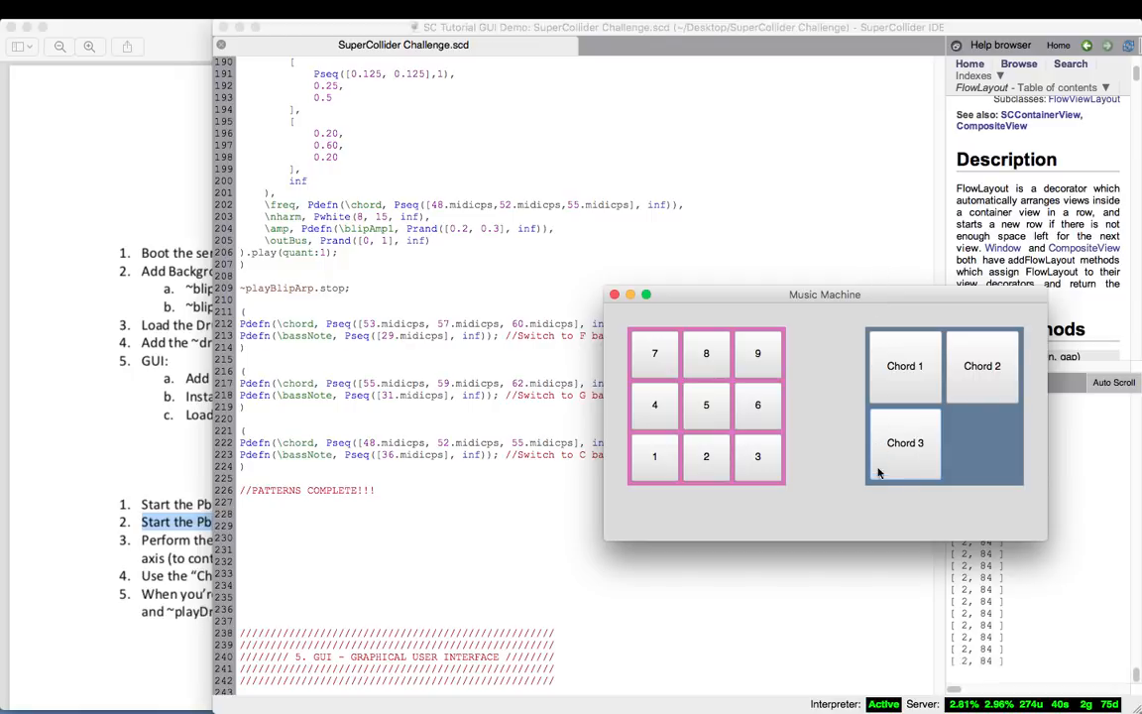
{"action": "mouse_move", "coordinate": [872, 587]}
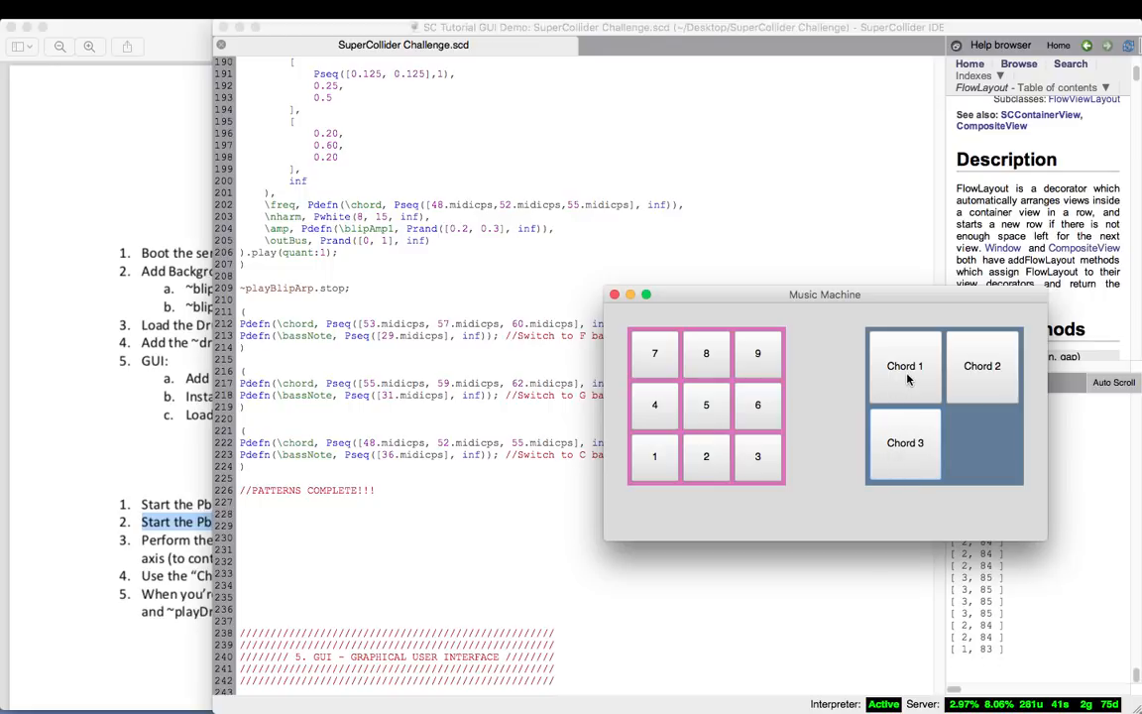
- Switch the Music Machine performance to Chord 1, logging [1, 83]
{"action": "left_click", "coordinate": [904, 366]}
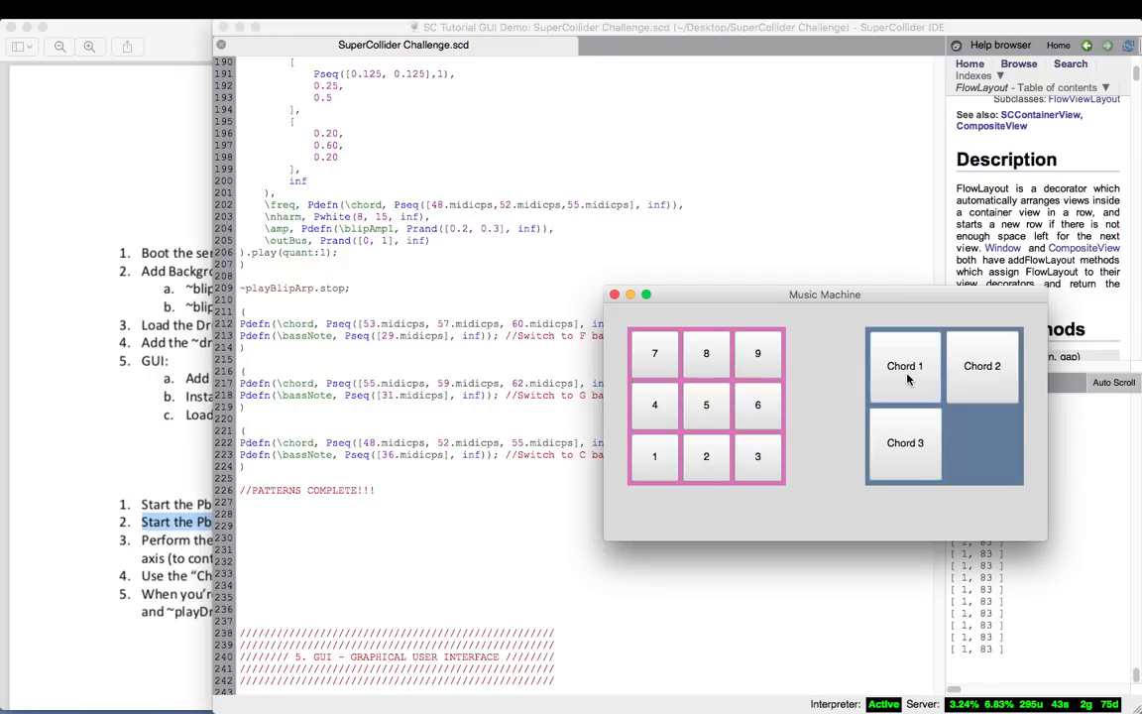
{"action": "mouse_move", "coordinate": [905, 195]}
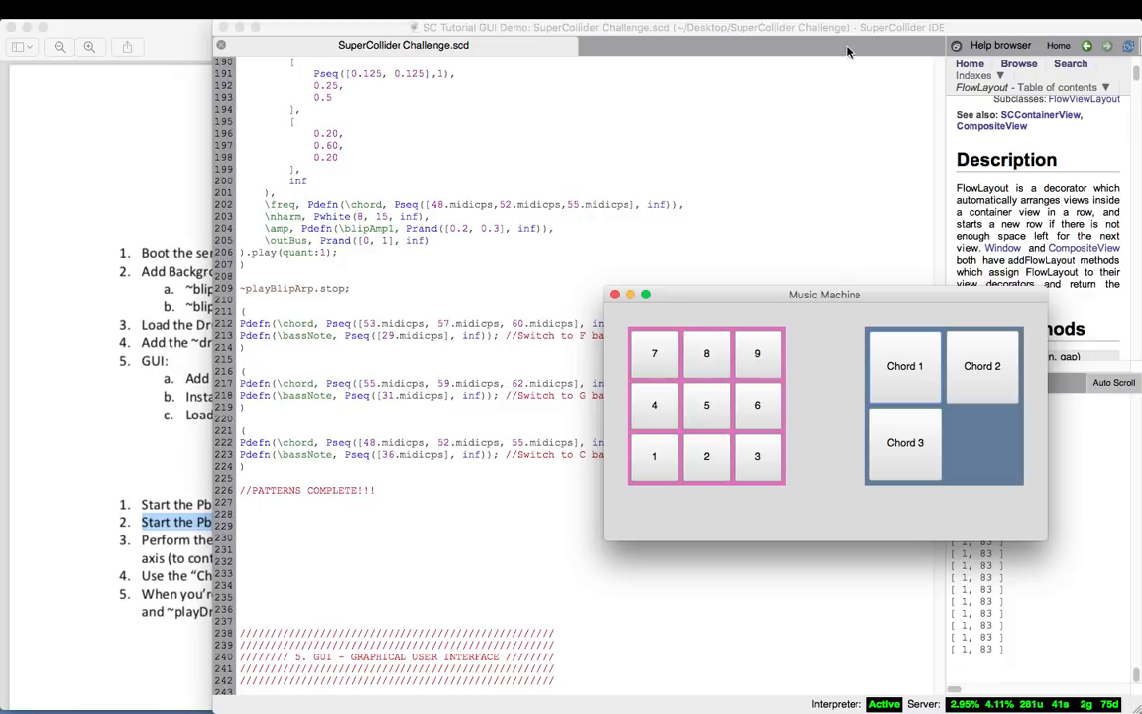
{"action": "mouse_move", "coordinate": [829, 36]}
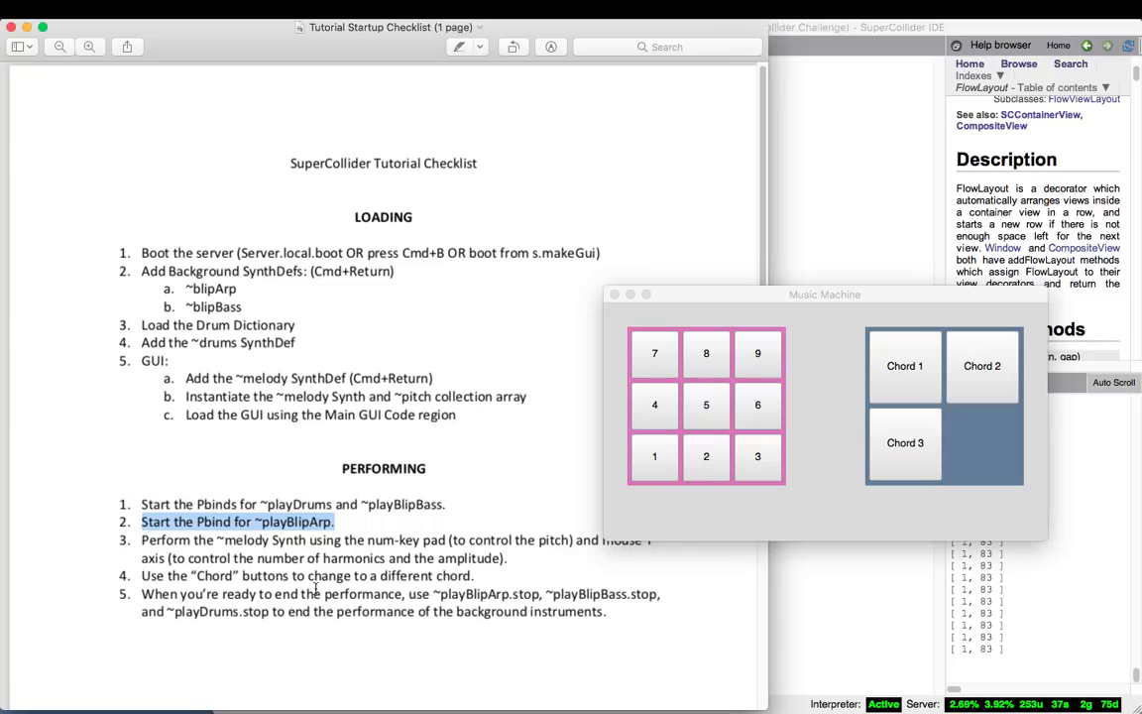
- Scroll up in the checklist to read Performing step 5 on stopping background instruments
{"action": "scroll", "scroll_direction": "up", "scroll_amount": 3}
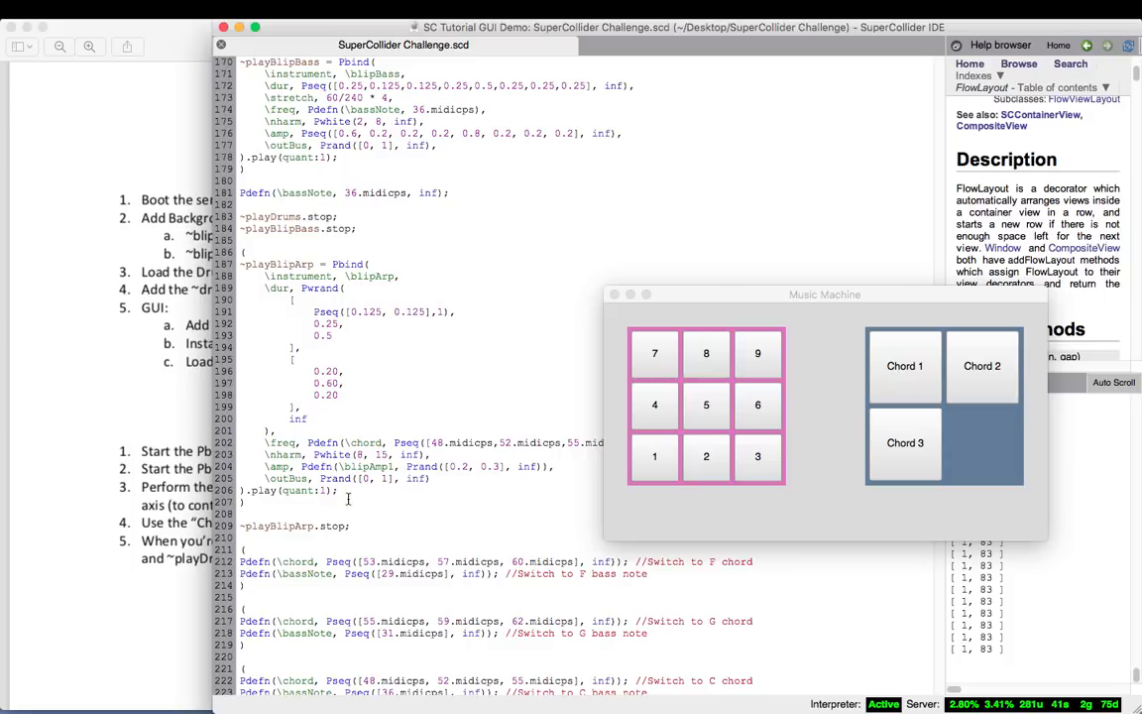
- Evaluate the ~playBlipArp.stop, ~playDrums.stop and ~playBlipBass.stop lines
{"action": "double_click", "coordinate": [294, 526]}
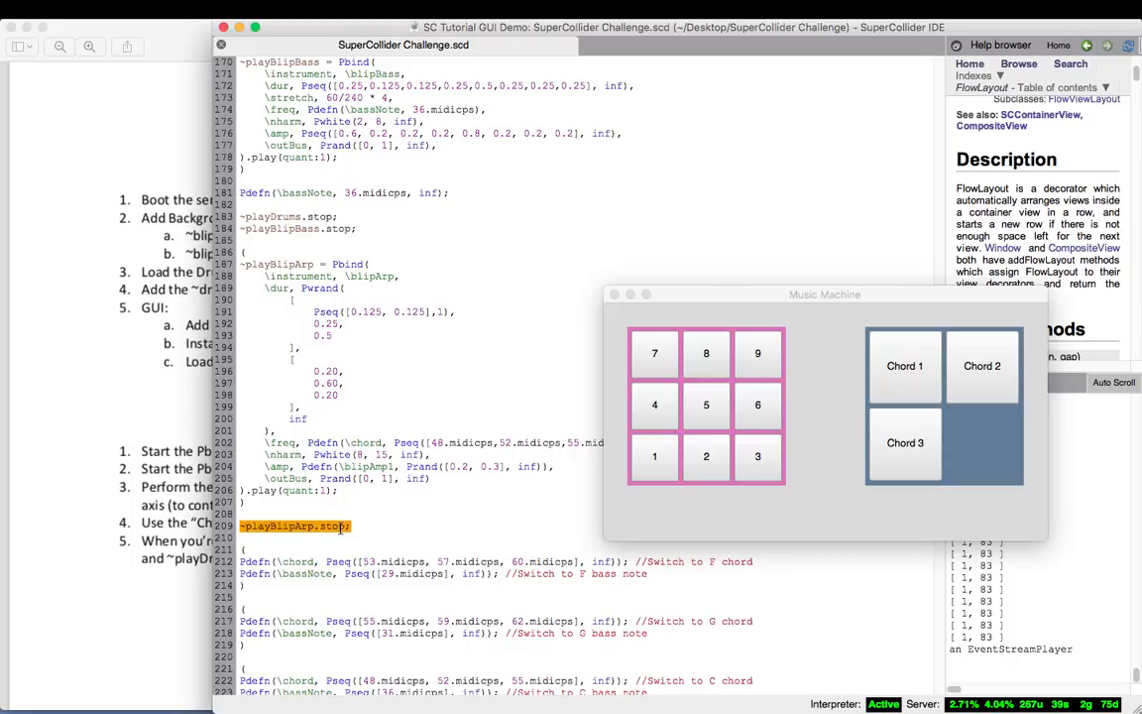
{"action": "left_click", "coordinate": [334, 229]}
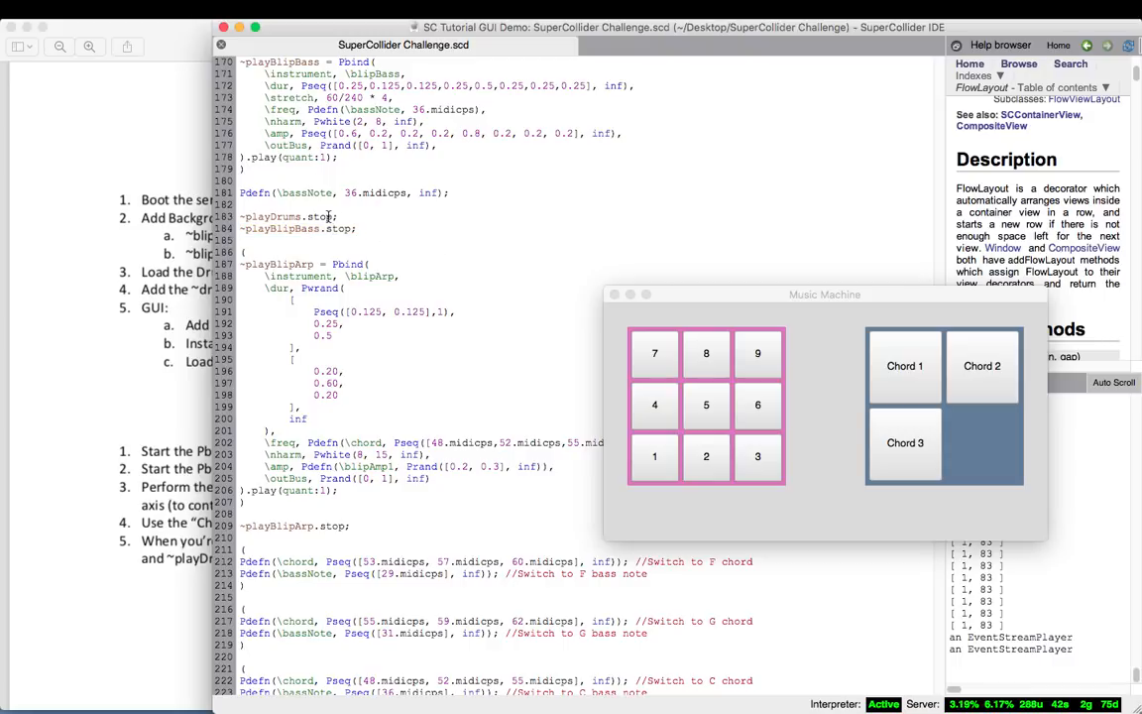
{"action": "double_click", "coordinate": [288, 216]}
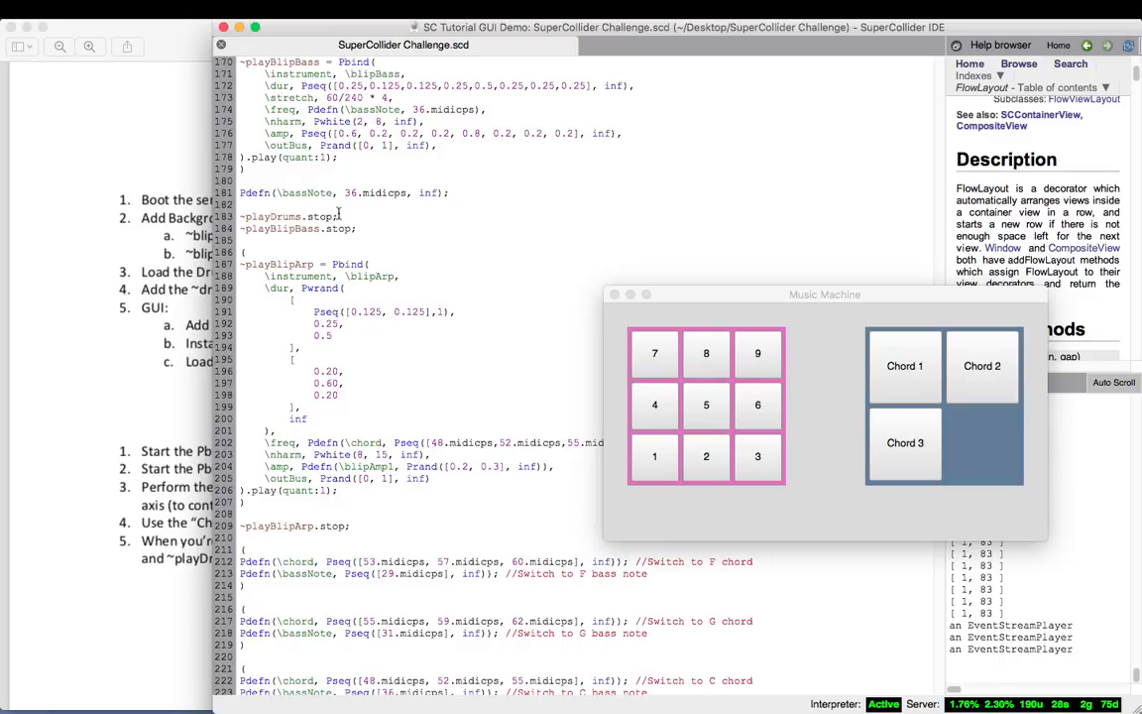
{"action": "mouse_move", "coordinate": [360, 177]}
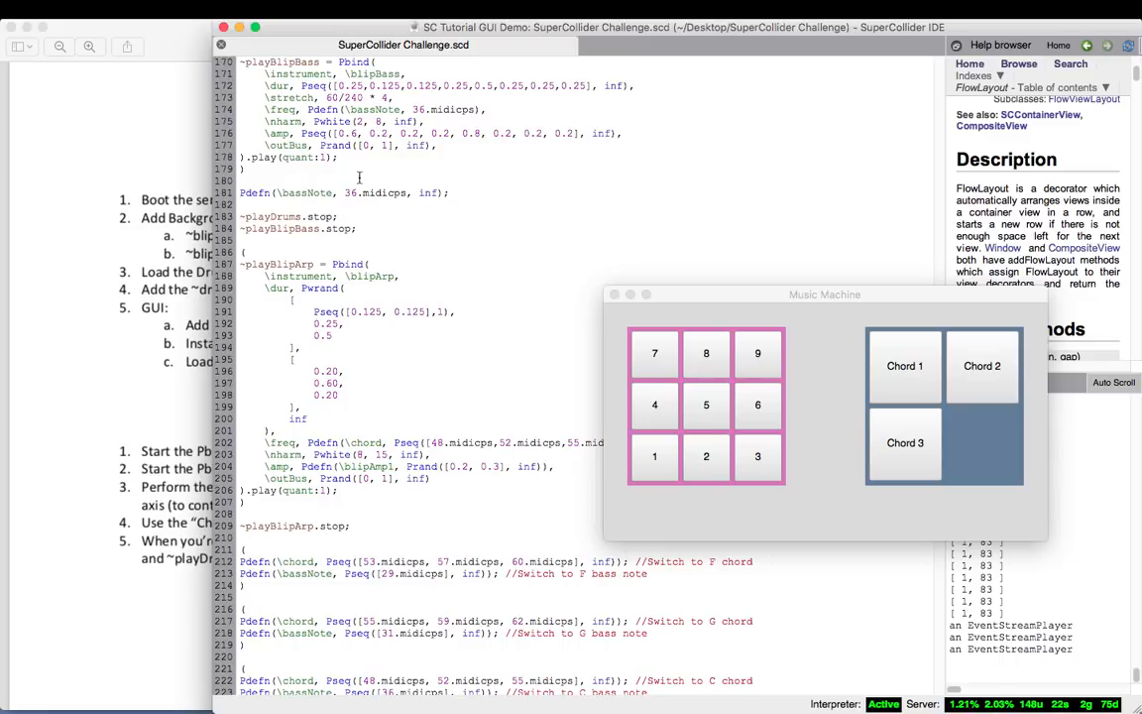
{"action": "scroll", "scroll_direction": "down", "scroll_amount": 3}
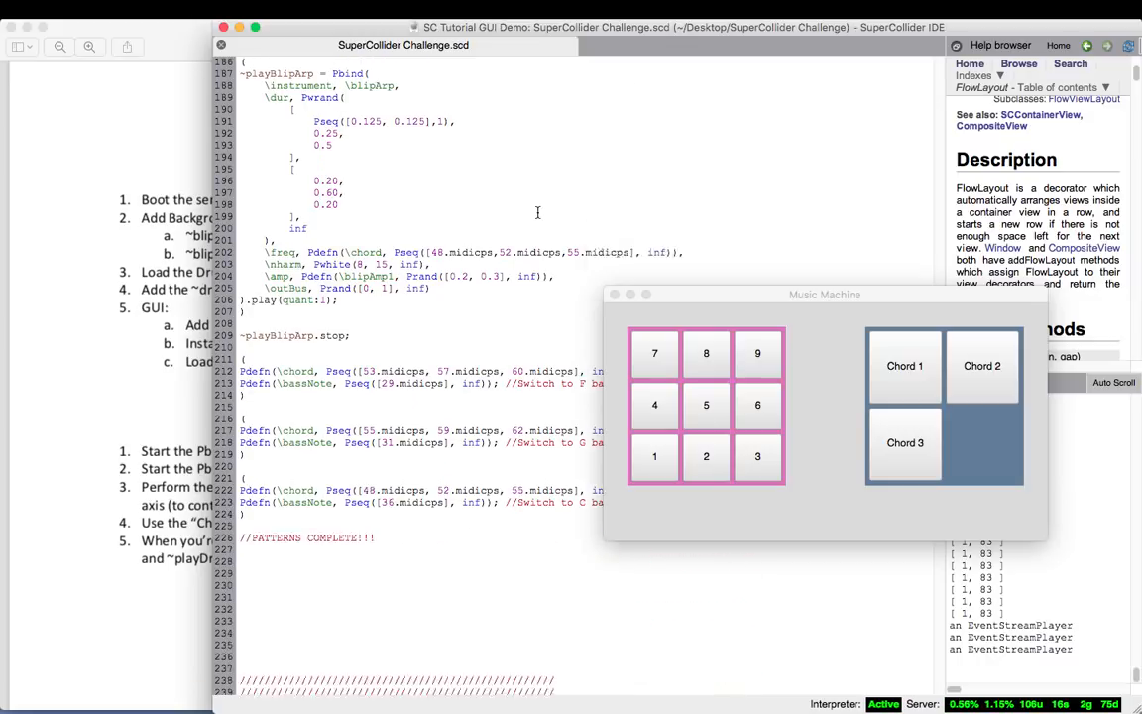
{"action": "scroll", "scroll_direction": "down", "scroll_amount": 3}
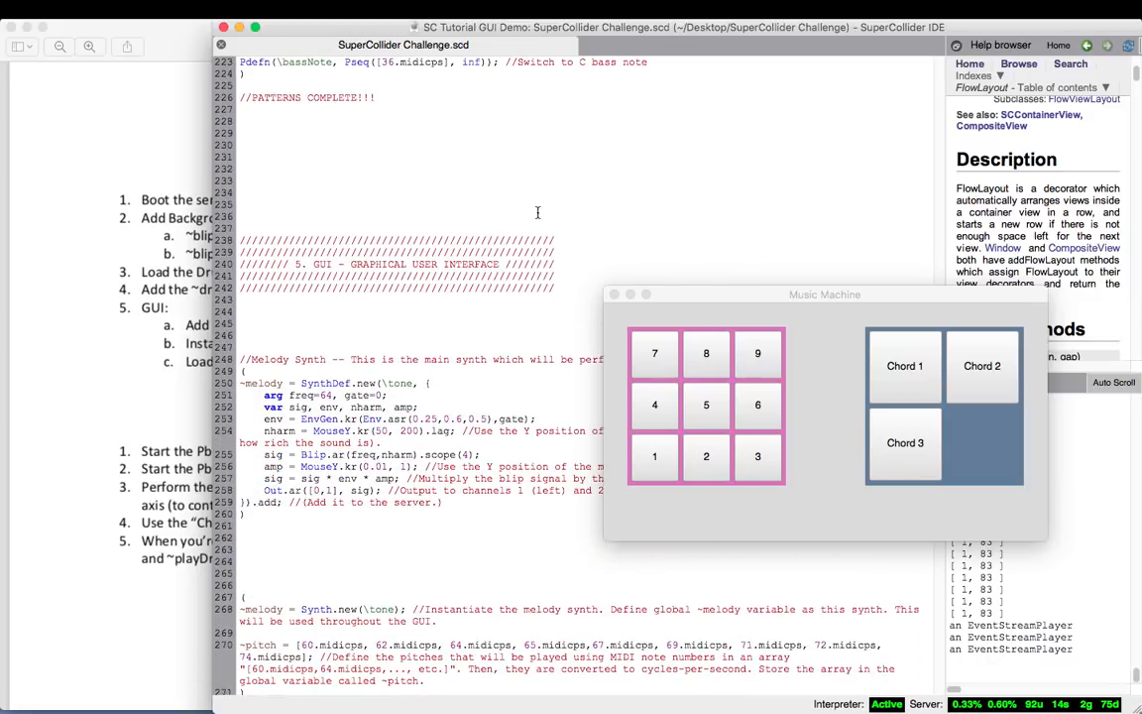
{"action": "scroll", "scroll_direction": "down", "scroll_amount": 3}
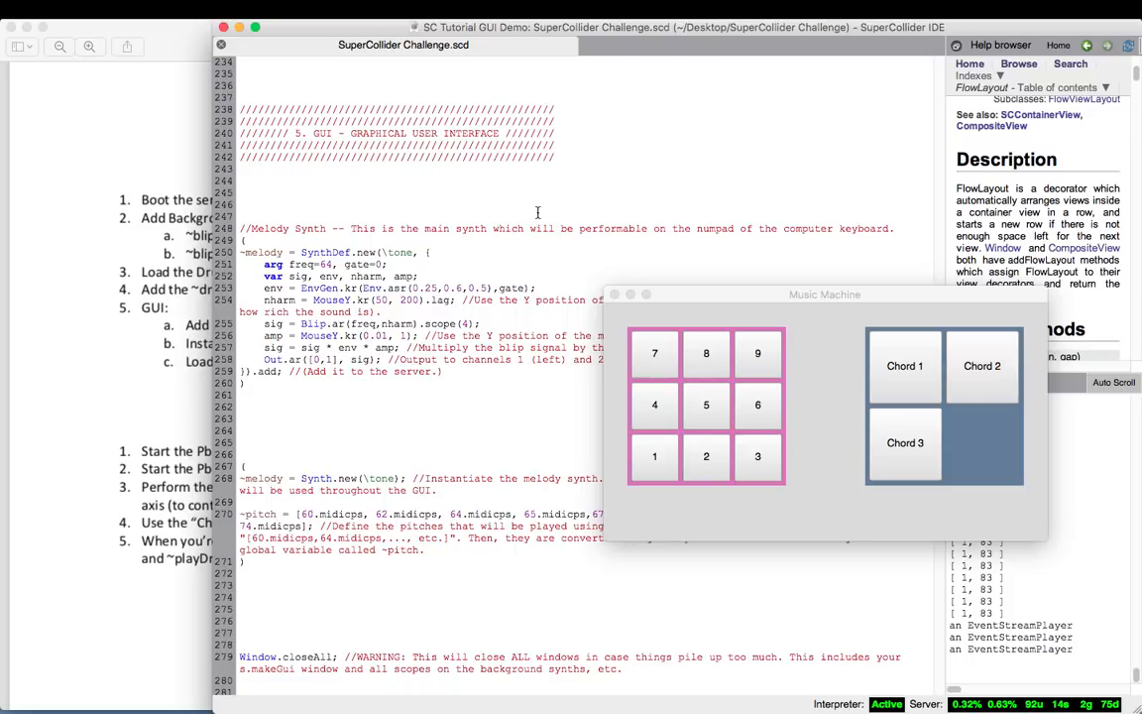
{"action": "scroll", "scroll_direction": "up", "scroll_amount": 3}
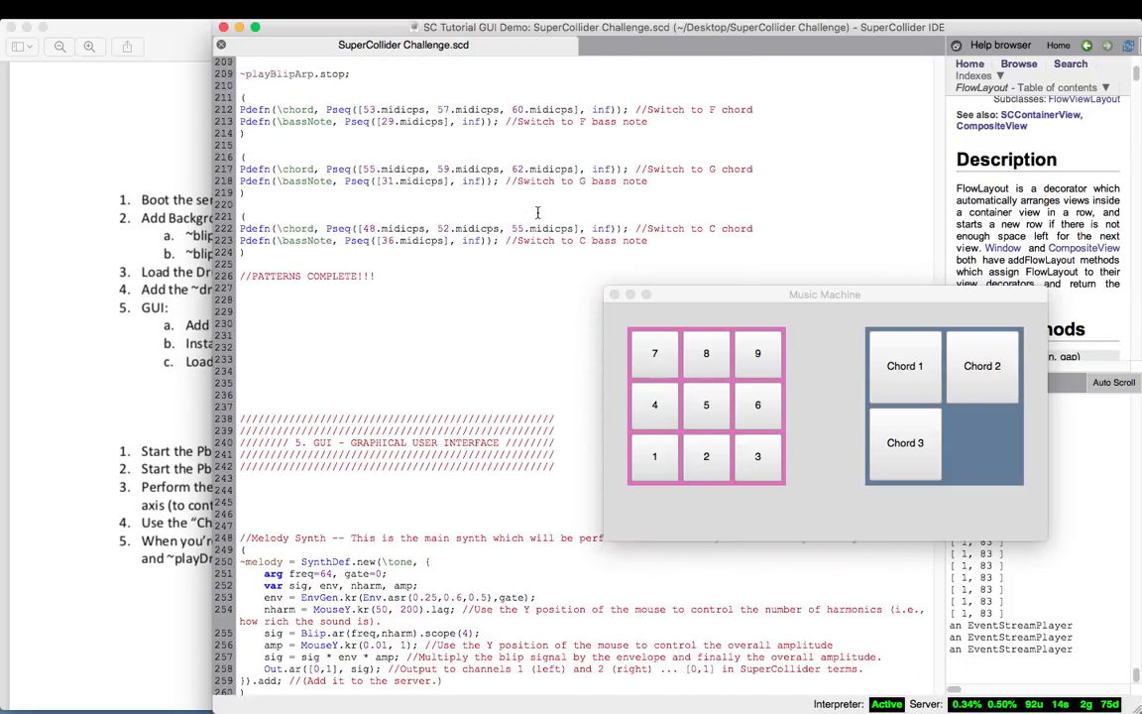
{"action": "scroll", "scroll_direction": "up", "scroll_amount": 3}
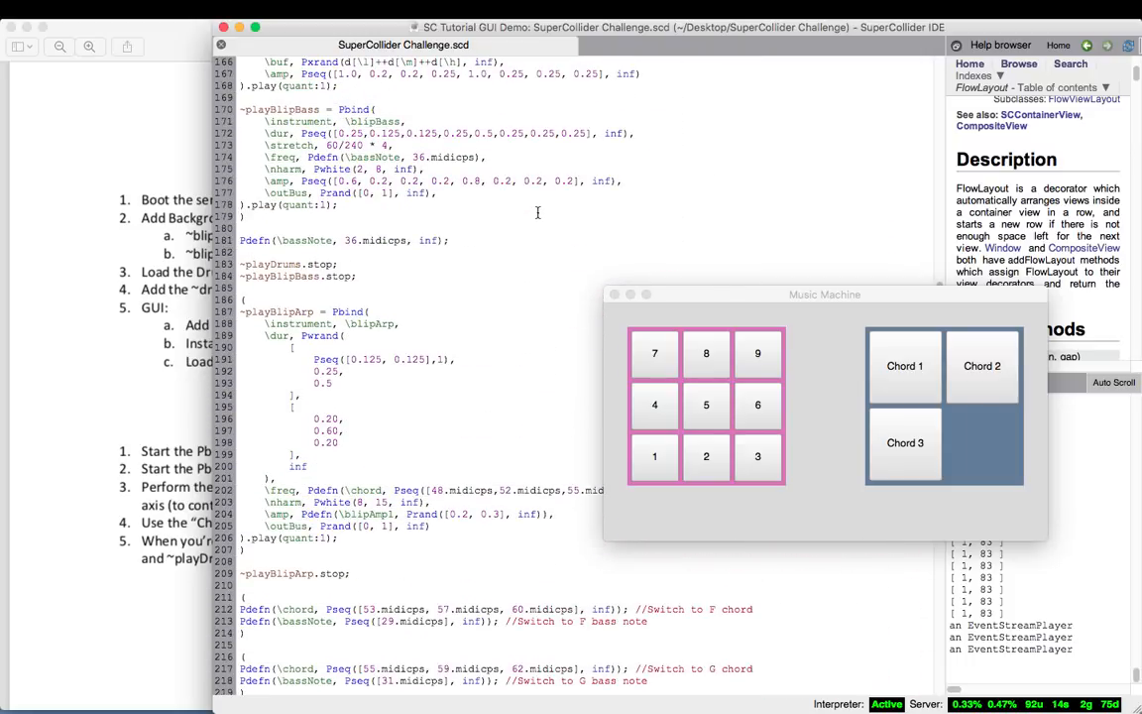
{"action": "scroll", "scroll_direction": "up", "scroll_amount": 3}
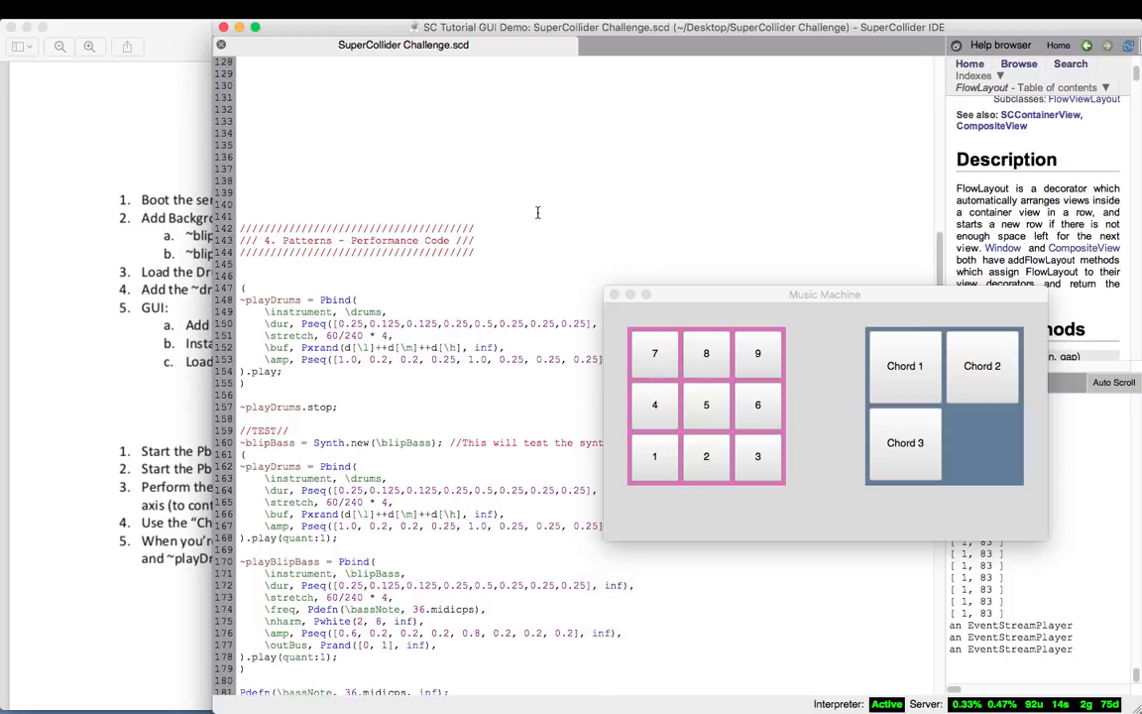
{"action": "scroll", "scroll_direction": "up", "scroll_amount": 3}
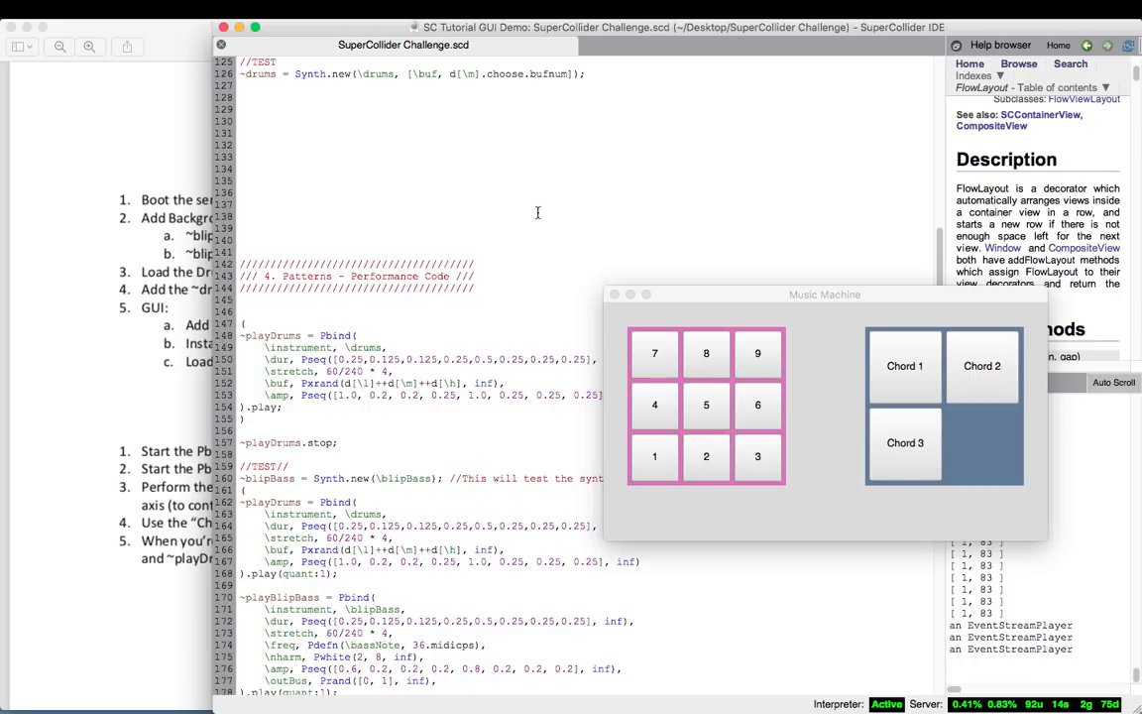
{"action": "mouse_move", "coordinate": [529, 254]}
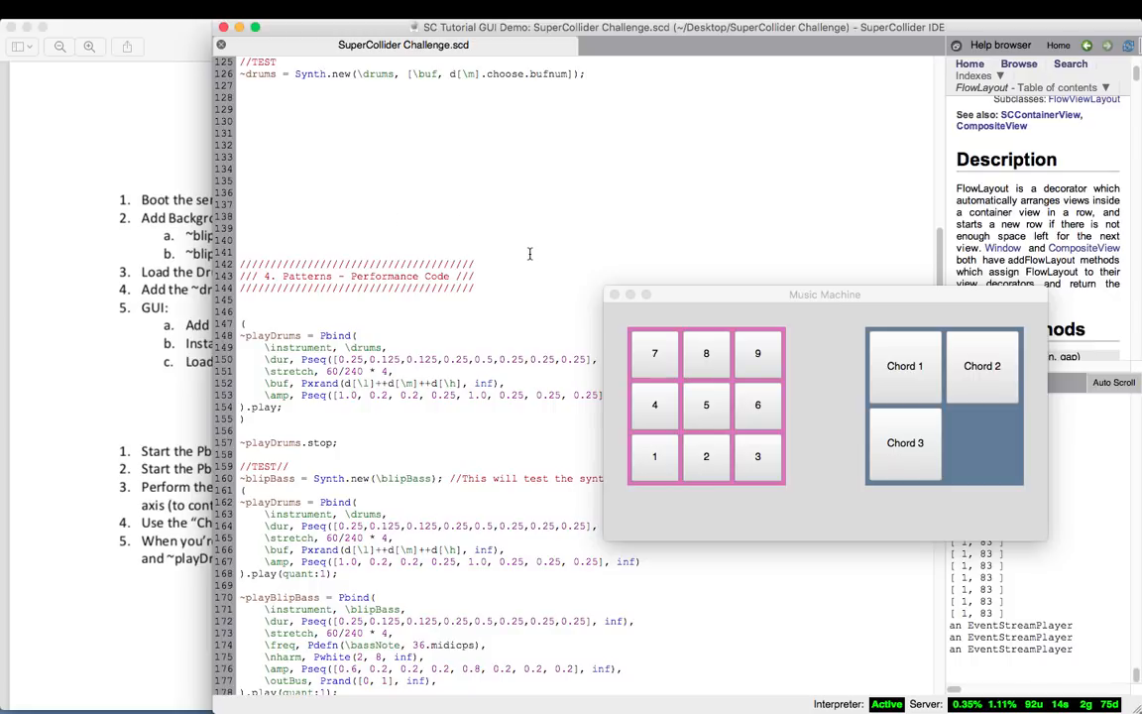
{"action": "scroll", "scroll_direction": "down", "scroll_amount": 3}
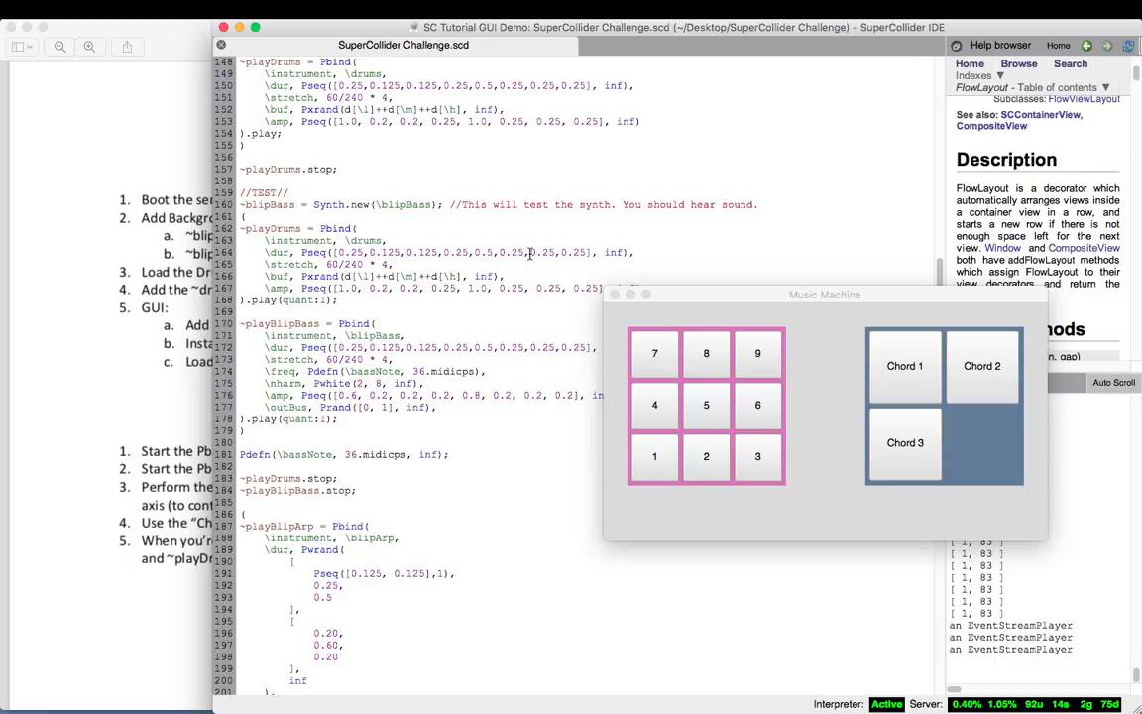
{"action": "scroll", "scroll_direction": "down", "scroll_amount": 3}
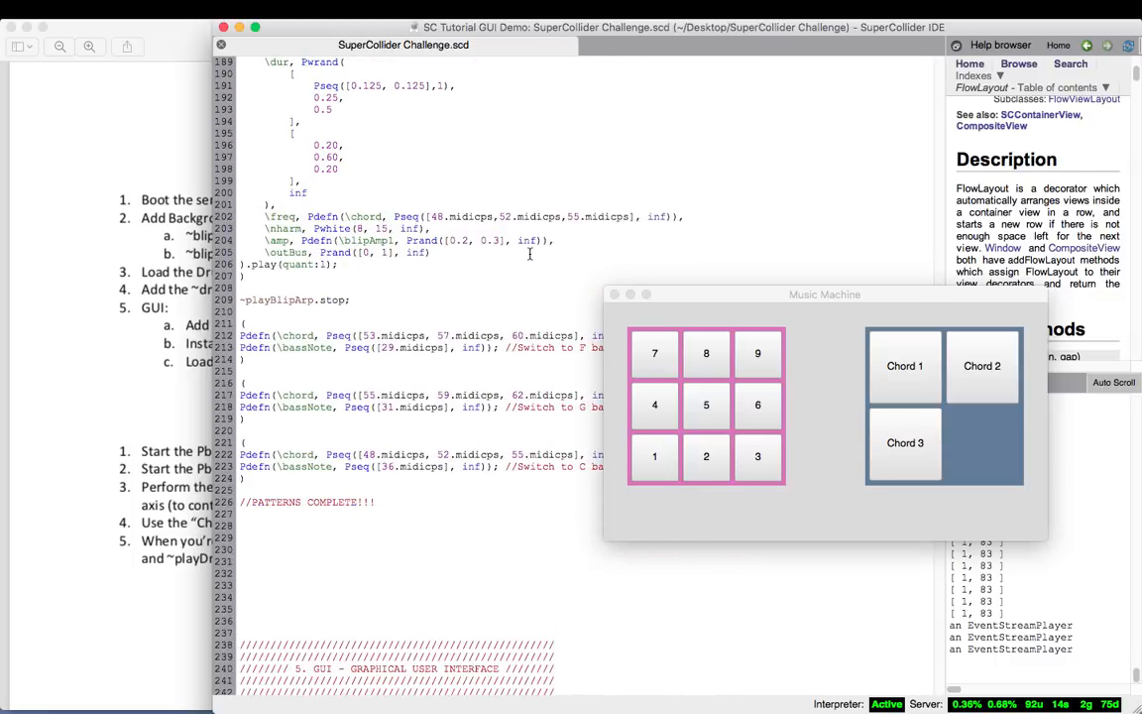
{"action": "scroll", "scroll_direction": "down", "scroll_amount": 3}
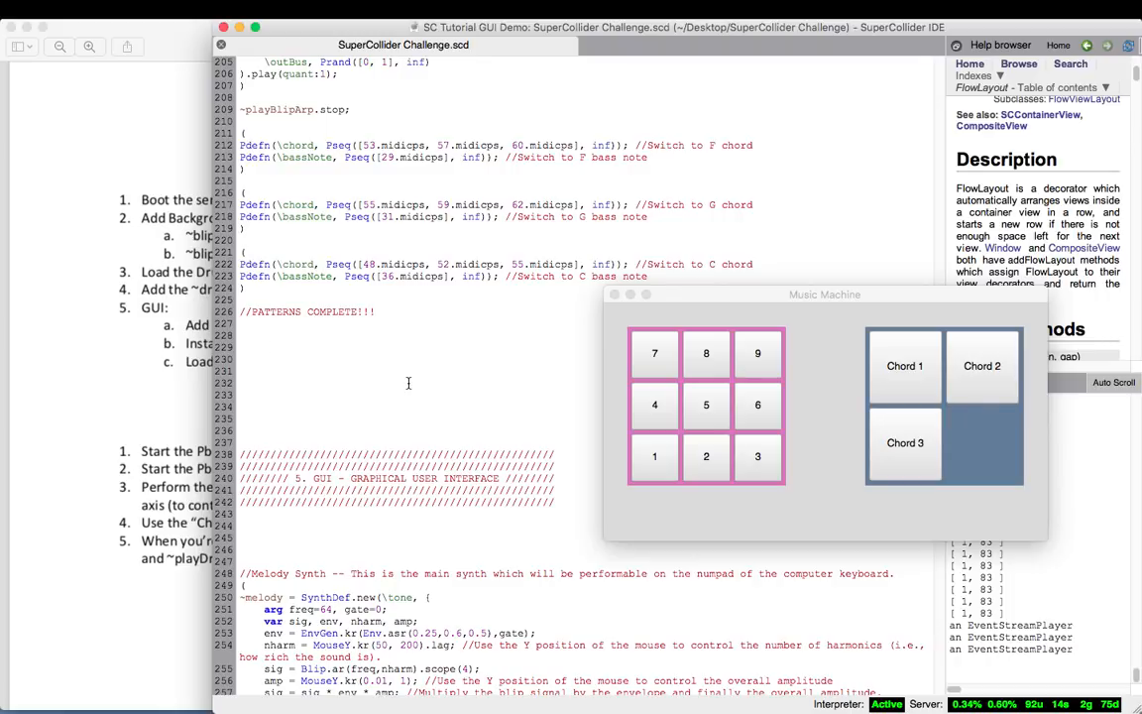
{"action": "scroll", "scroll_direction": "down", "scroll_amount": 3}
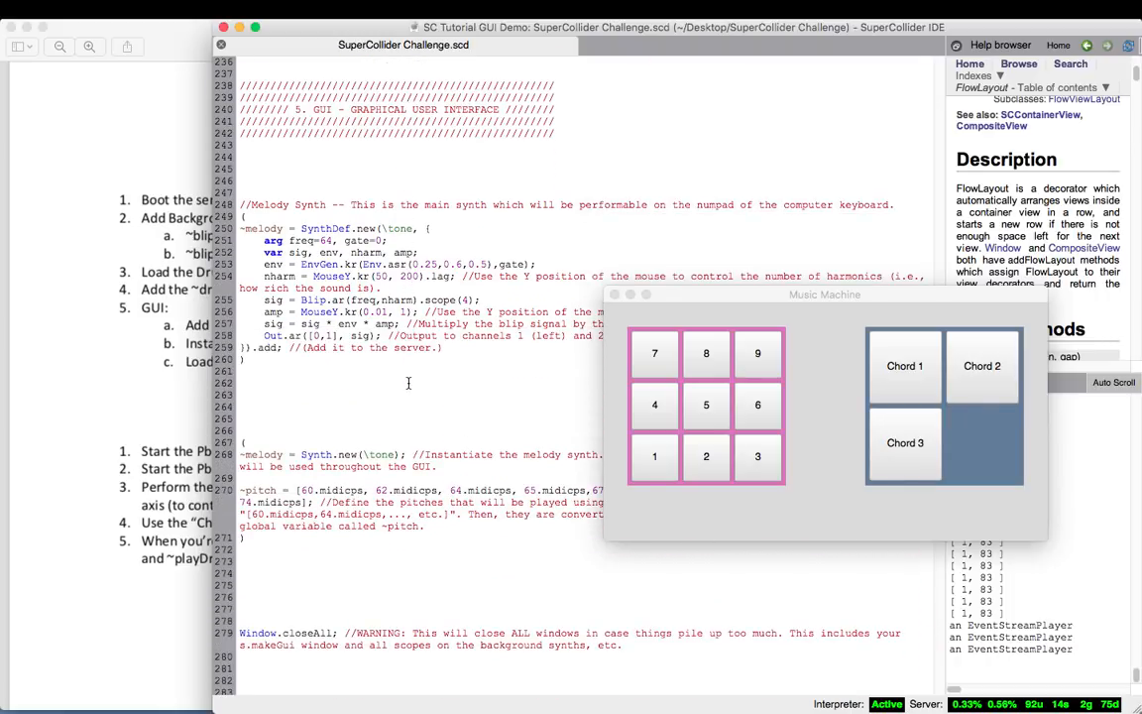
{"action": "mouse_move", "coordinate": [349, 174]}
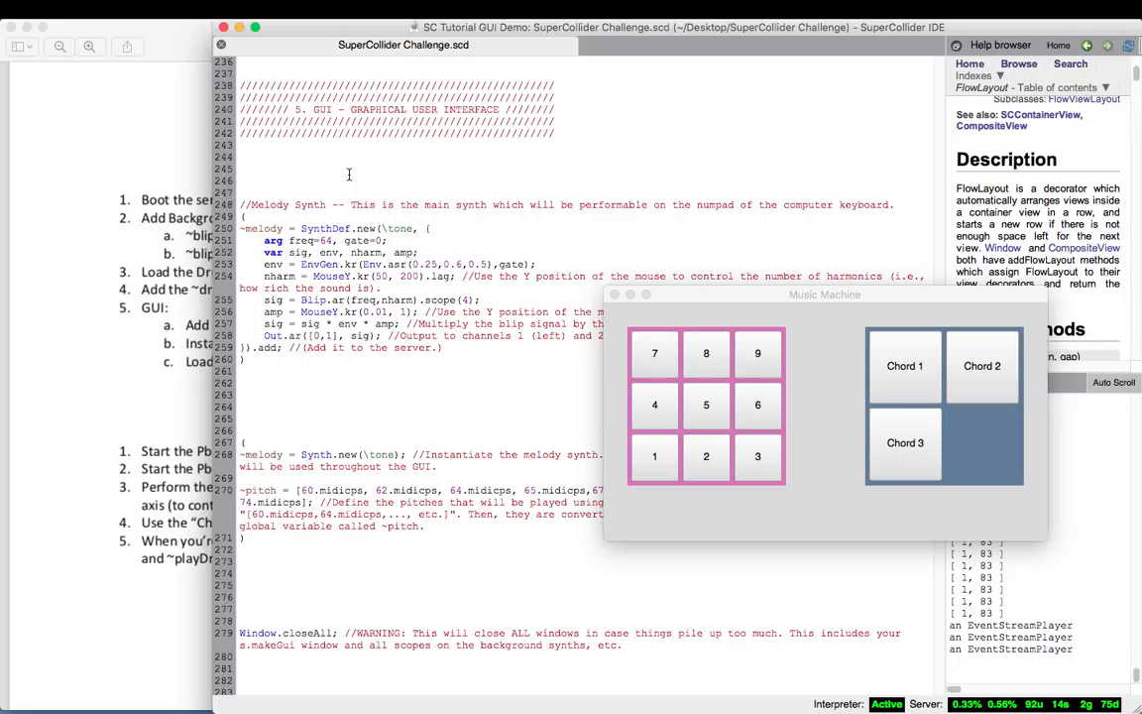
{"action": "mouse_move", "coordinate": [404, 180]}
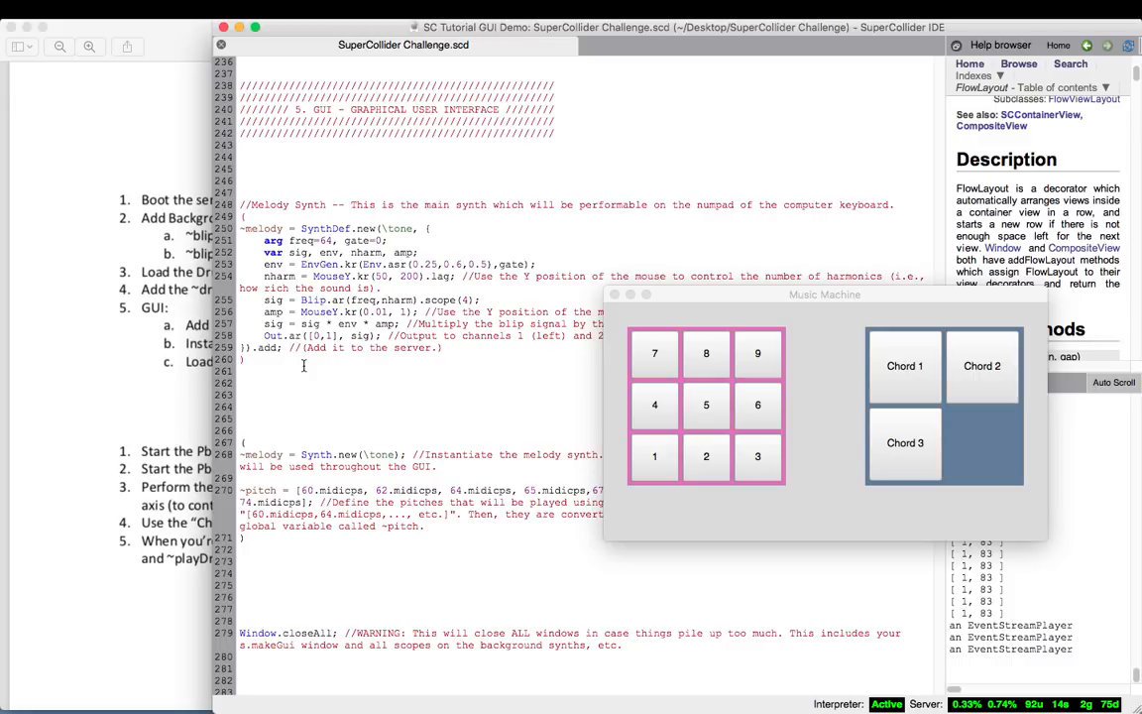
{"action": "scroll", "scroll_direction": "down", "scroll_amount": 3}
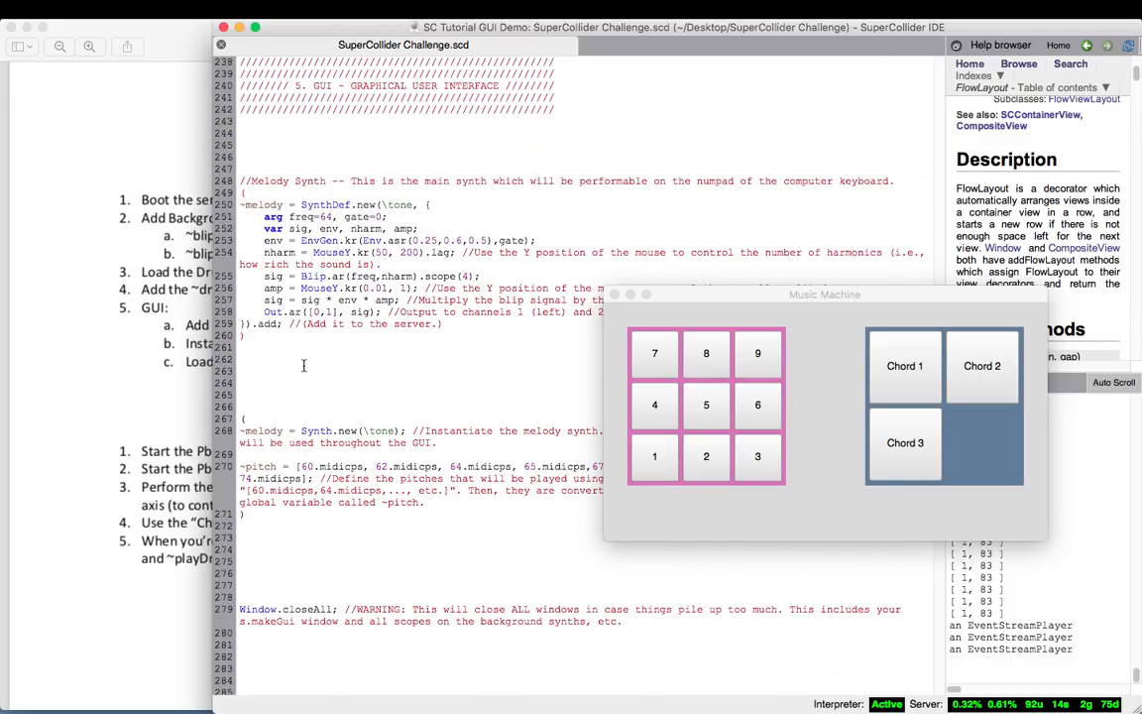
{"action": "scroll", "scroll_direction": "up", "scroll_amount": 3}
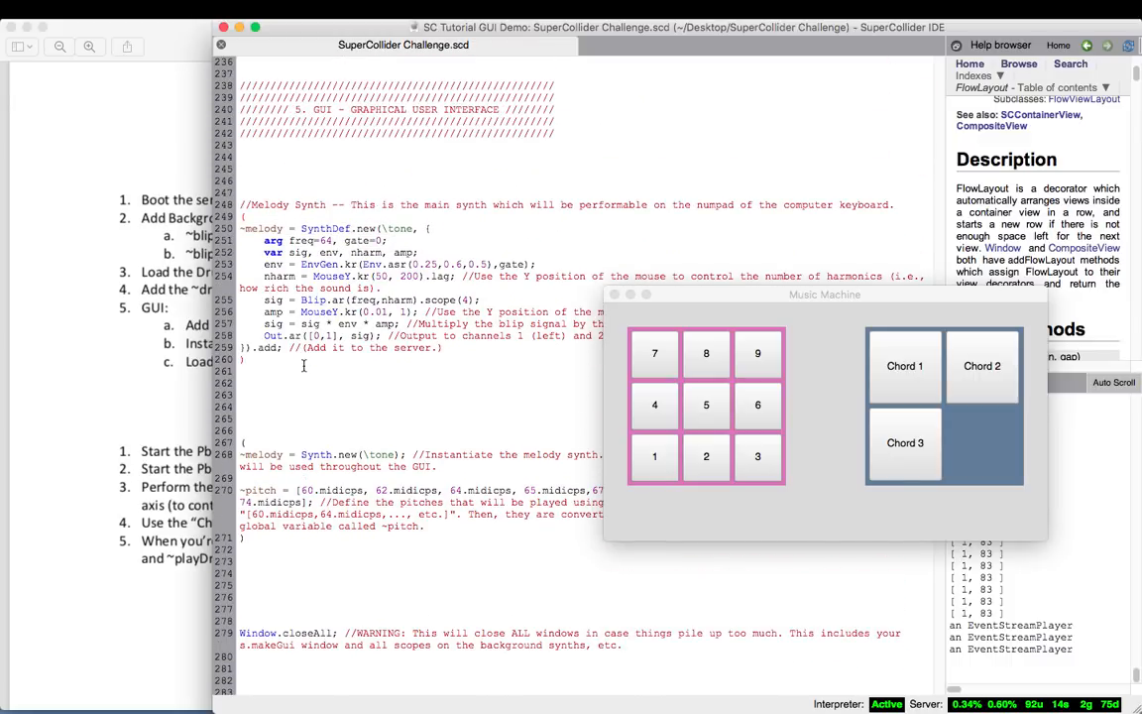